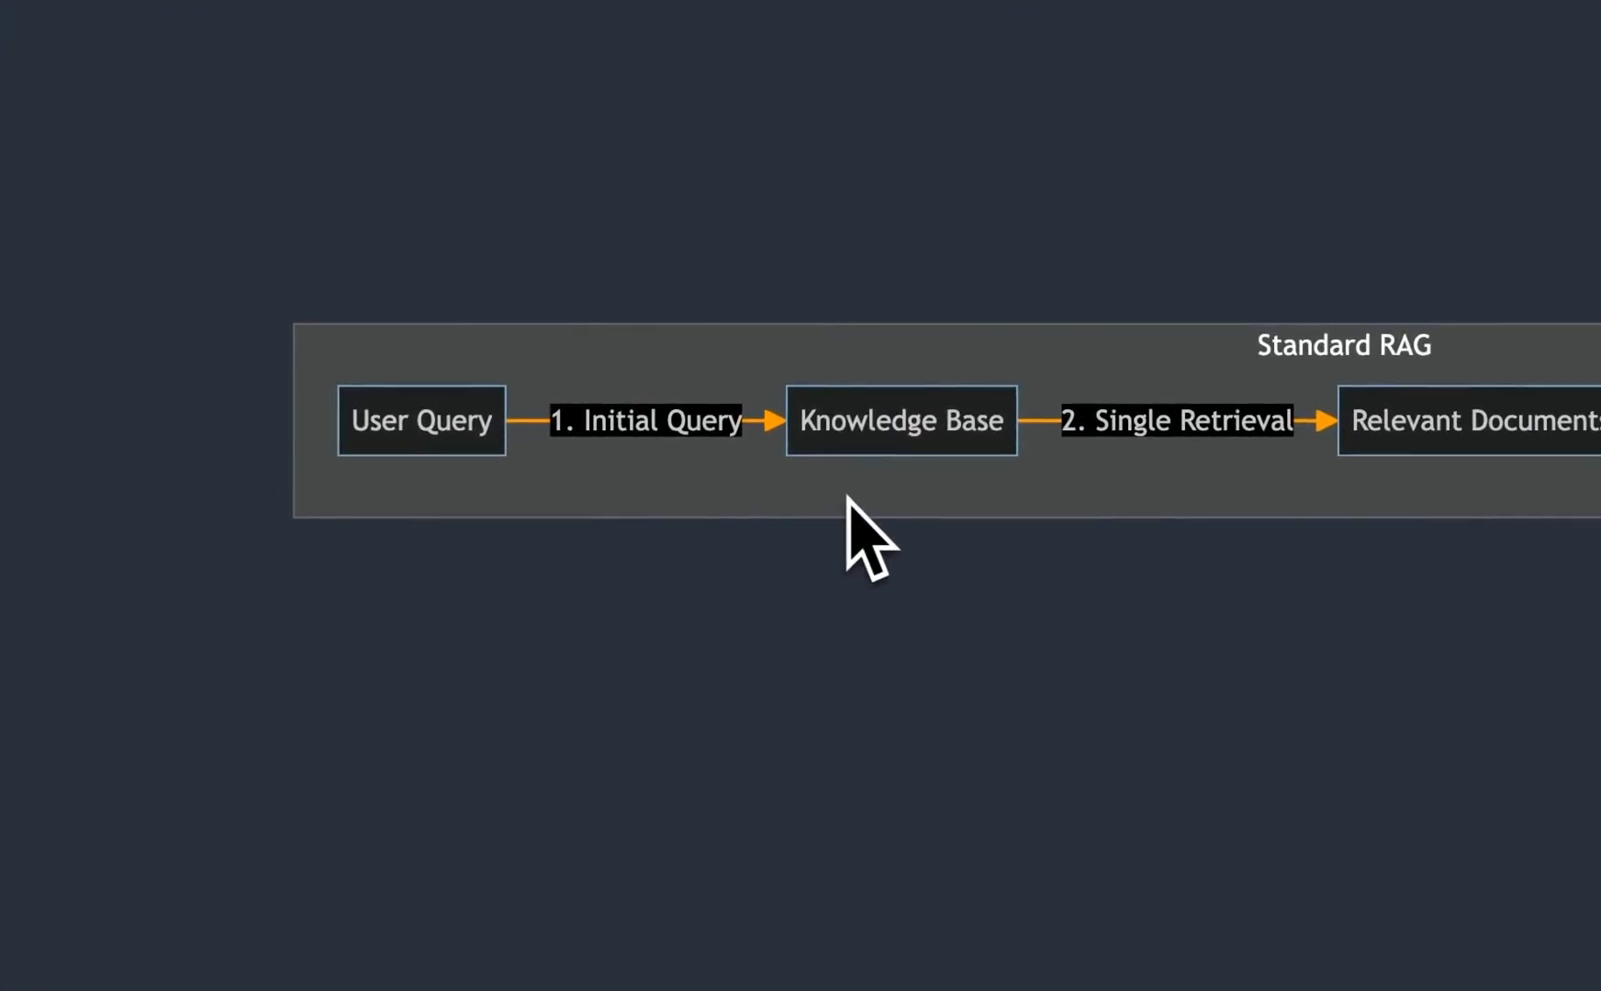
pyautogui.moveTo(937, 552)
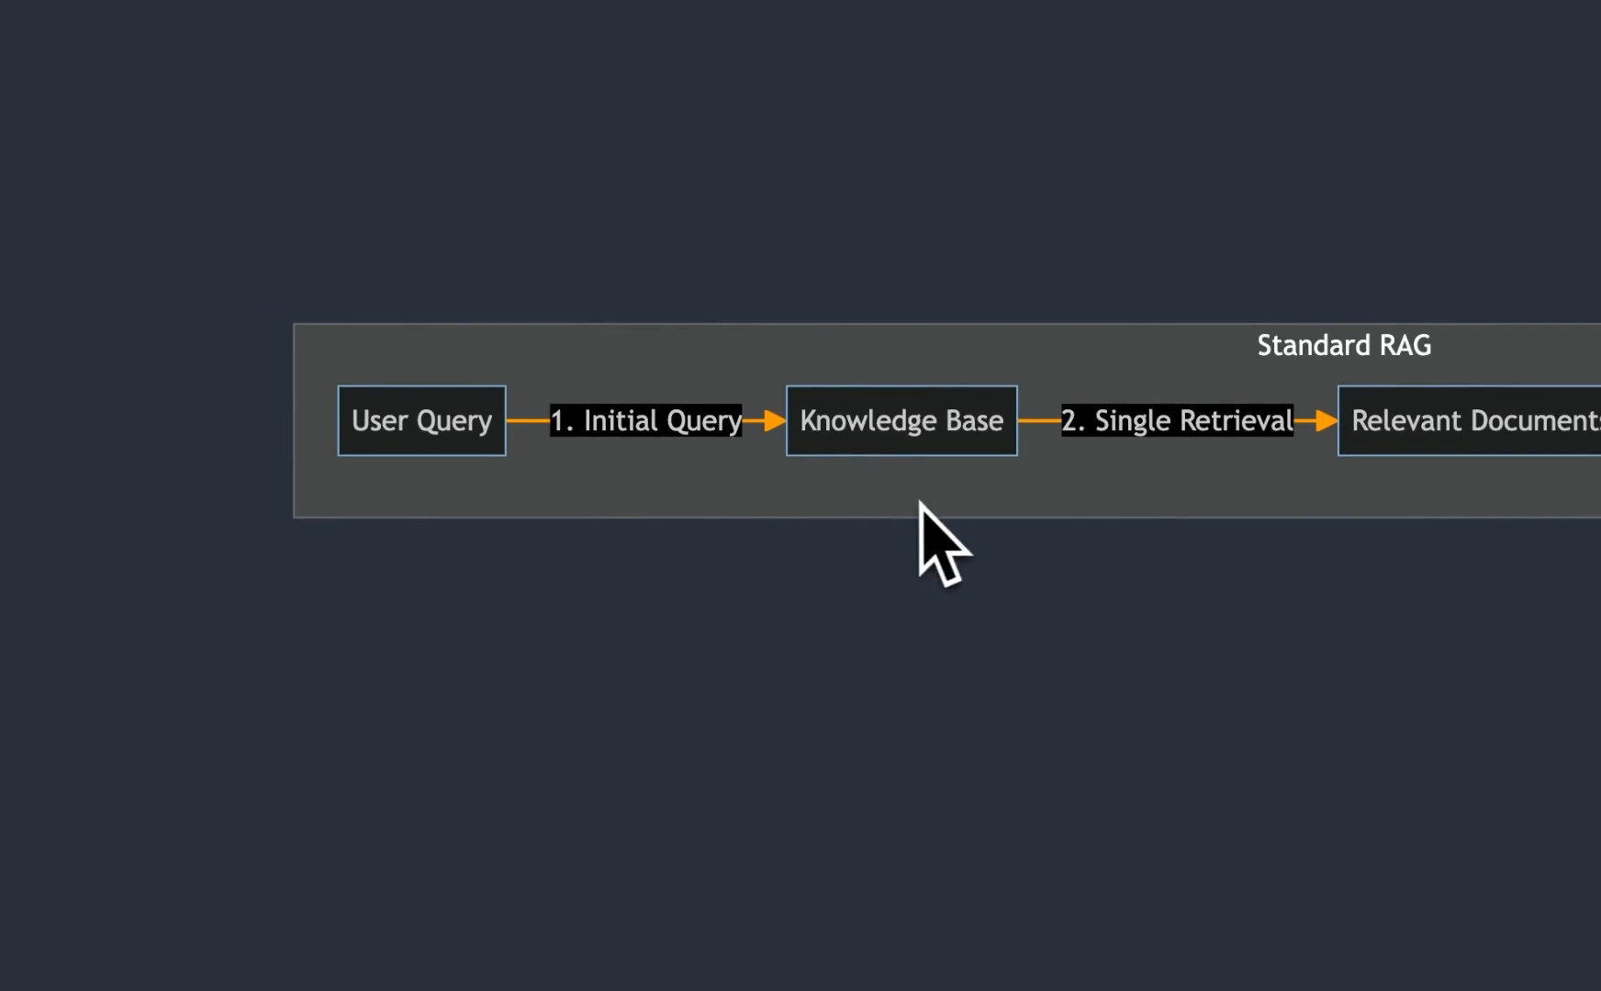
pyautogui.moveTo(913, 541)
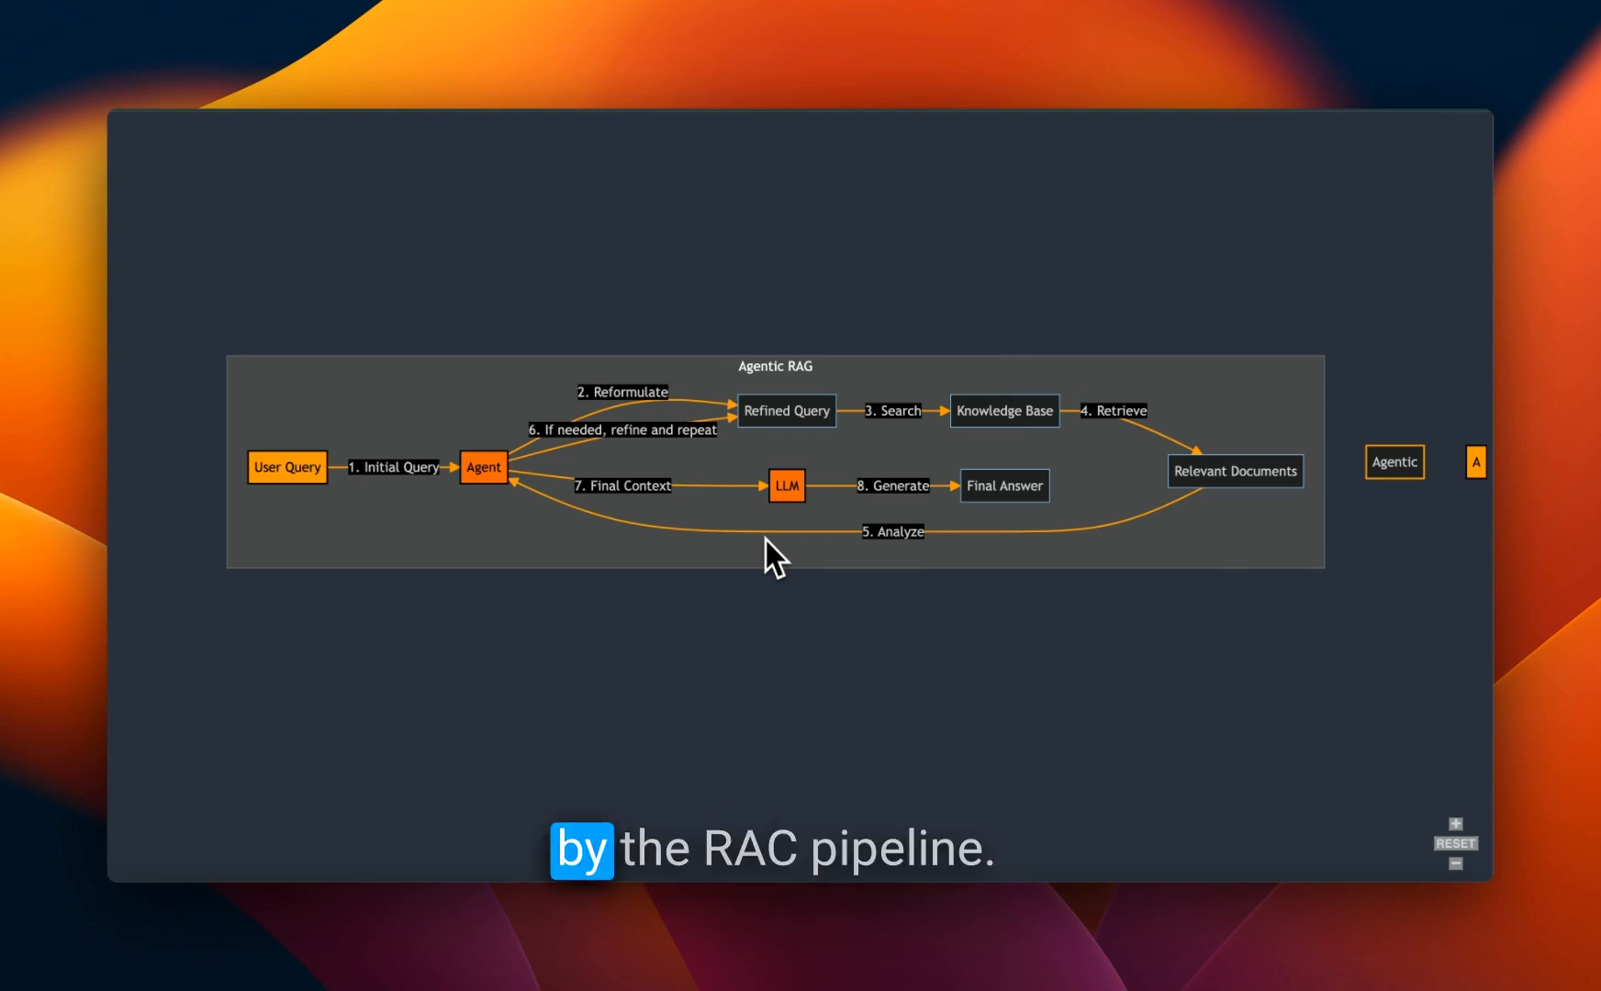
pyautogui.moveTo(822, 540)
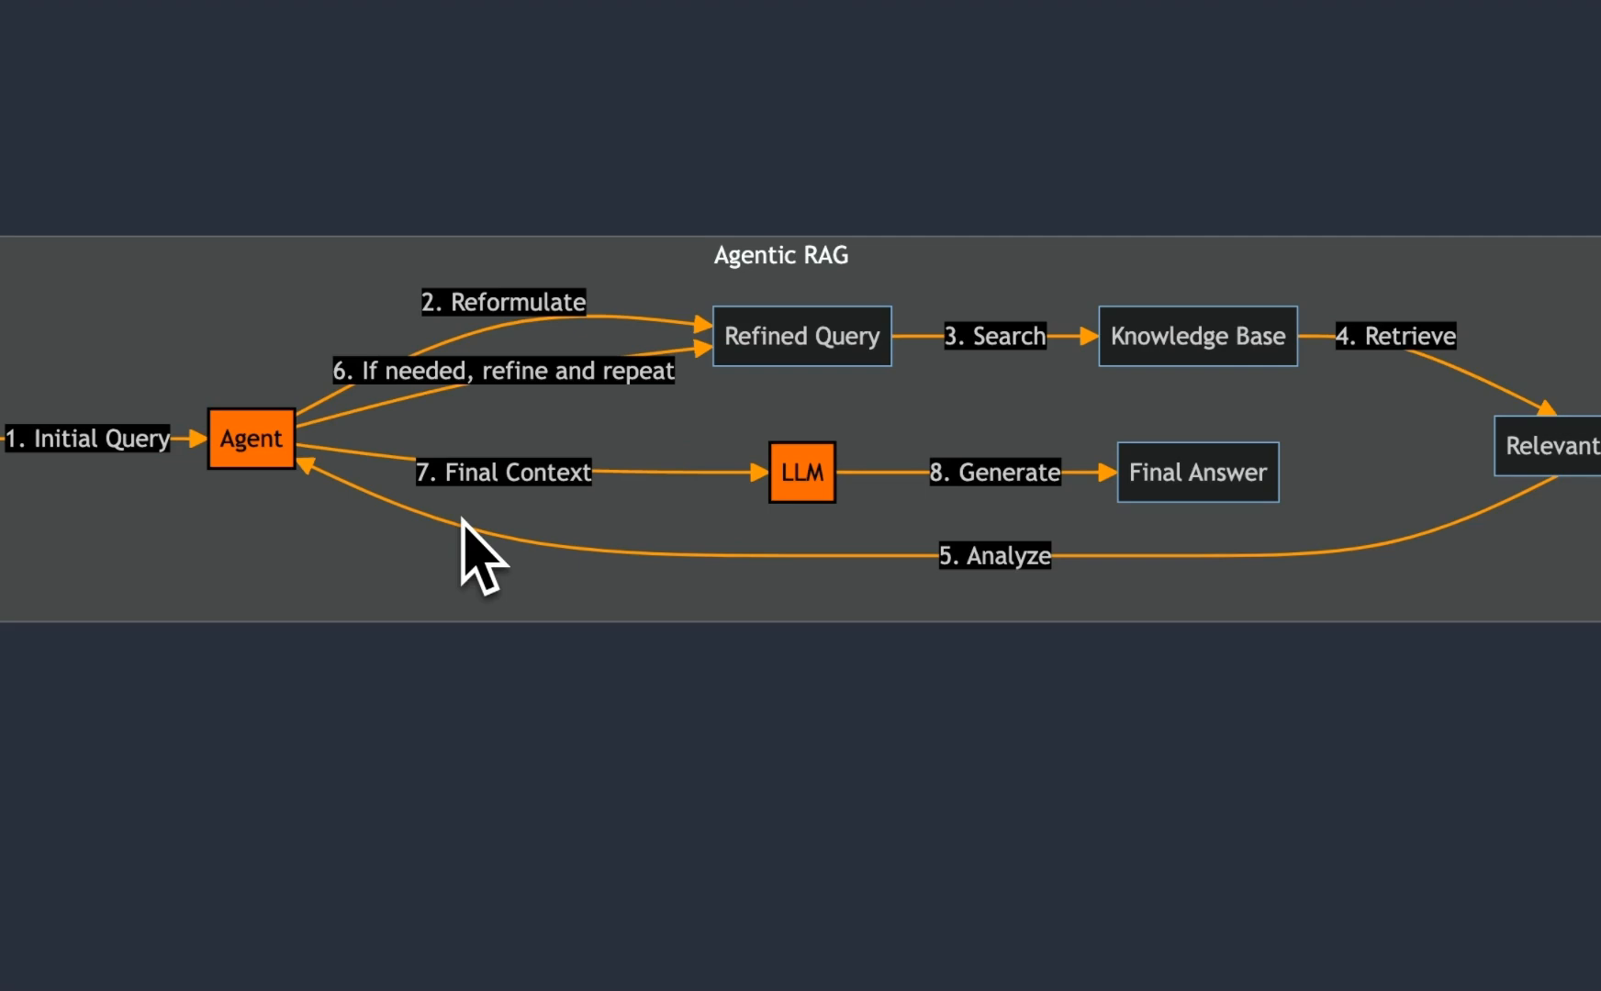
pyautogui.moveTo(594, 562)
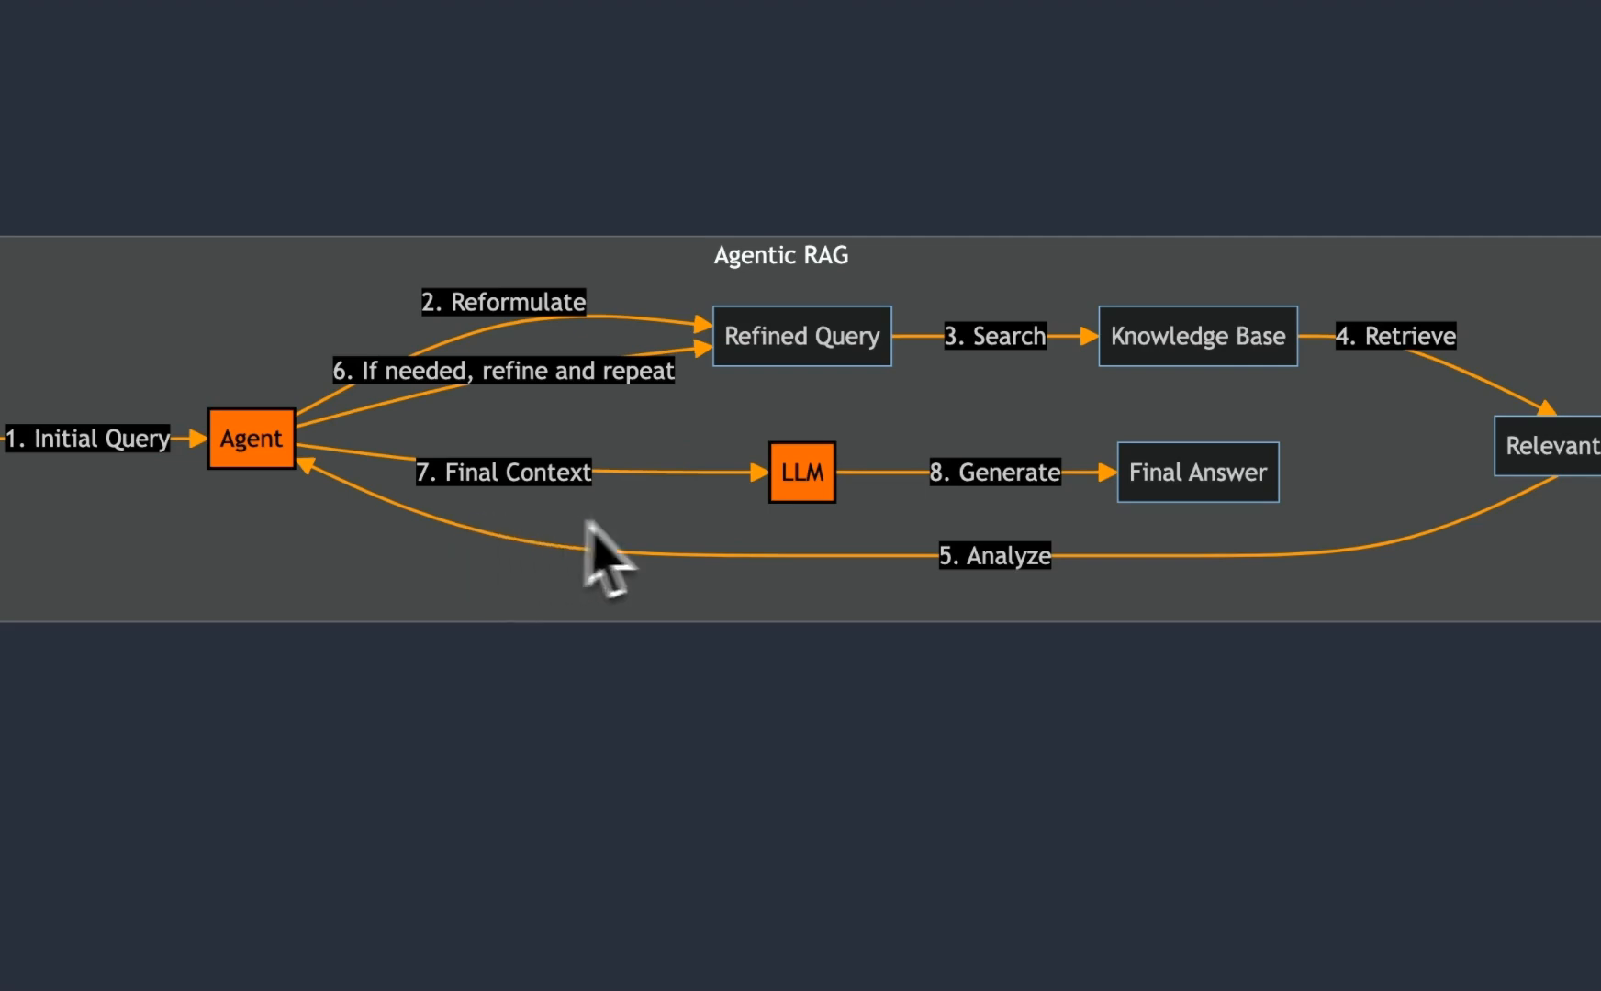
pyautogui.moveTo(541, 557)
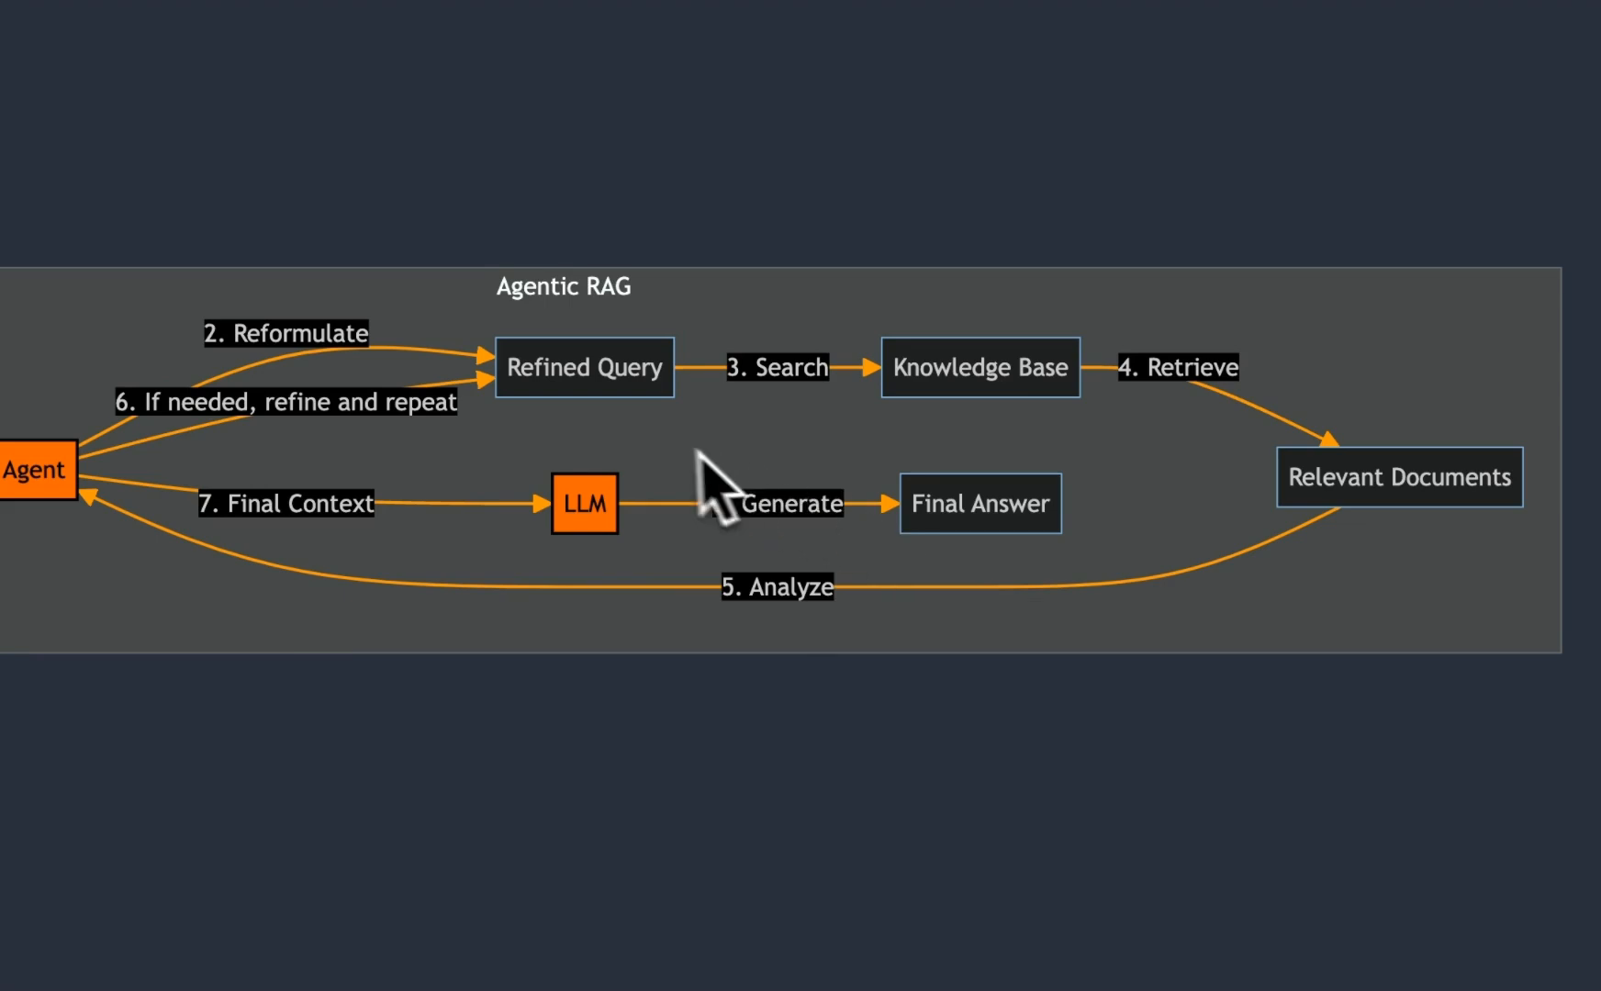
pyautogui.moveTo(669, 470)
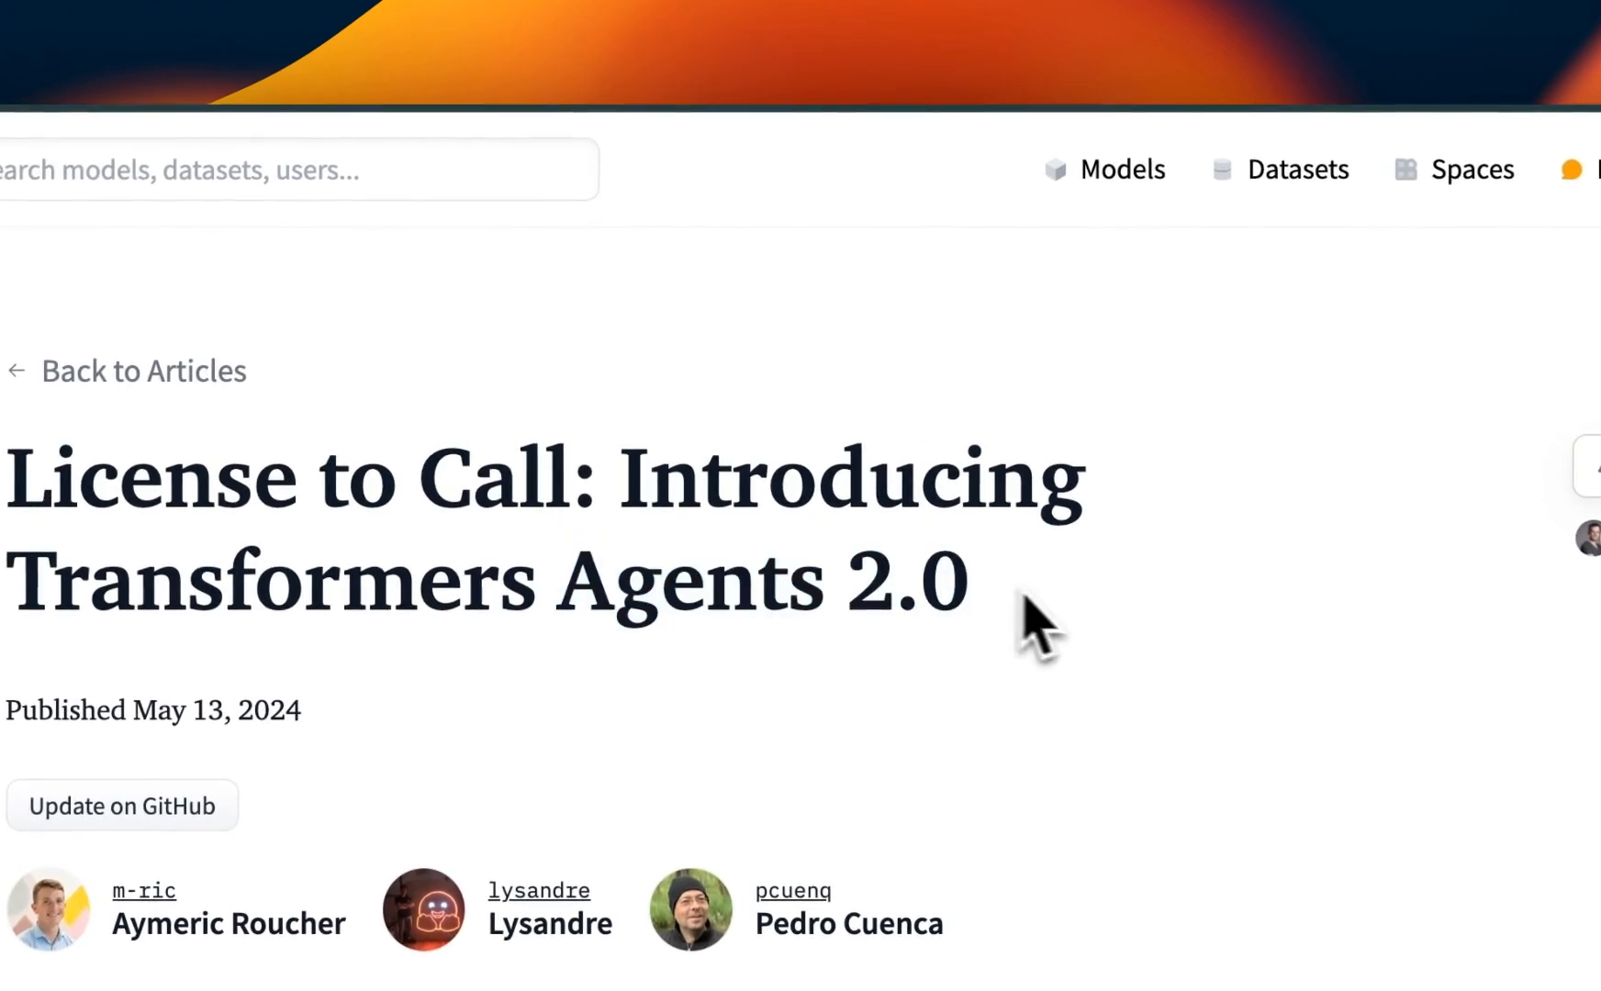
pyautogui.doubleClick(648, 582)
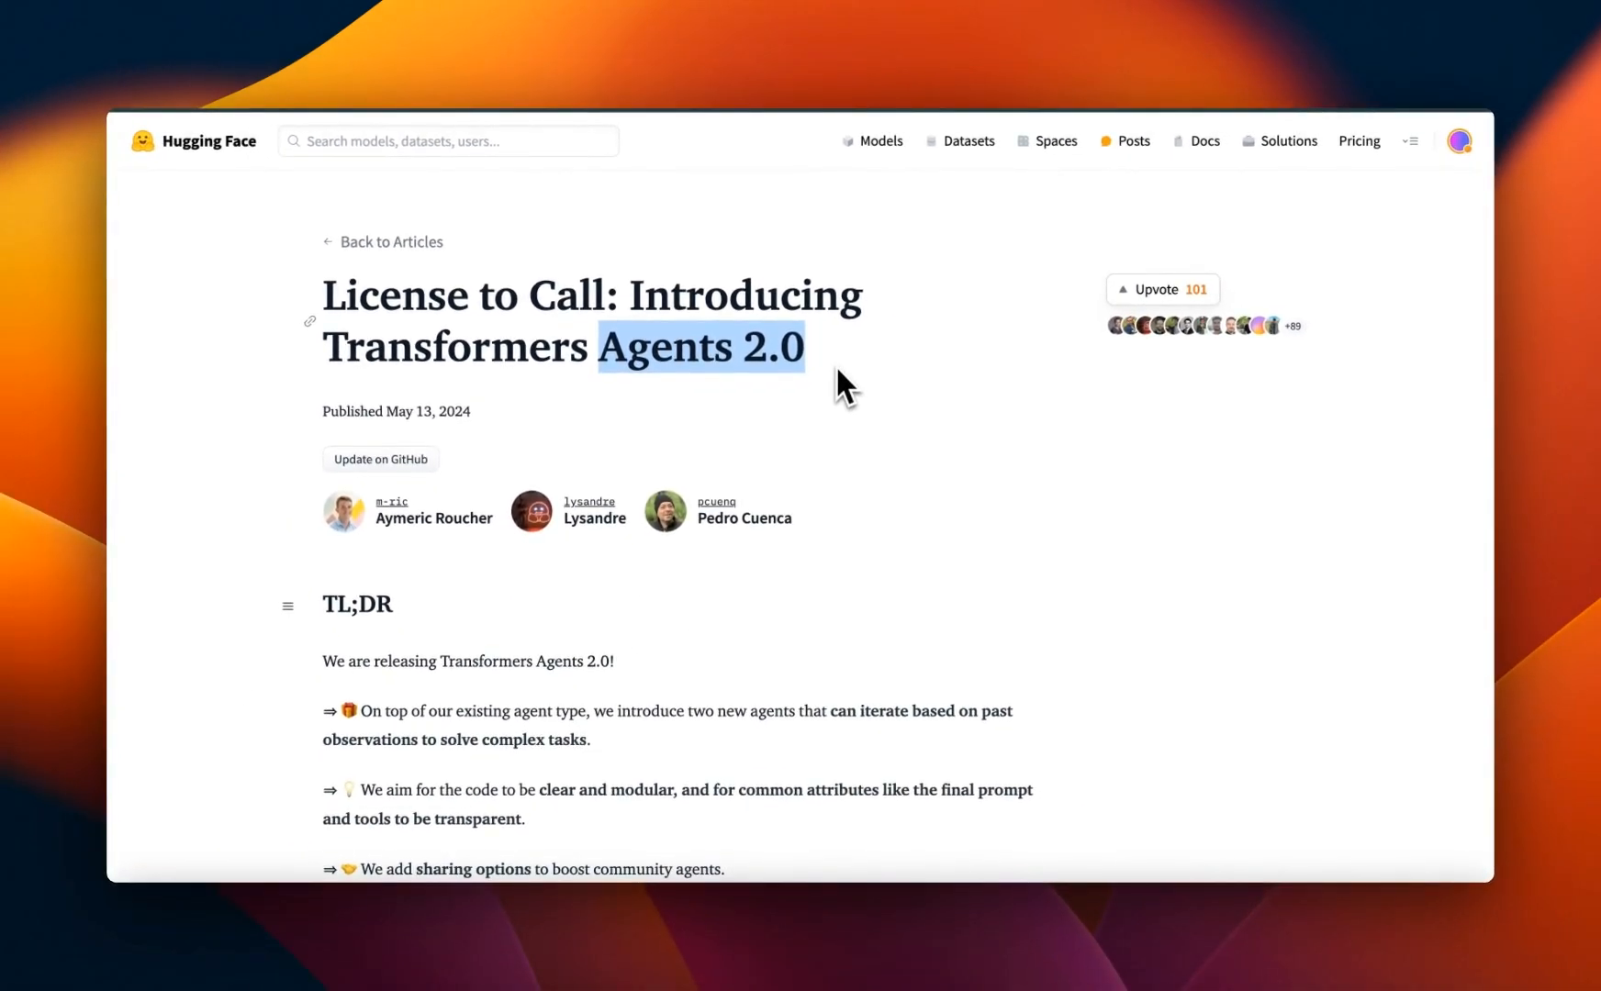
pyautogui.scroll(-3)
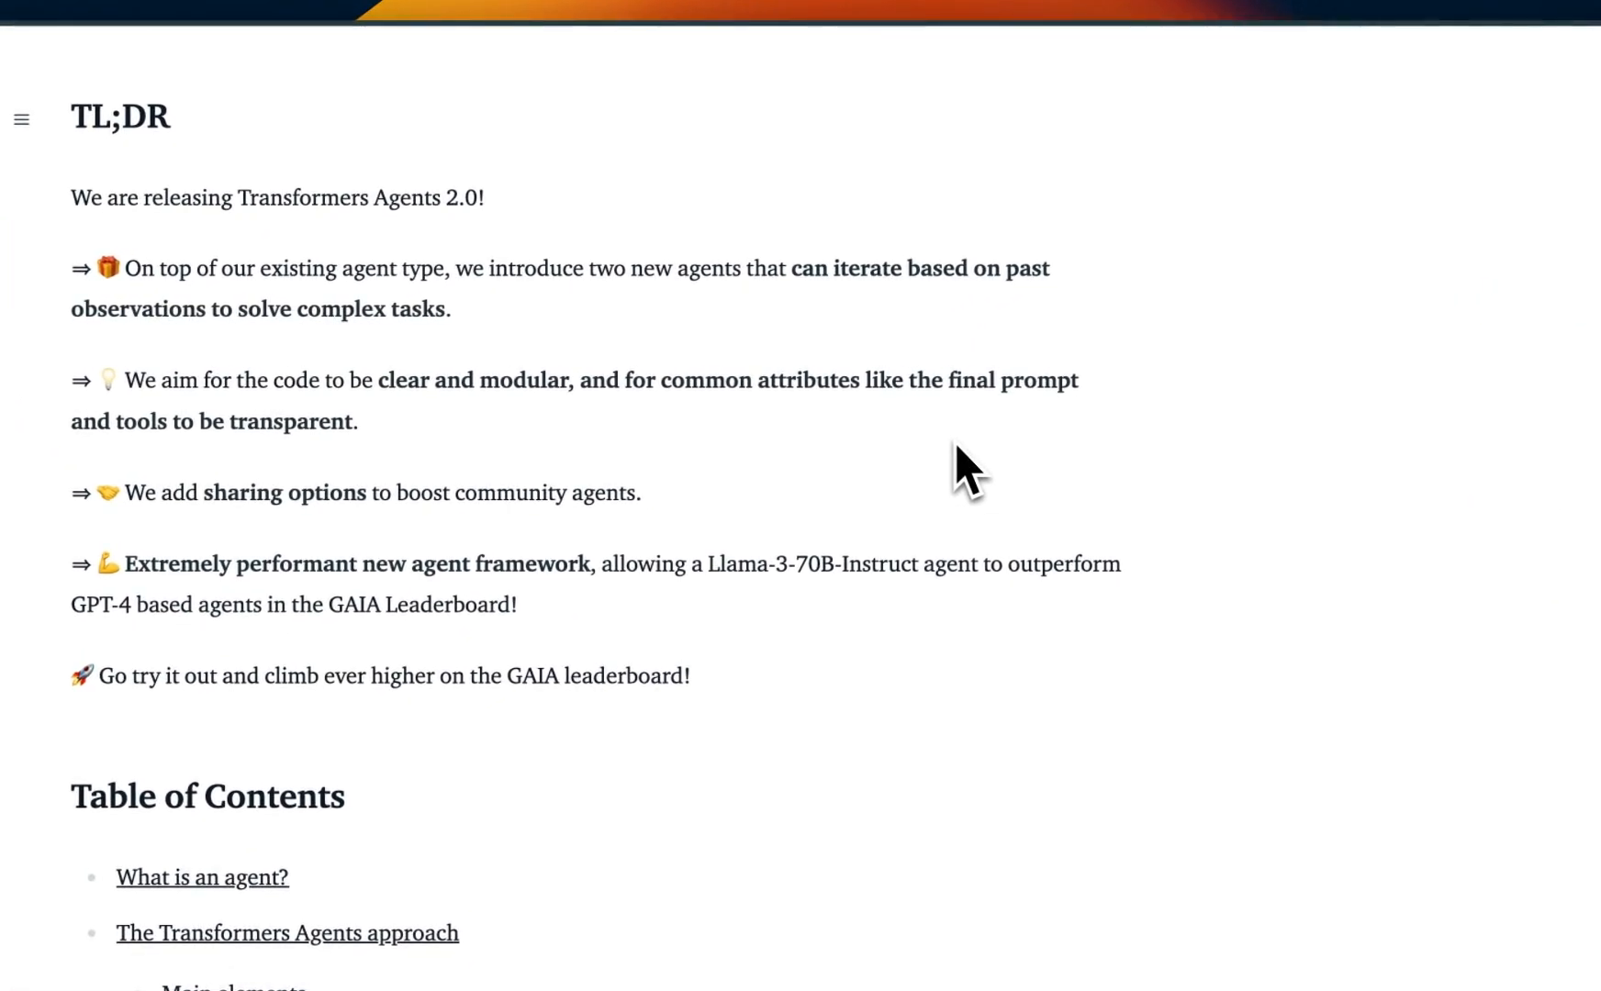
pyautogui.moveTo(736, 490)
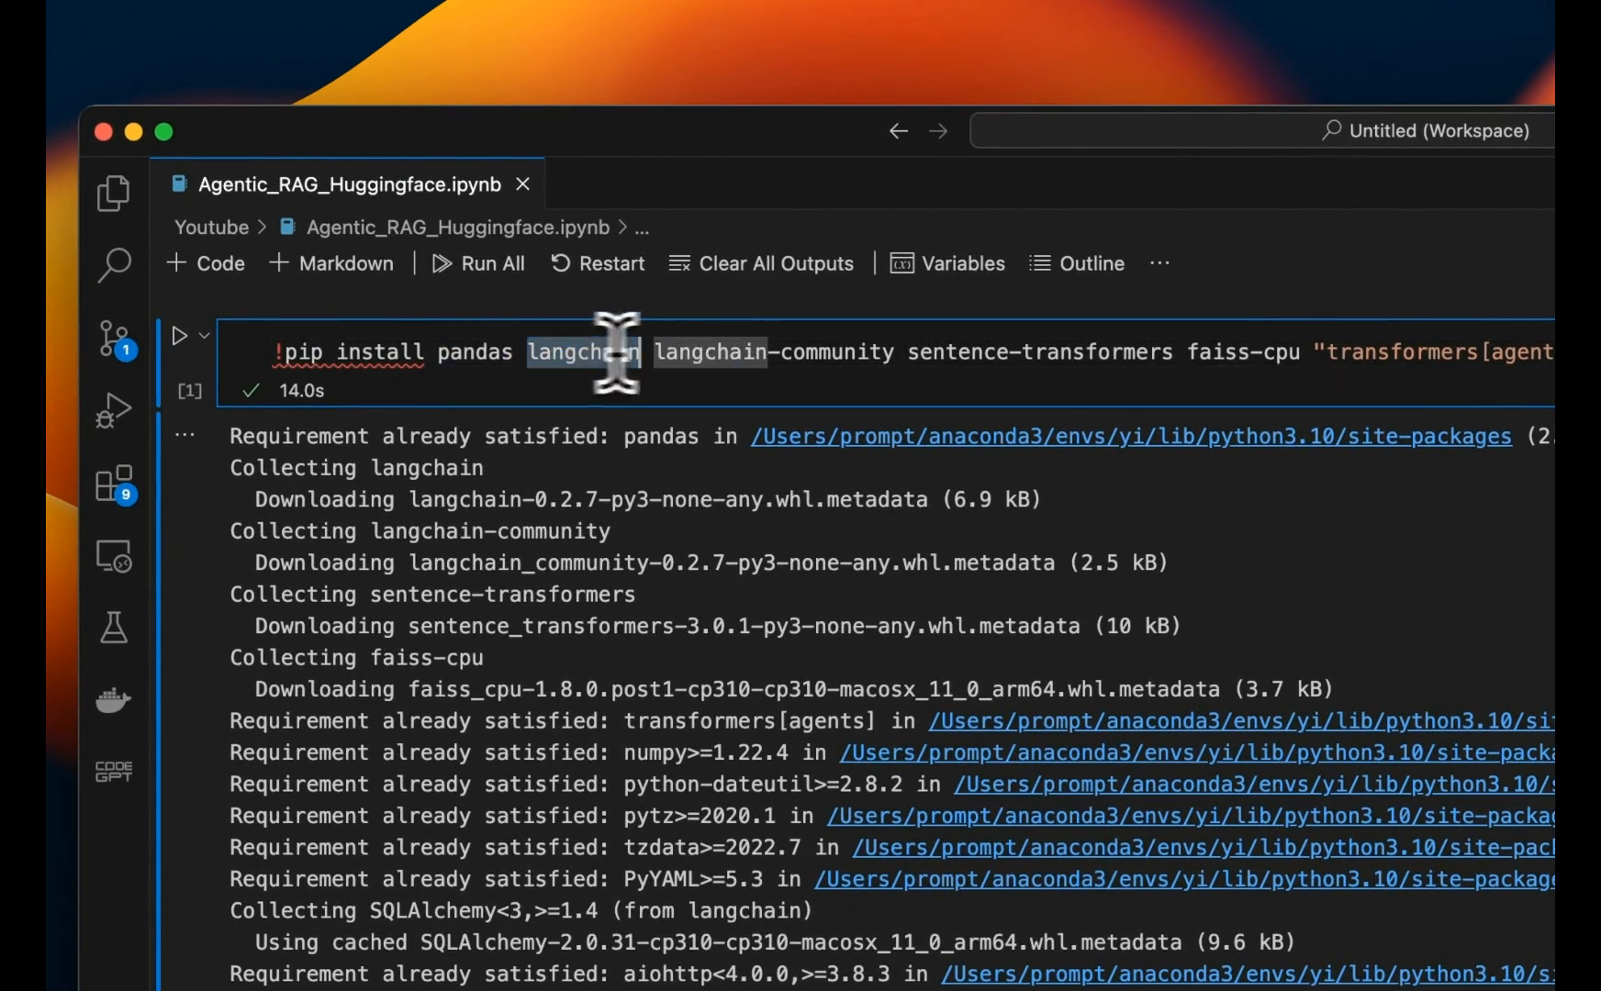
pyautogui.moveTo(907, 360)
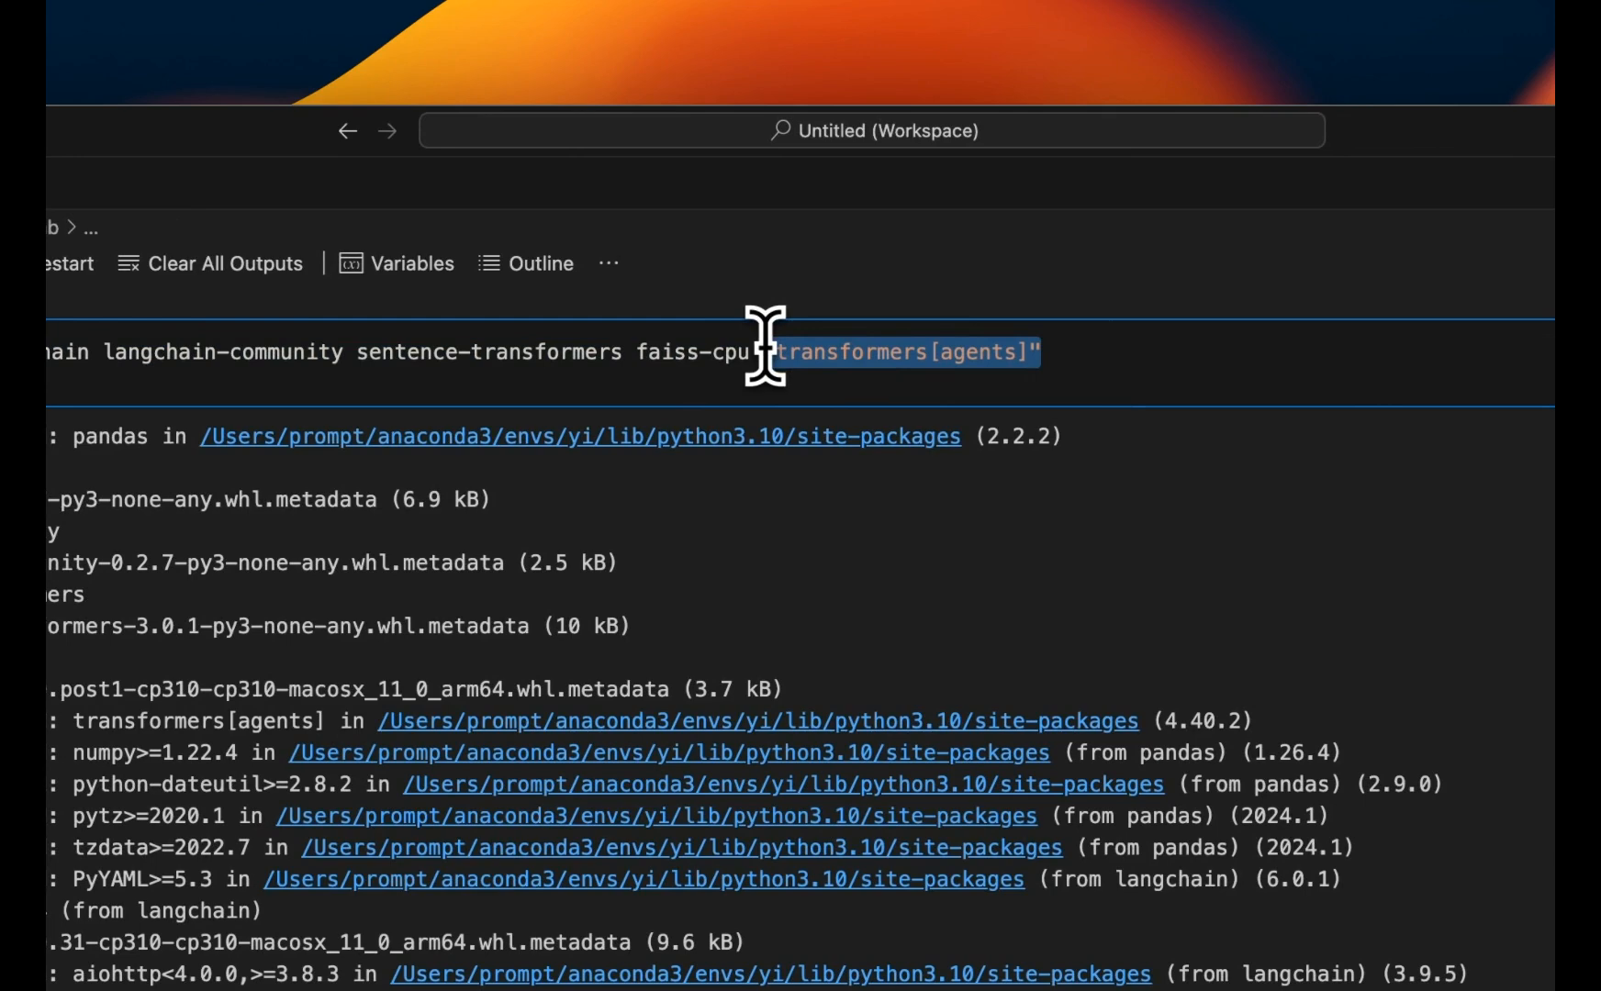
pyautogui.scroll(-3)
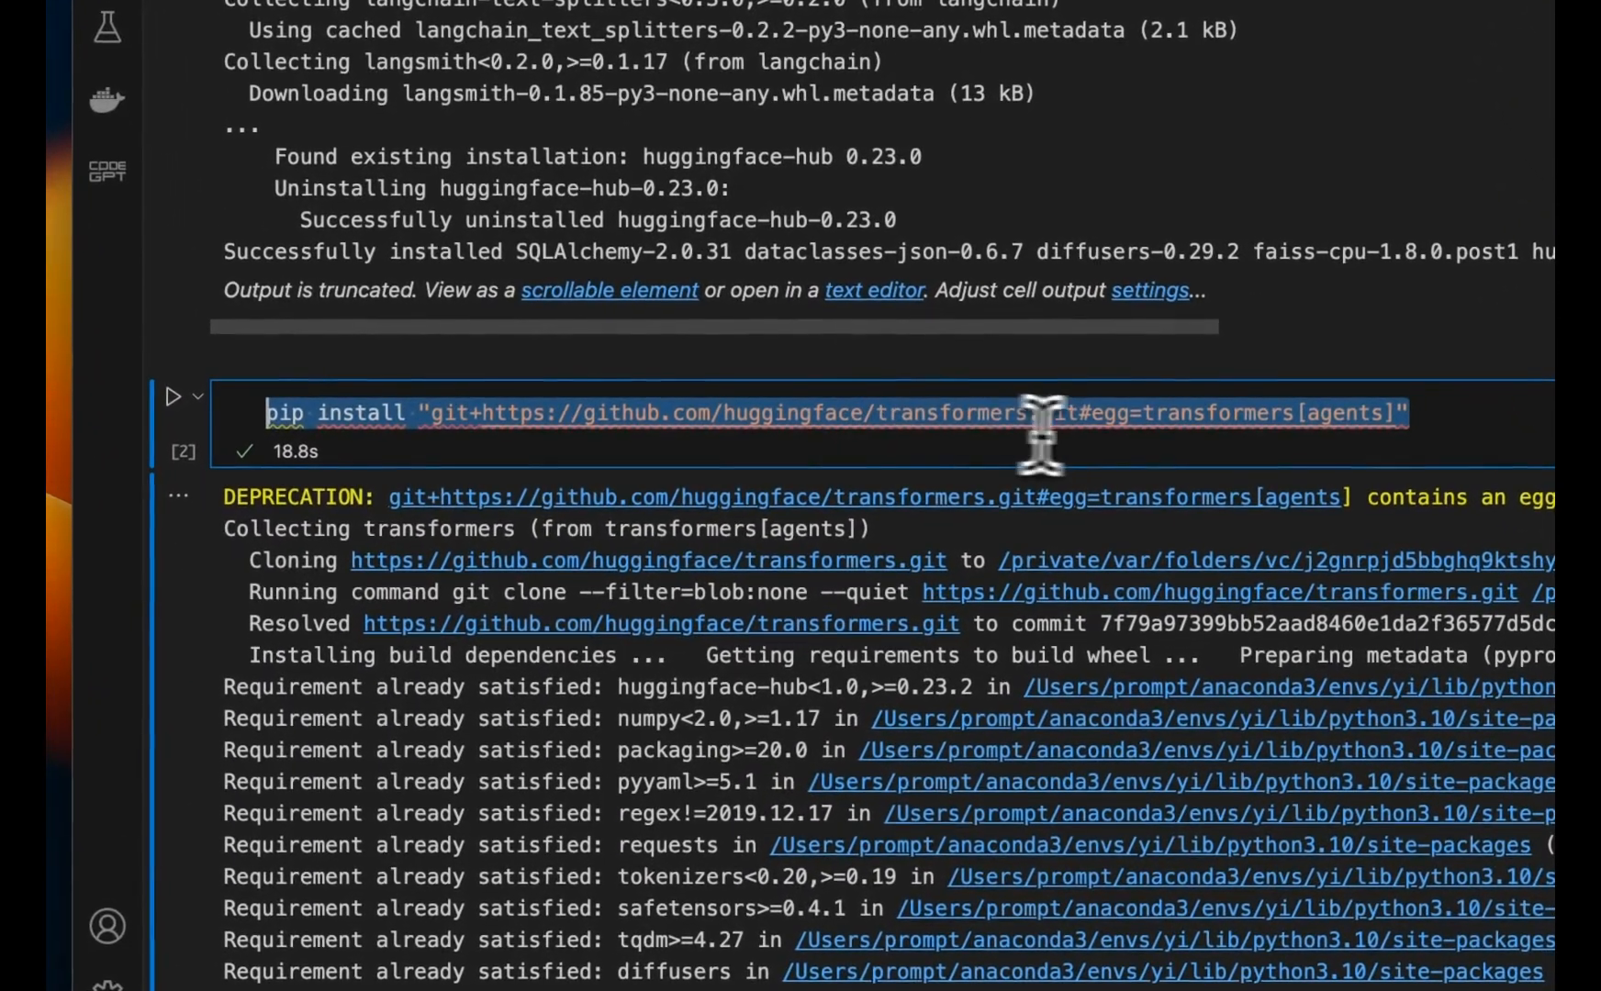
pyautogui.scroll(-3)
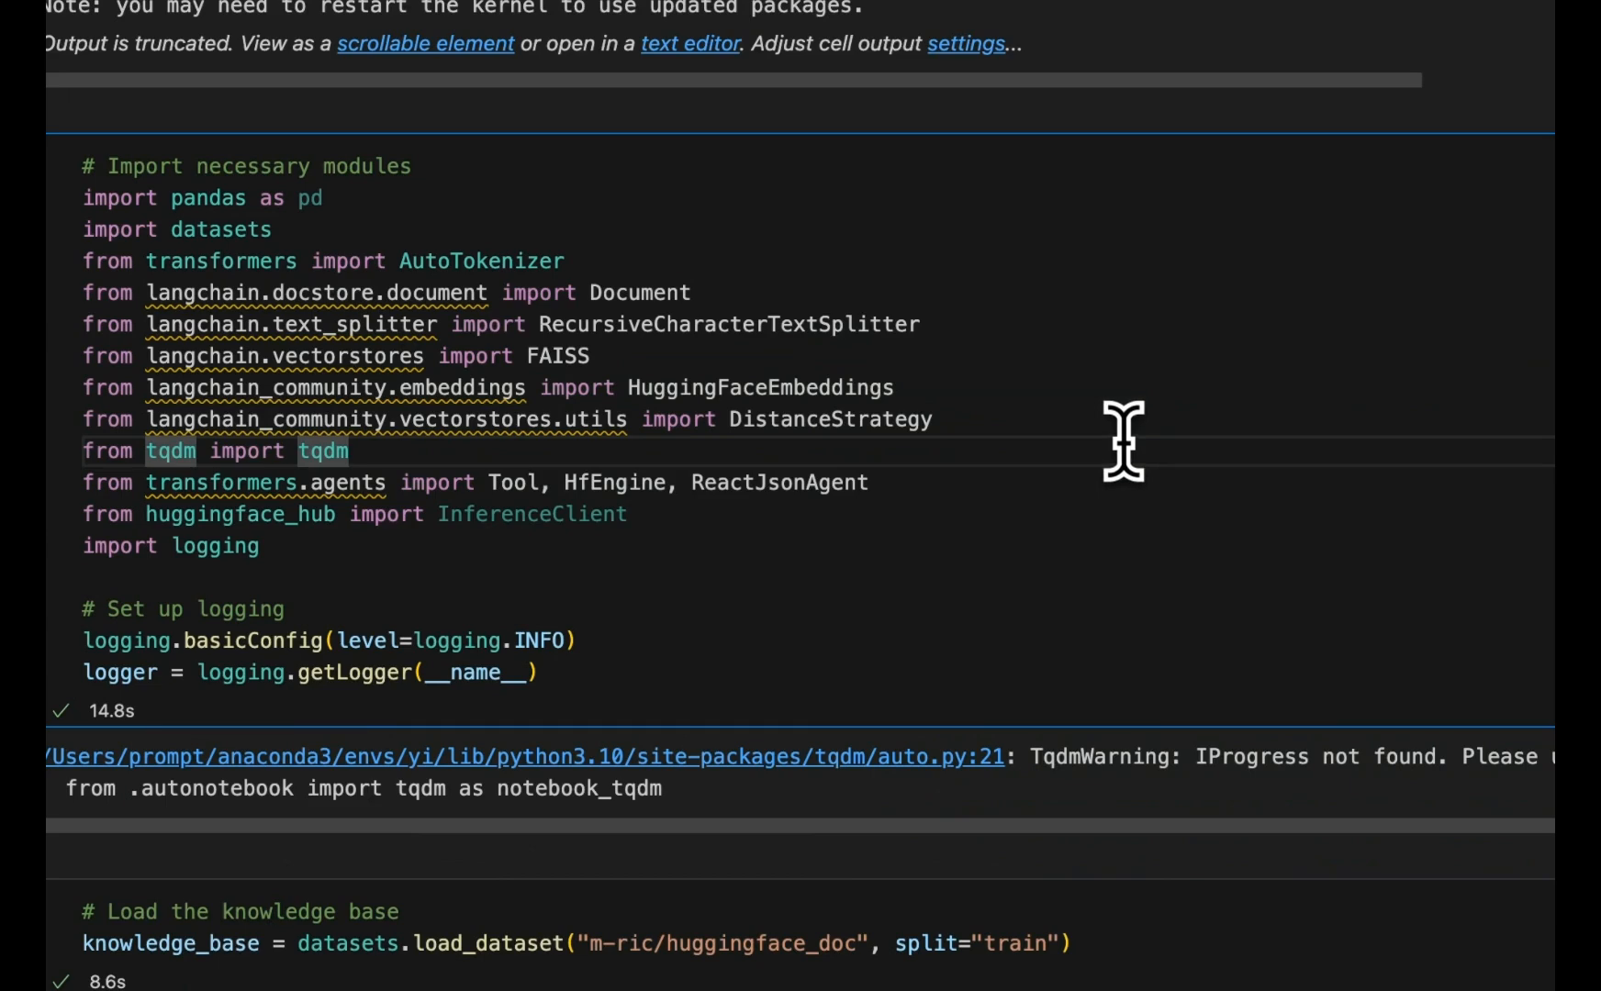
pyautogui.moveTo(1106, 457)
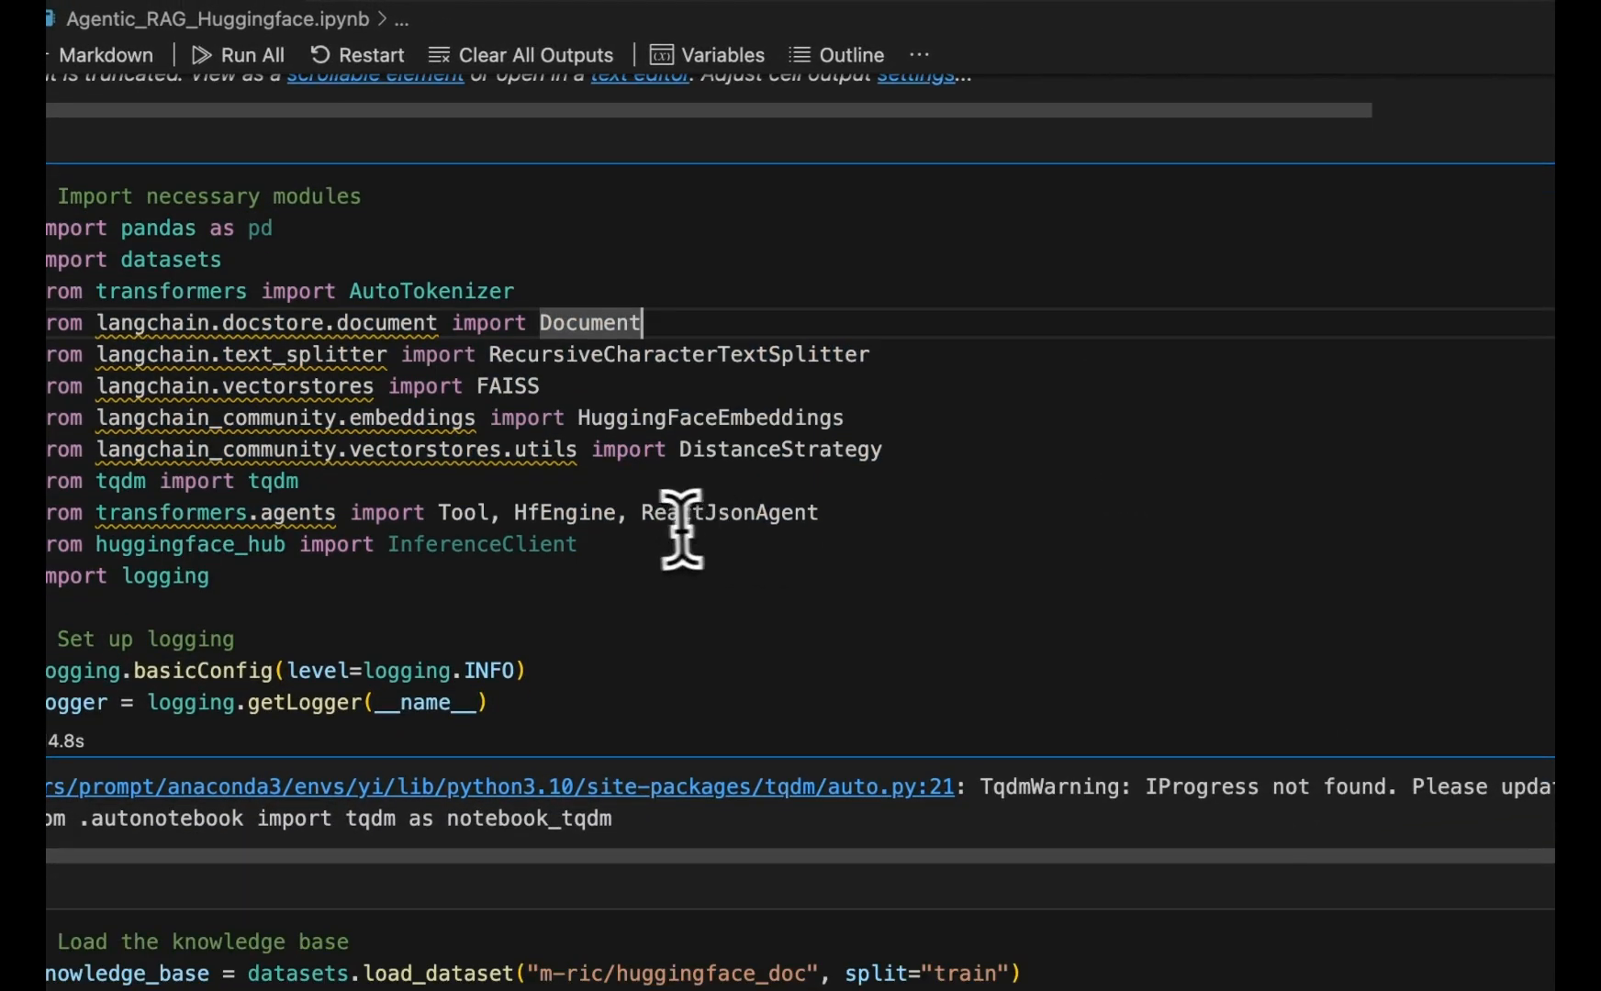
pyautogui.doubleClick(728, 512)
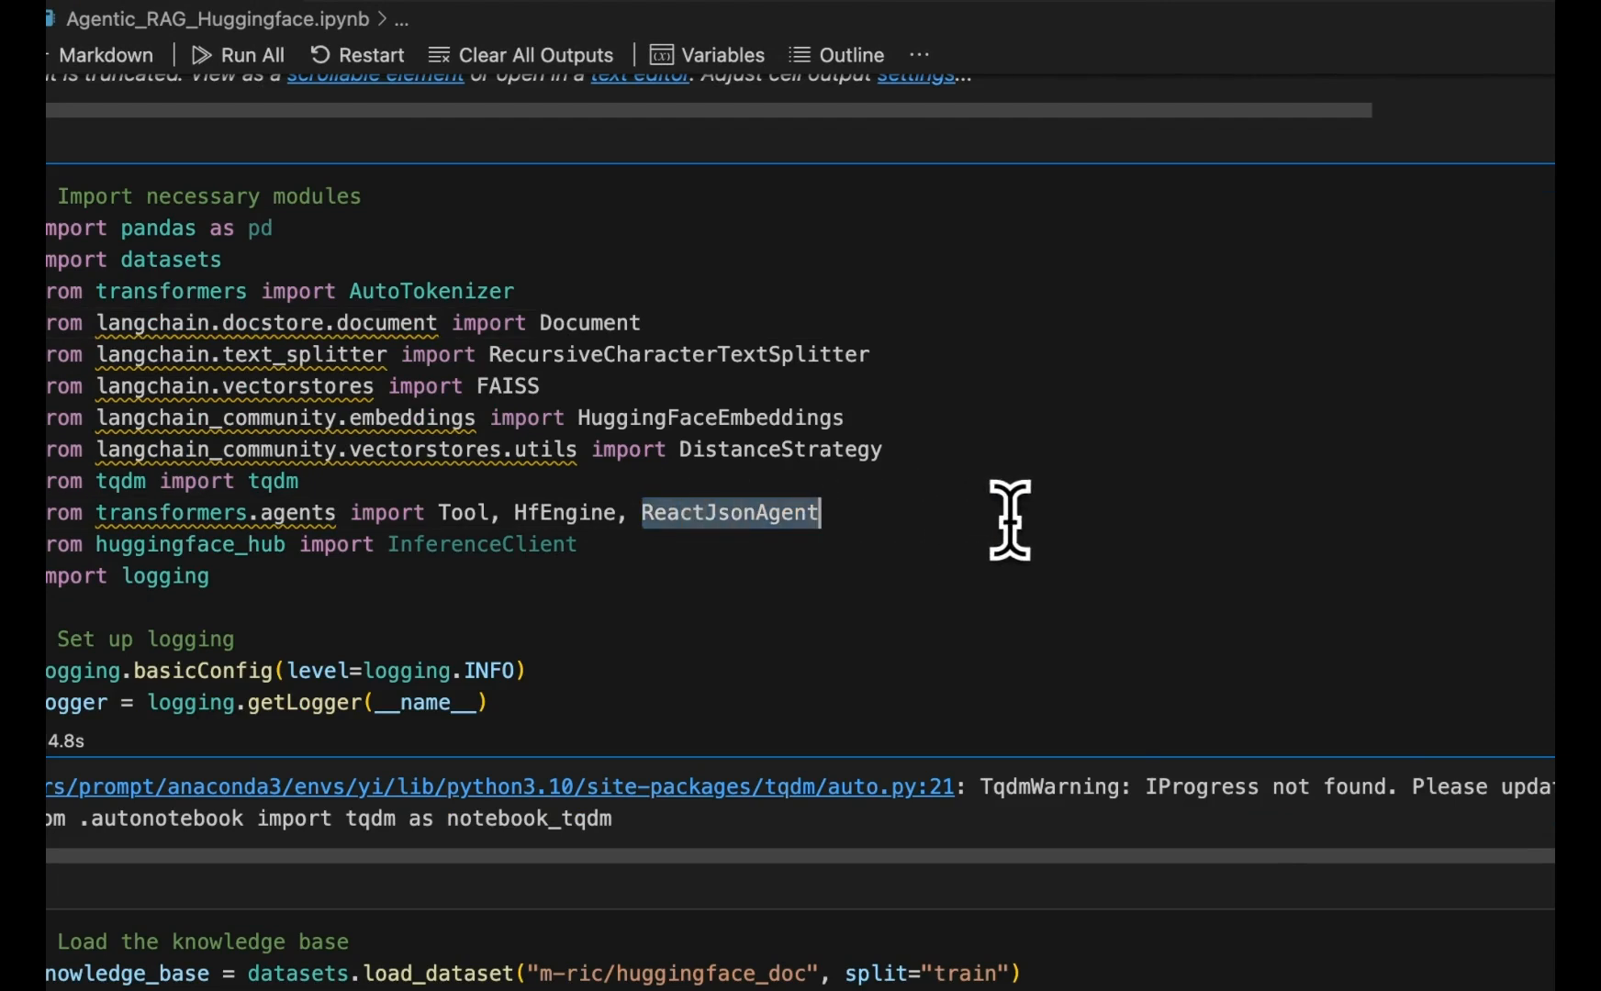
pyautogui.moveTo(491, 521)
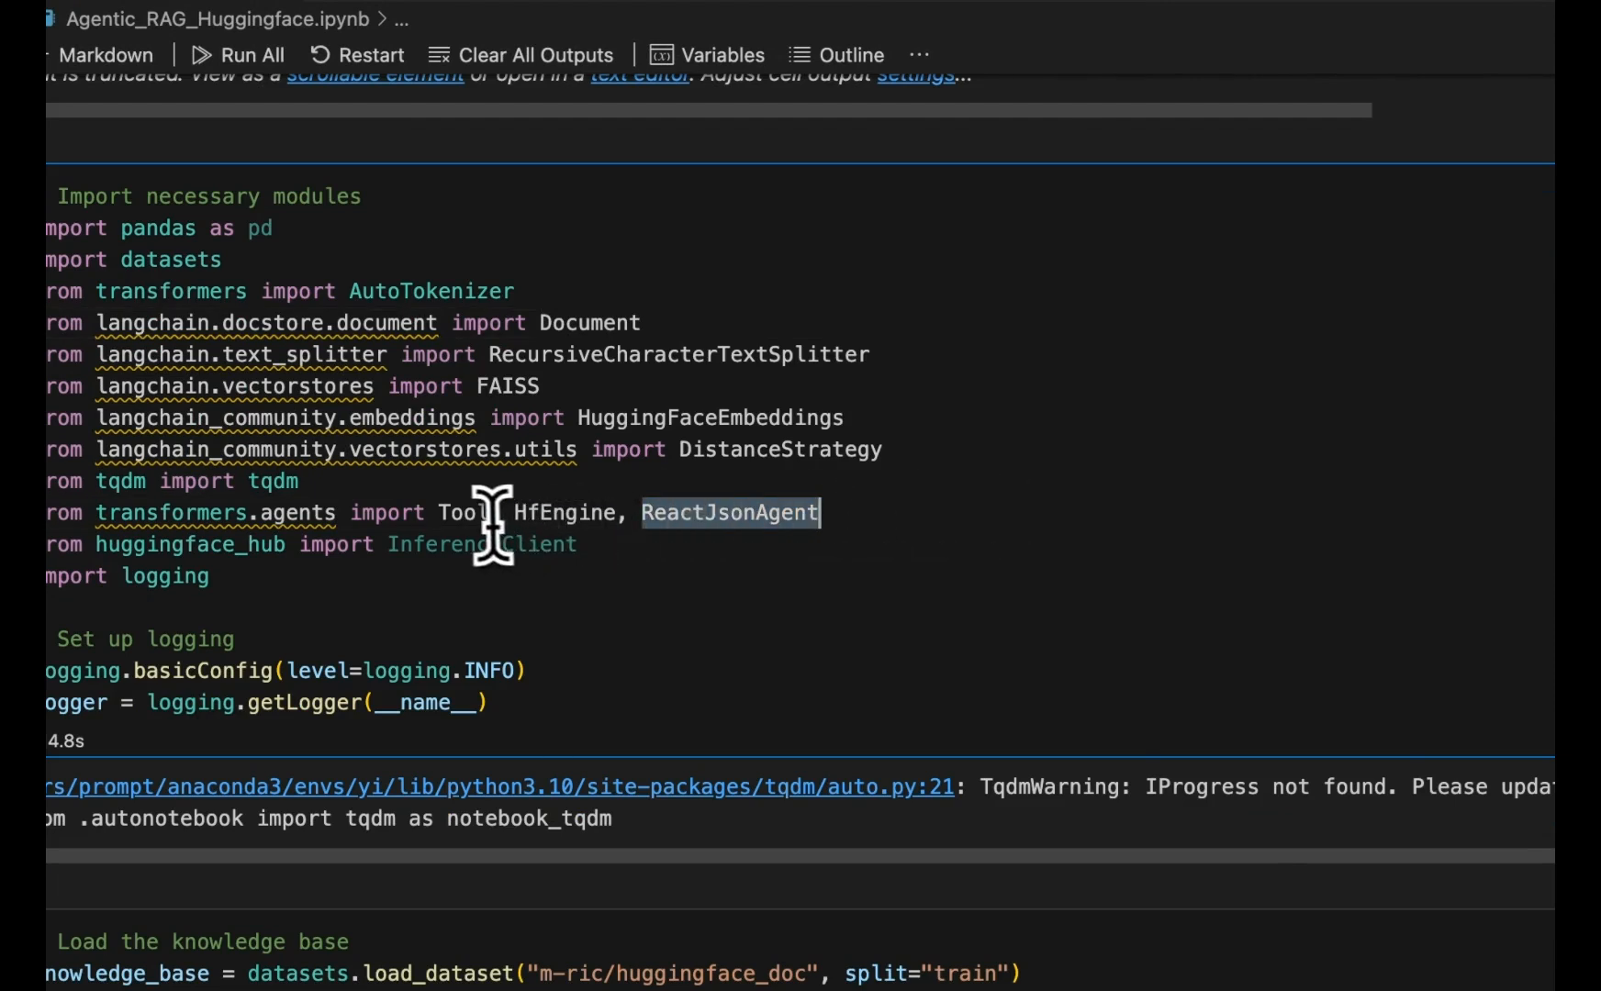
pyautogui.moveTo(482, 544)
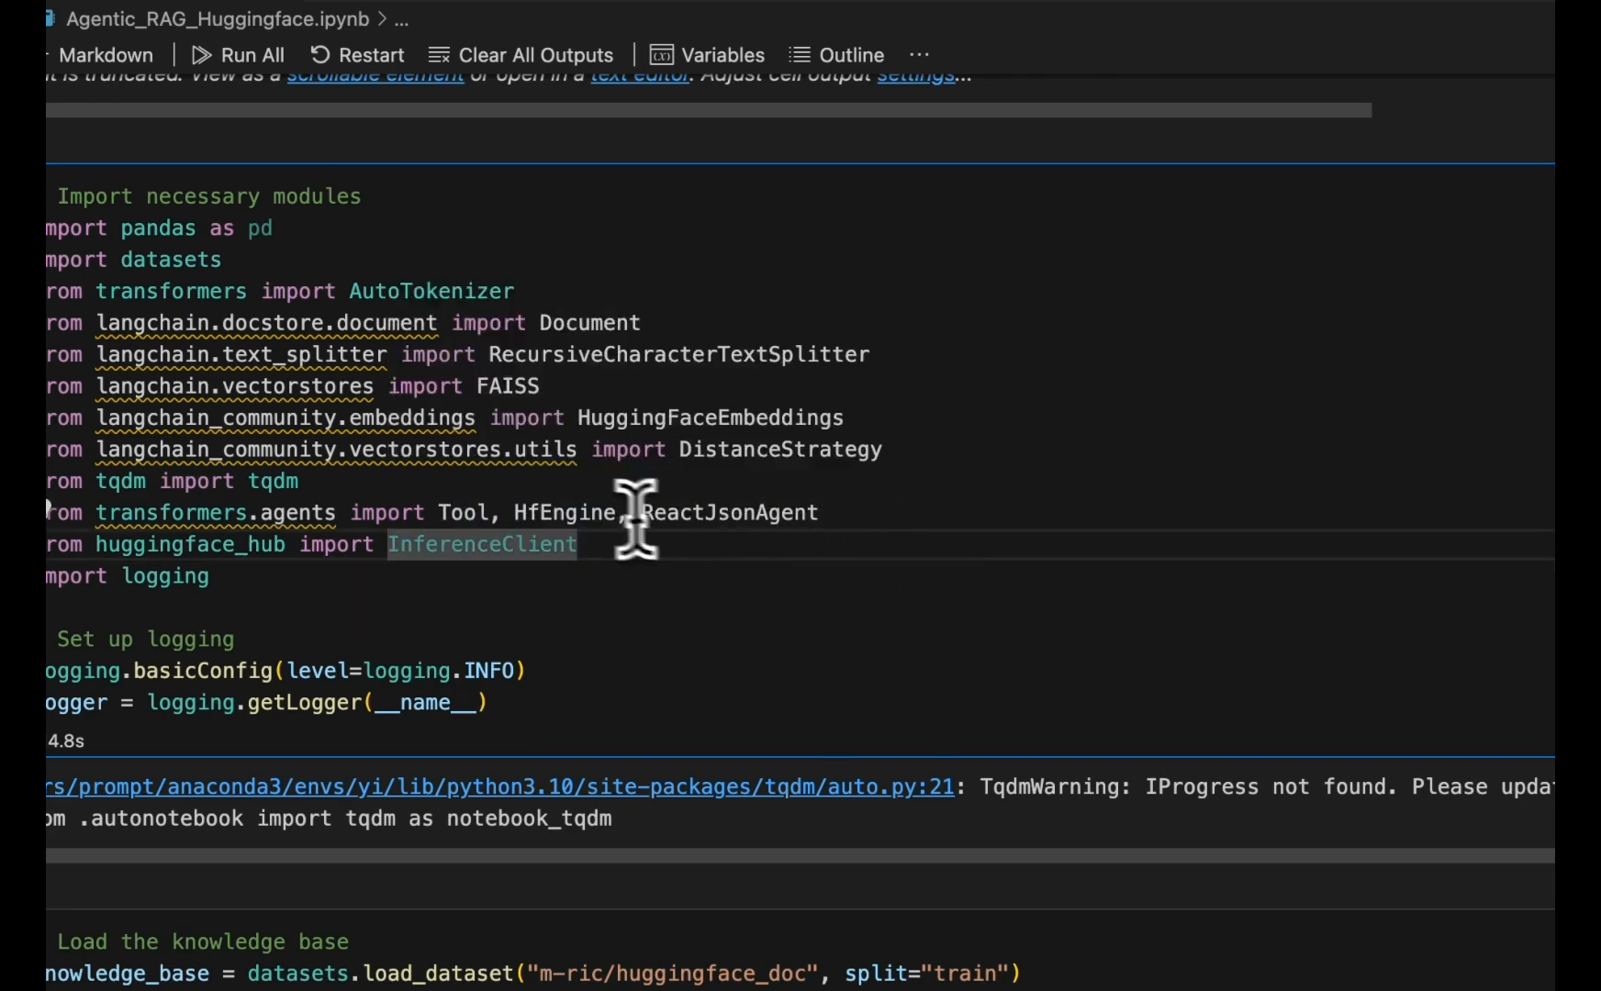
pyautogui.doubleClick(564, 512)
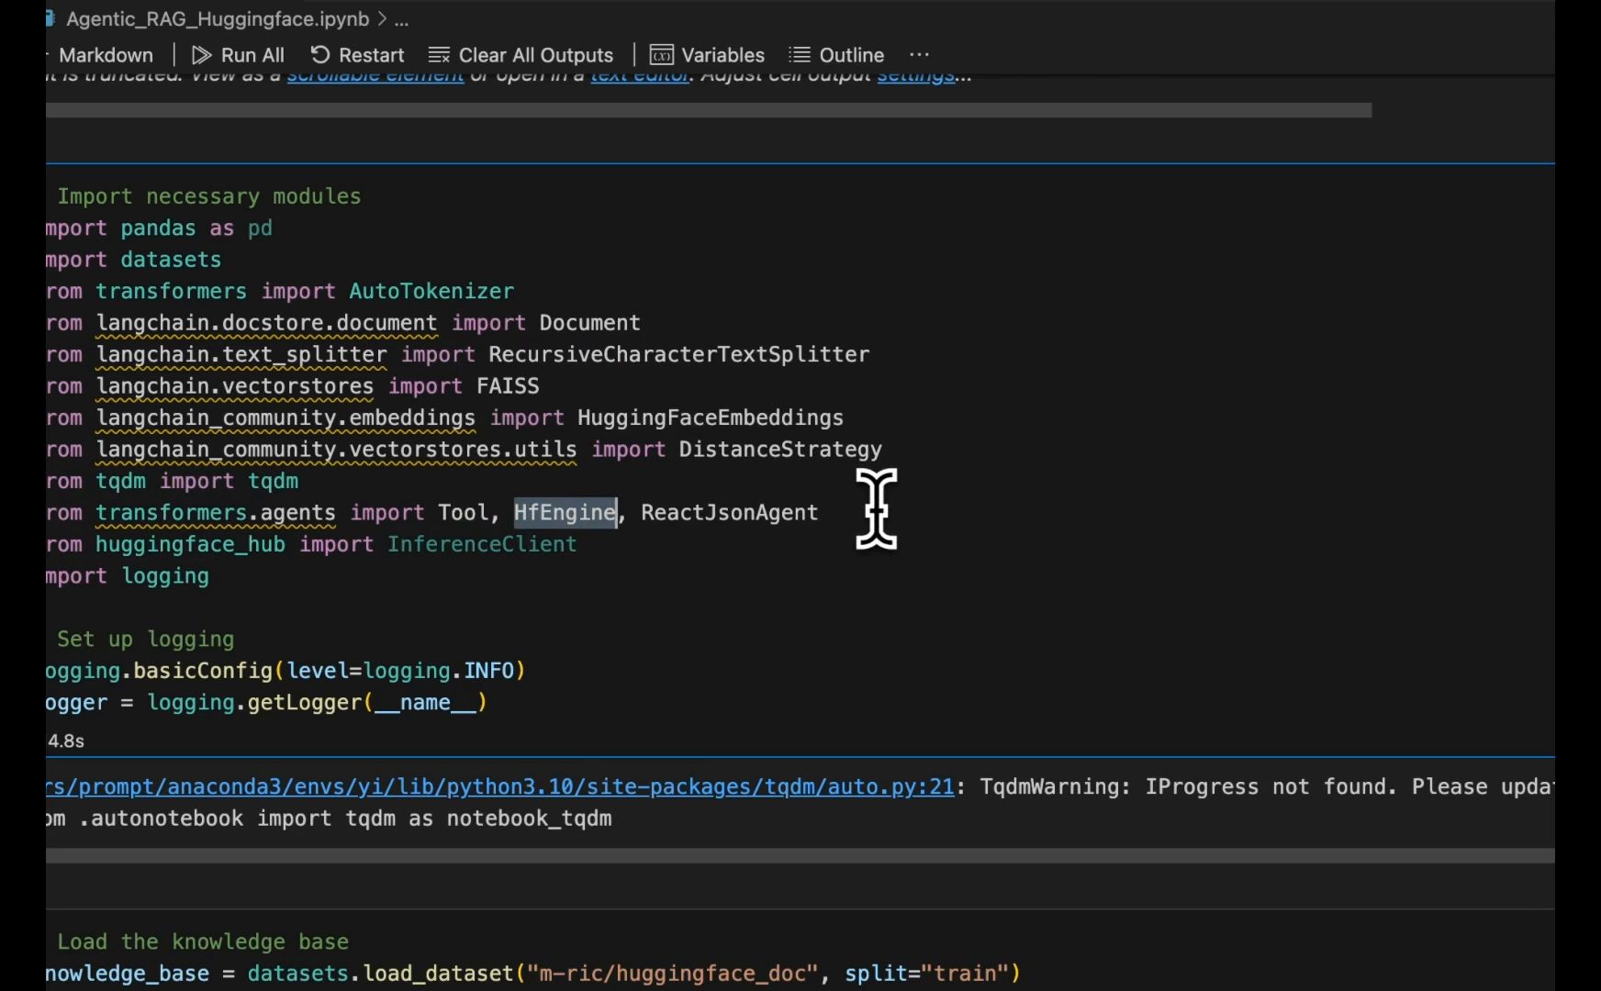
pyautogui.scroll(-3)
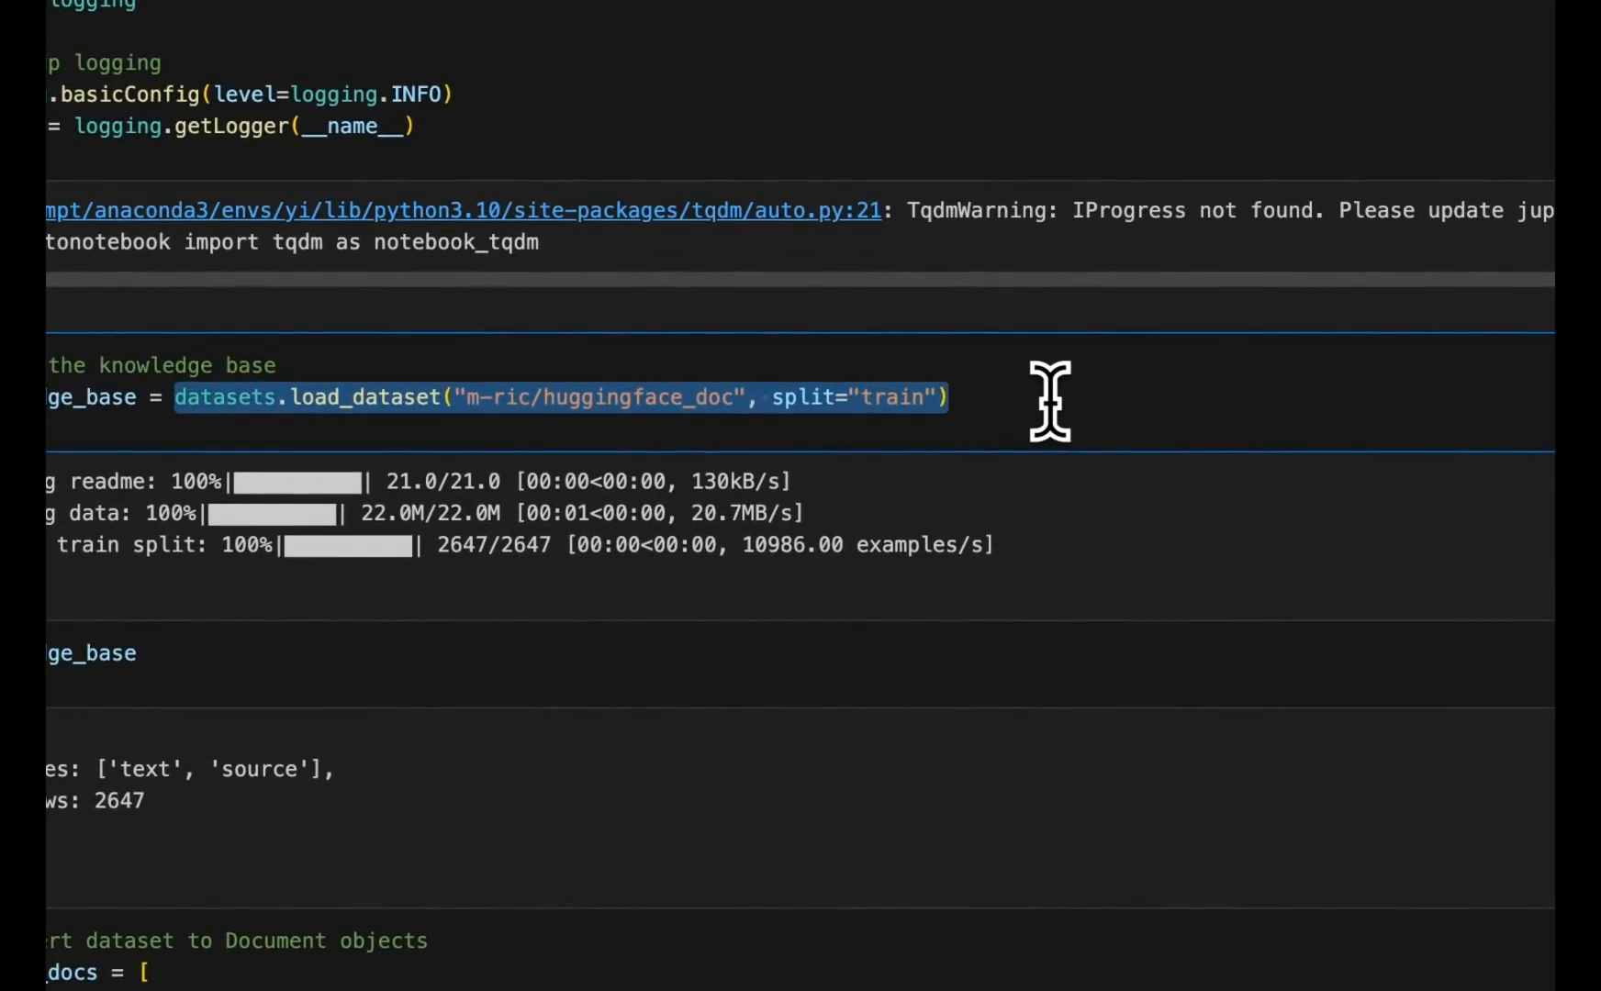
pyautogui.click(948, 399)
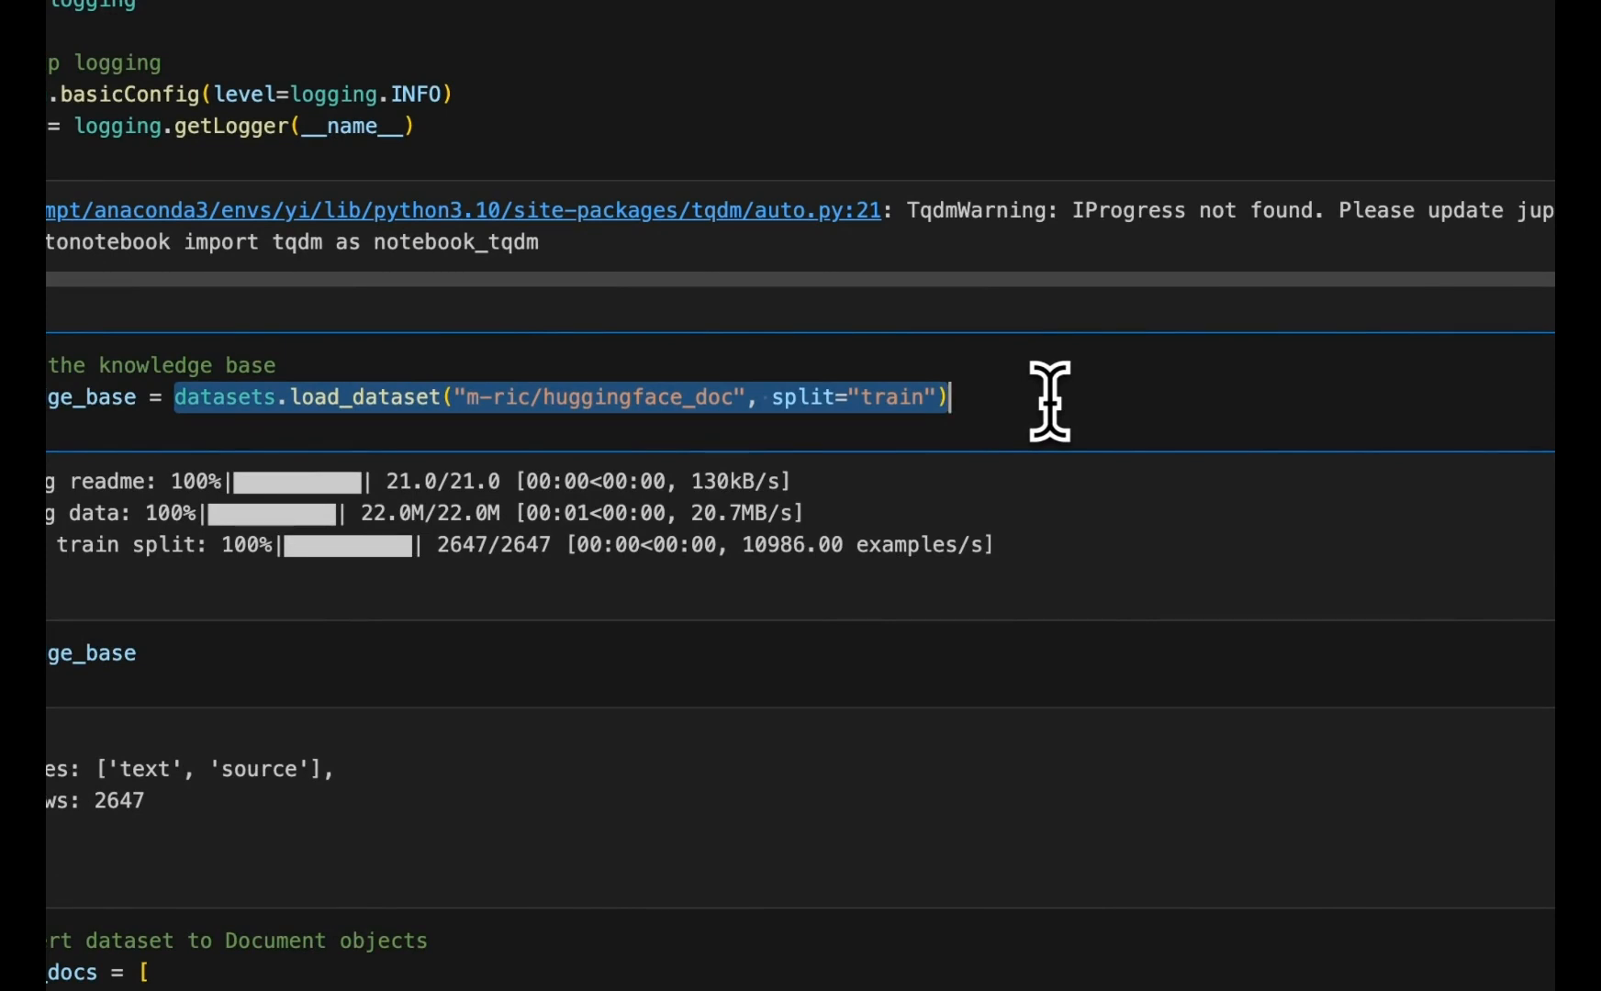
pyautogui.moveTo(1088, 376)
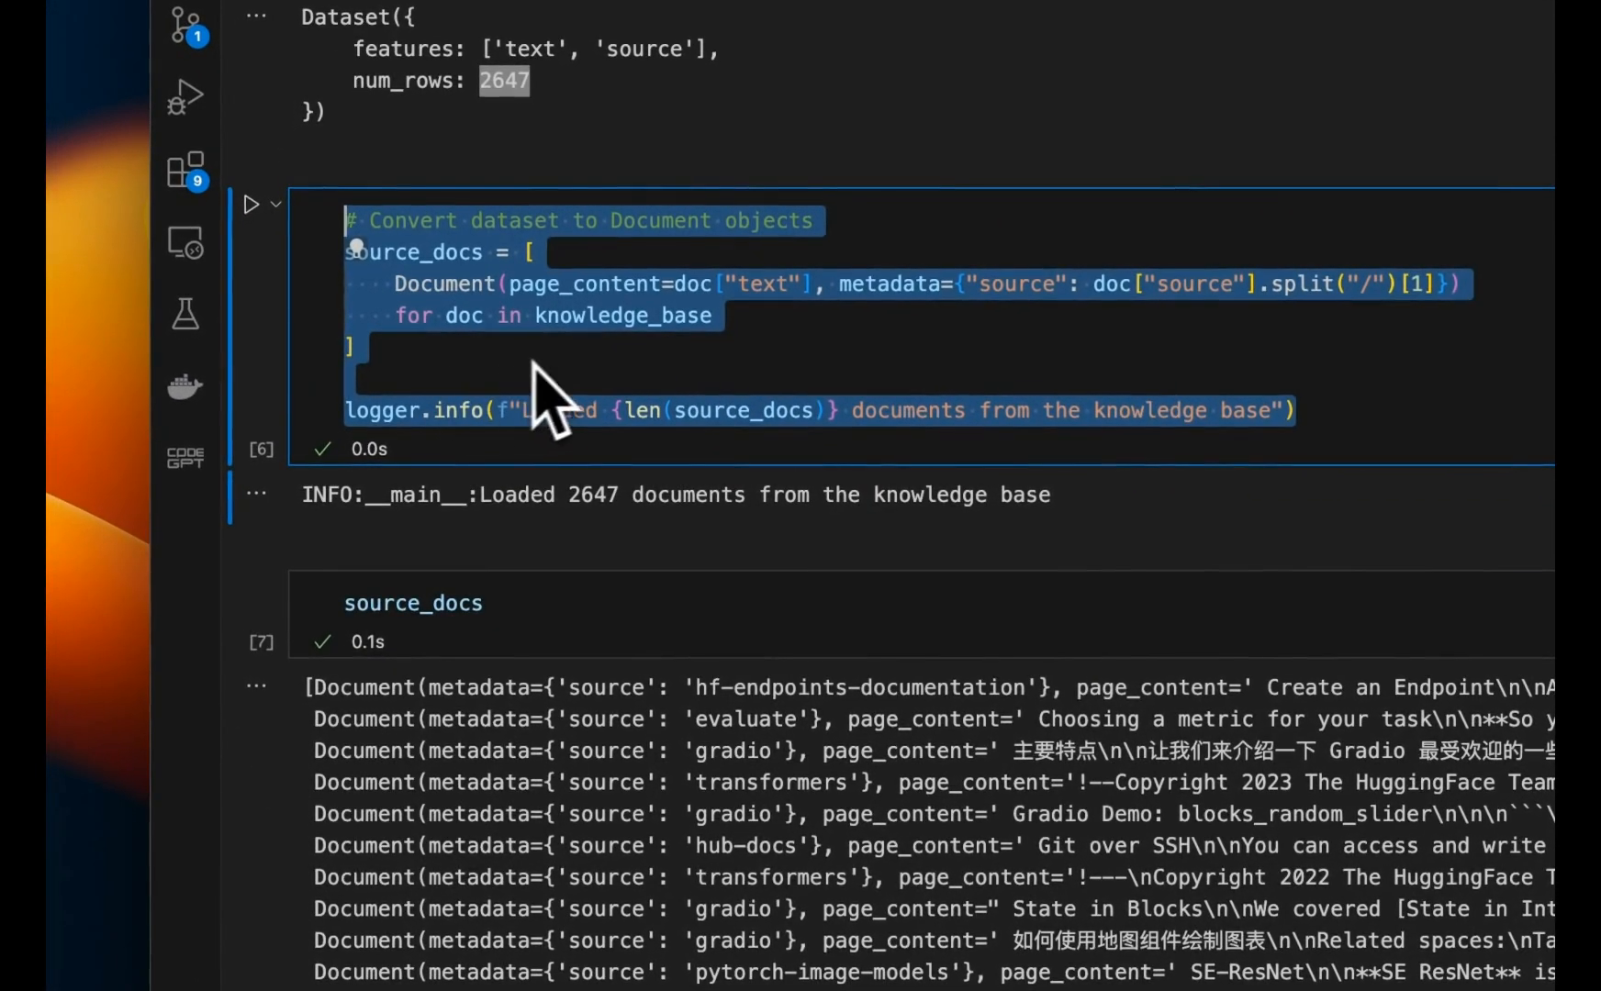
pyautogui.scroll(-3)
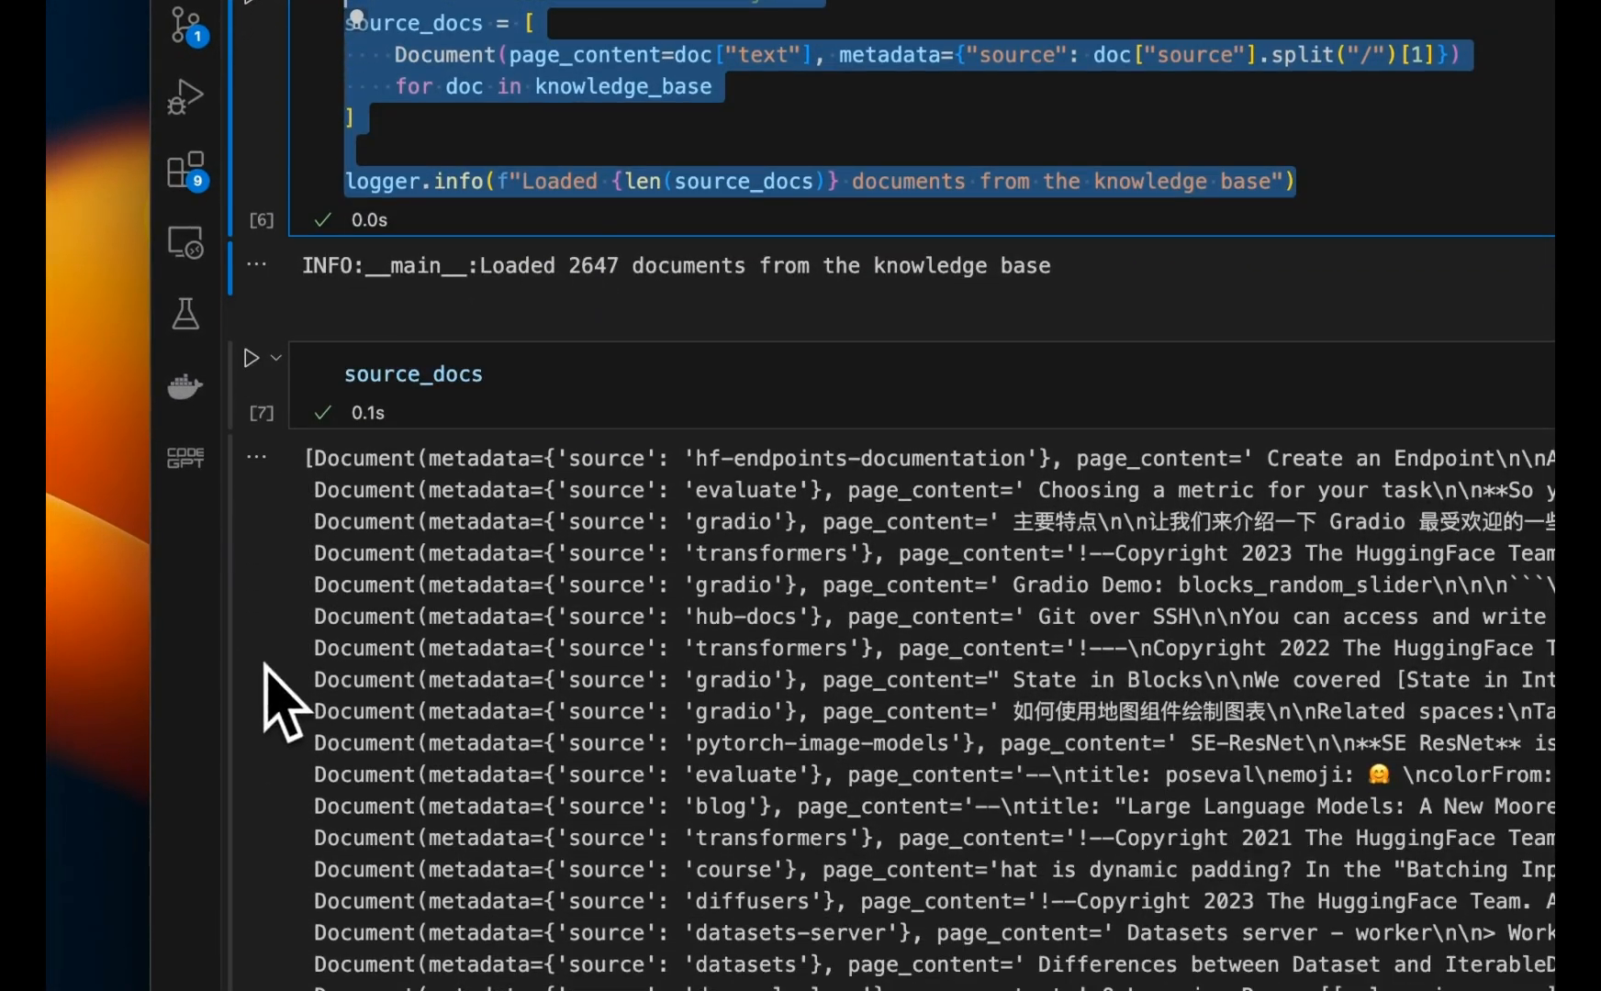
pyautogui.scroll(-3)
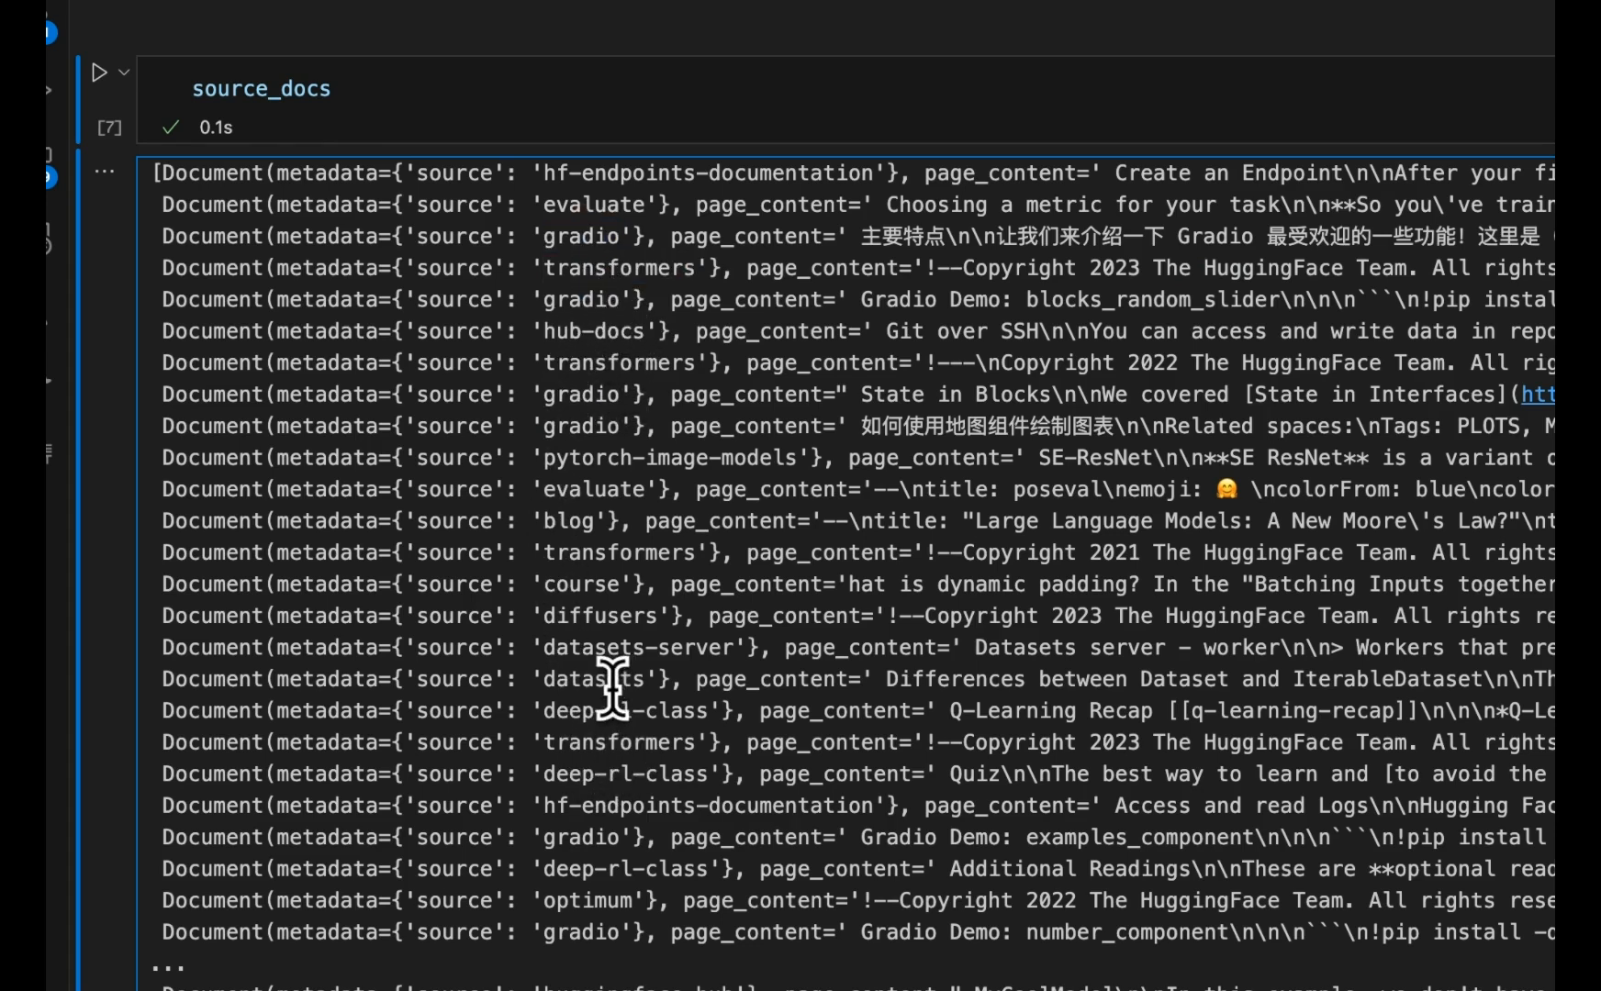
pyautogui.doubleClick(594, 679)
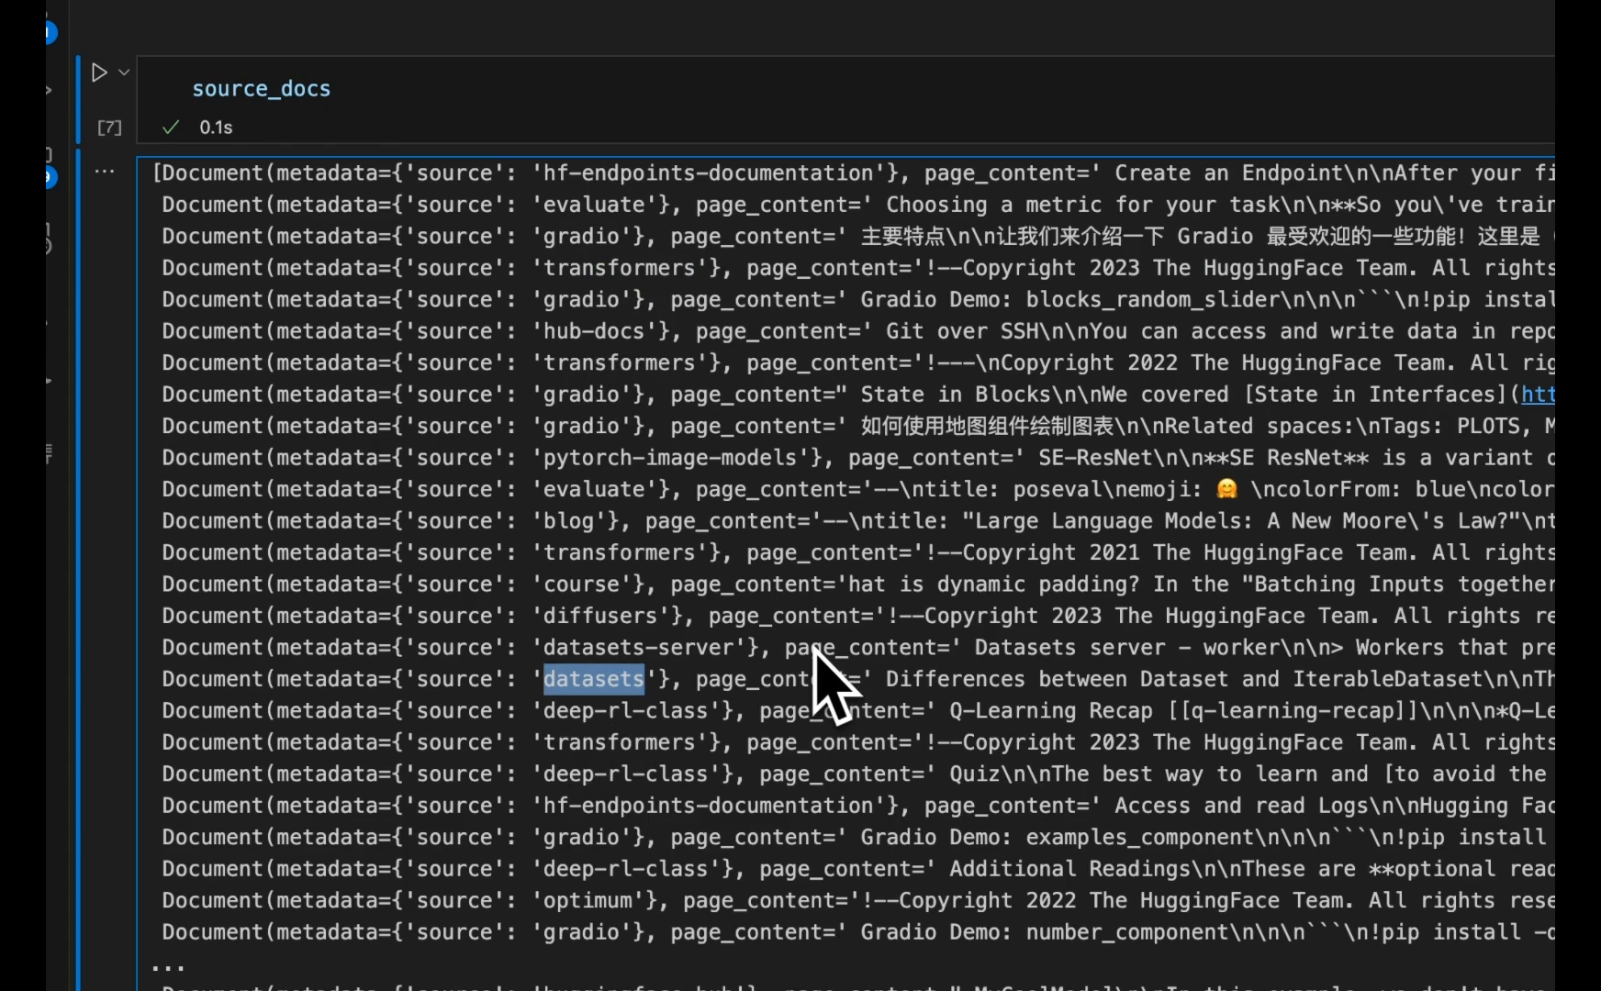
pyautogui.scroll(-3)
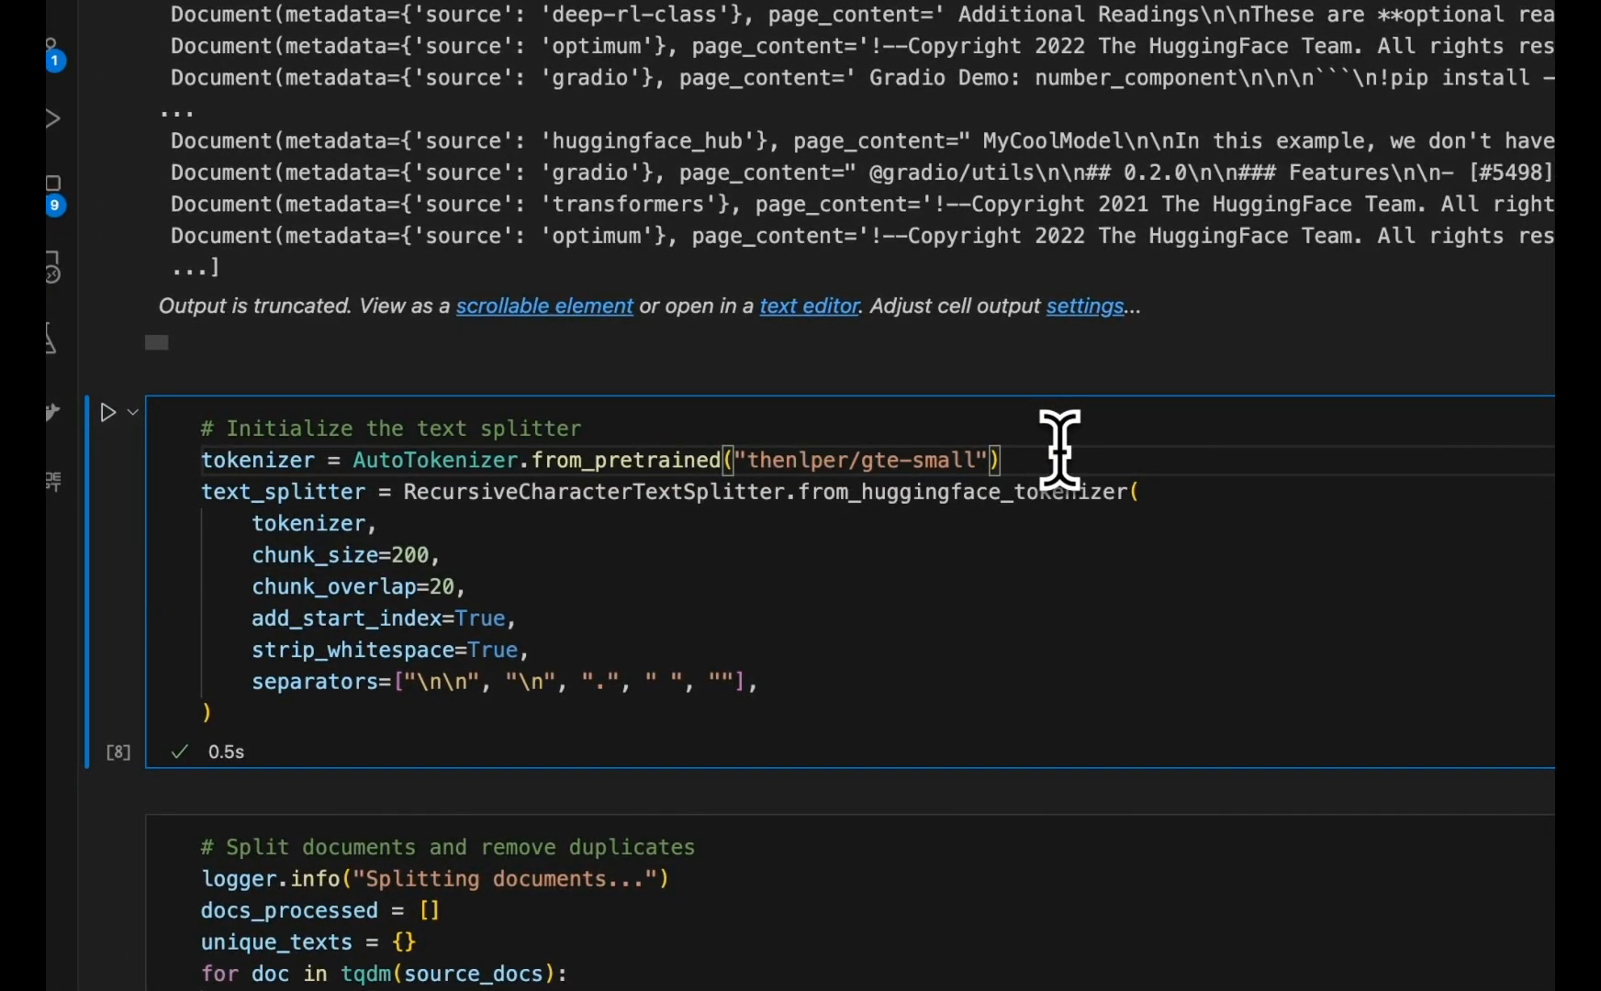
pyautogui.doubleClick(694, 487)
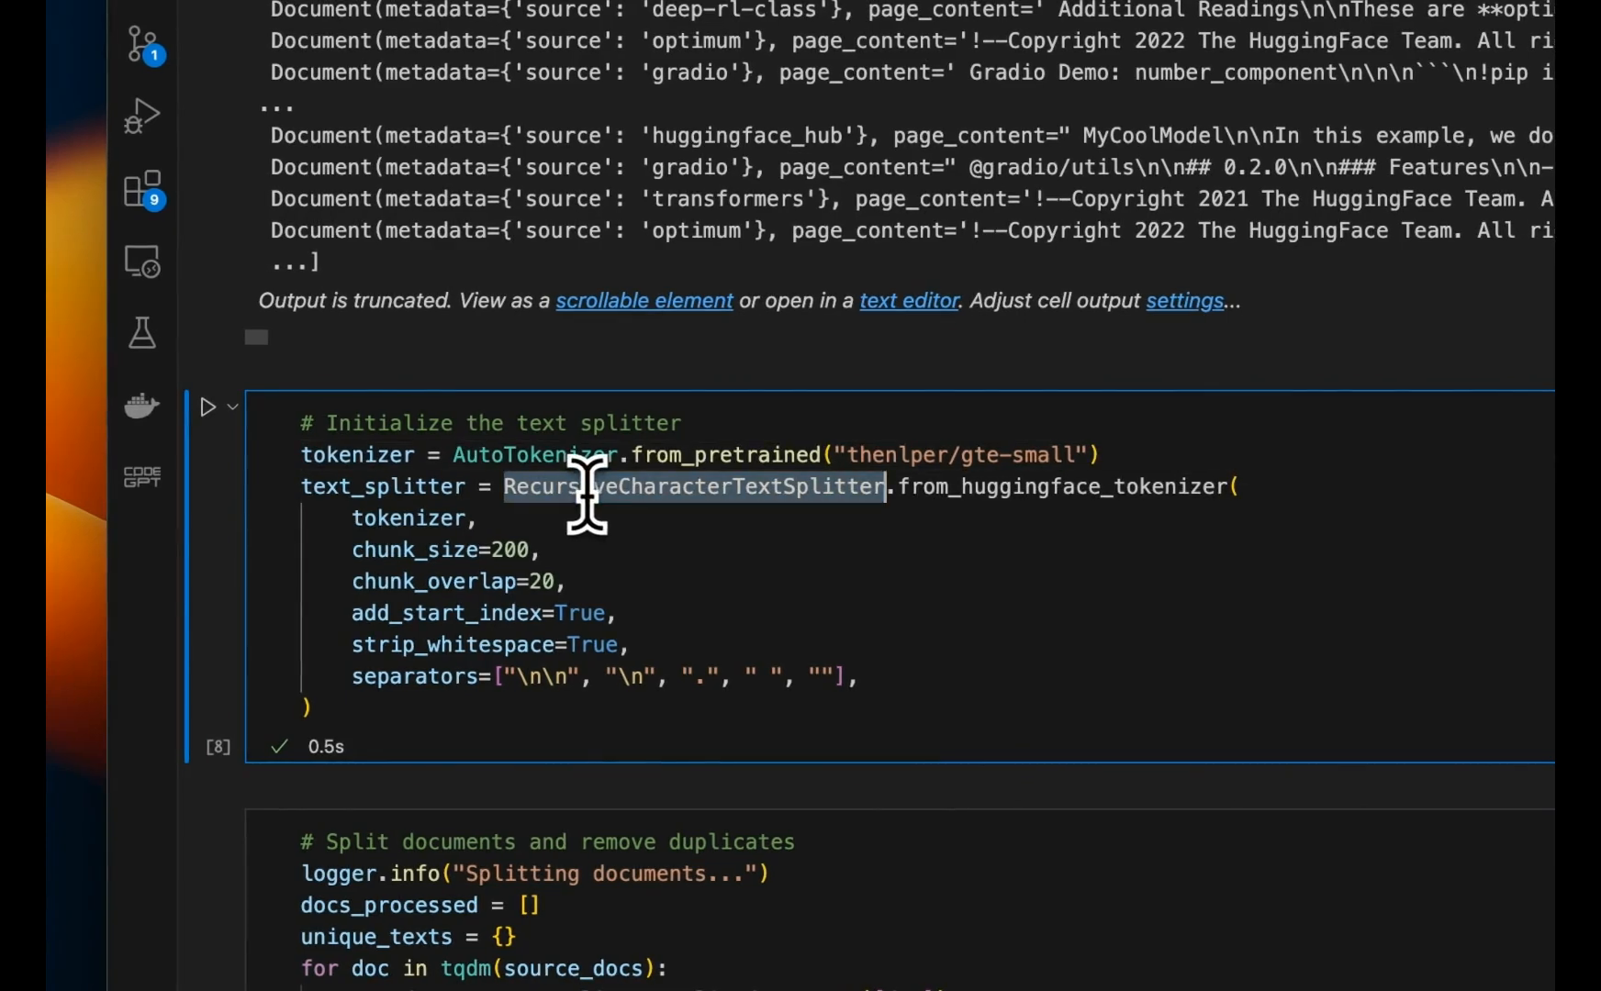
pyautogui.moveTo(1094, 438)
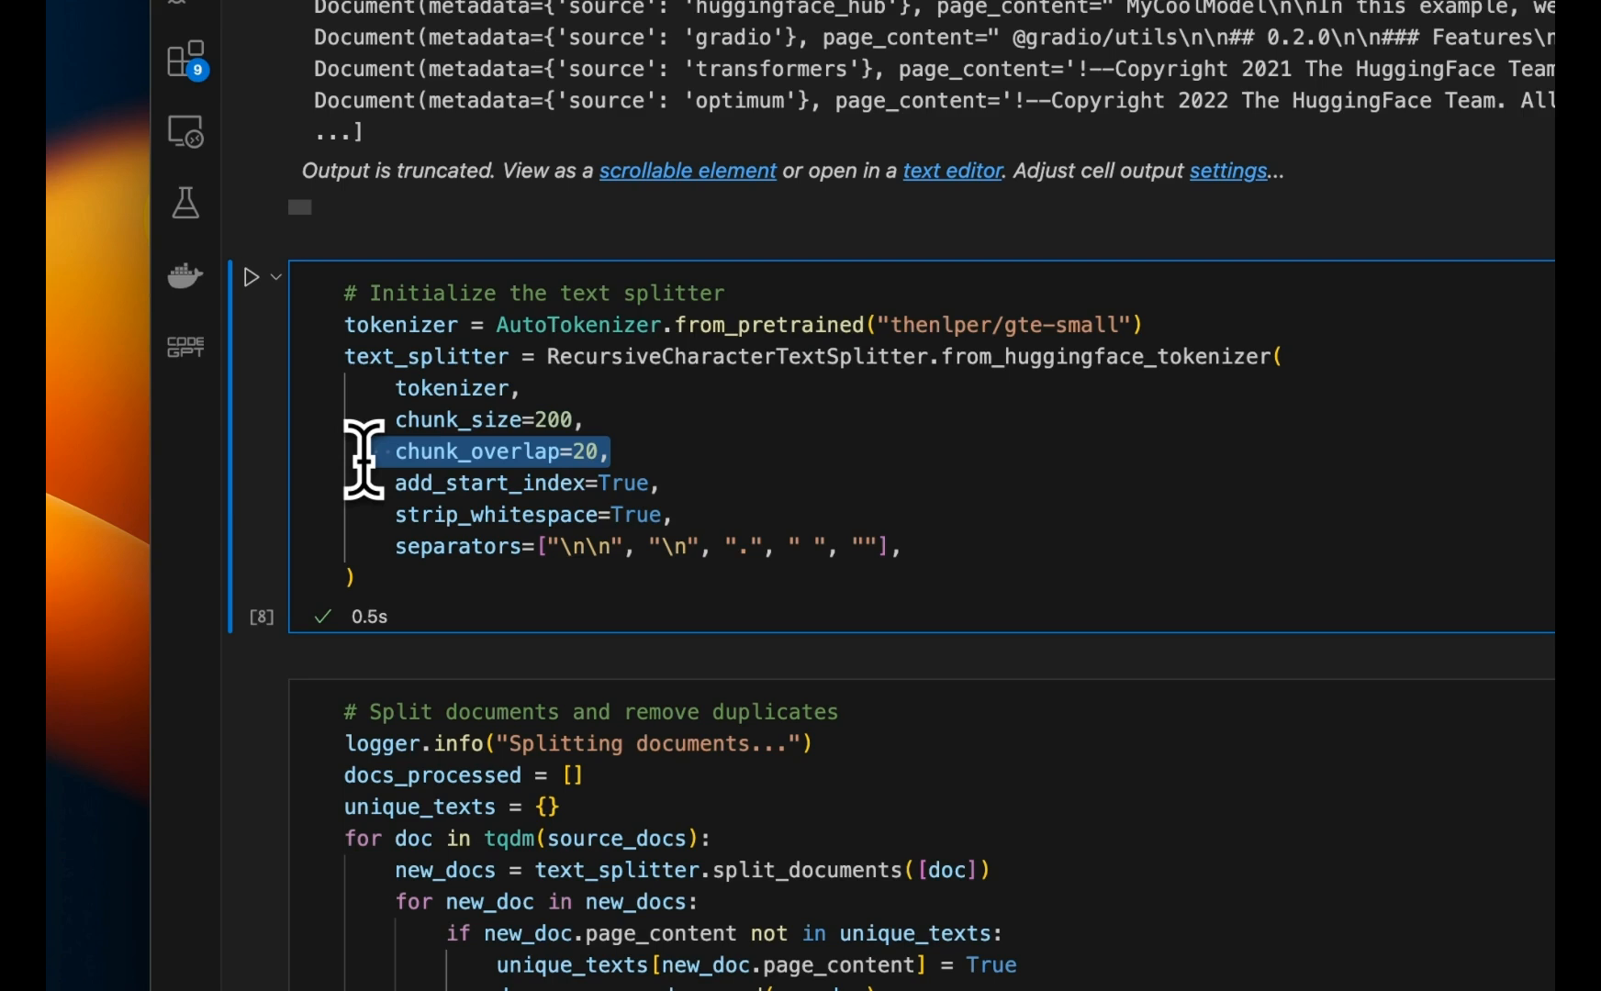
pyautogui.moveTo(837, 566)
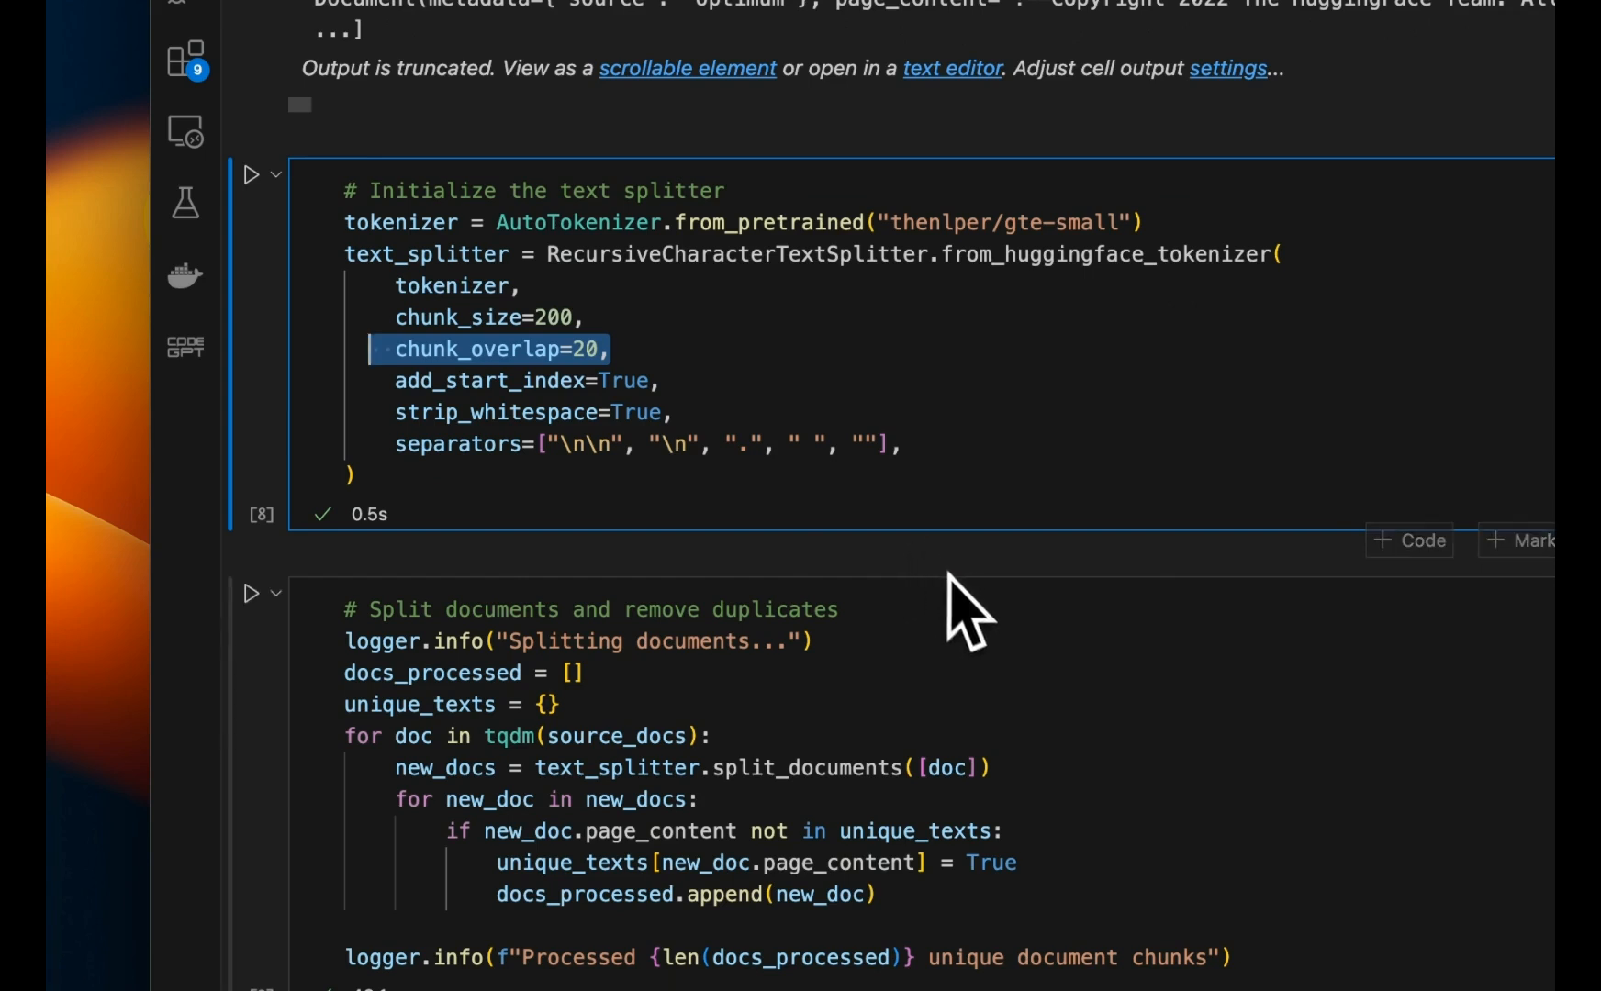
pyautogui.scroll(-3)
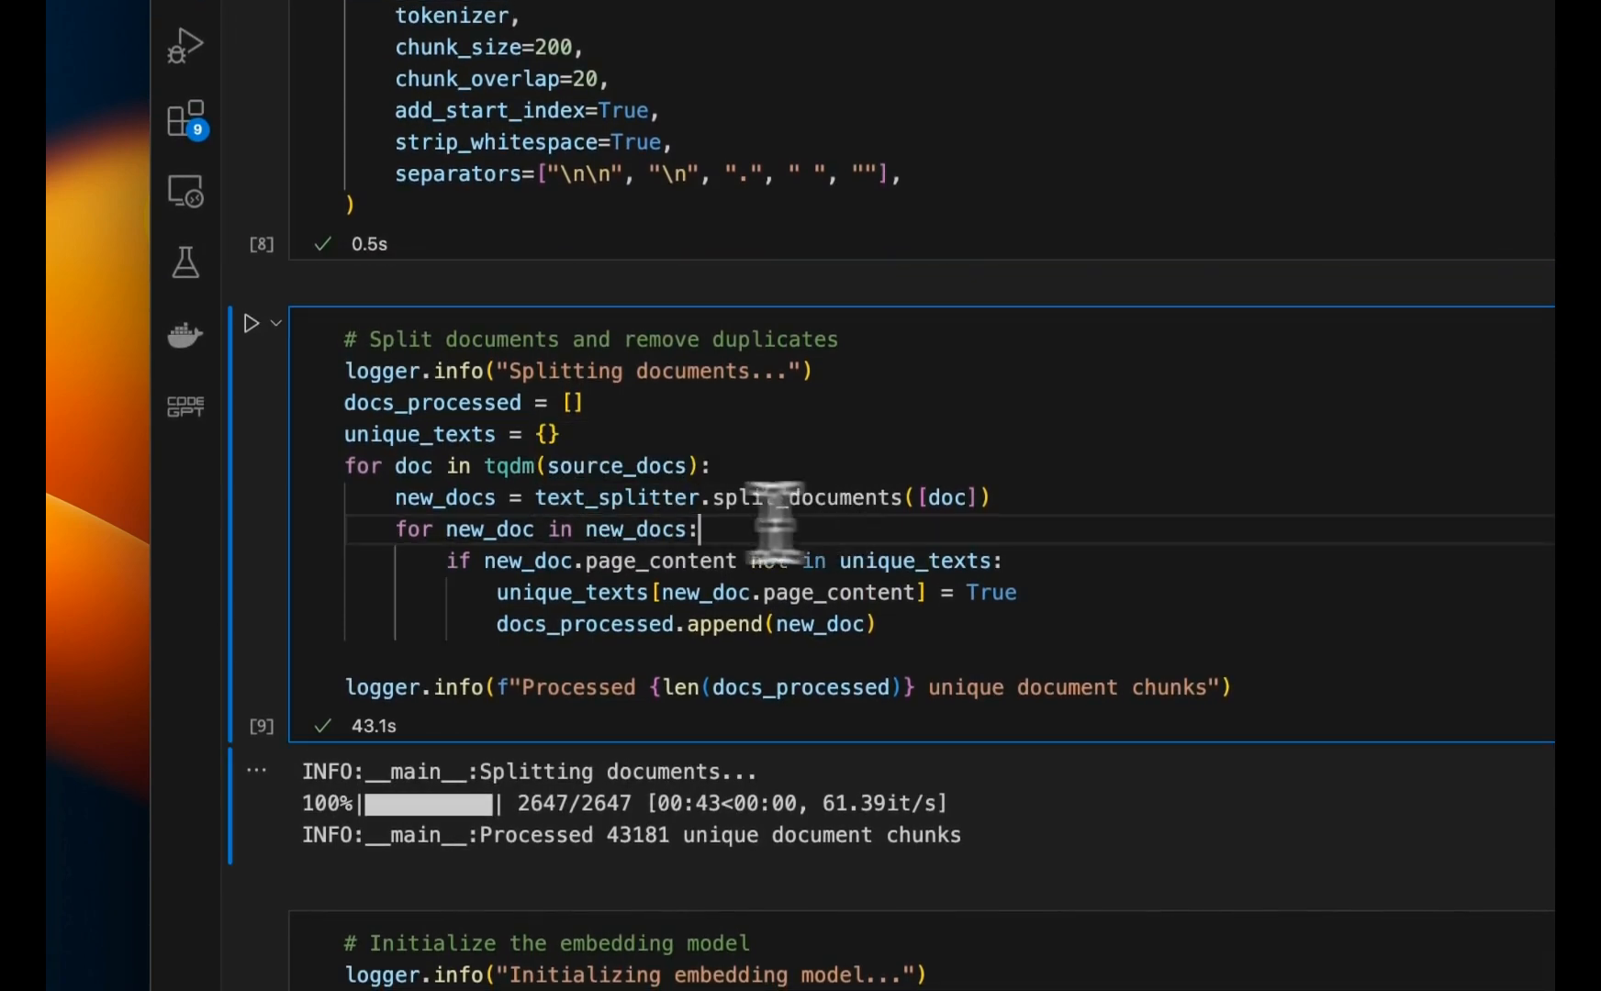
pyautogui.doubleClick(615, 499)
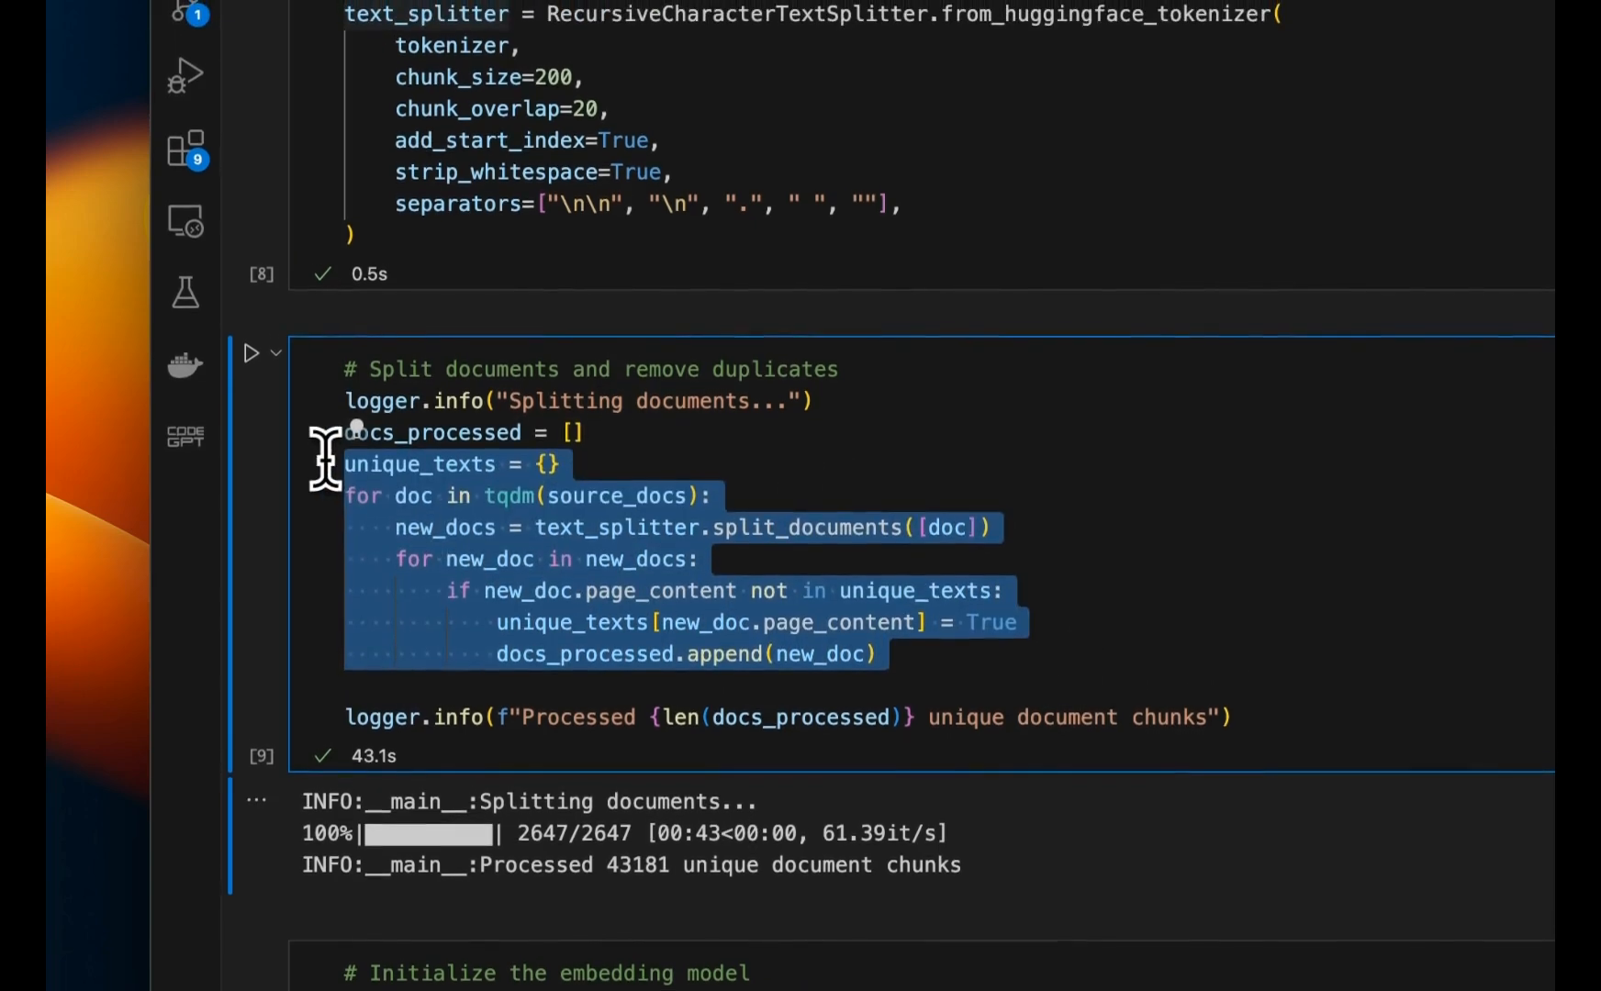
pyautogui.scroll(-3)
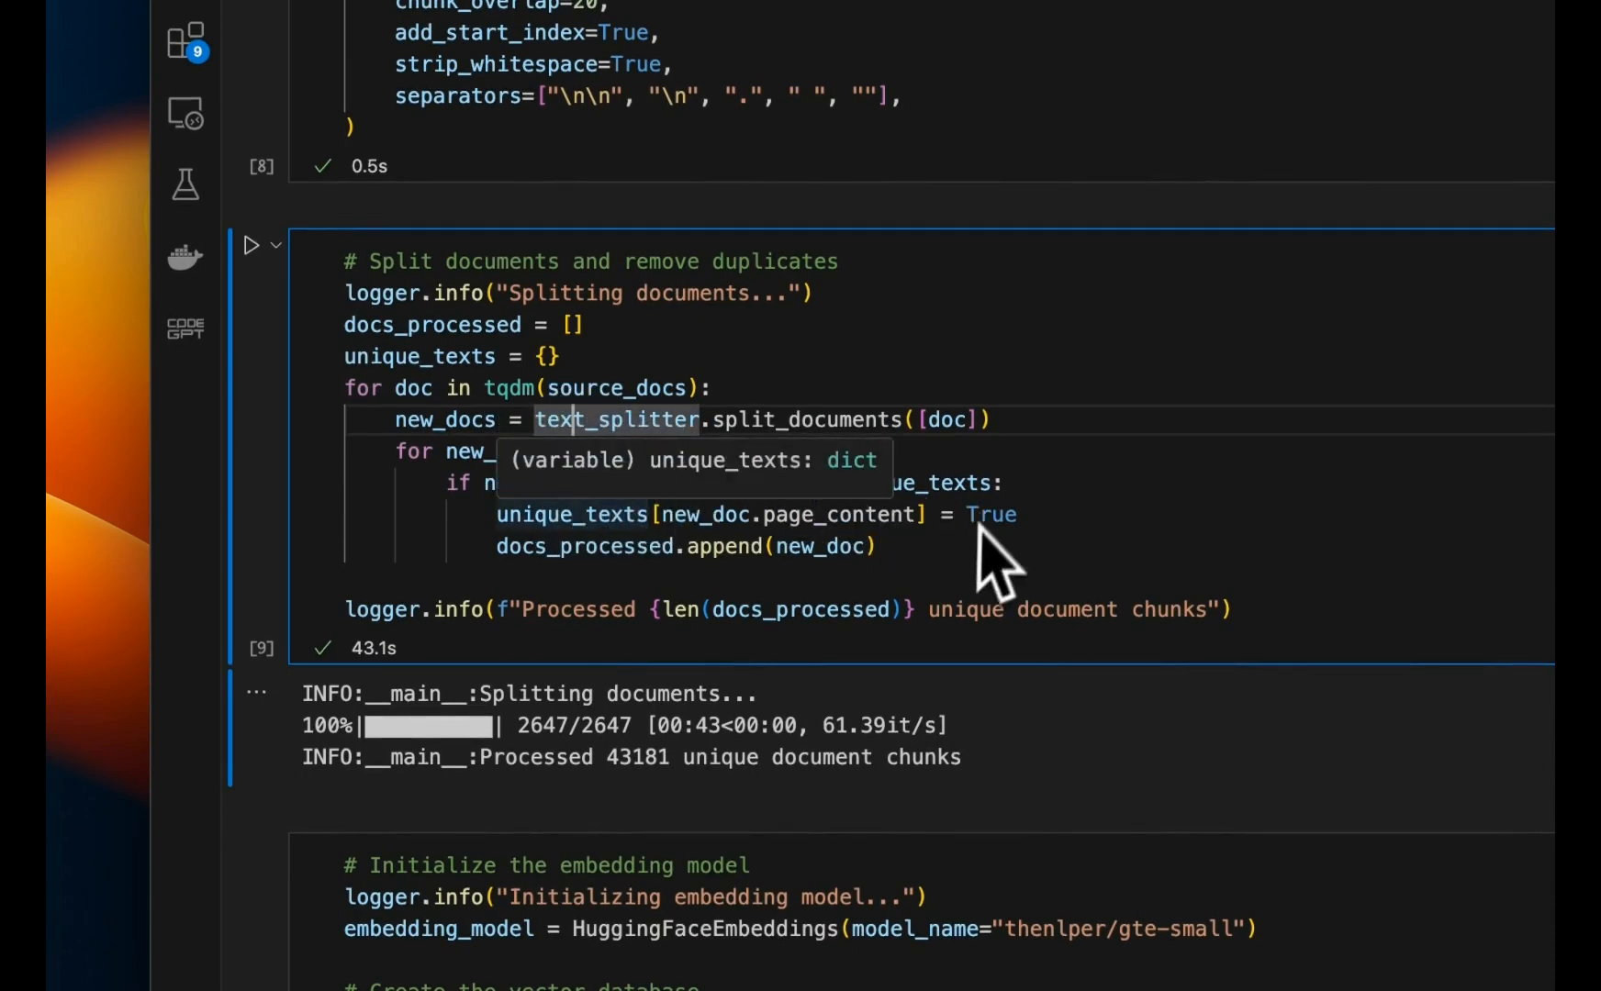
pyautogui.moveTo(965, 598)
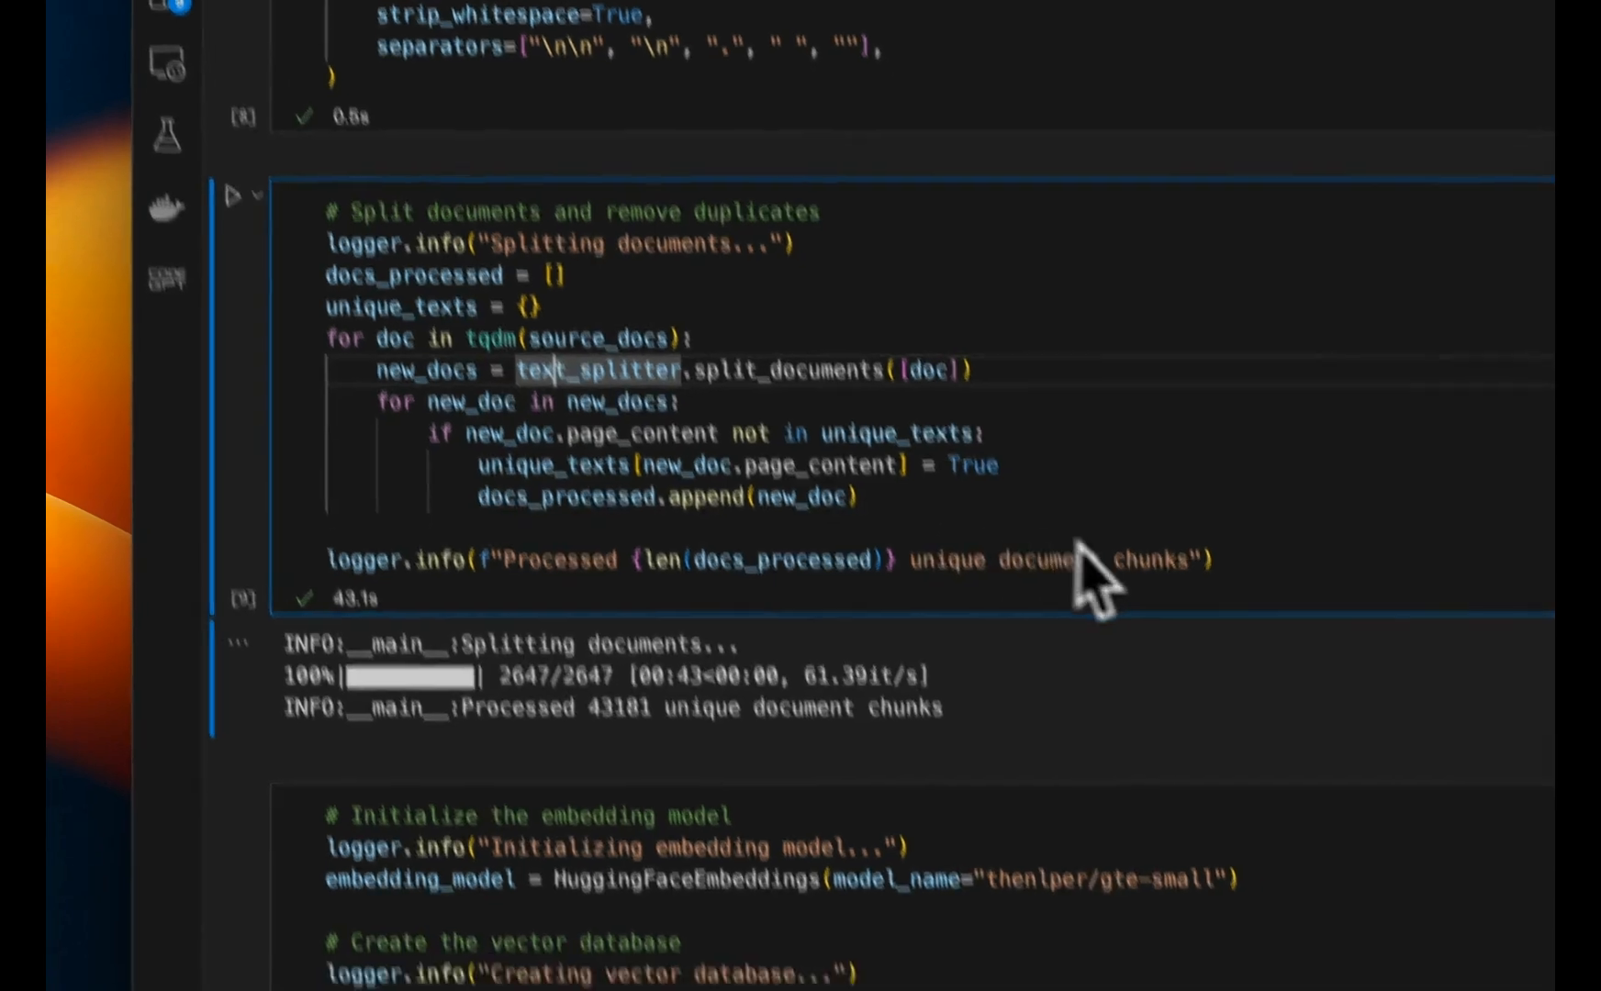
pyautogui.scroll(-3)
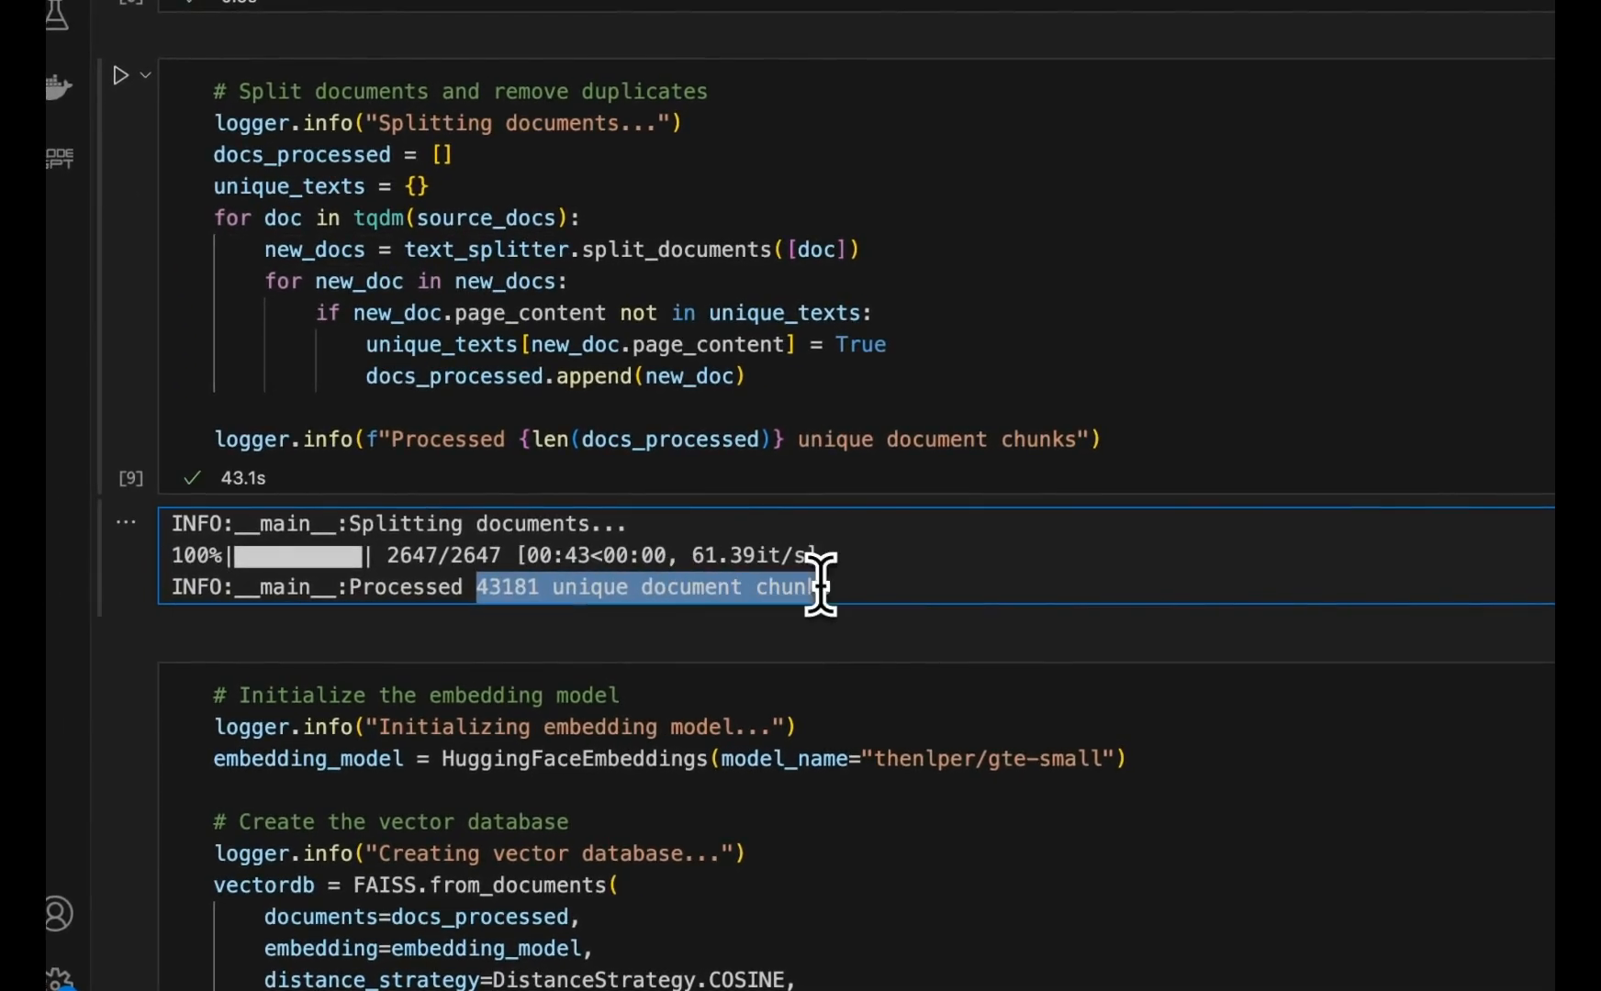
pyautogui.moveTo(906, 628)
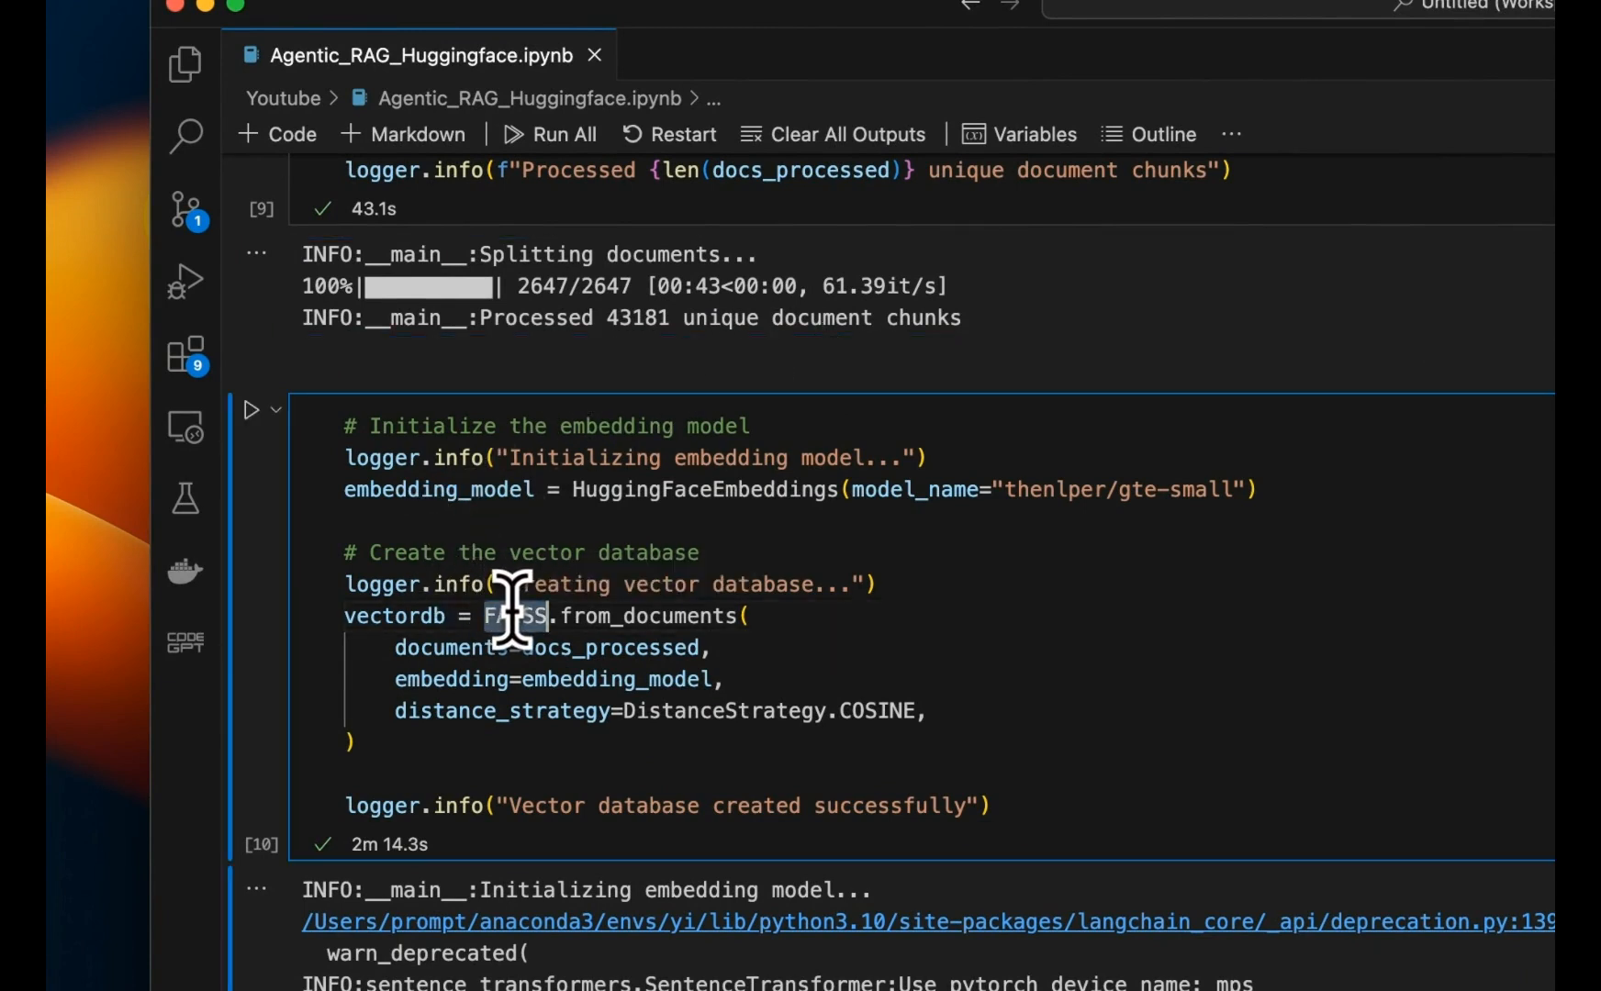
pyautogui.moveTo(628, 616)
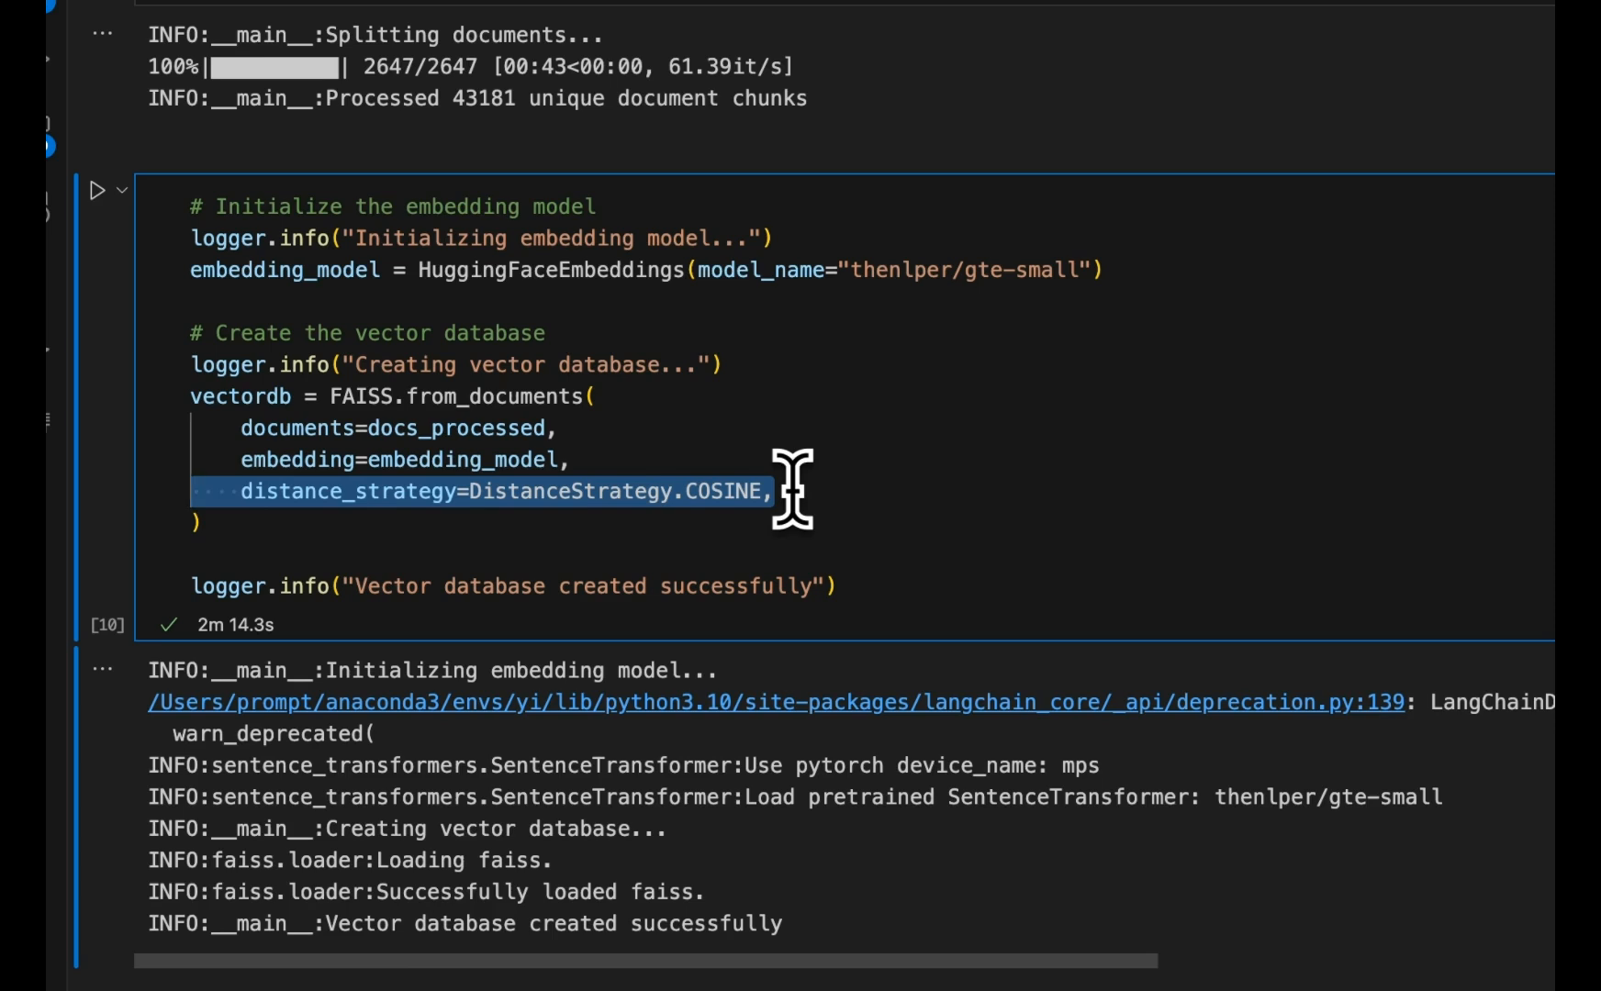
pyautogui.scroll(3)
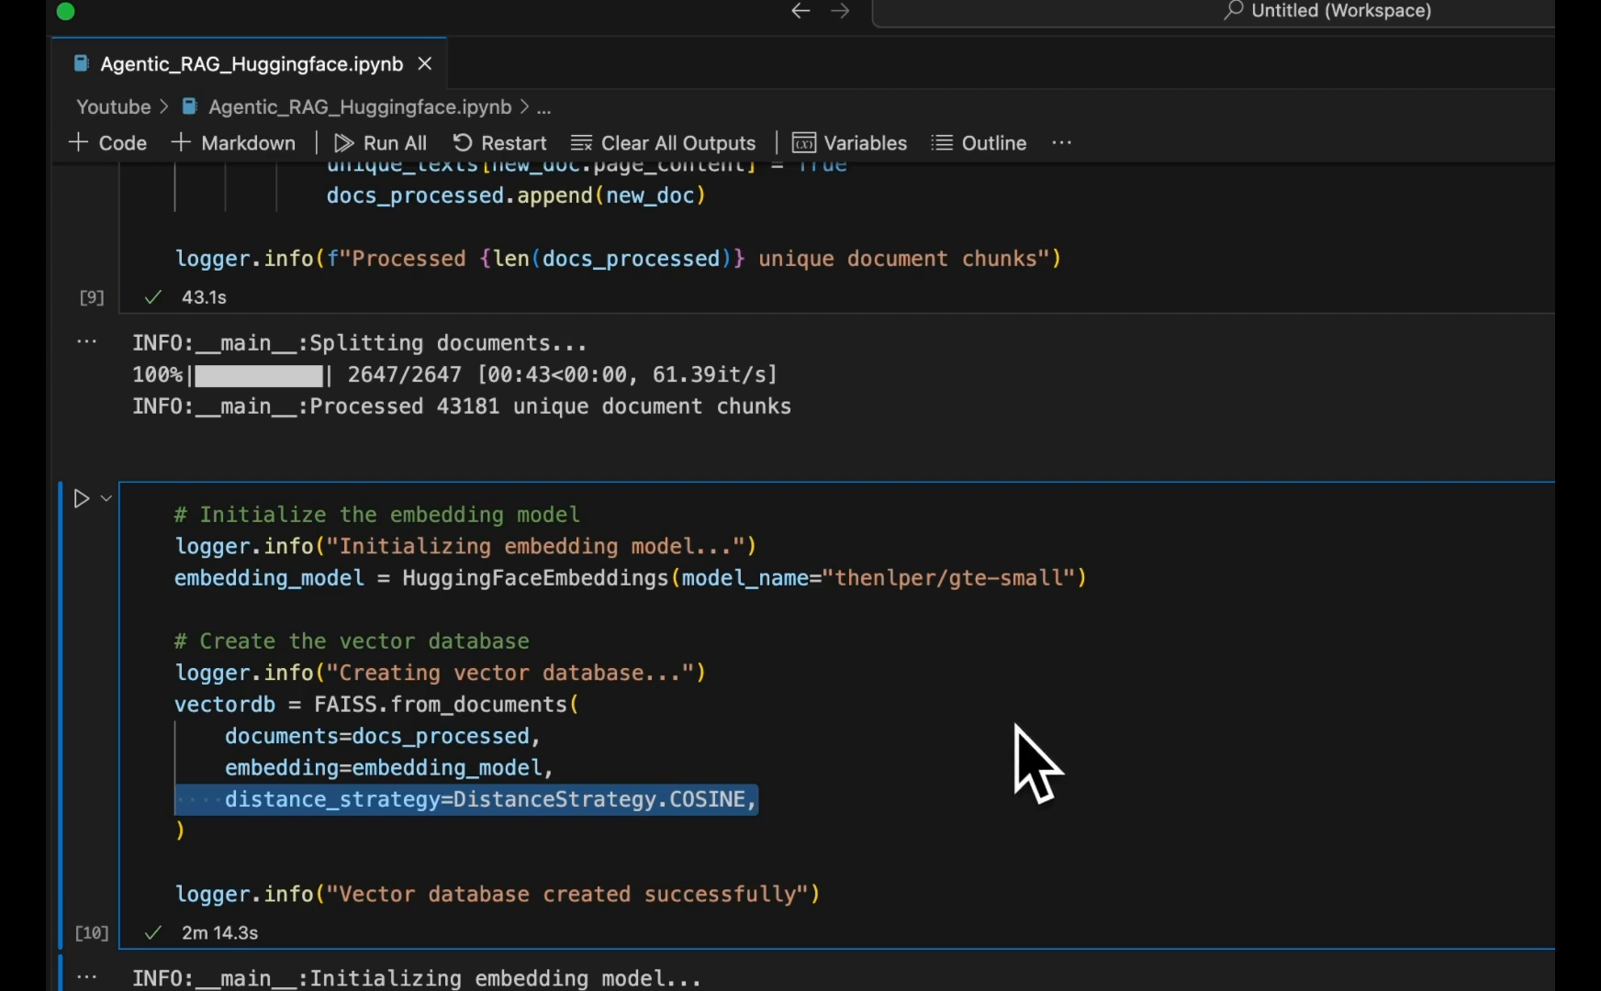
pyautogui.scroll(-3)
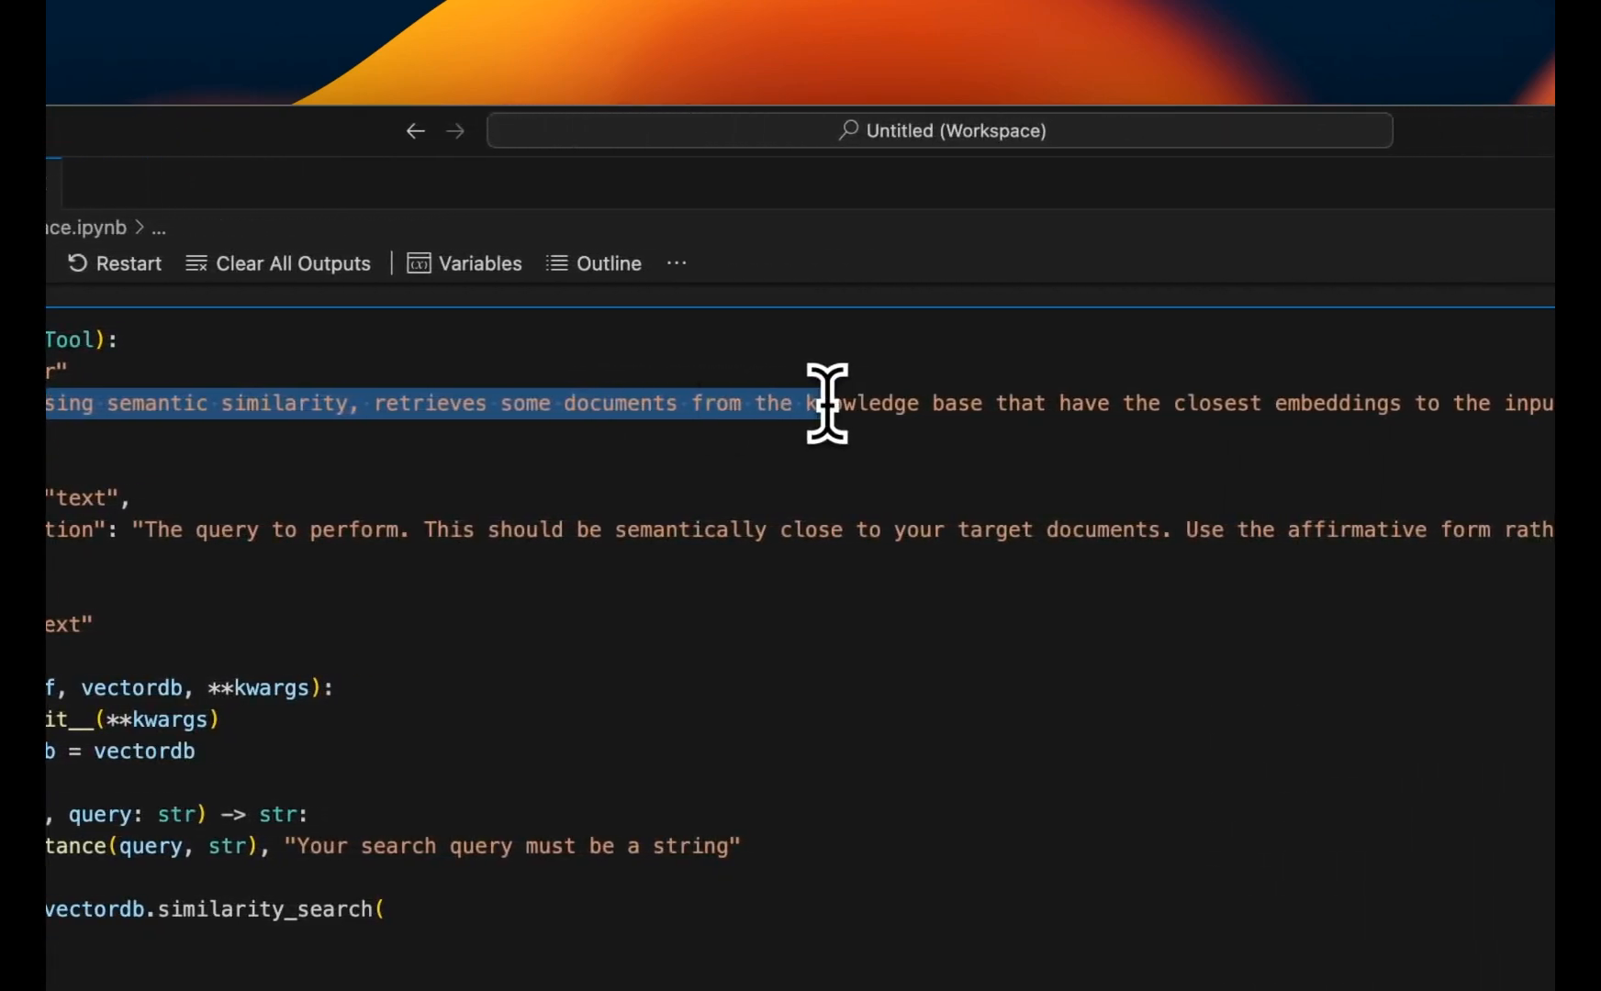
pyautogui.hscroll(3)
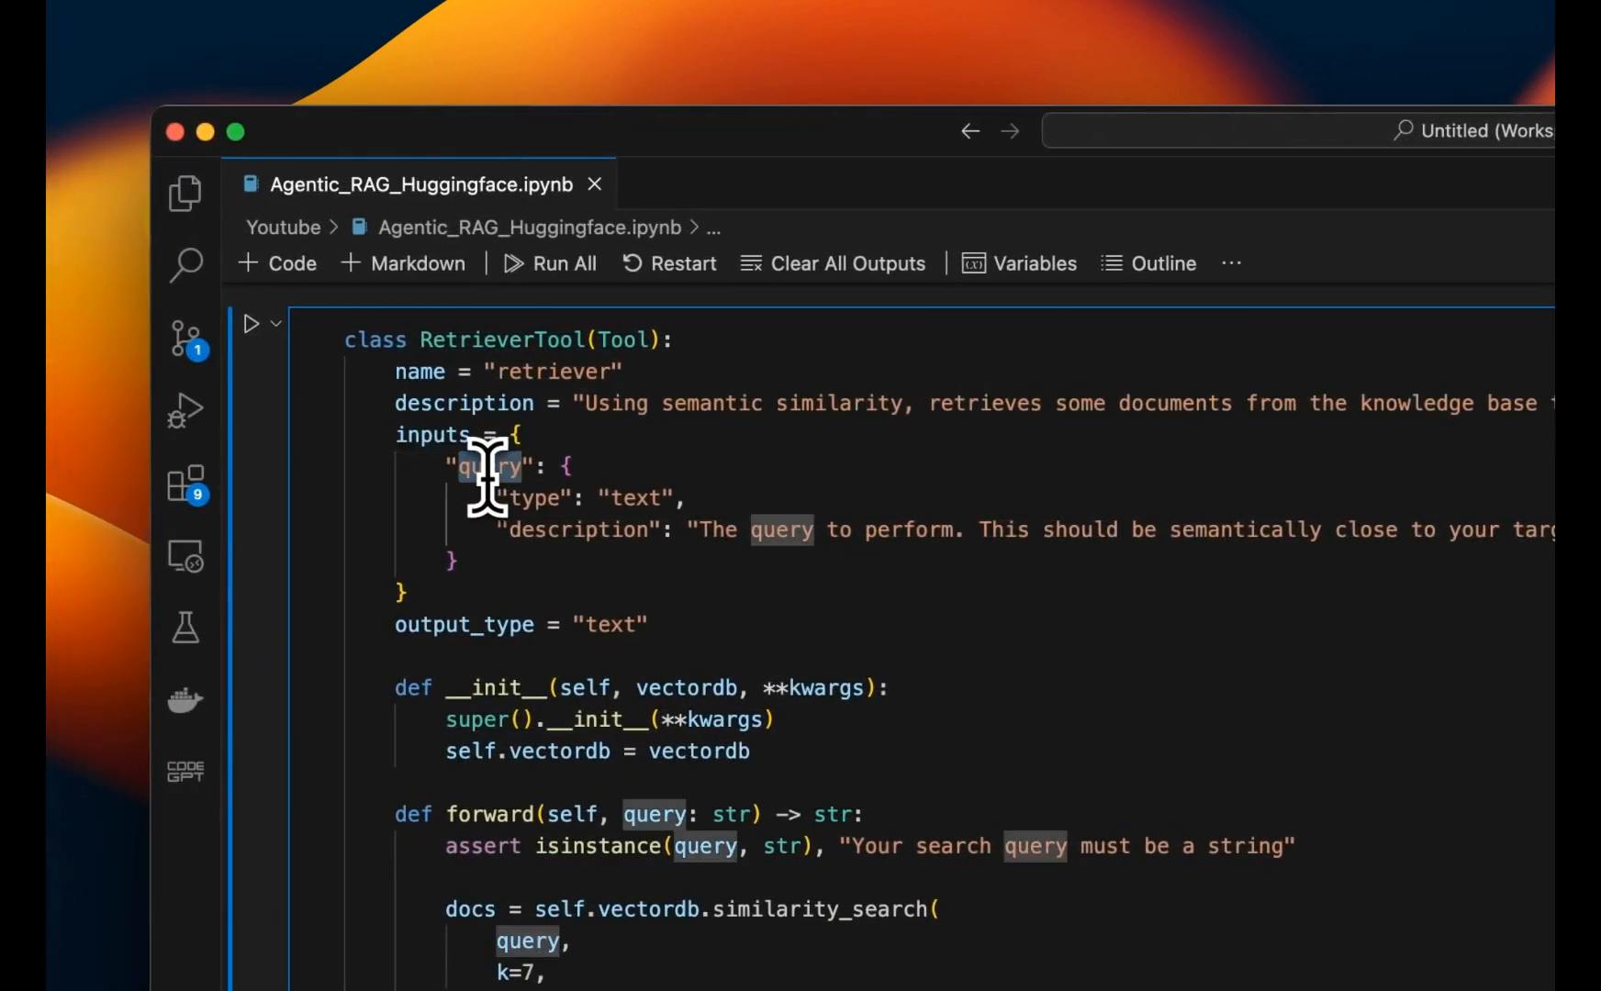
pyautogui.moveTo(623, 530)
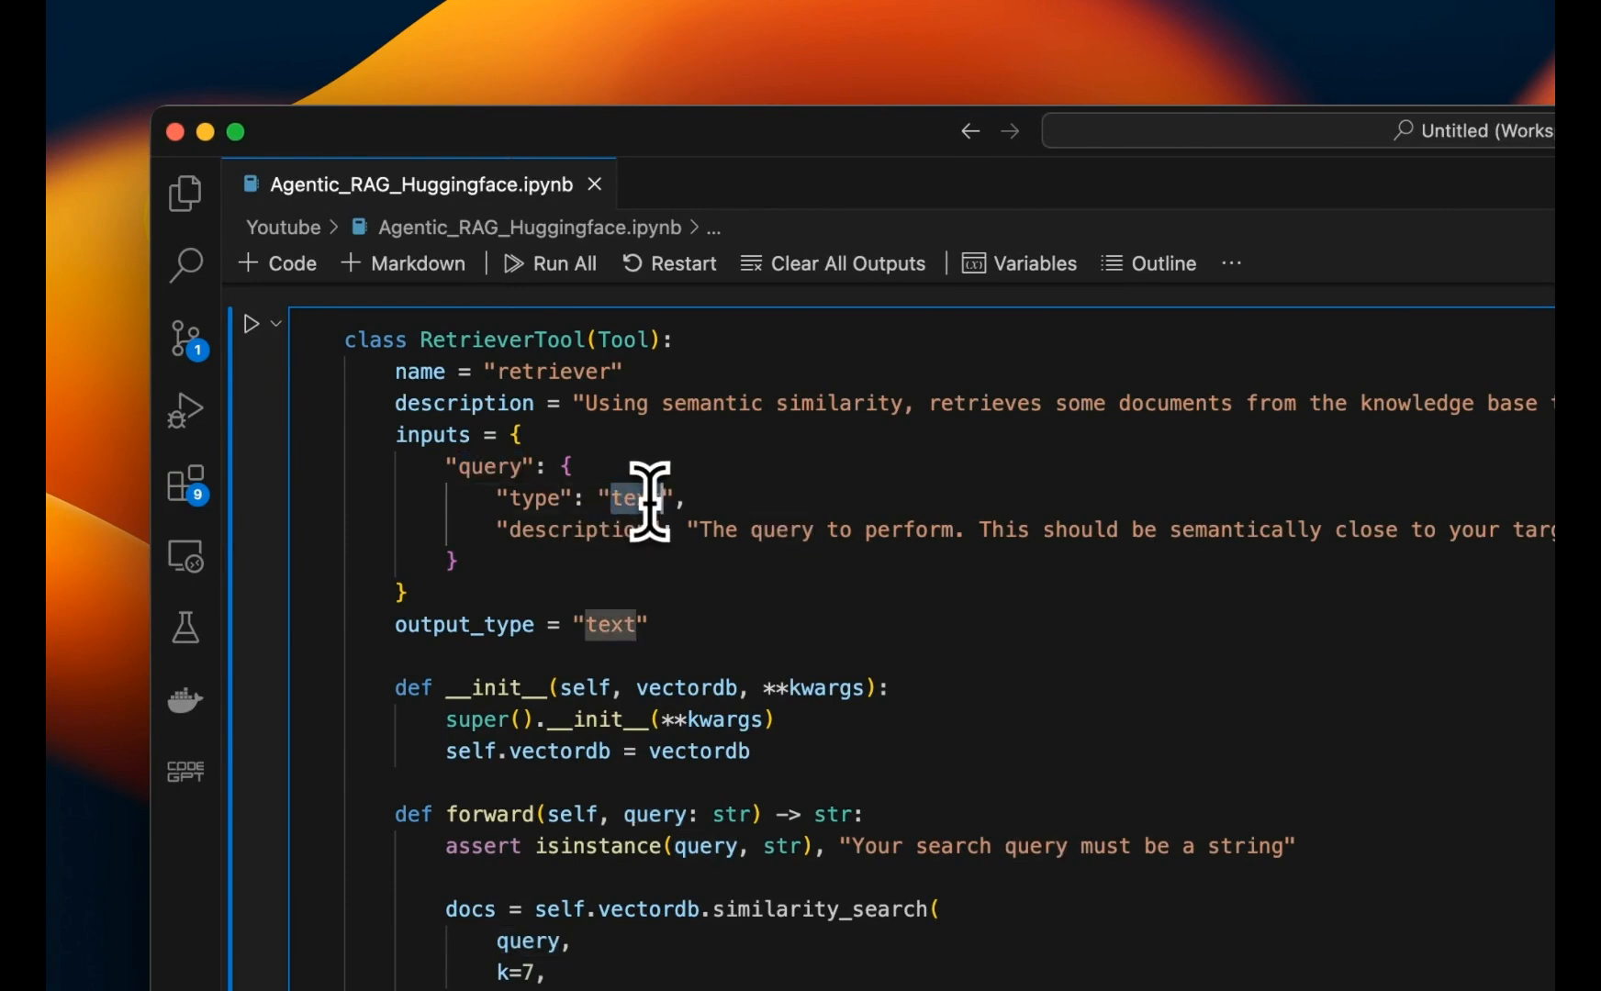
pyautogui.moveTo(684, 518)
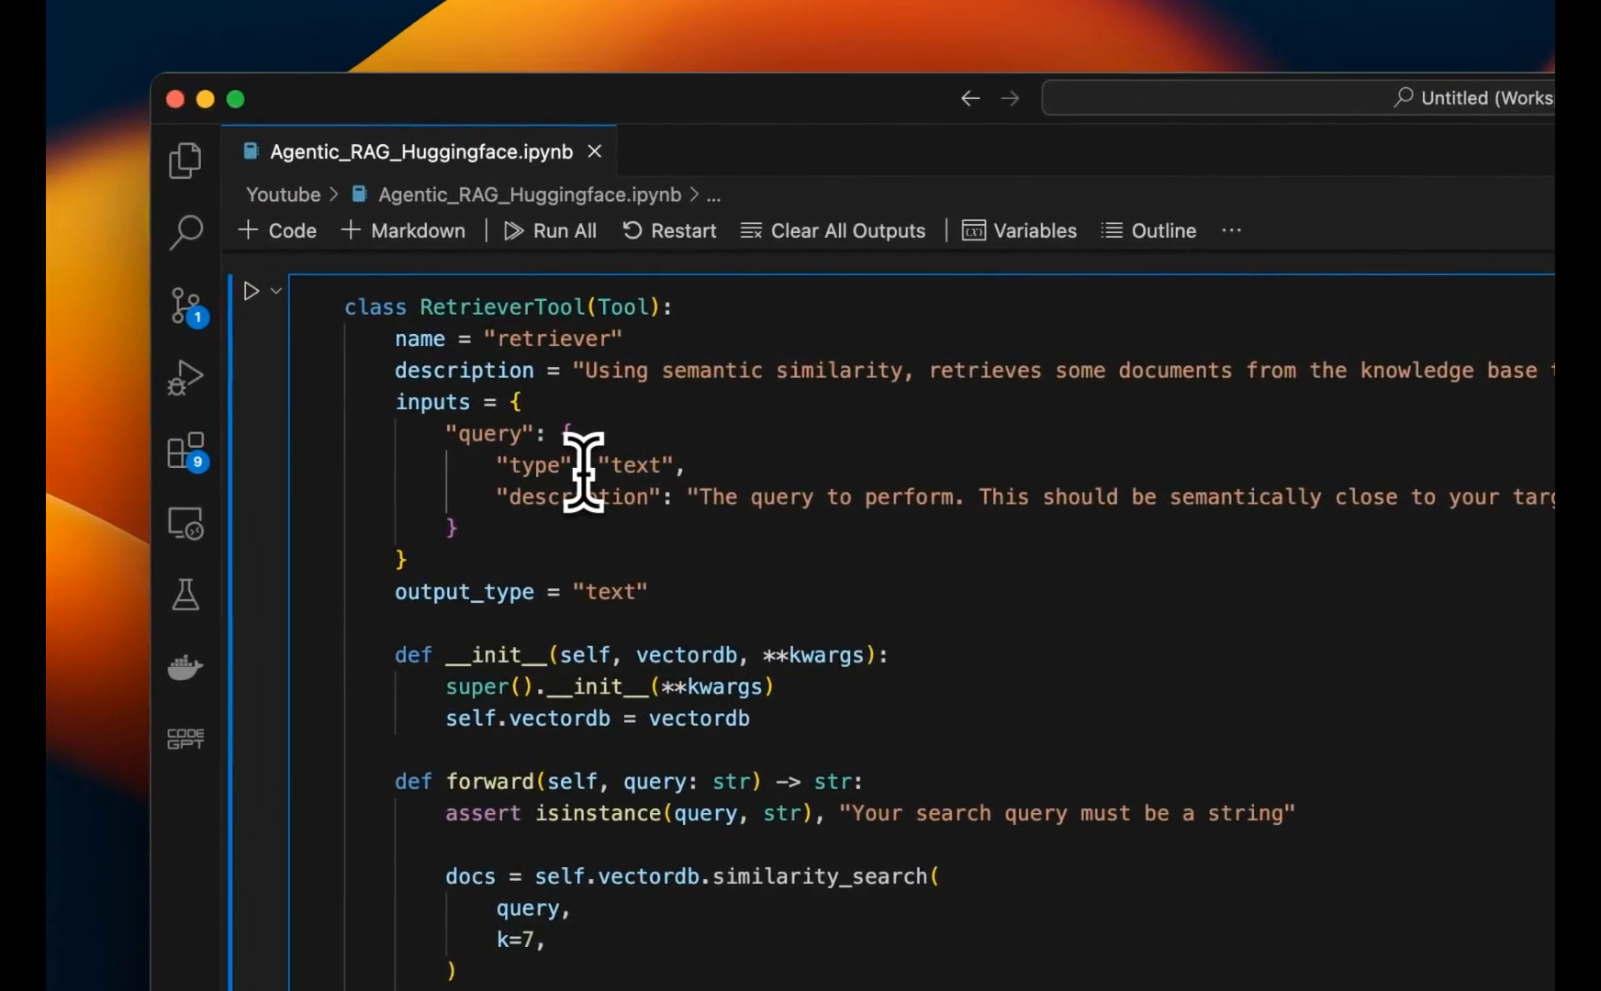
pyautogui.moveTo(500, 370)
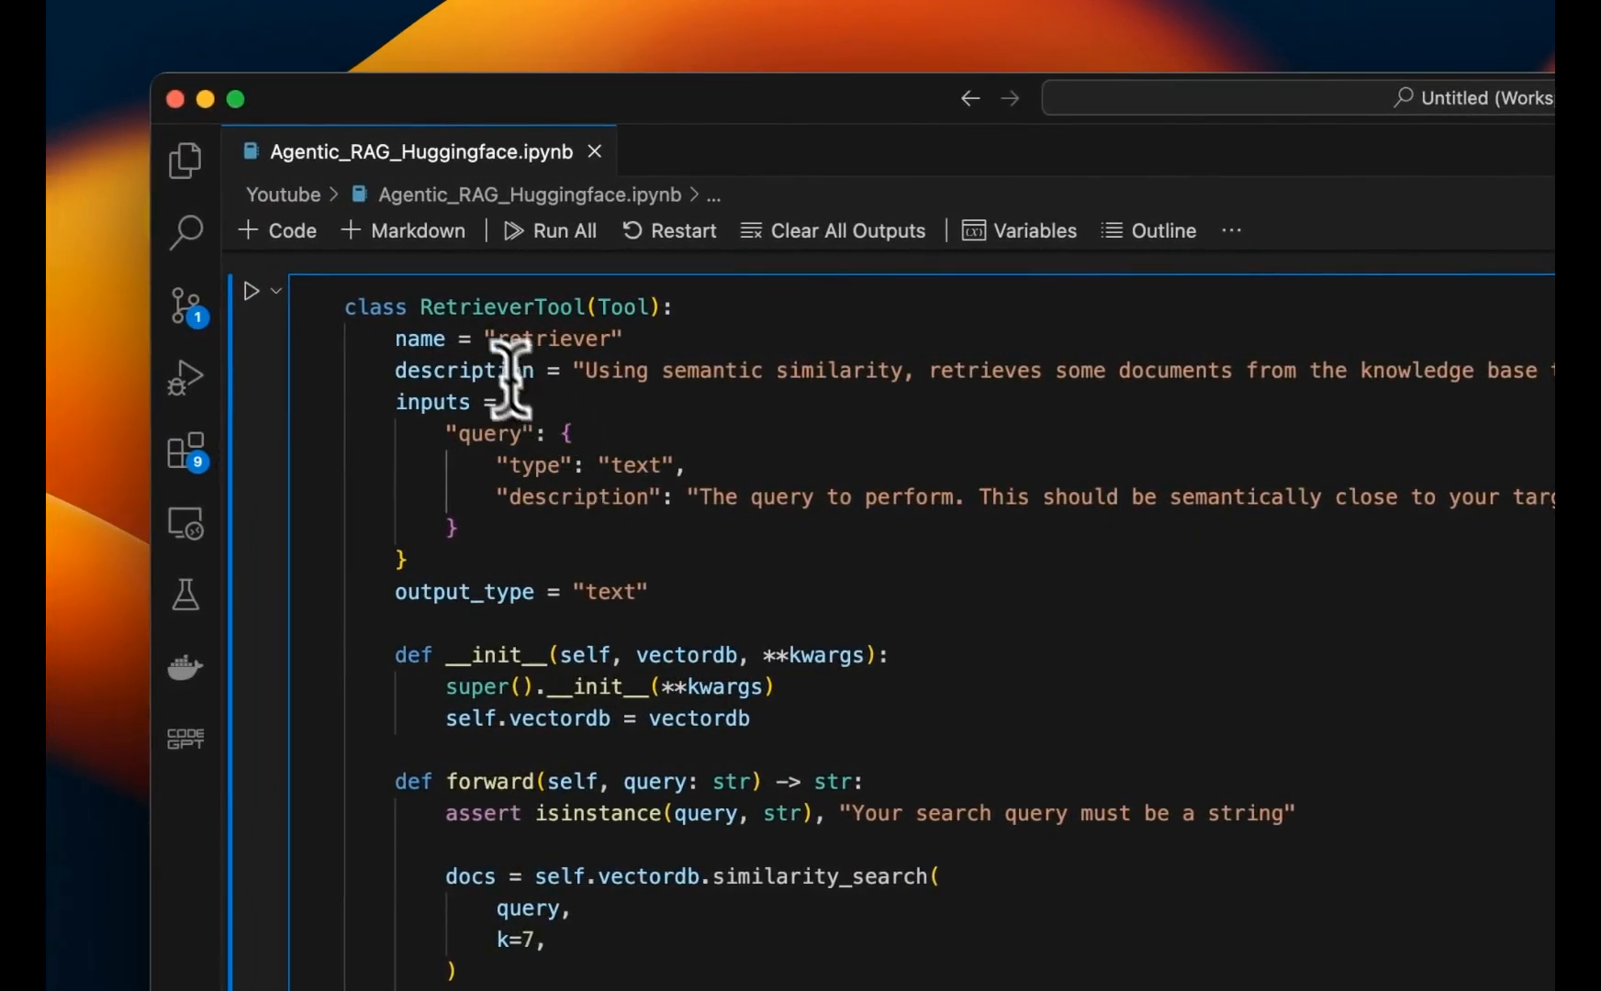
pyautogui.moveTo(603, 465)
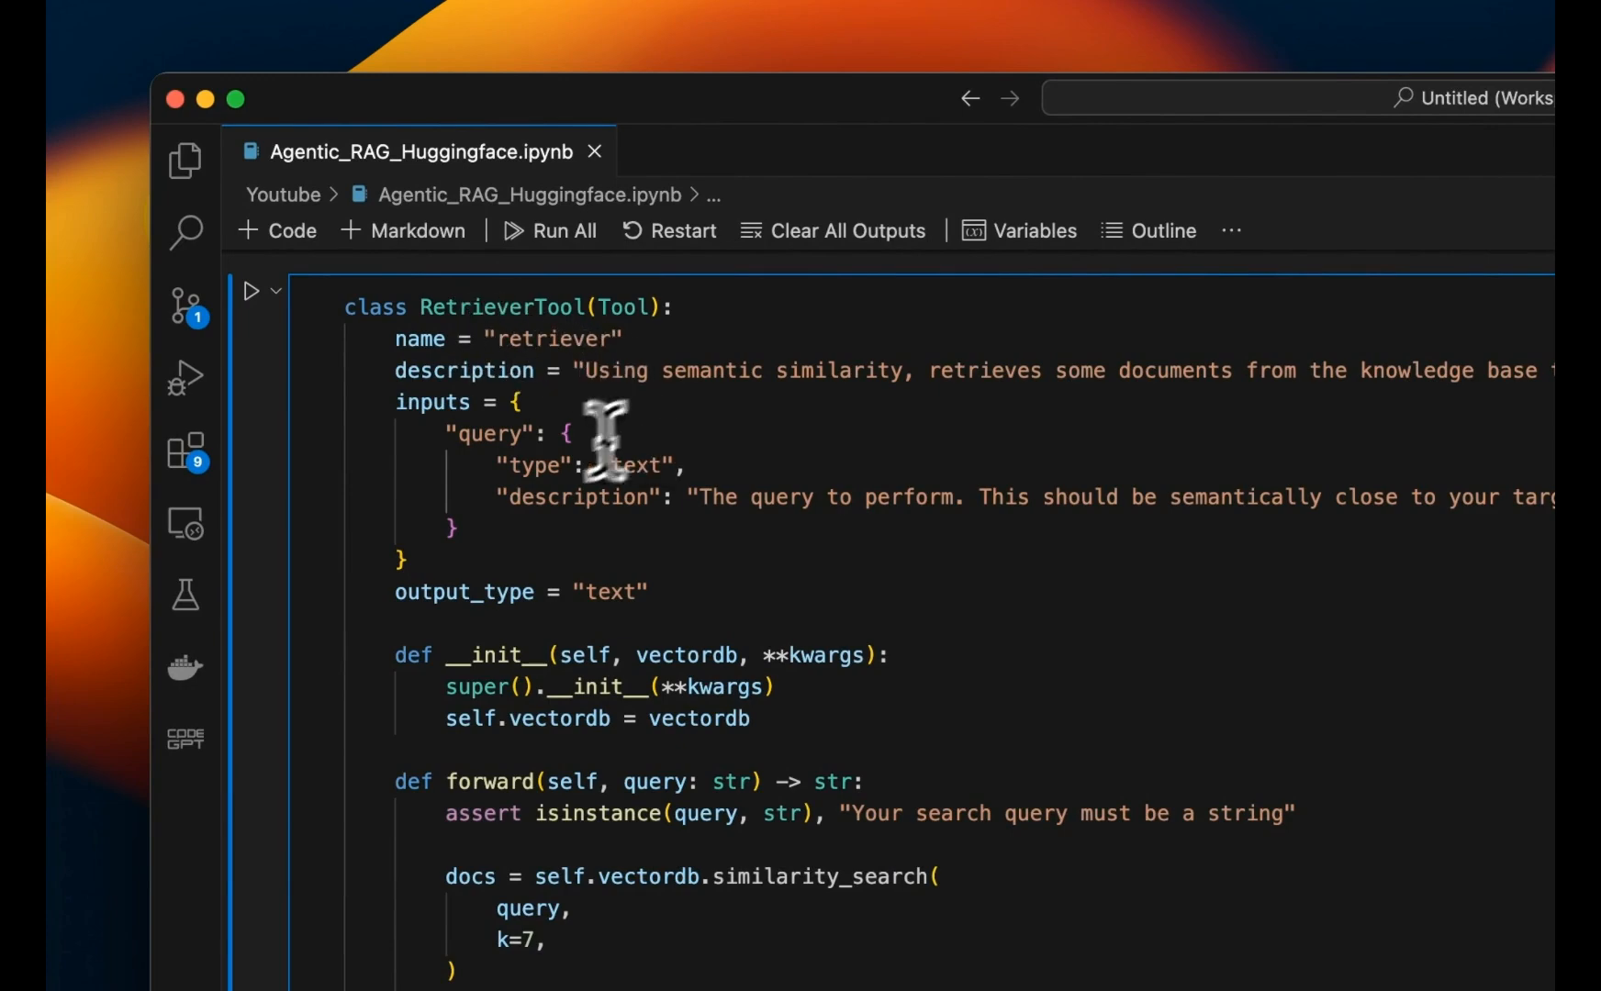
pyautogui.moveTo(715, 684)
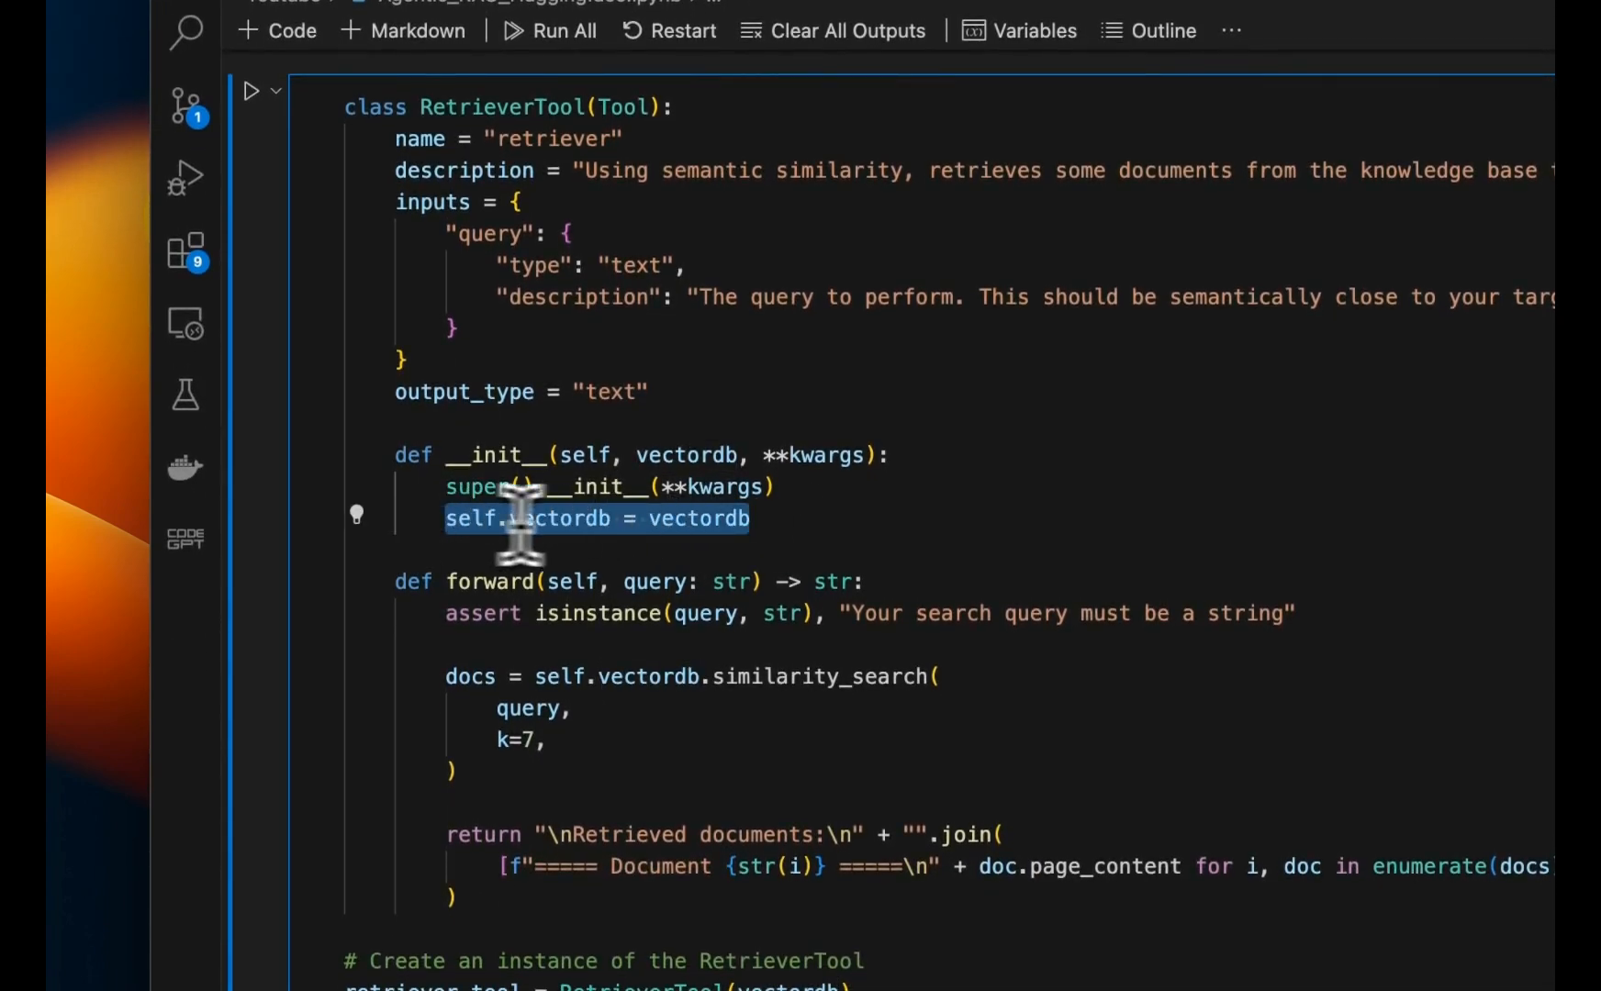
pyautogui.moveTo(640, 590)
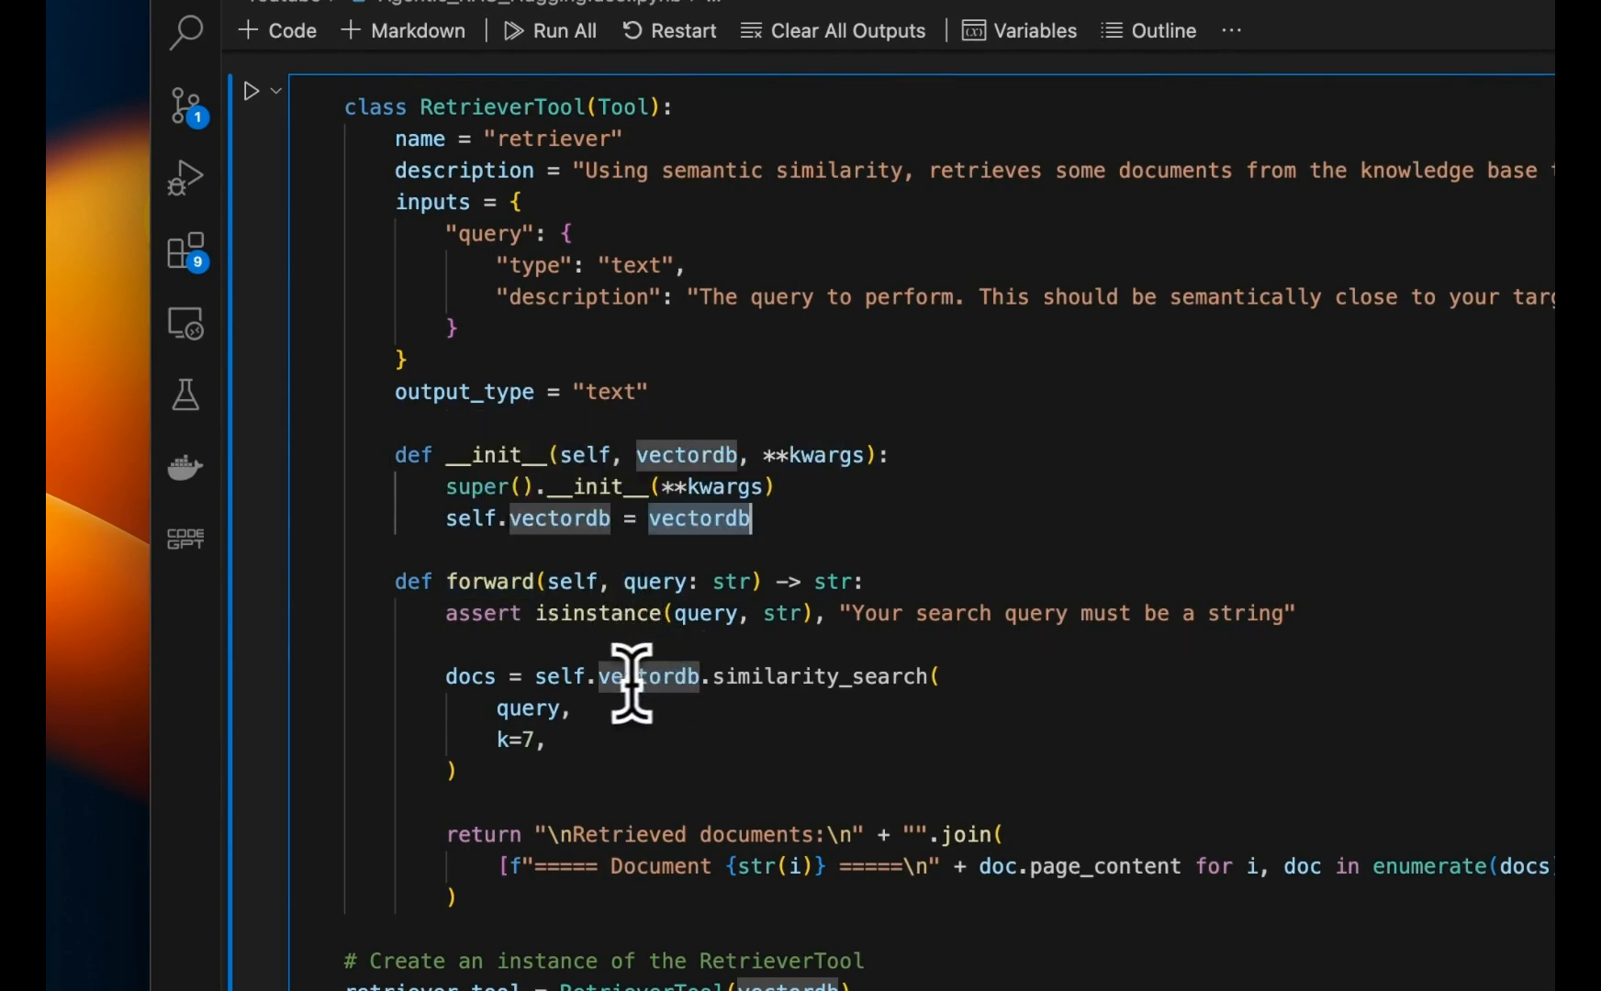
pyautogui.doubleClick(527, 709)
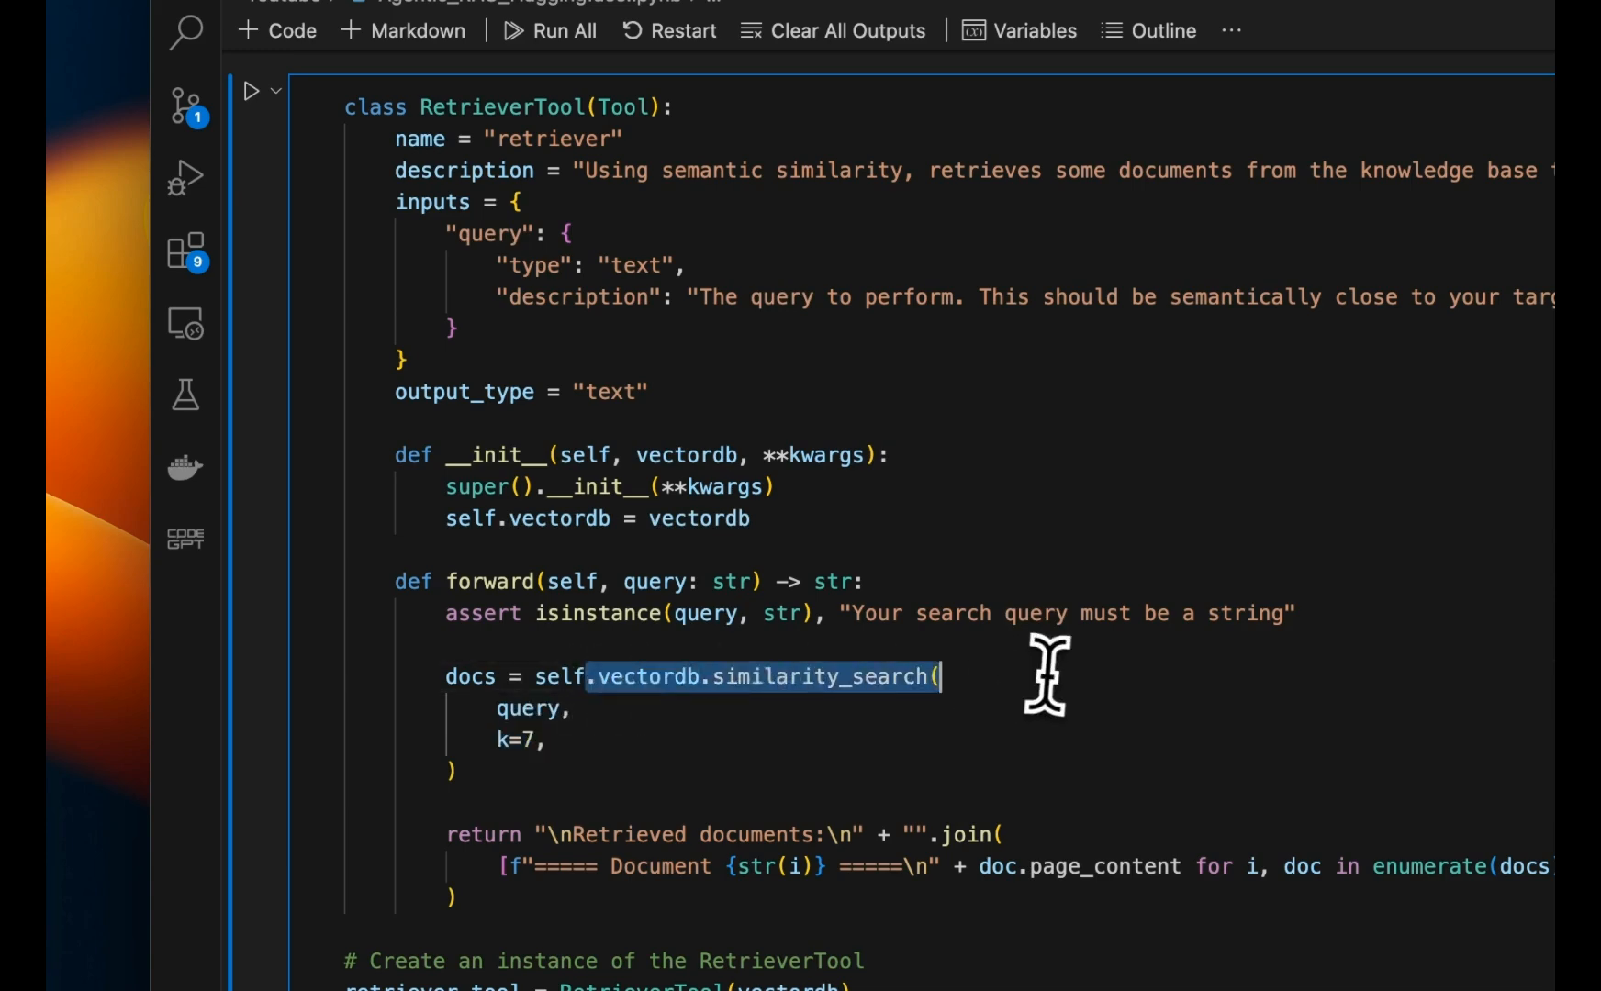
pyautogui.scroll(3)
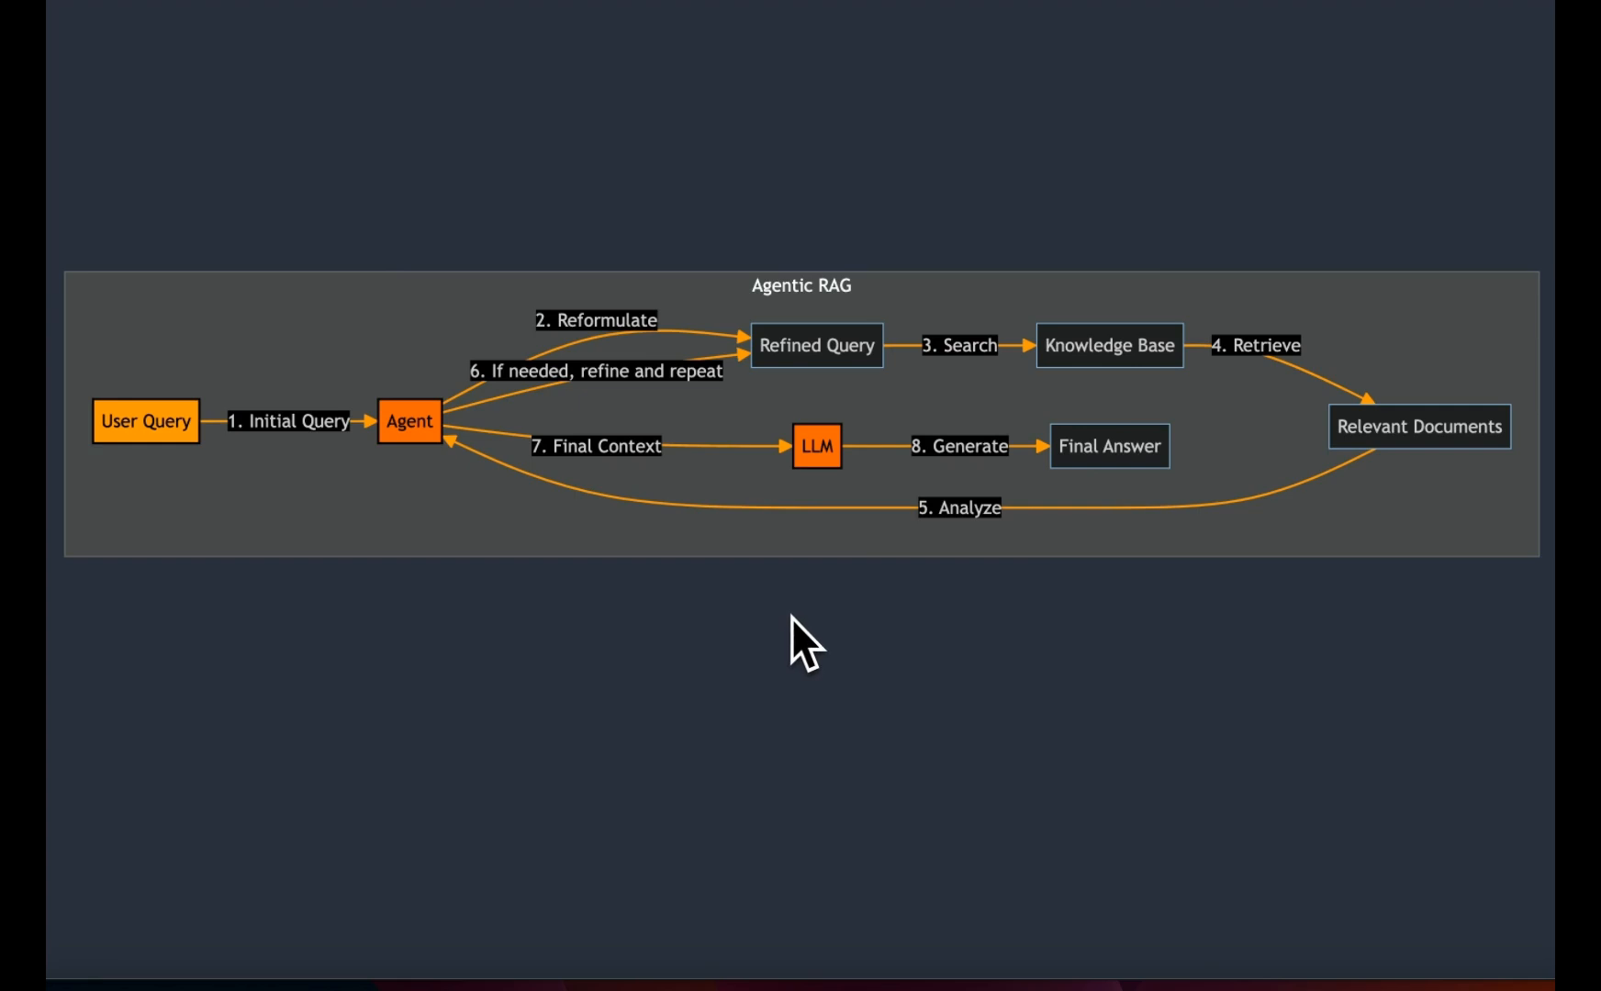
pyautogui.moveTo(891, 408)
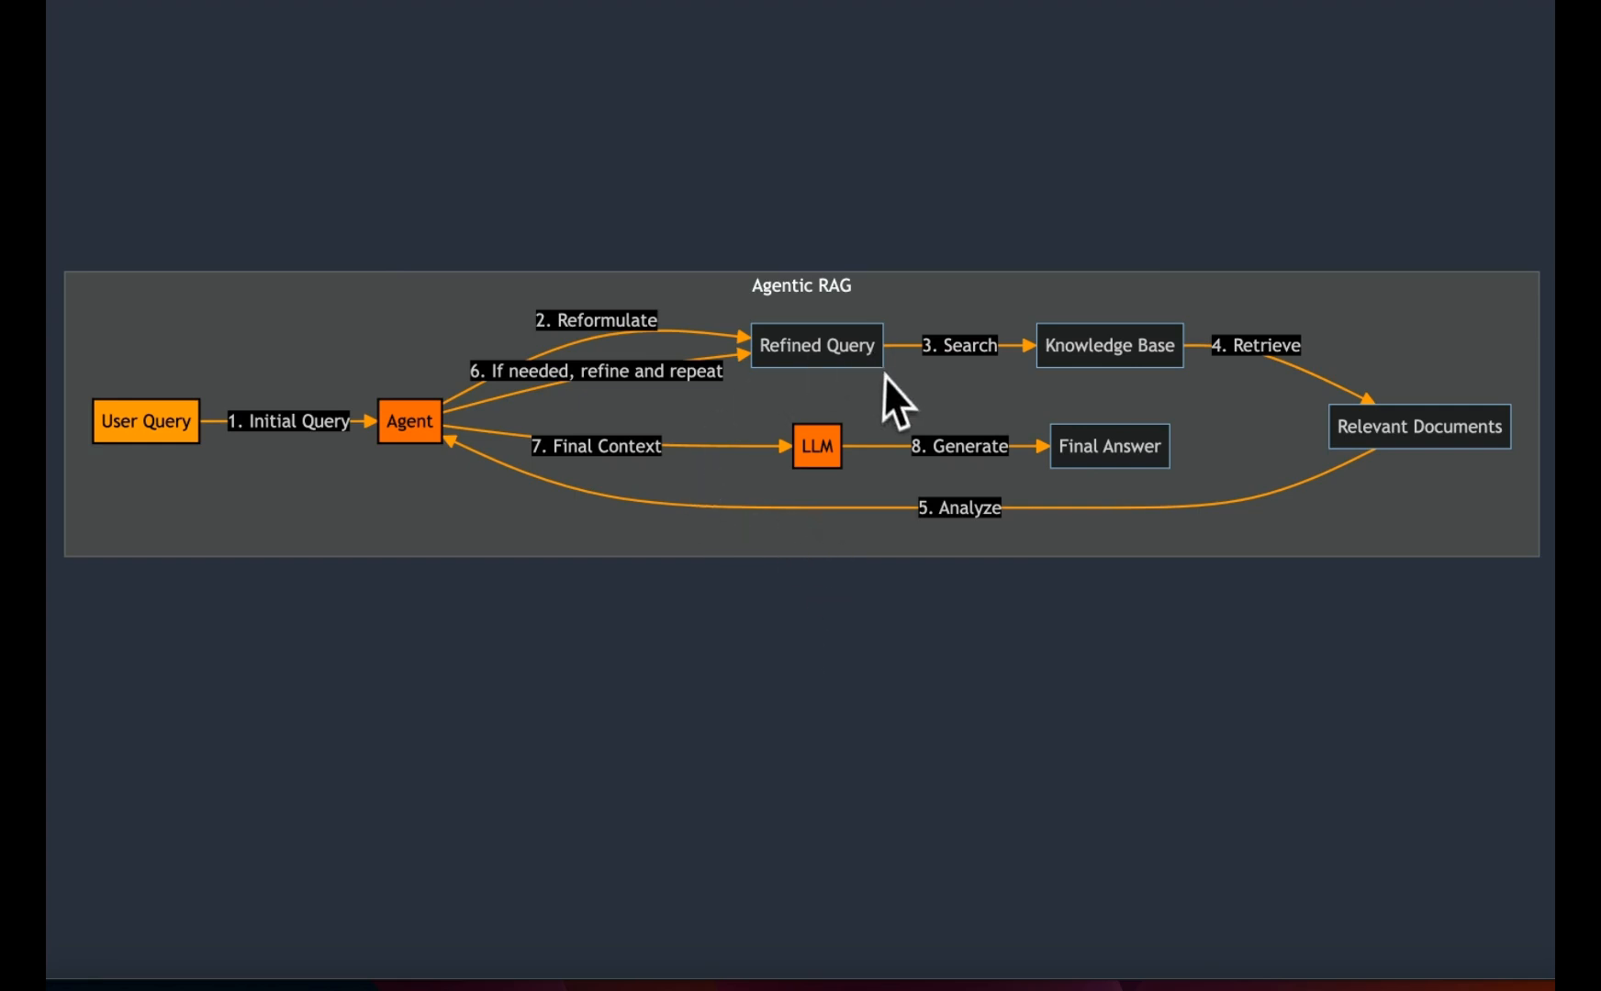
pyautogui.moveTo(357, 459)
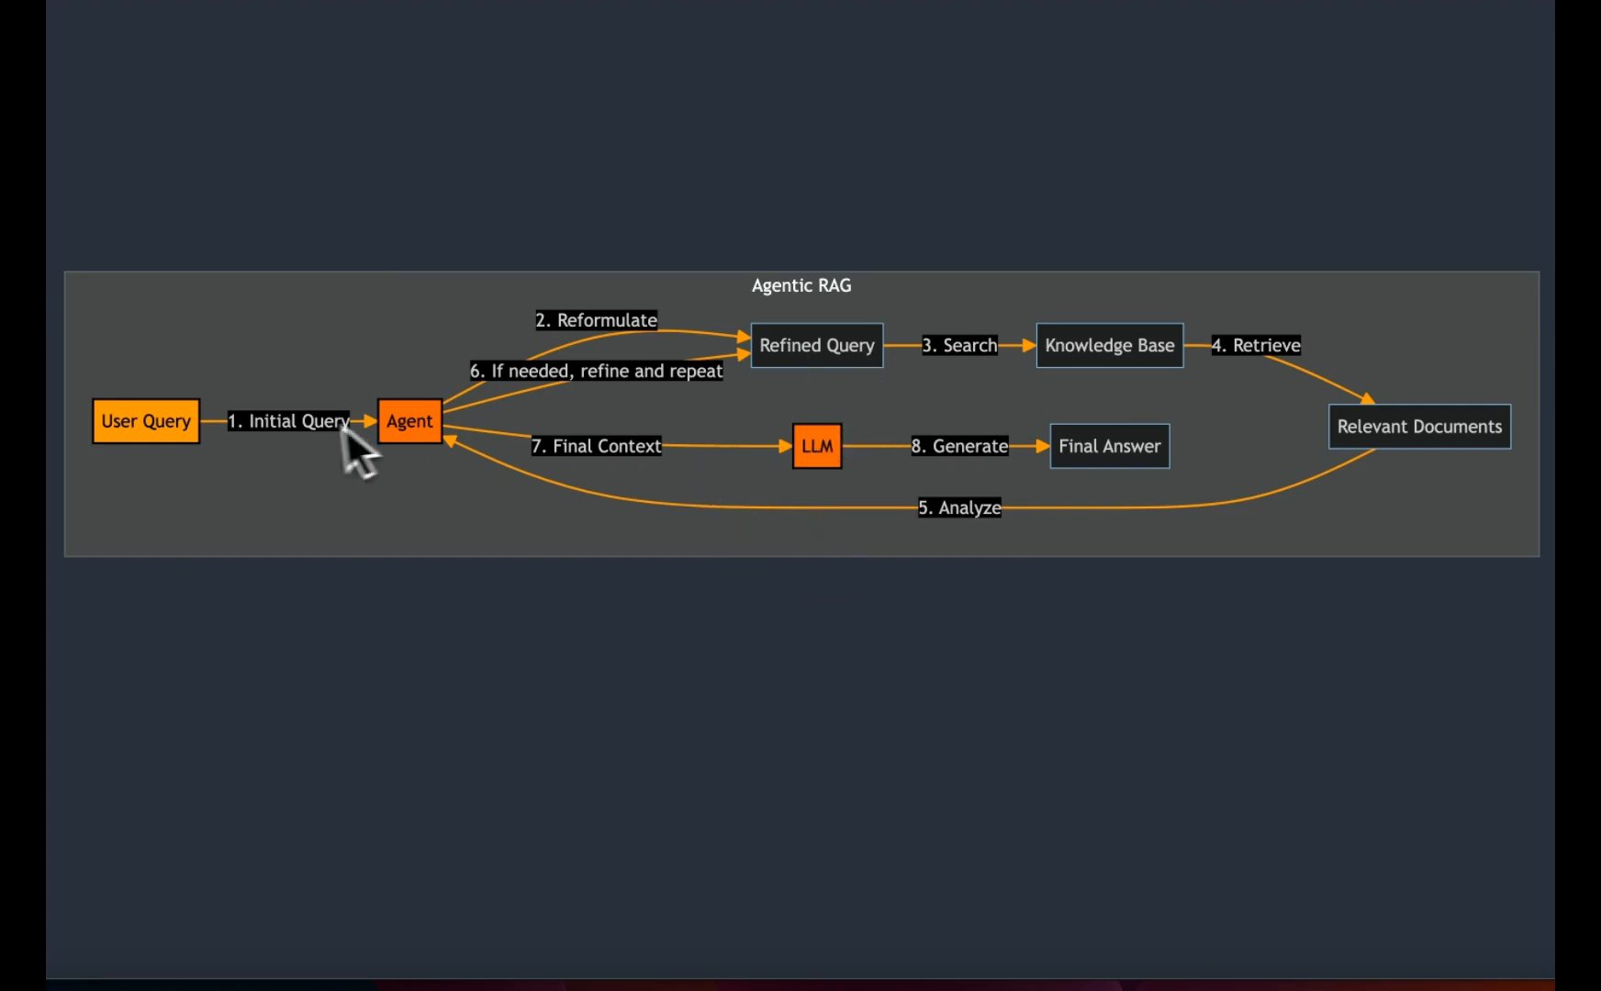
pyautogui.moveTo(686, 434)
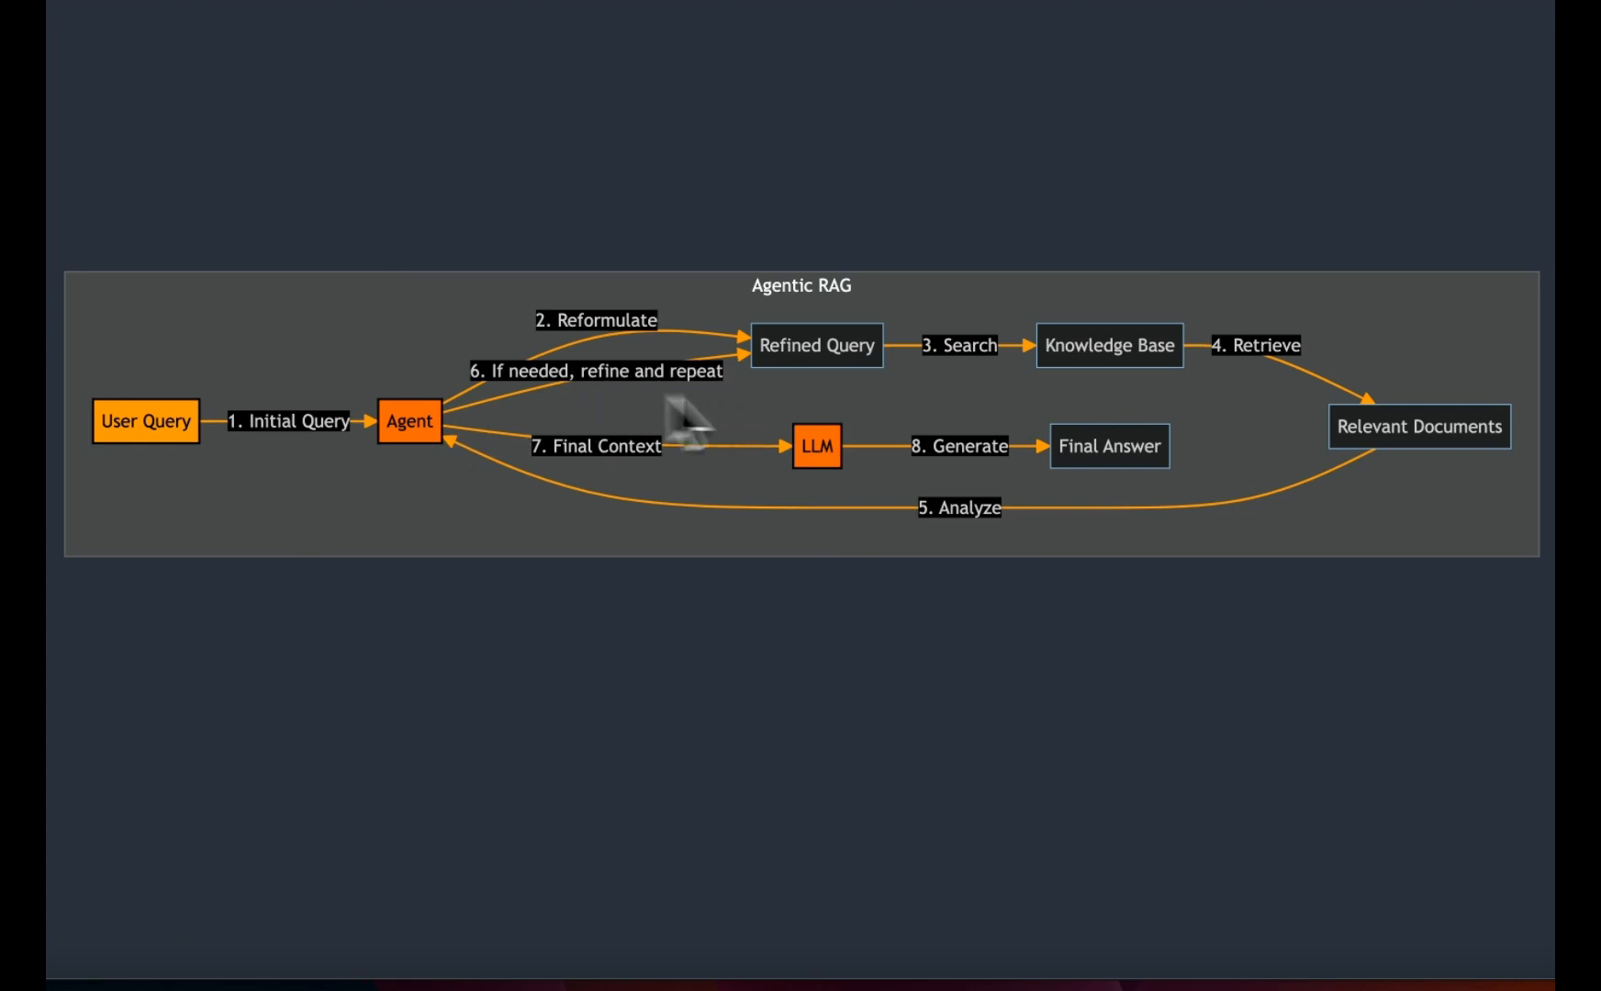
pyautogui.moveTo(1062, 448)
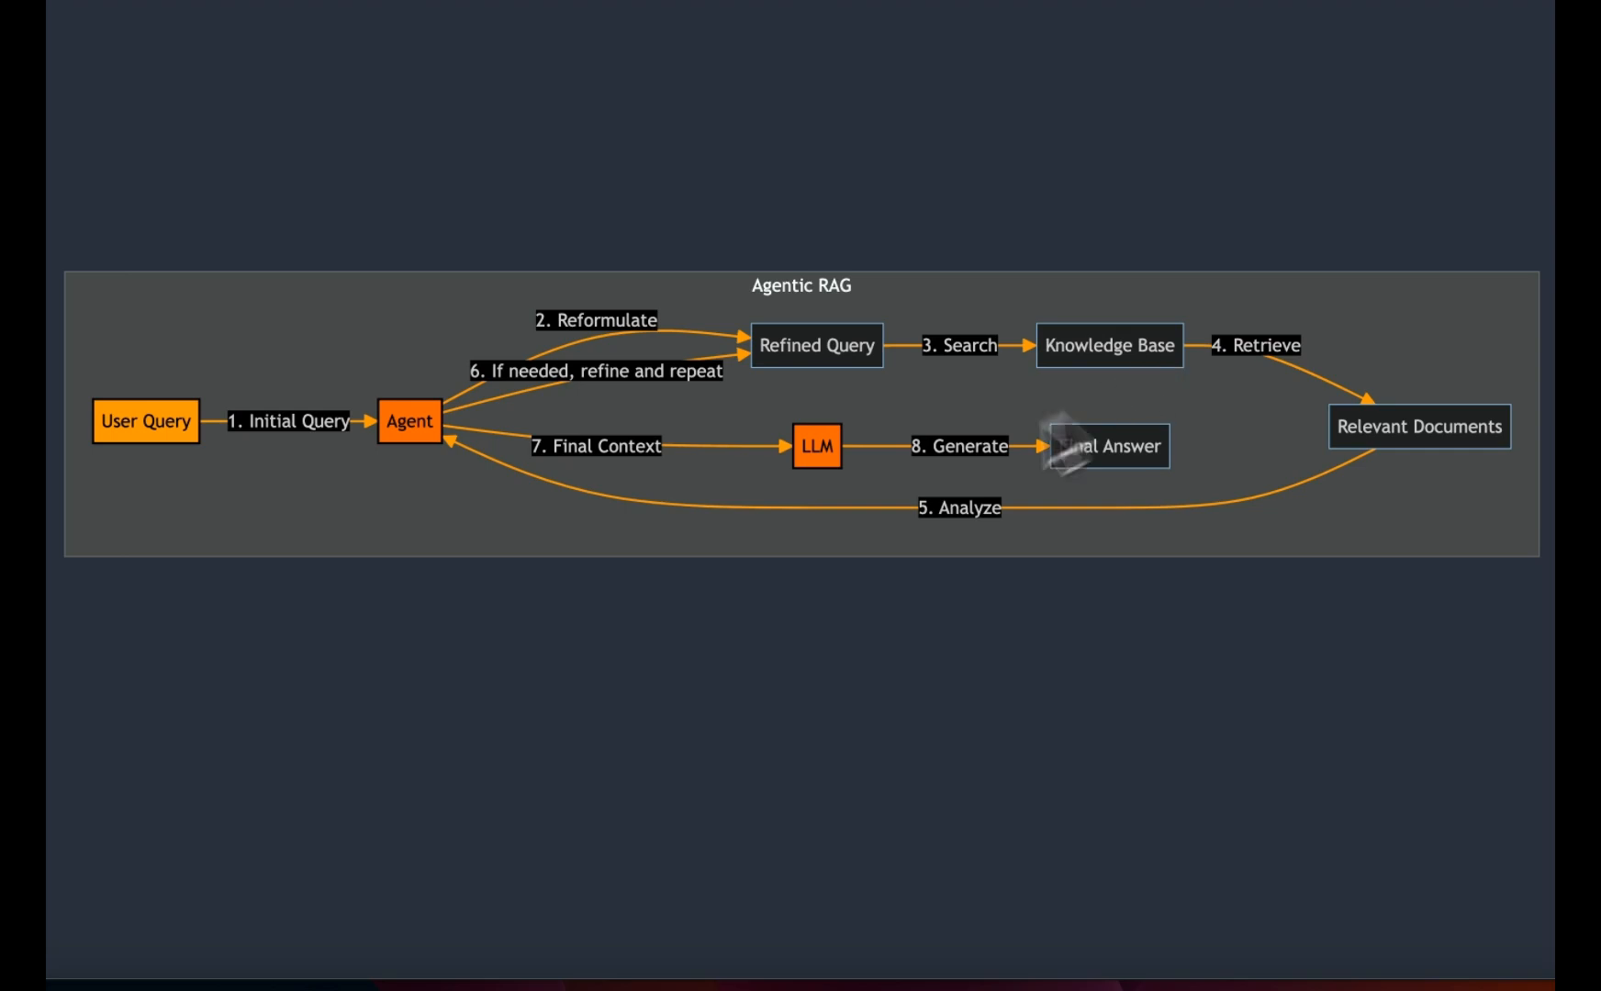
pyautogui.moveTo(827, 516)
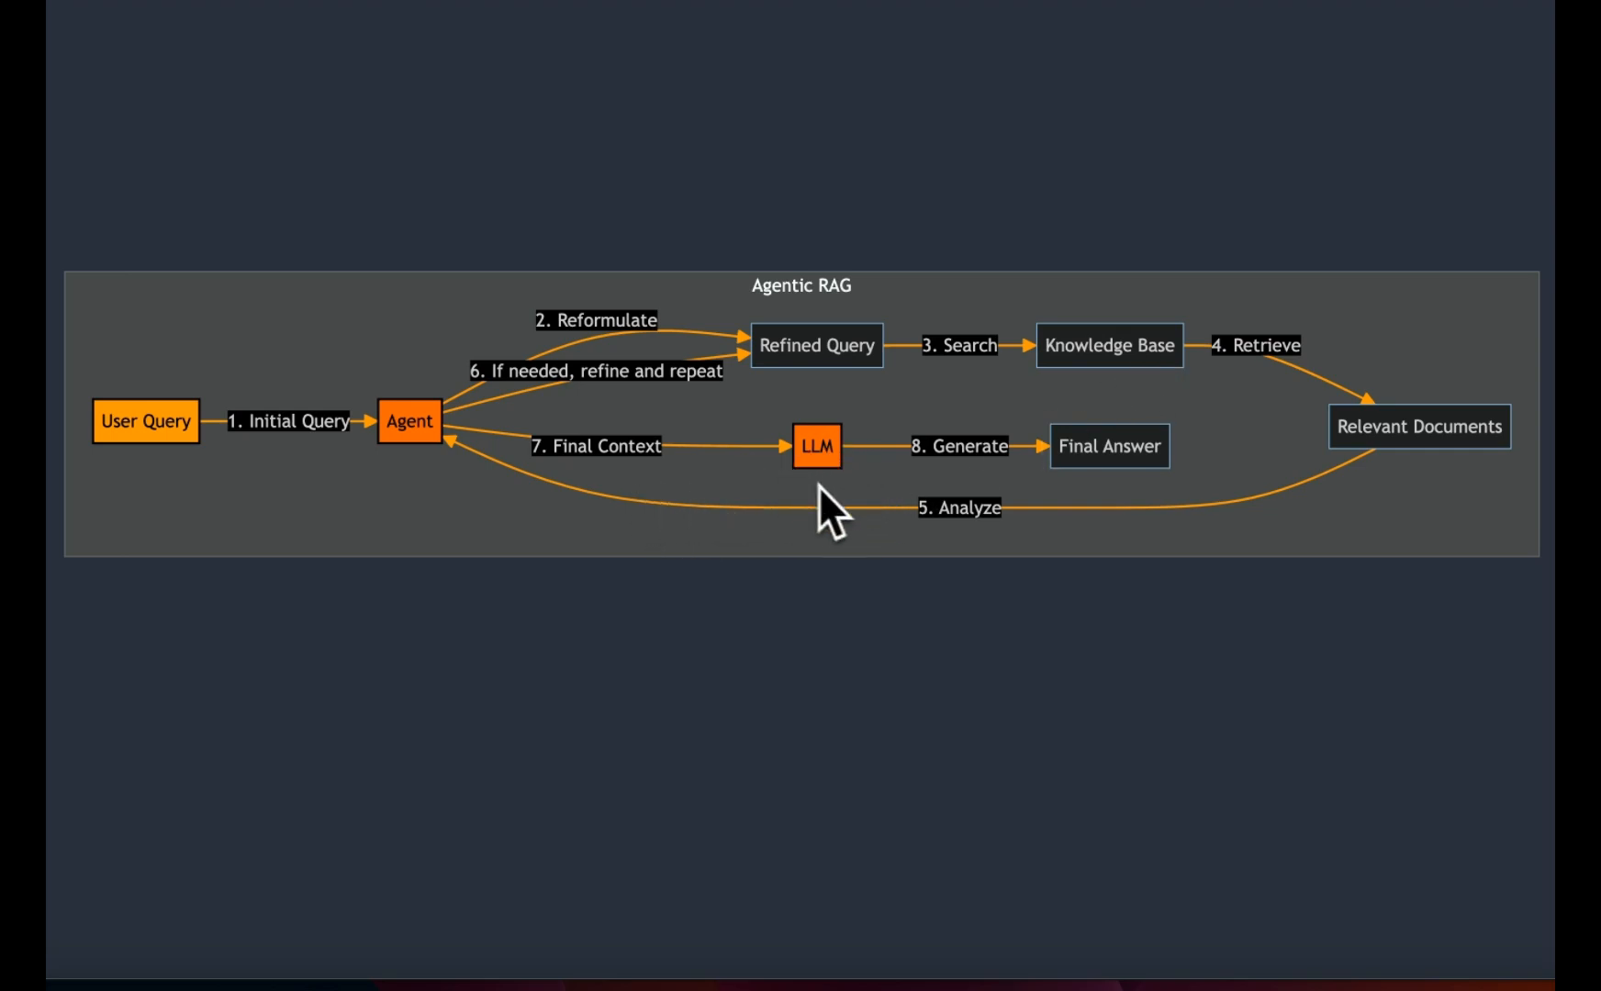
pyautogui.moveTo(840, 515)
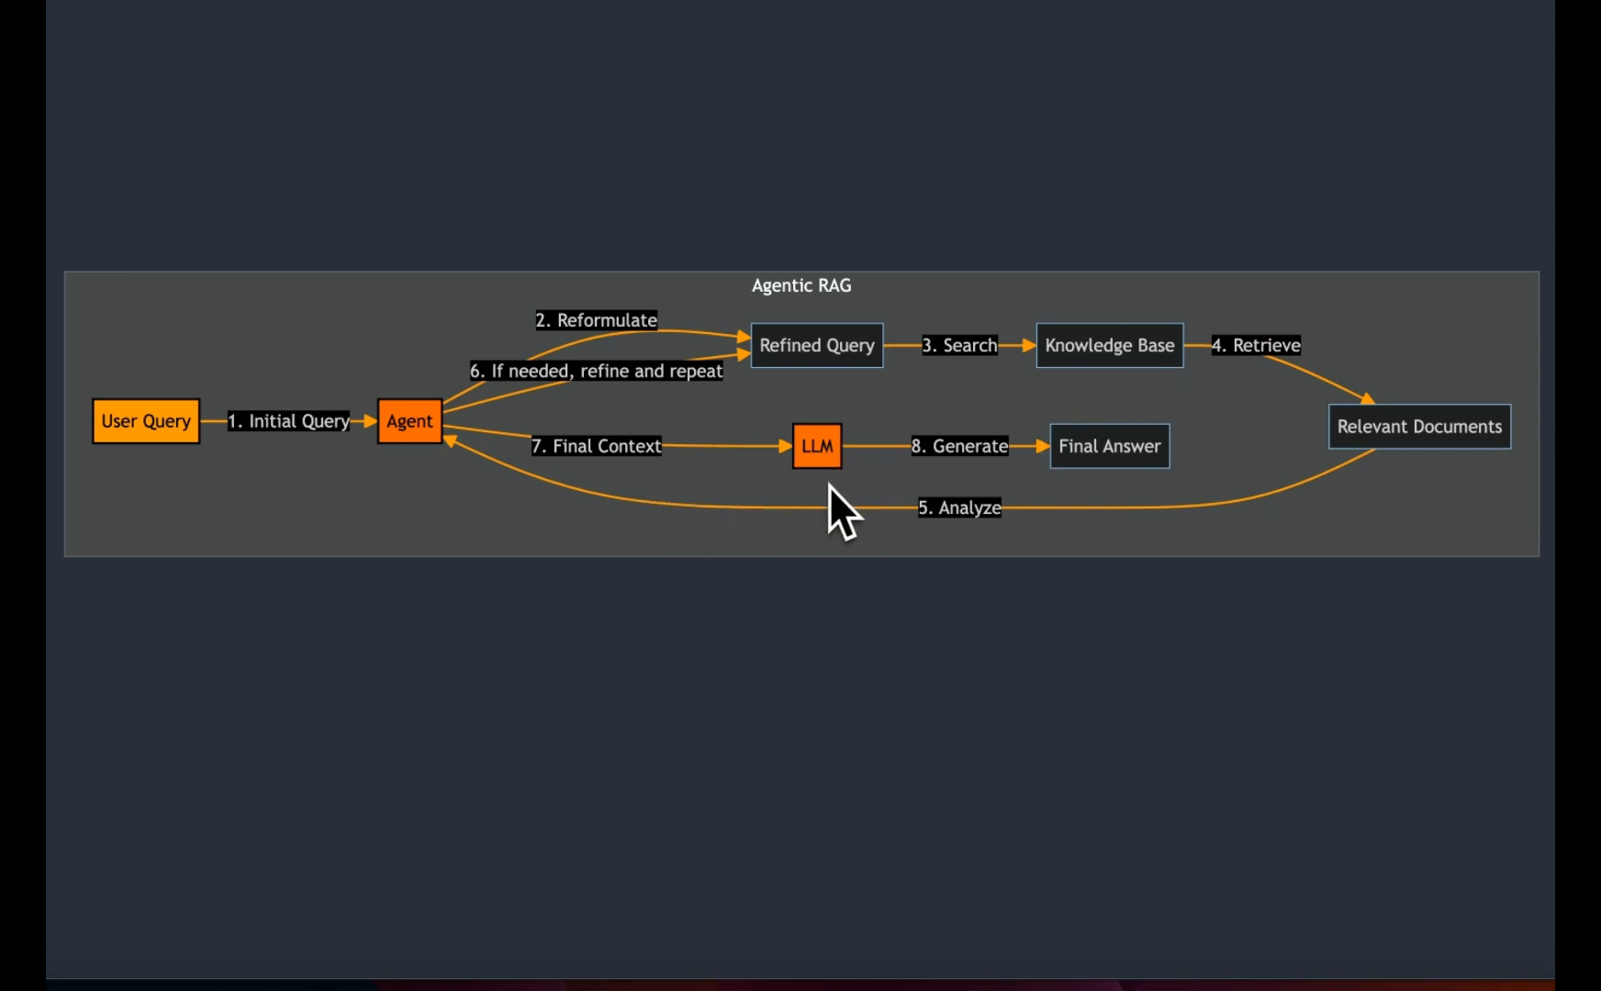
pyautogui.moveTo(837, 516)
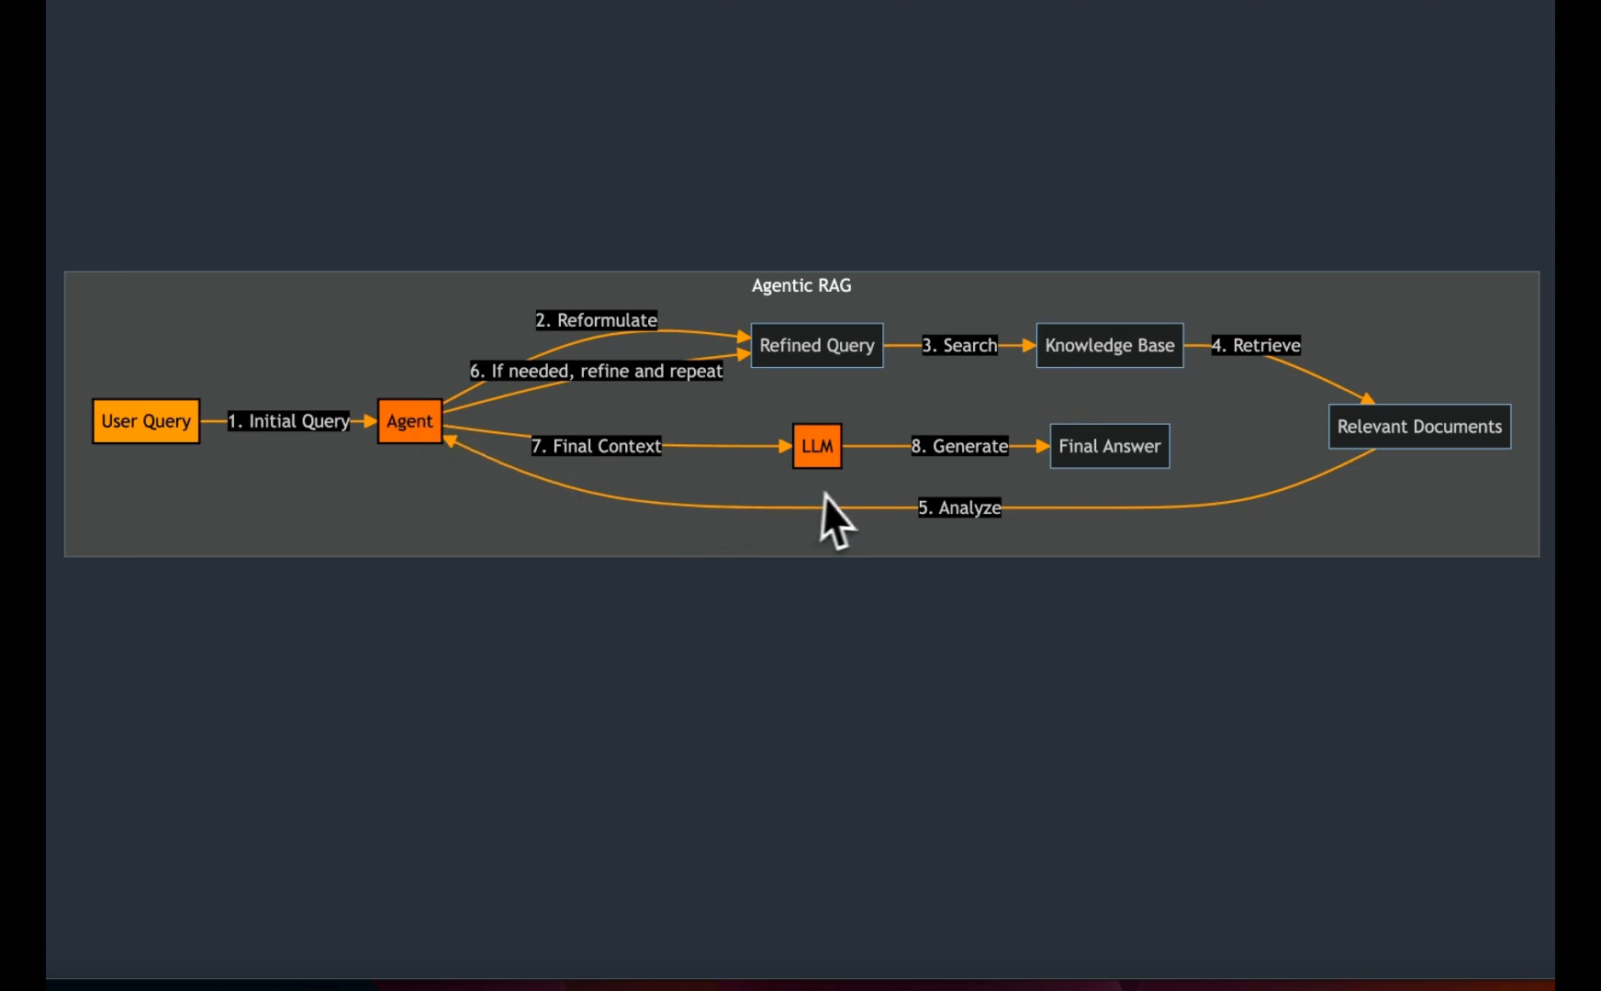
pyautogui.moveTo(863, 516)
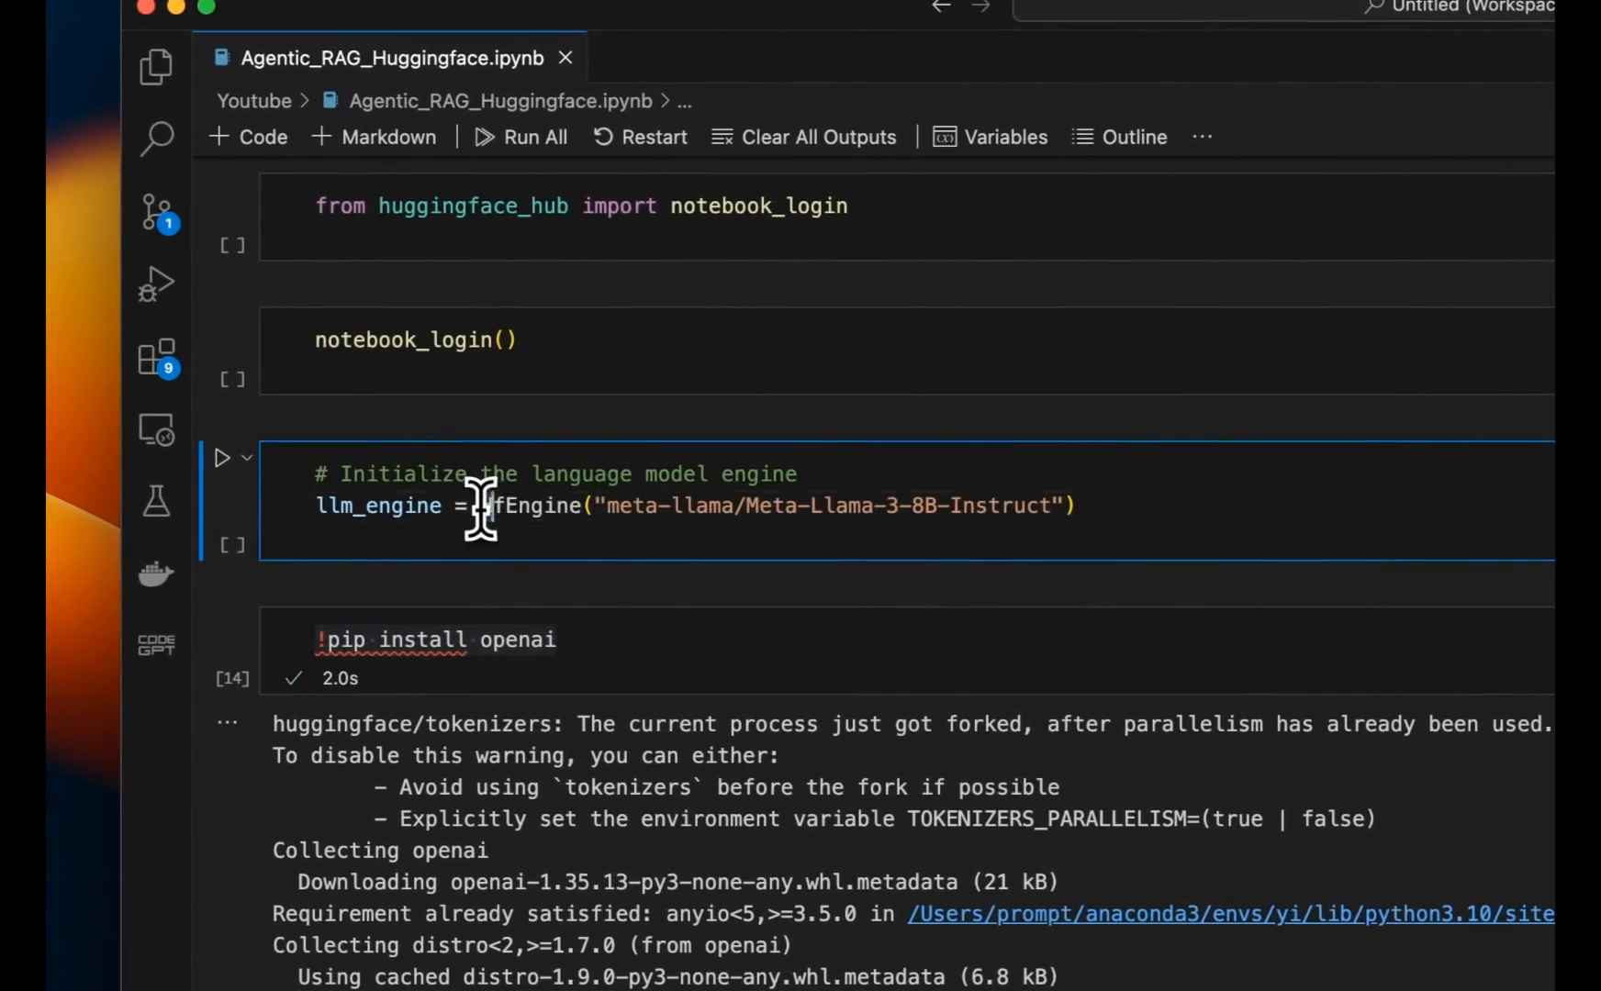
pyautogui.doubleClick(535, 506)
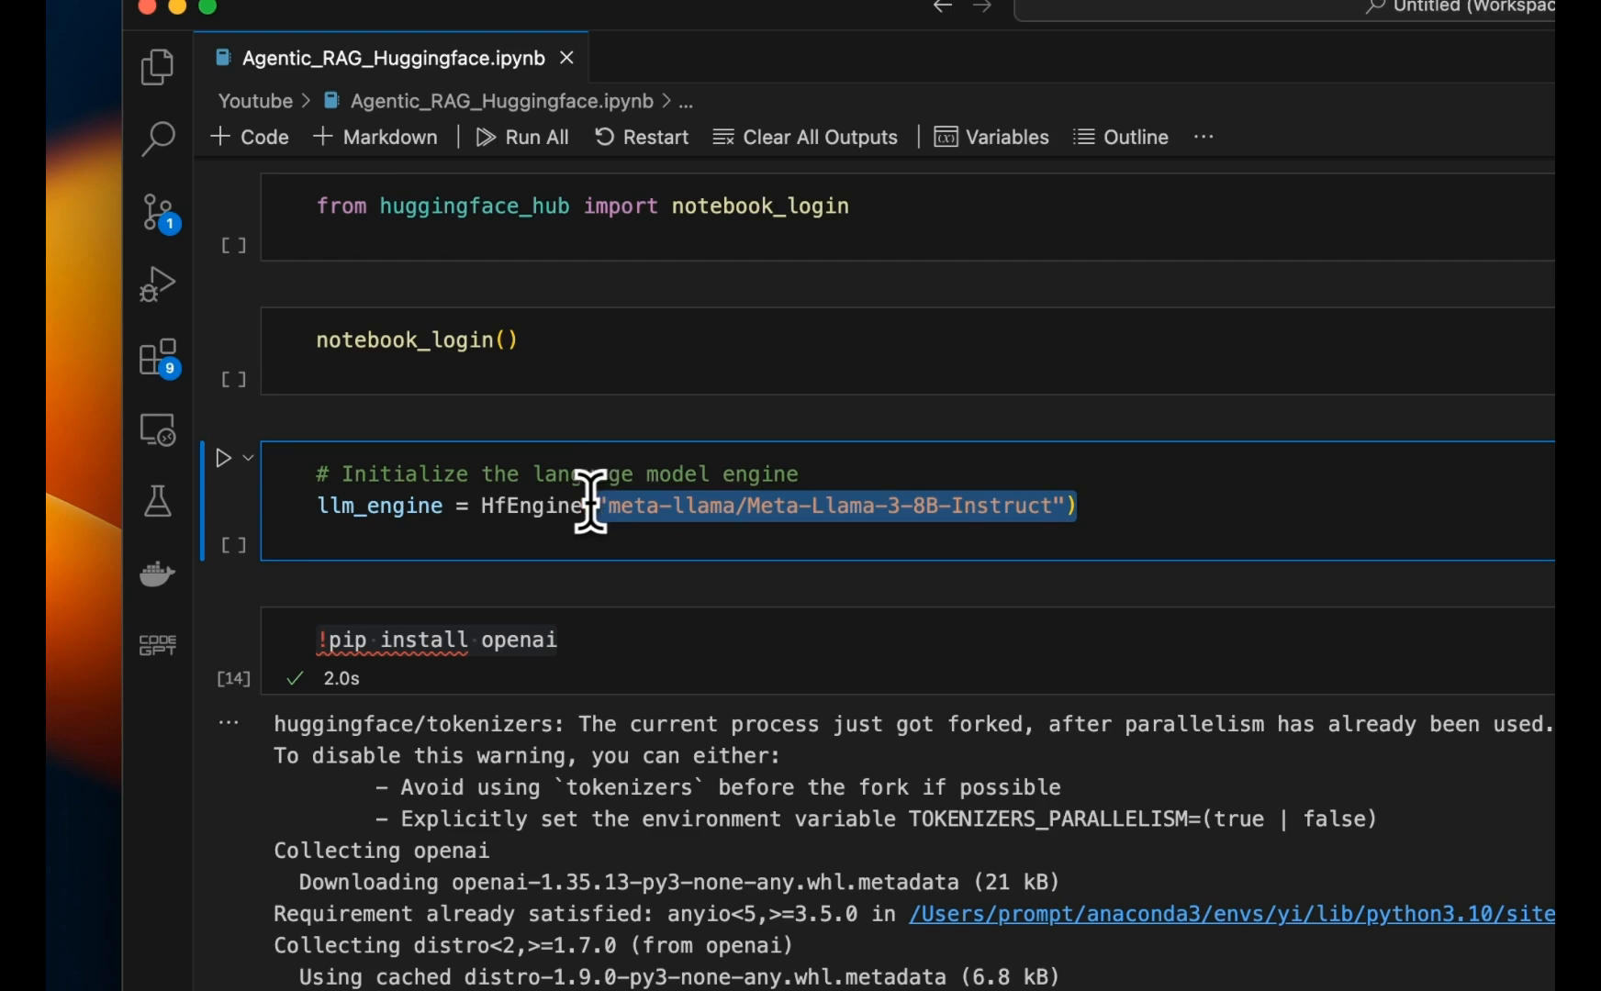
pyautogui.moveTo(576, 505)
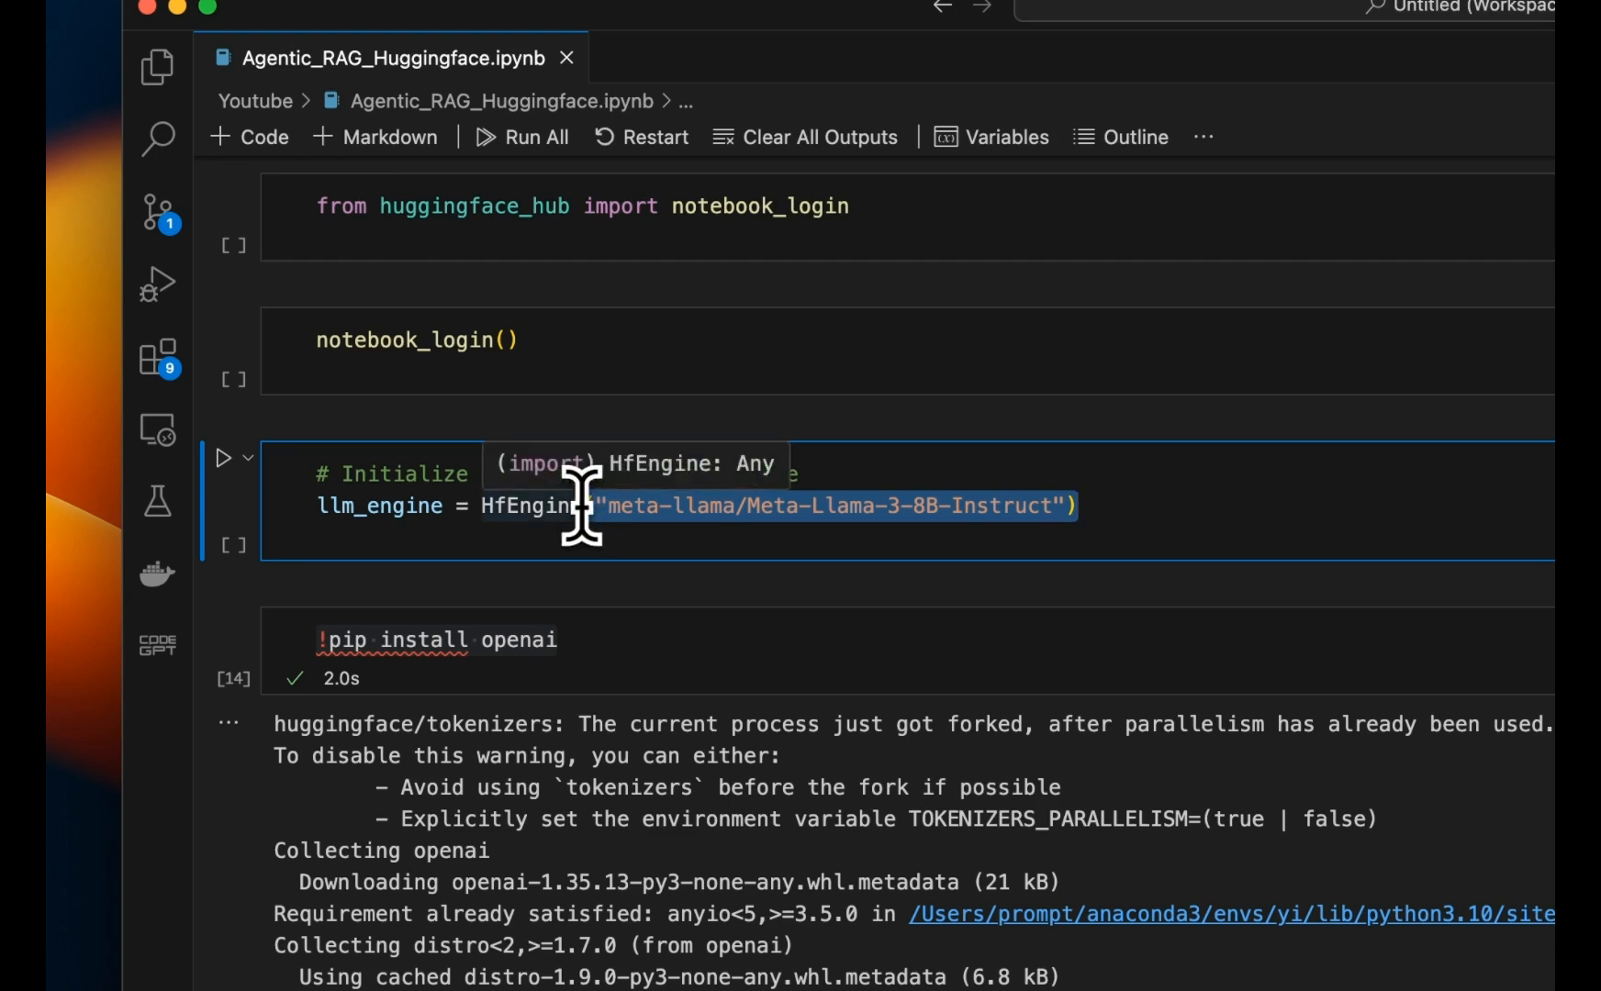
pyautogui.moveTo(602, 511)
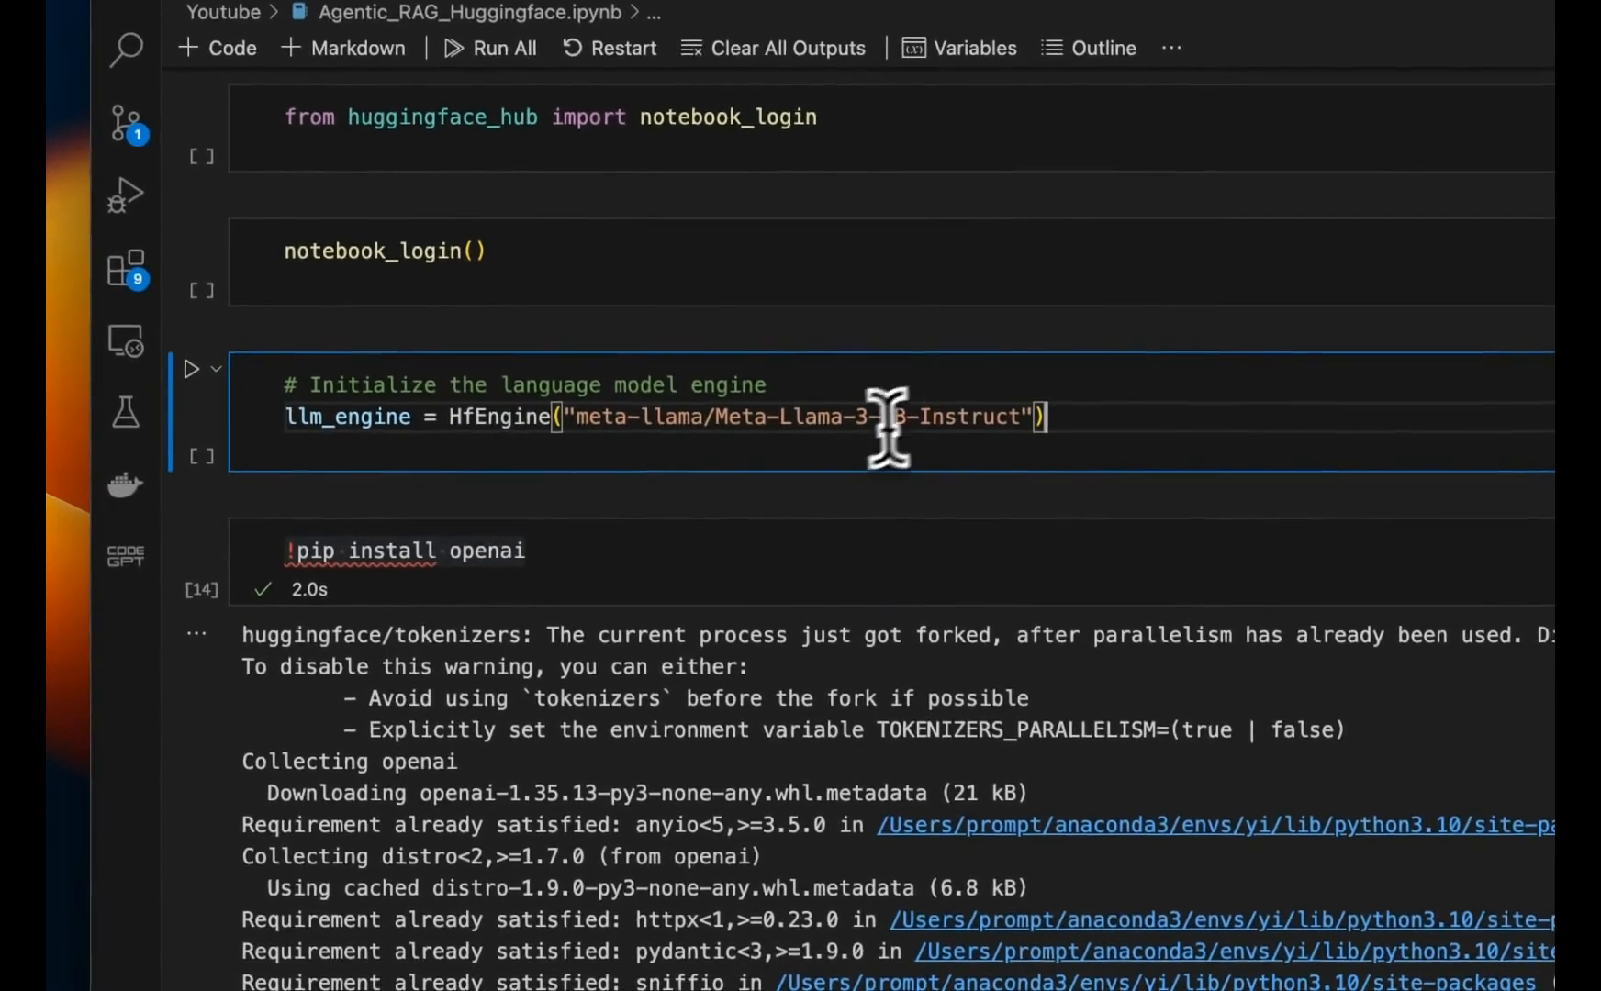
pyautogui.moveTo(939, 419)
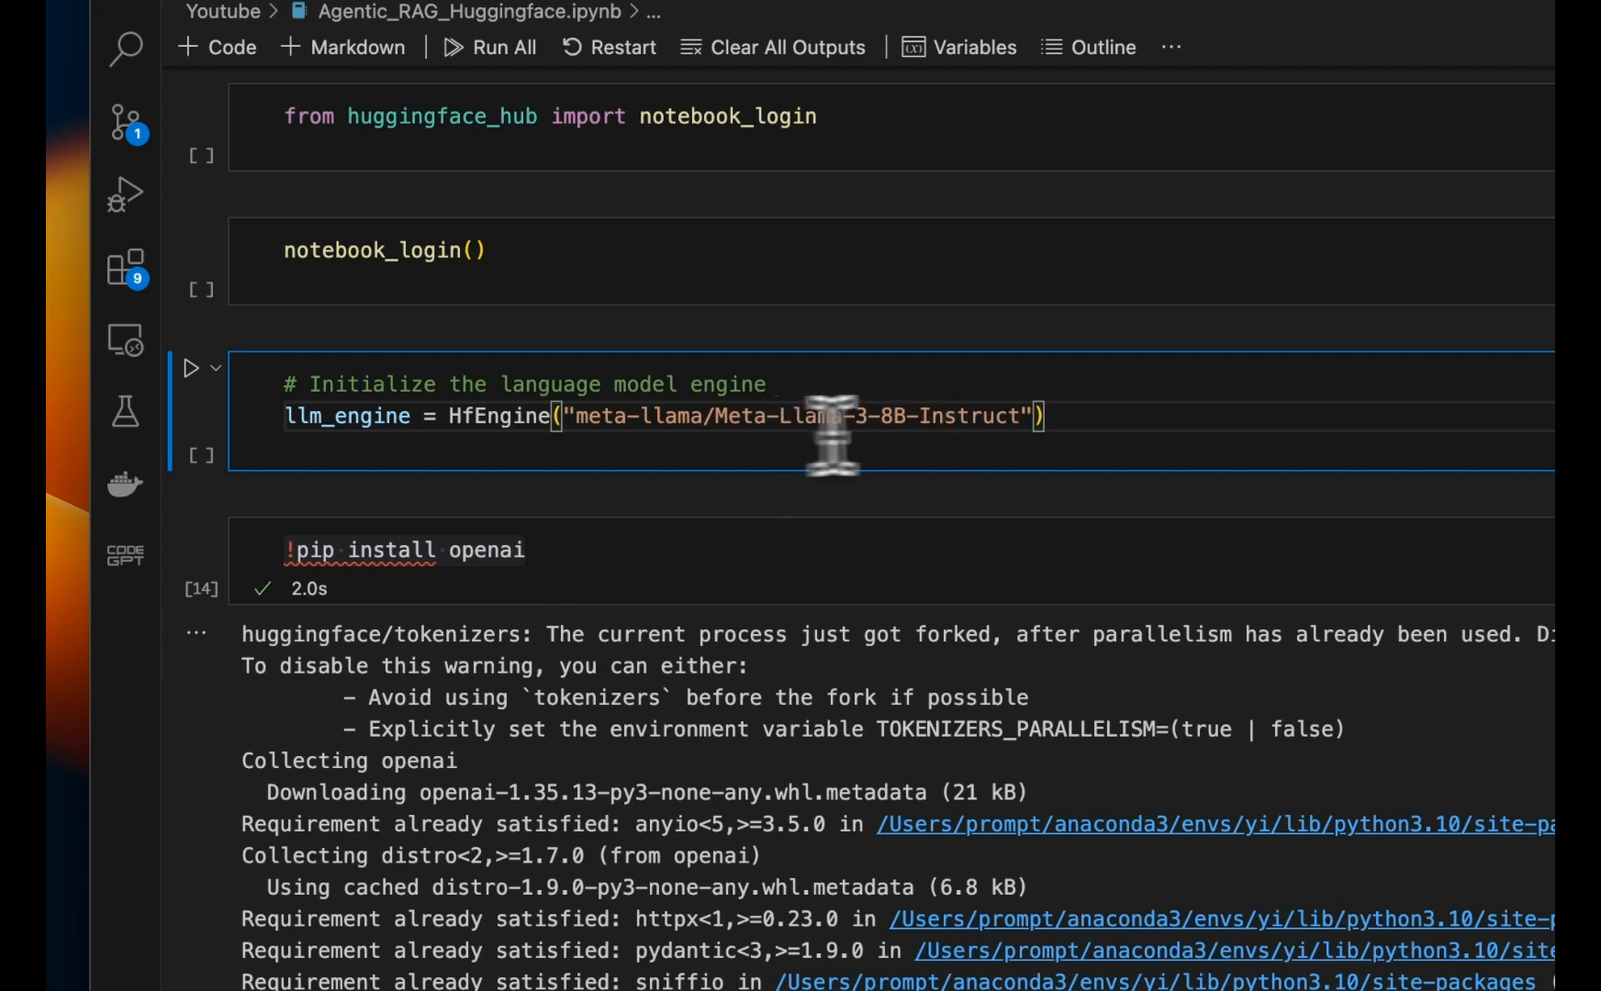
pyautogui.moveTo(1046, 426)
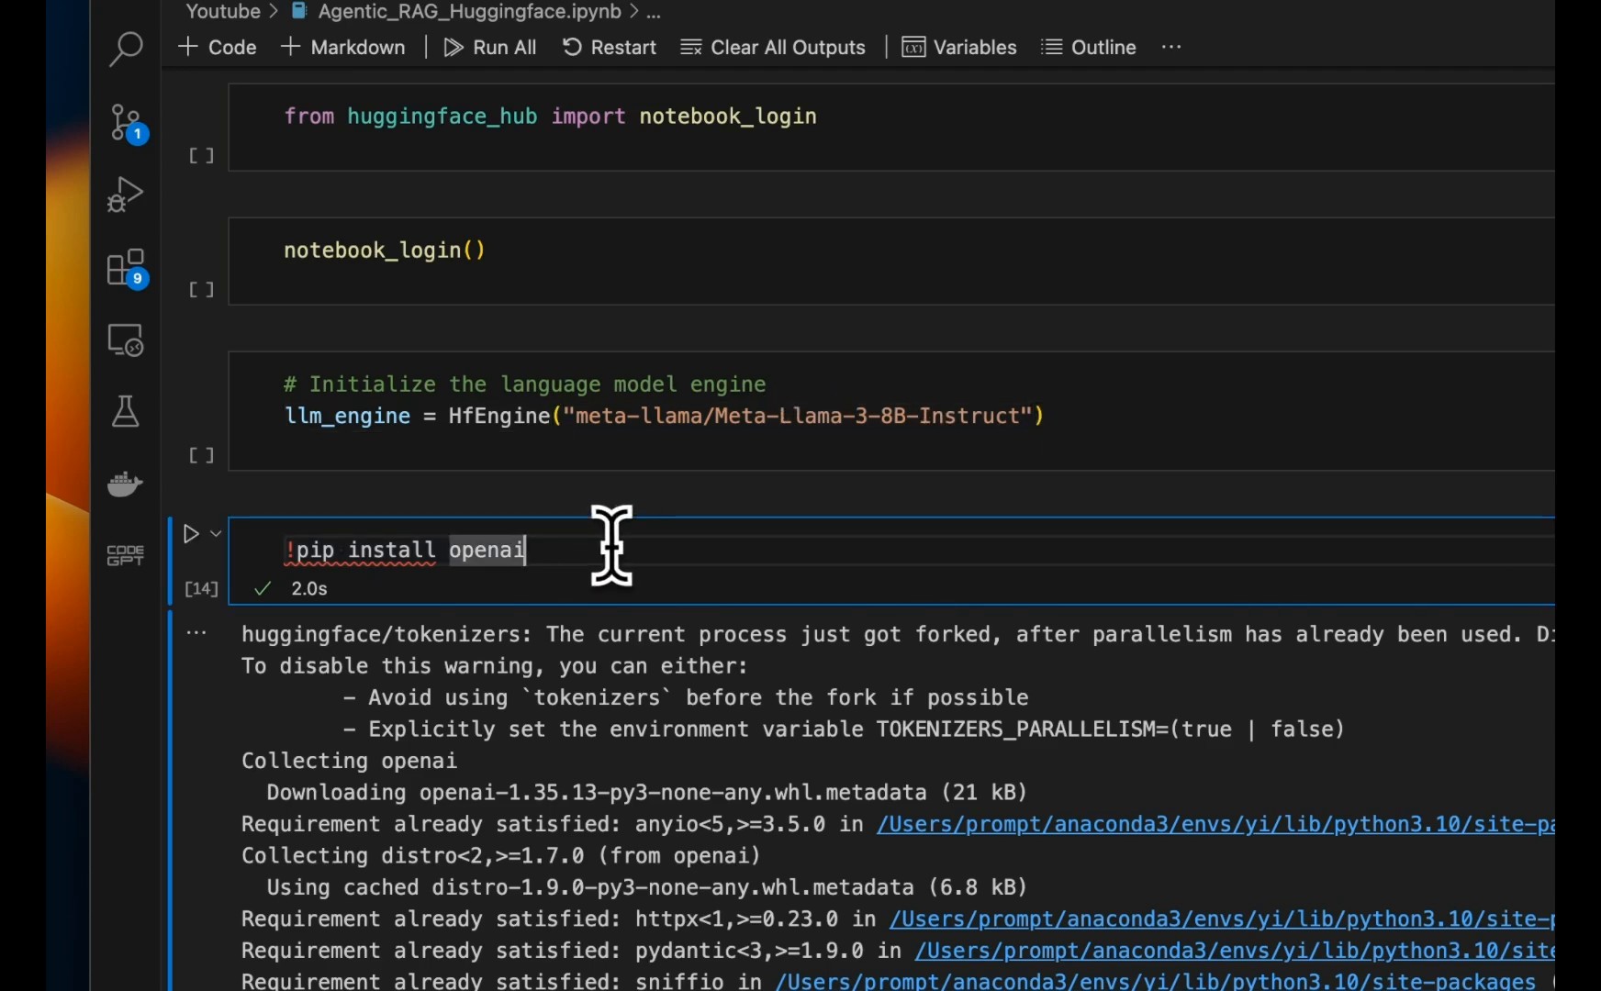
pyautogui.scroll(-3)
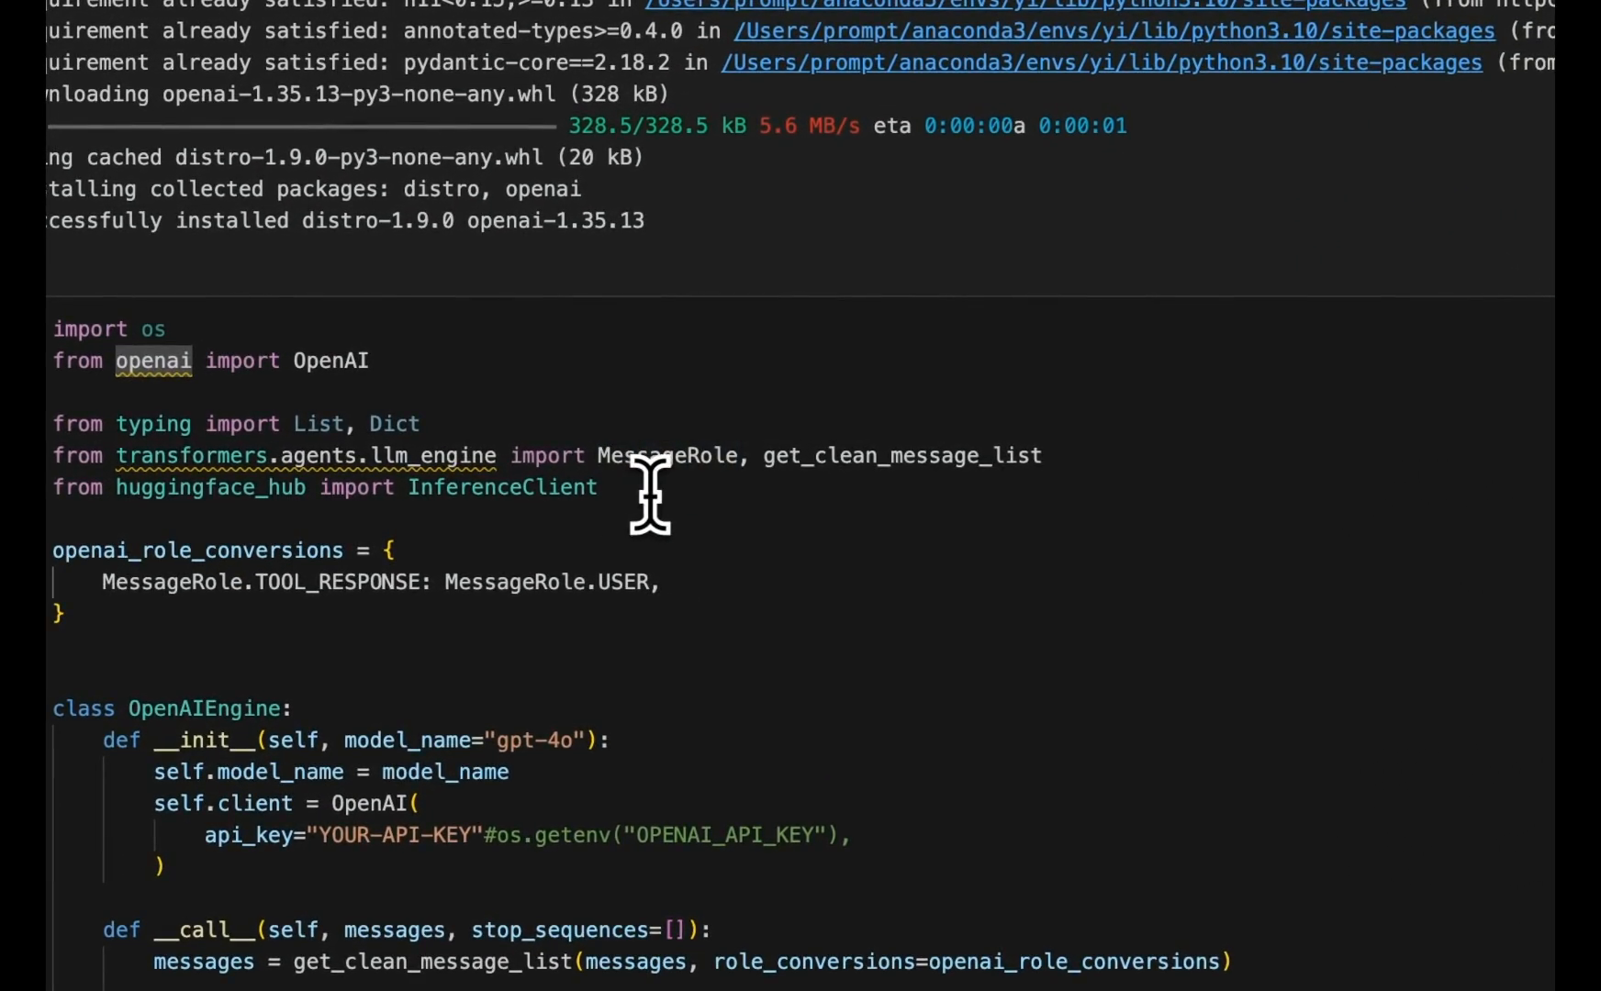
pyautogui.moveTo(641, 449)
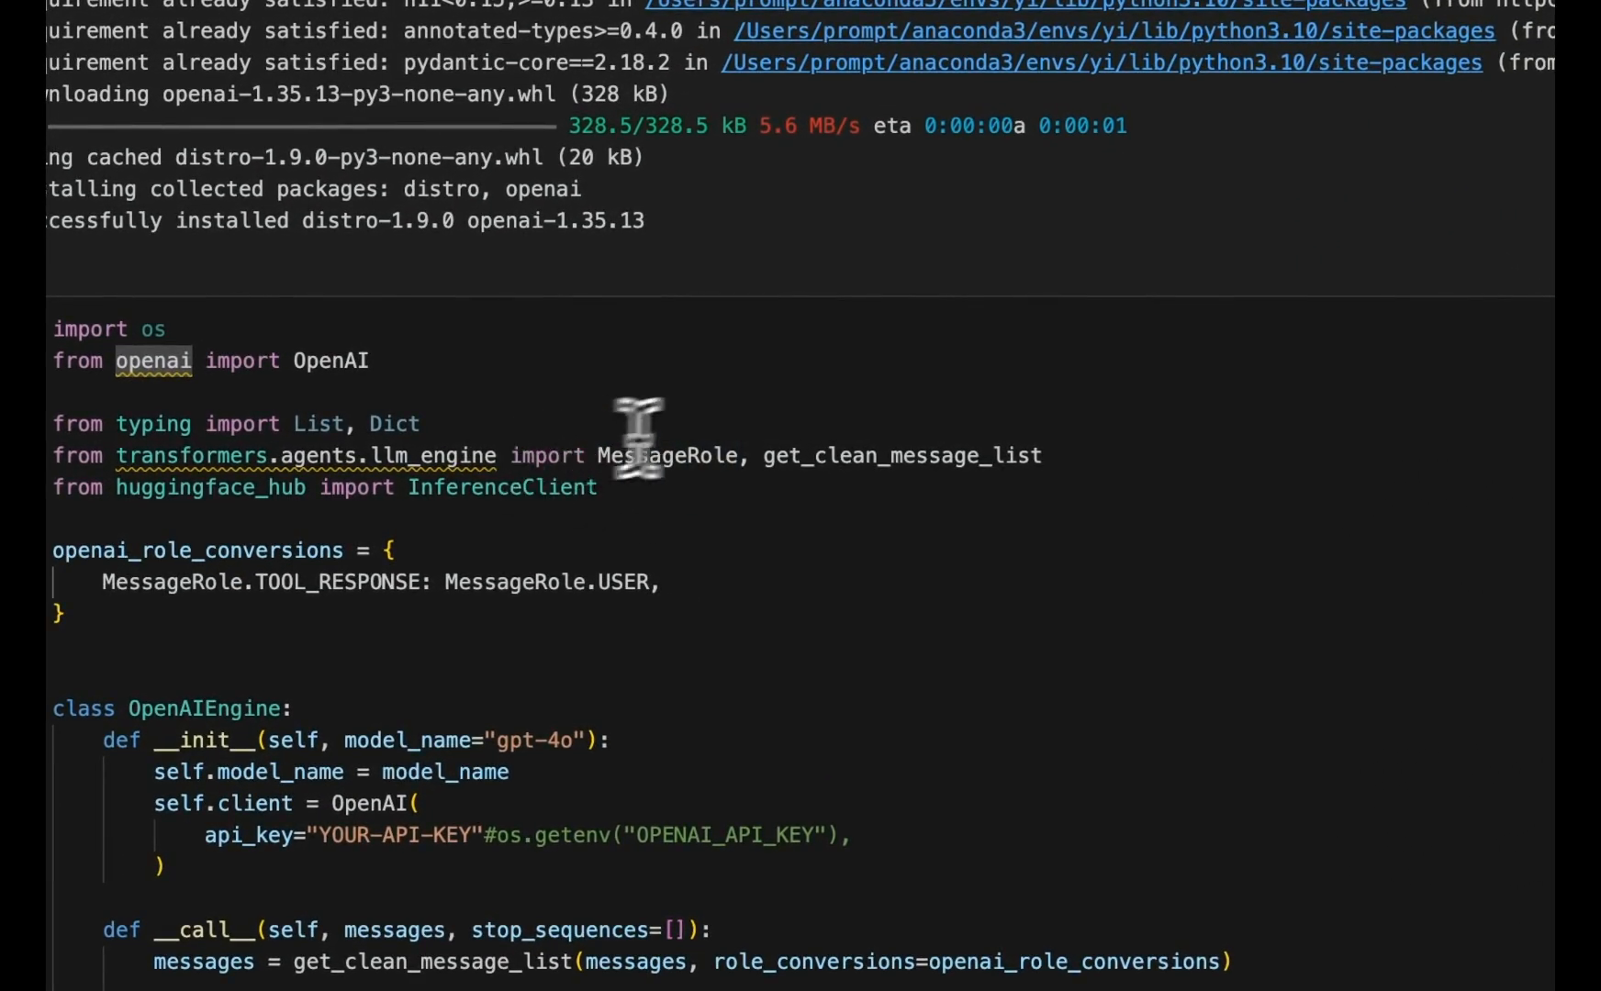
pyautogui.doubleClick(867, 455)
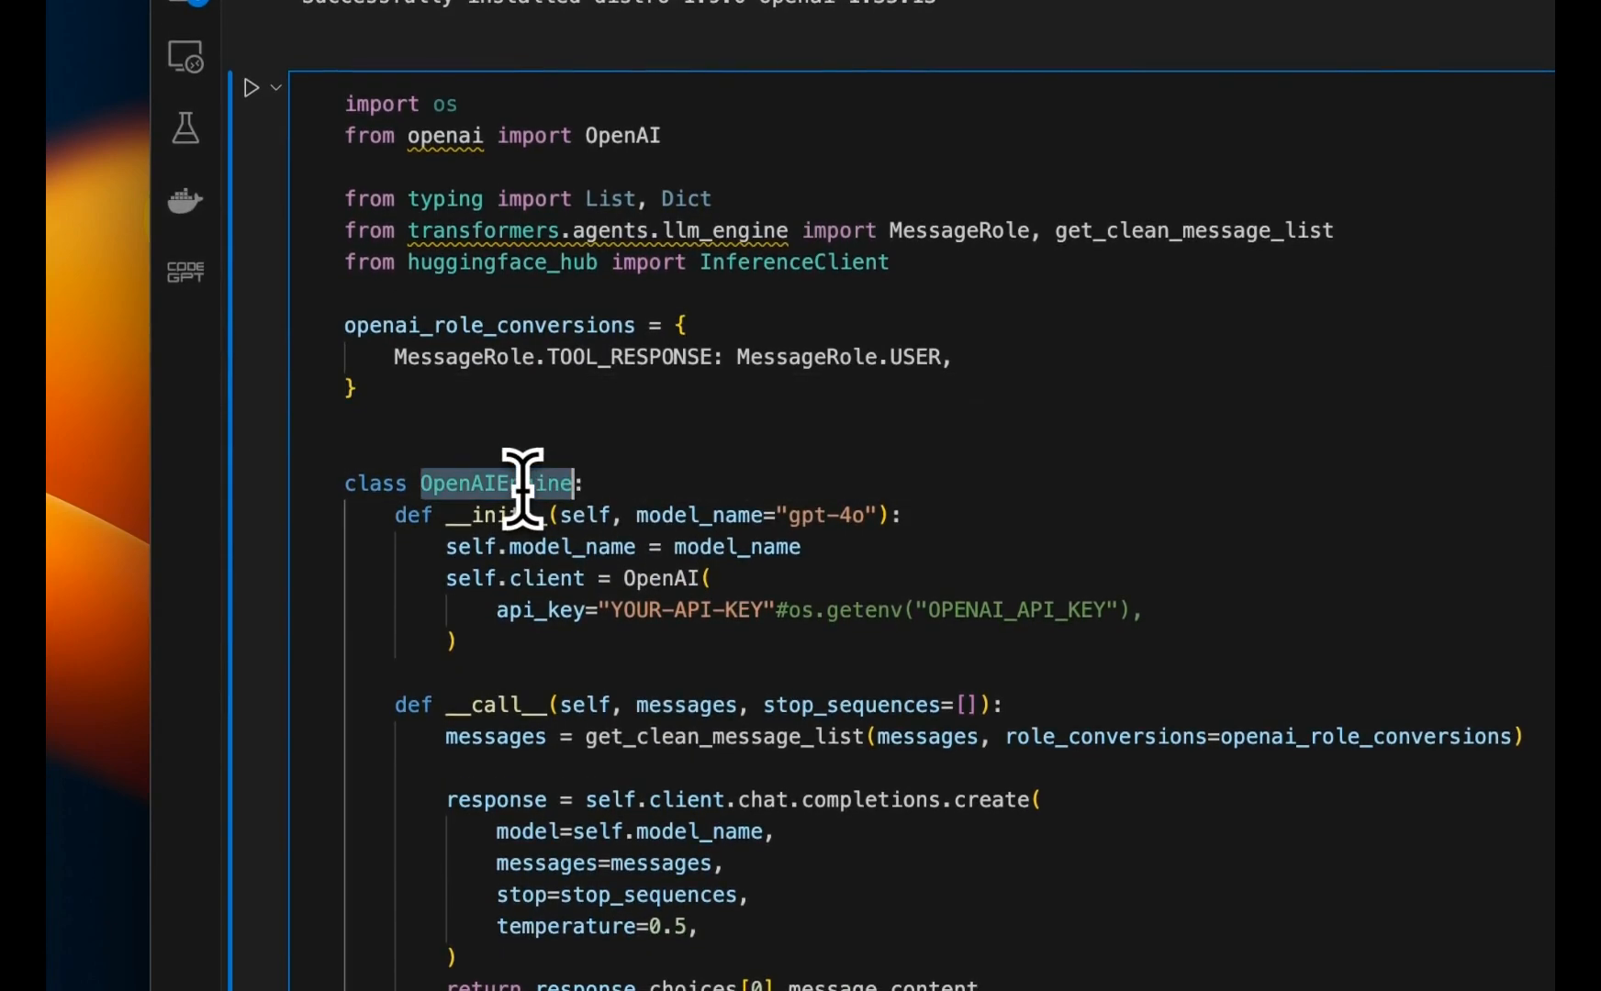
pyautogui.moveTo(653, 576)
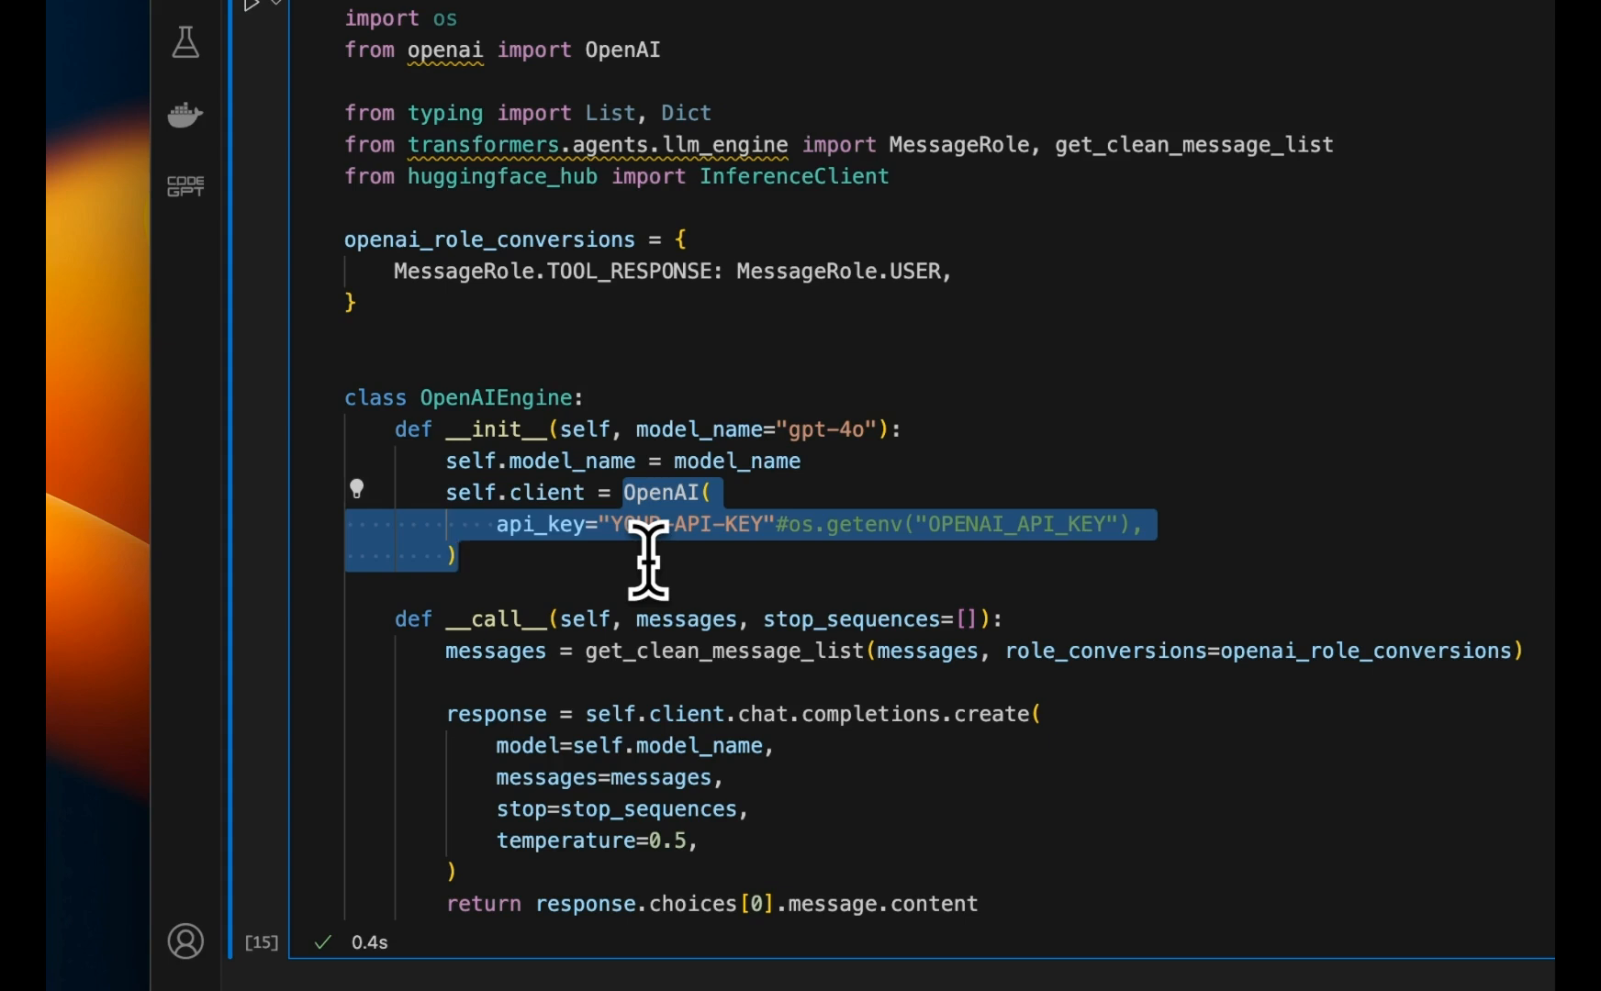
pyautogui.scroll(3)
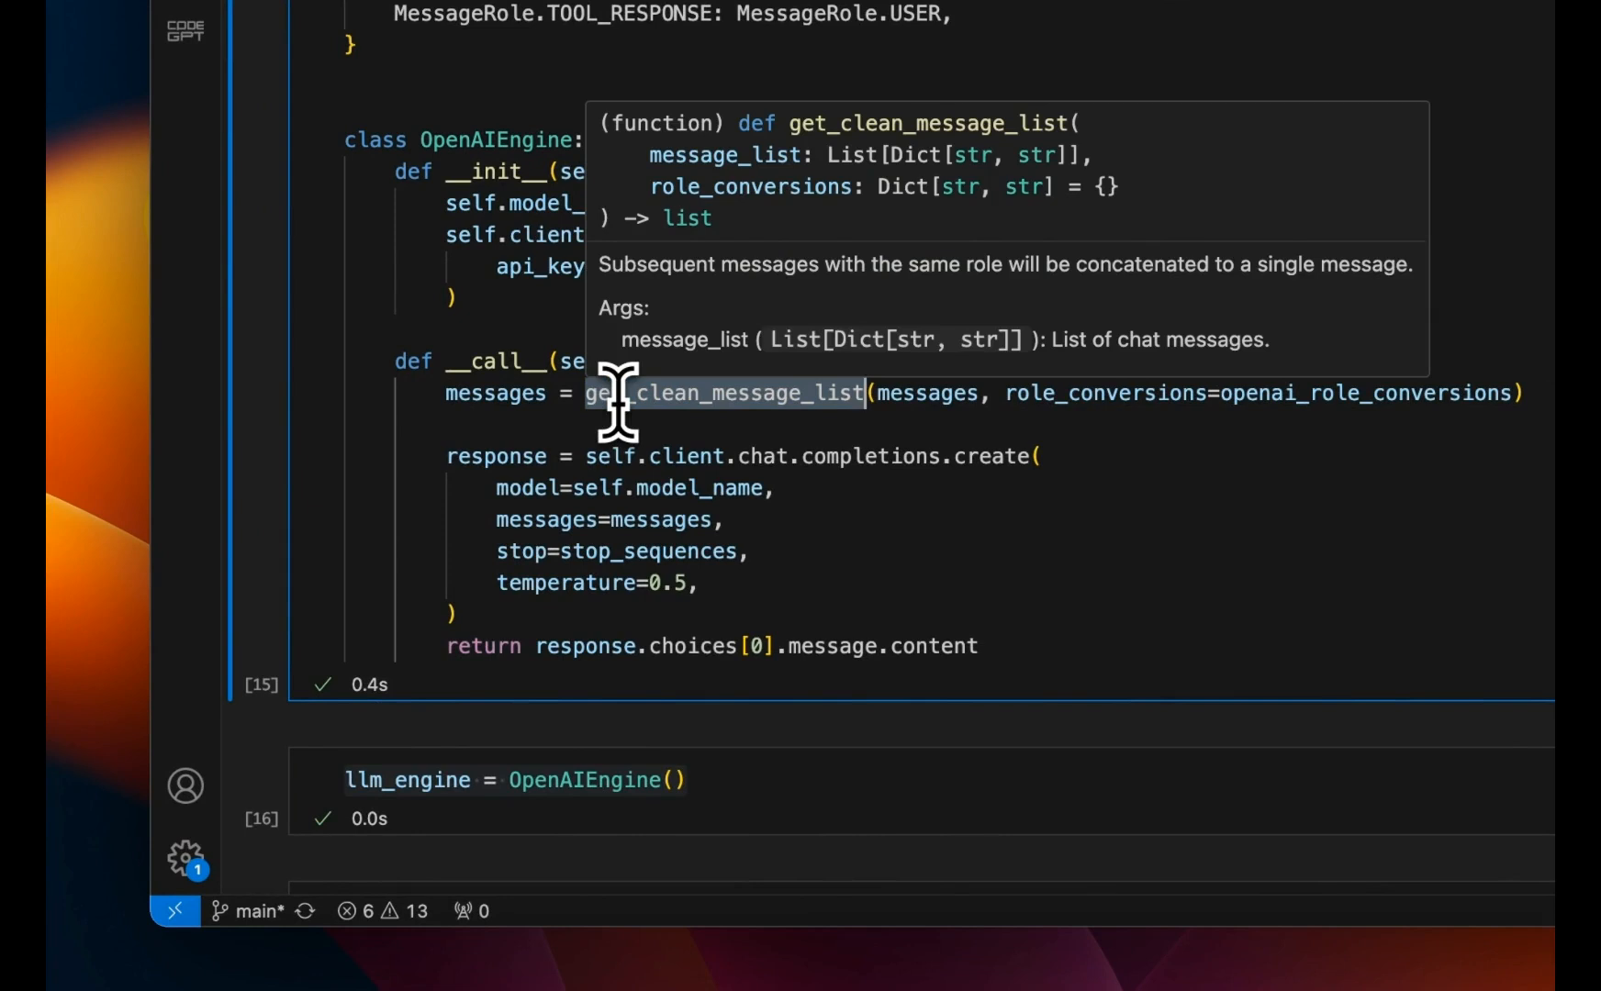
pyautogui.moveTo(715, 459)
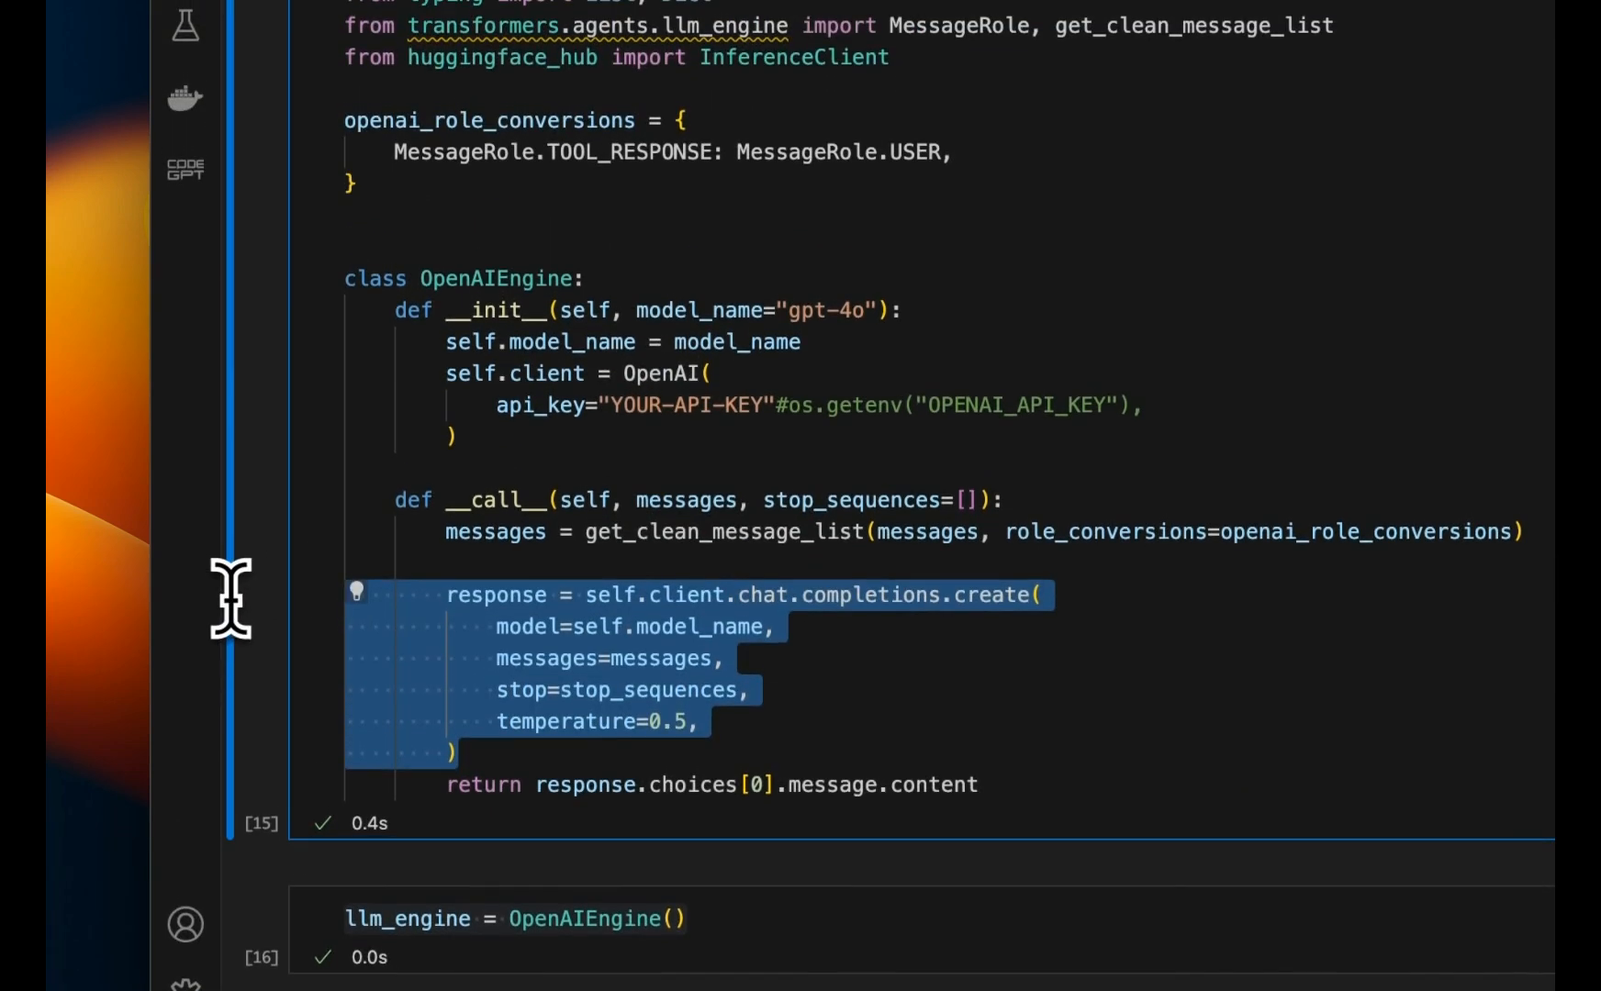
pyautogui.click(500, 406)
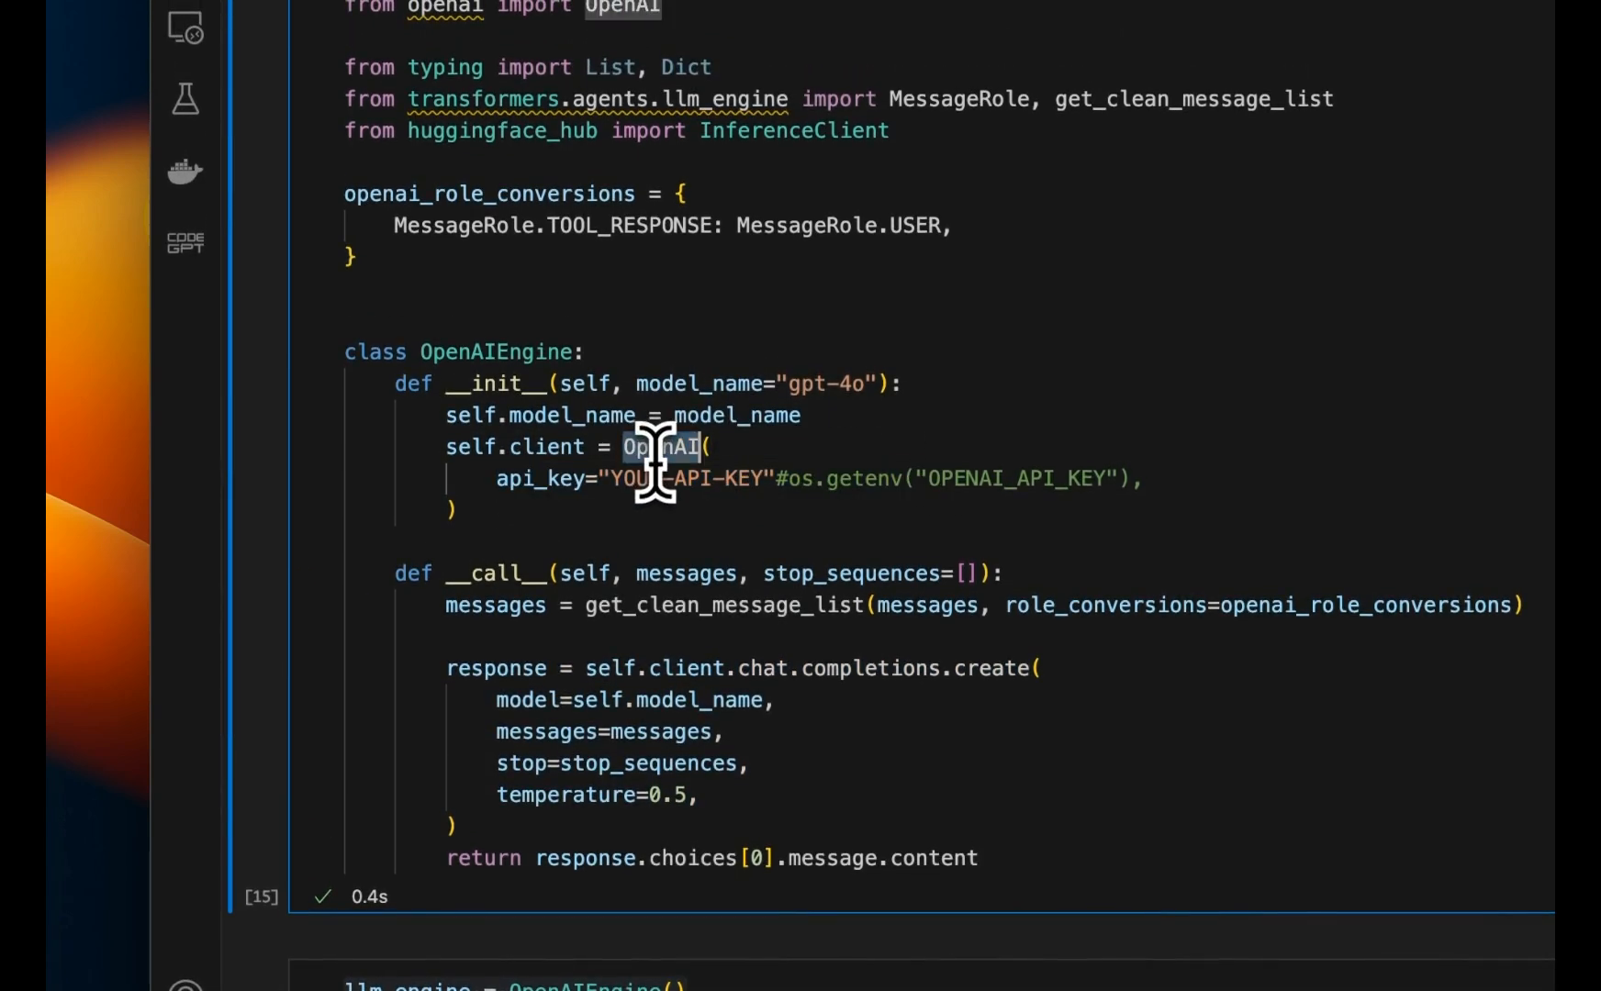
pyautogui.scroll(-3)
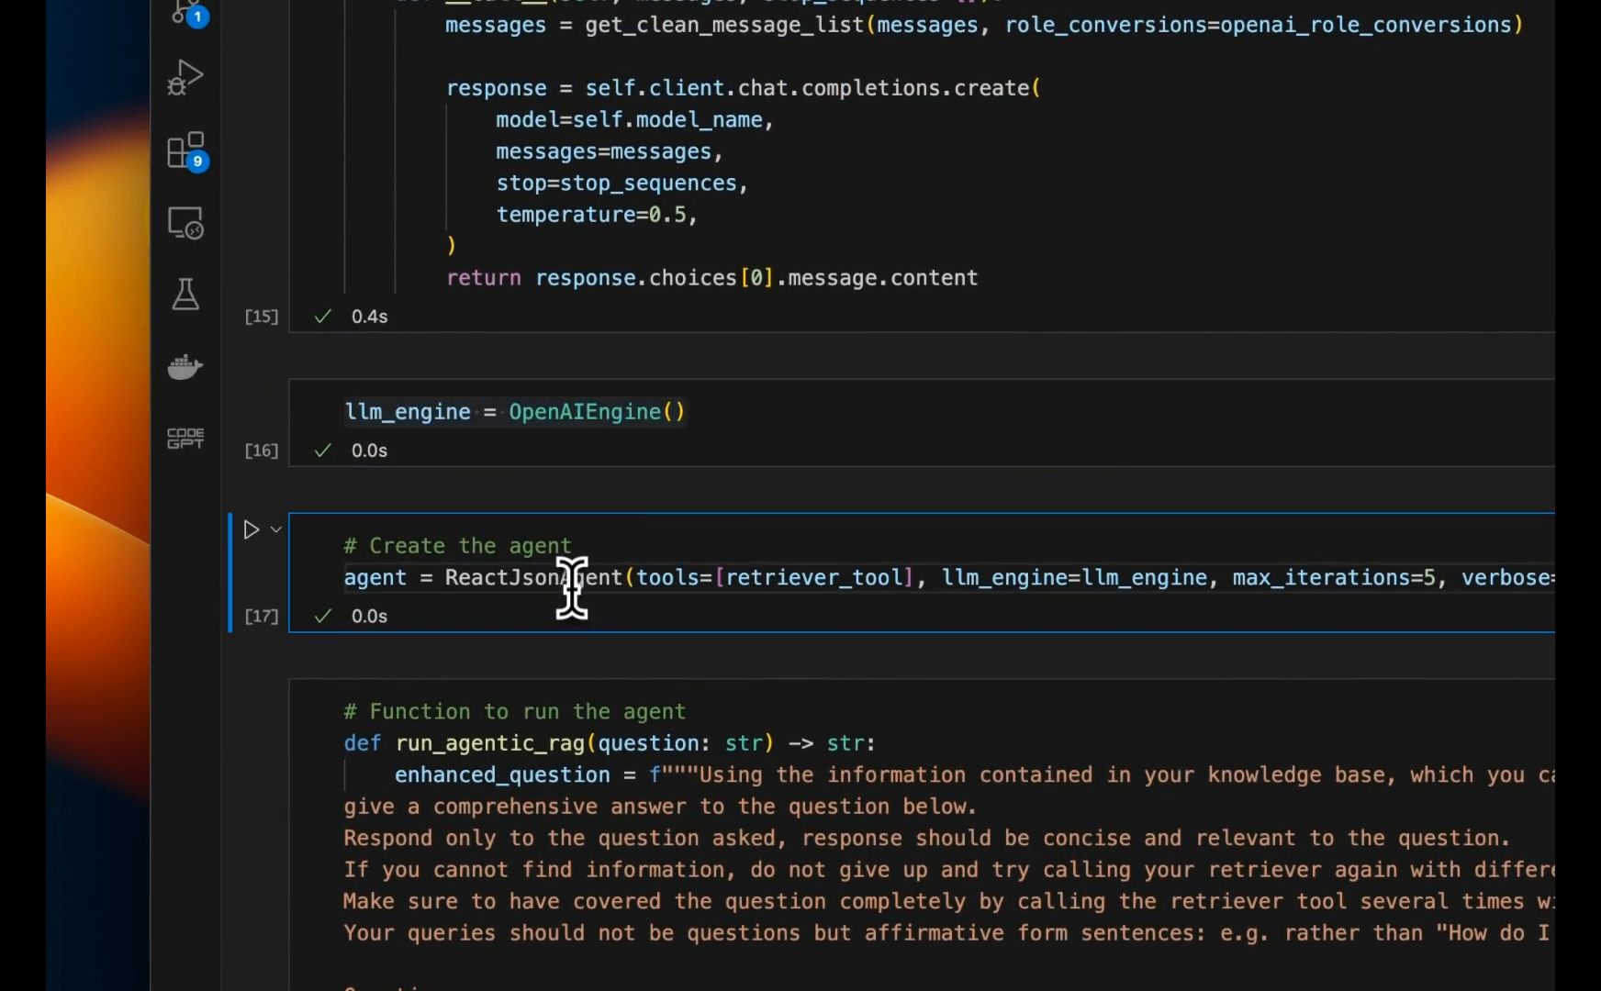
pyautogui.moveTo(674, 577)
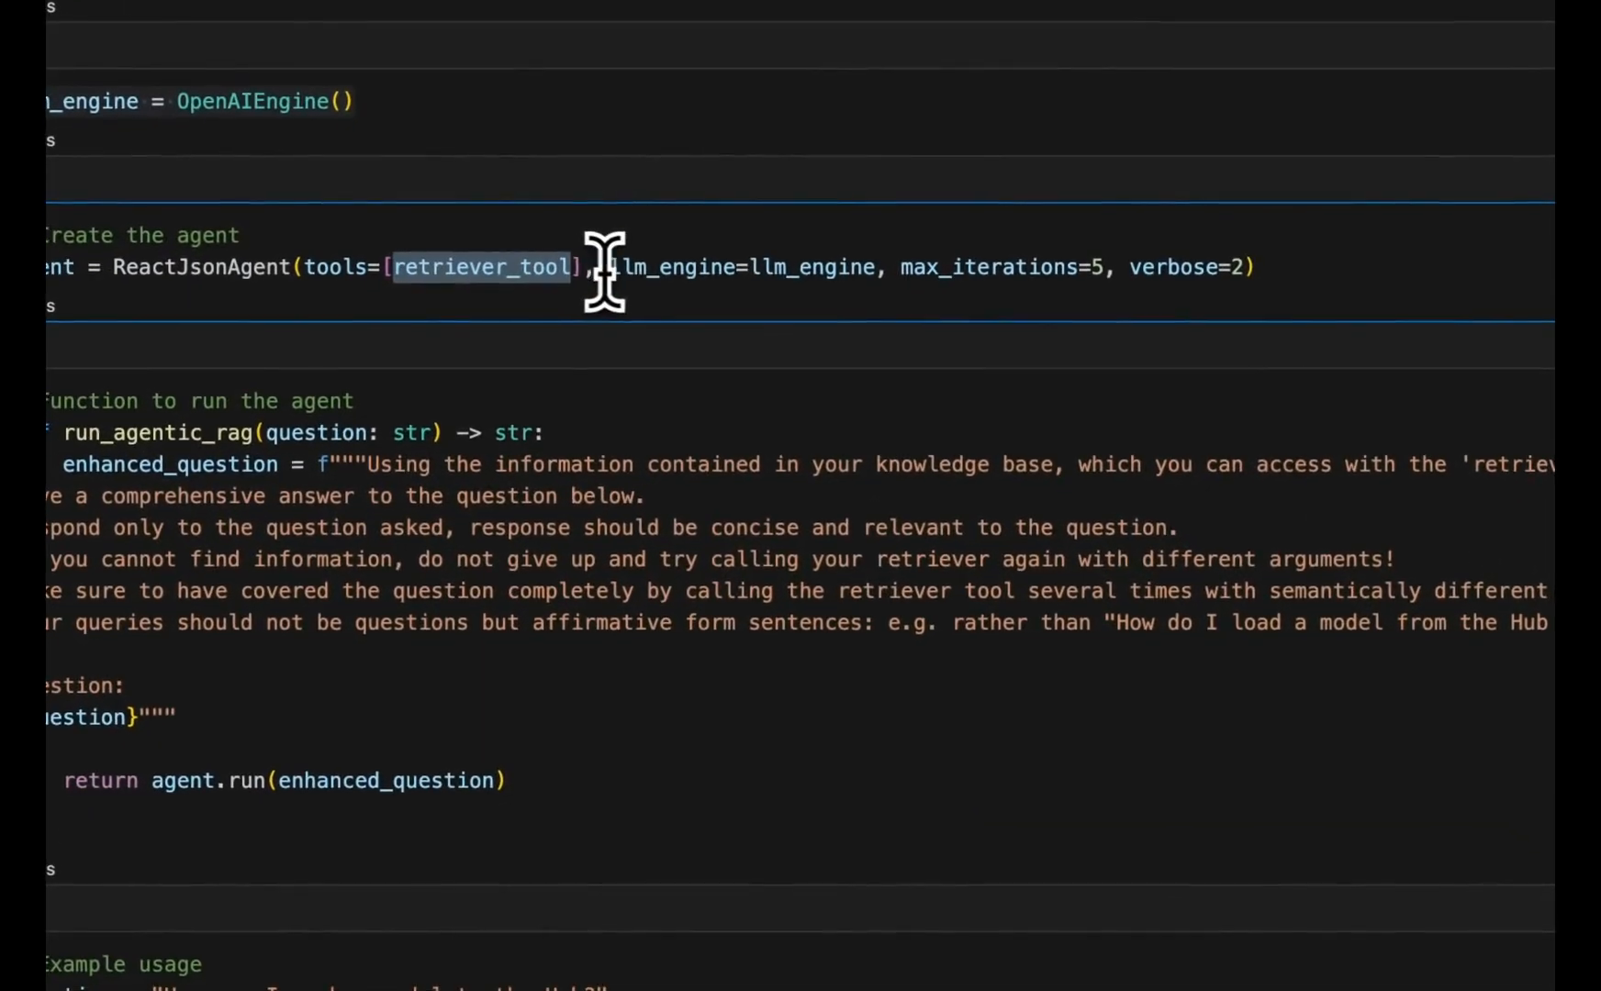
pyautogui.moveTo(485, 266)
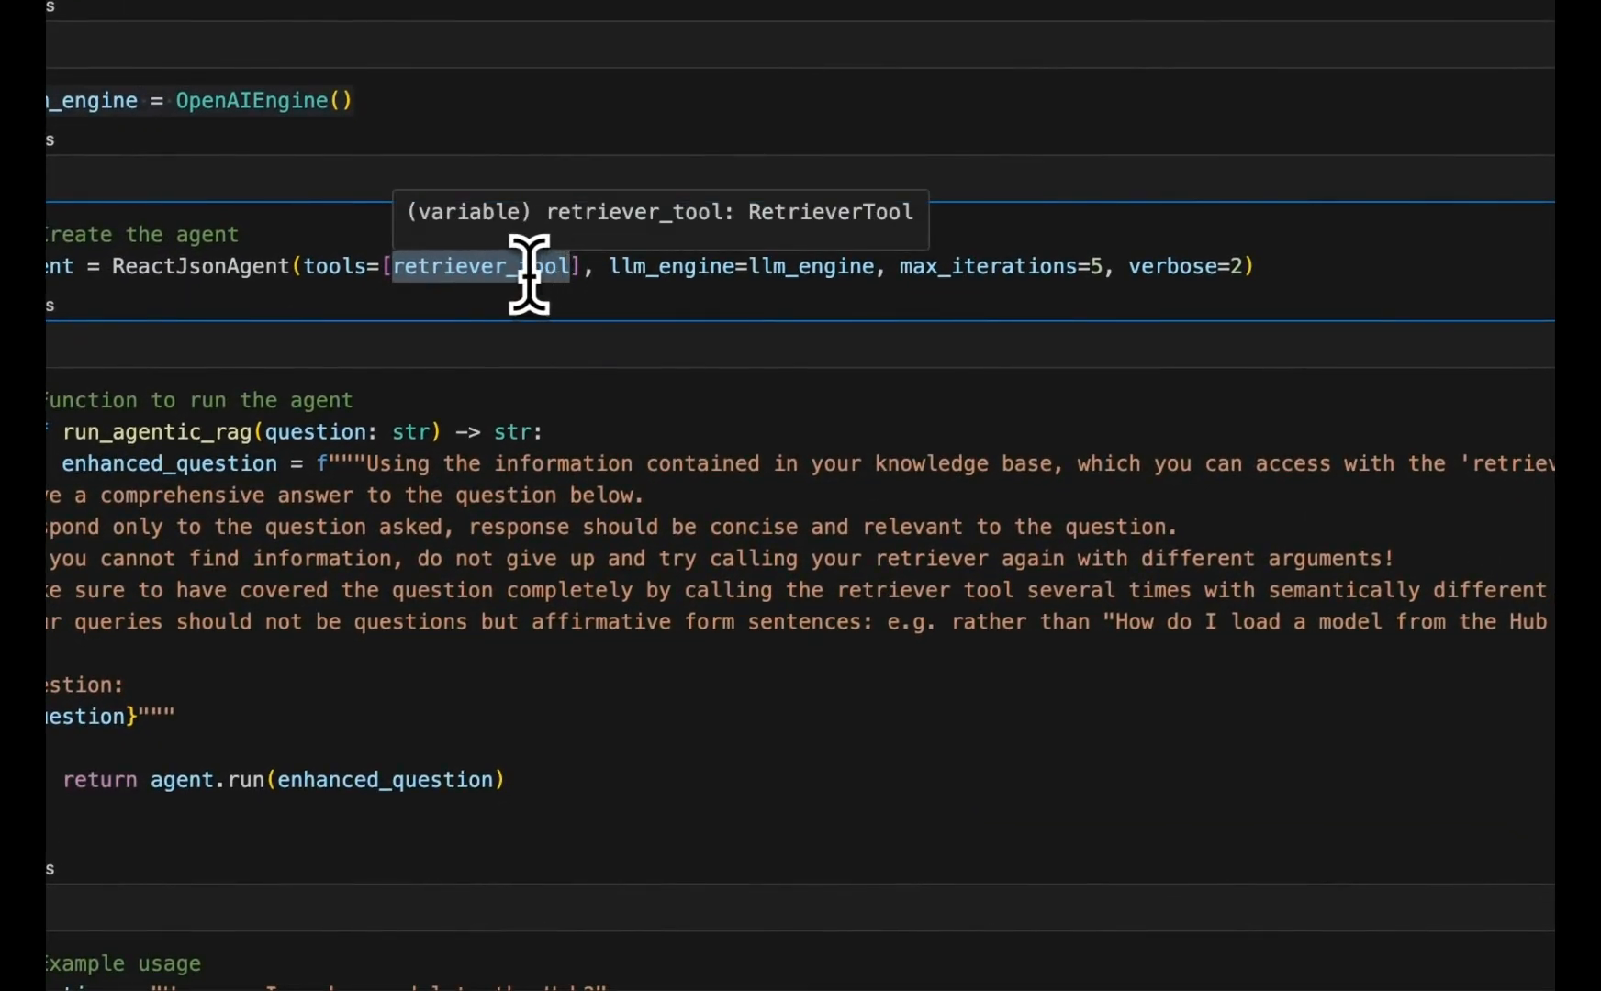
pyautogui.moveTo(797, 265)
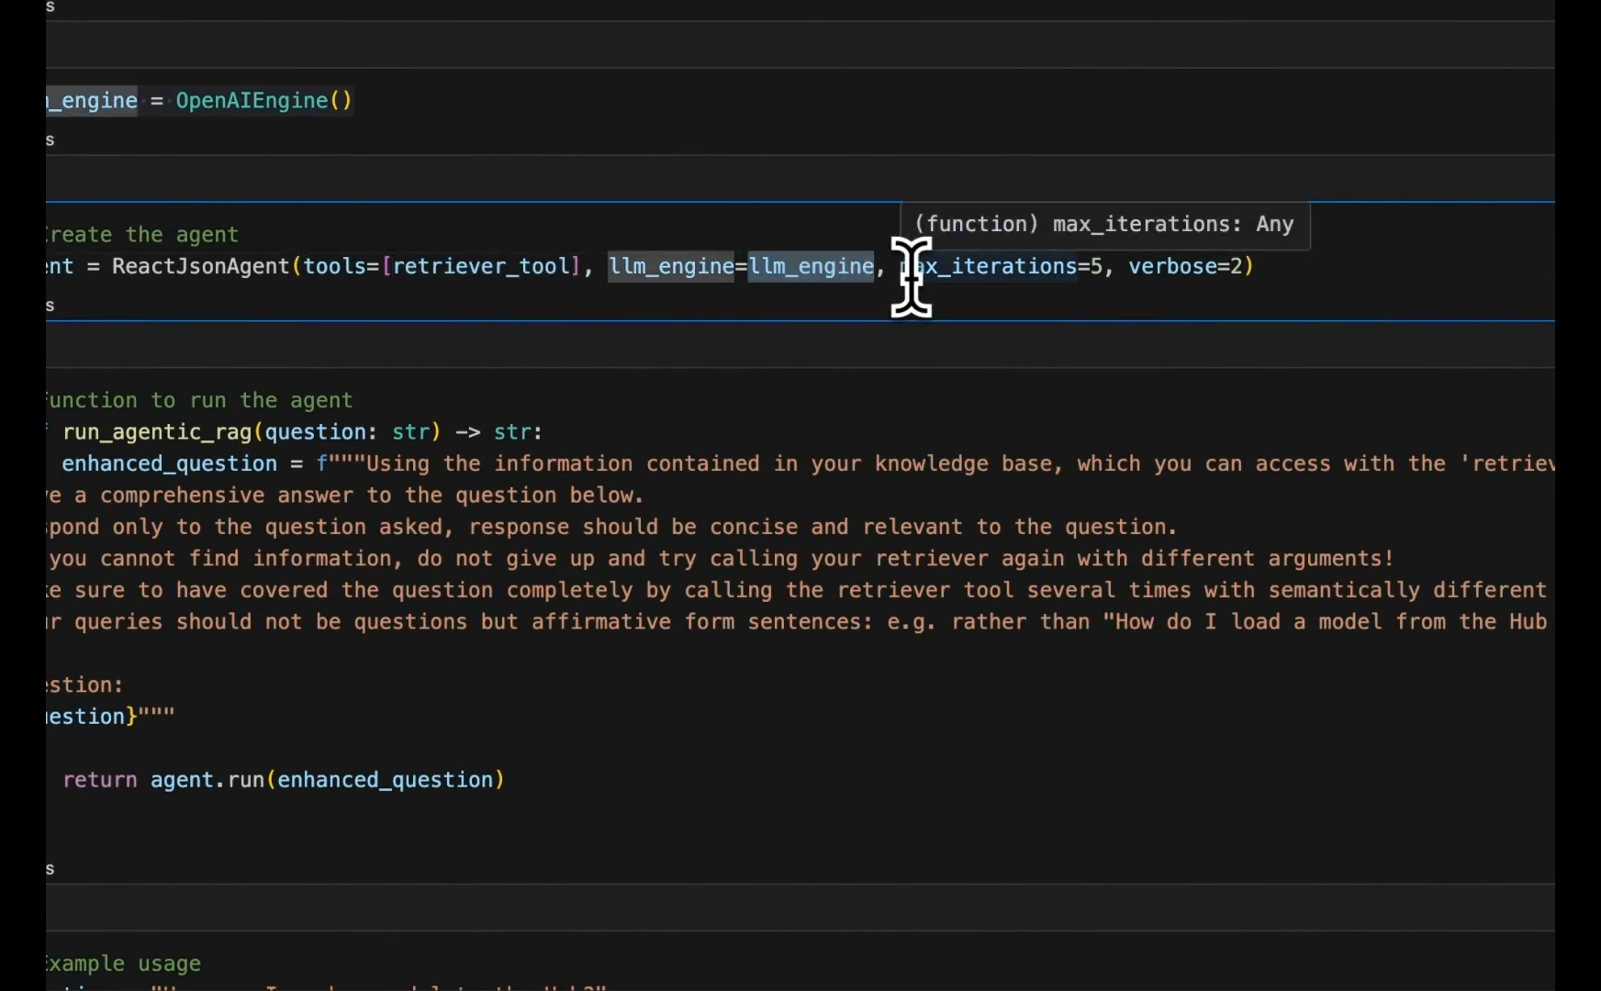
pyautogui.moveTo(1108, 306)
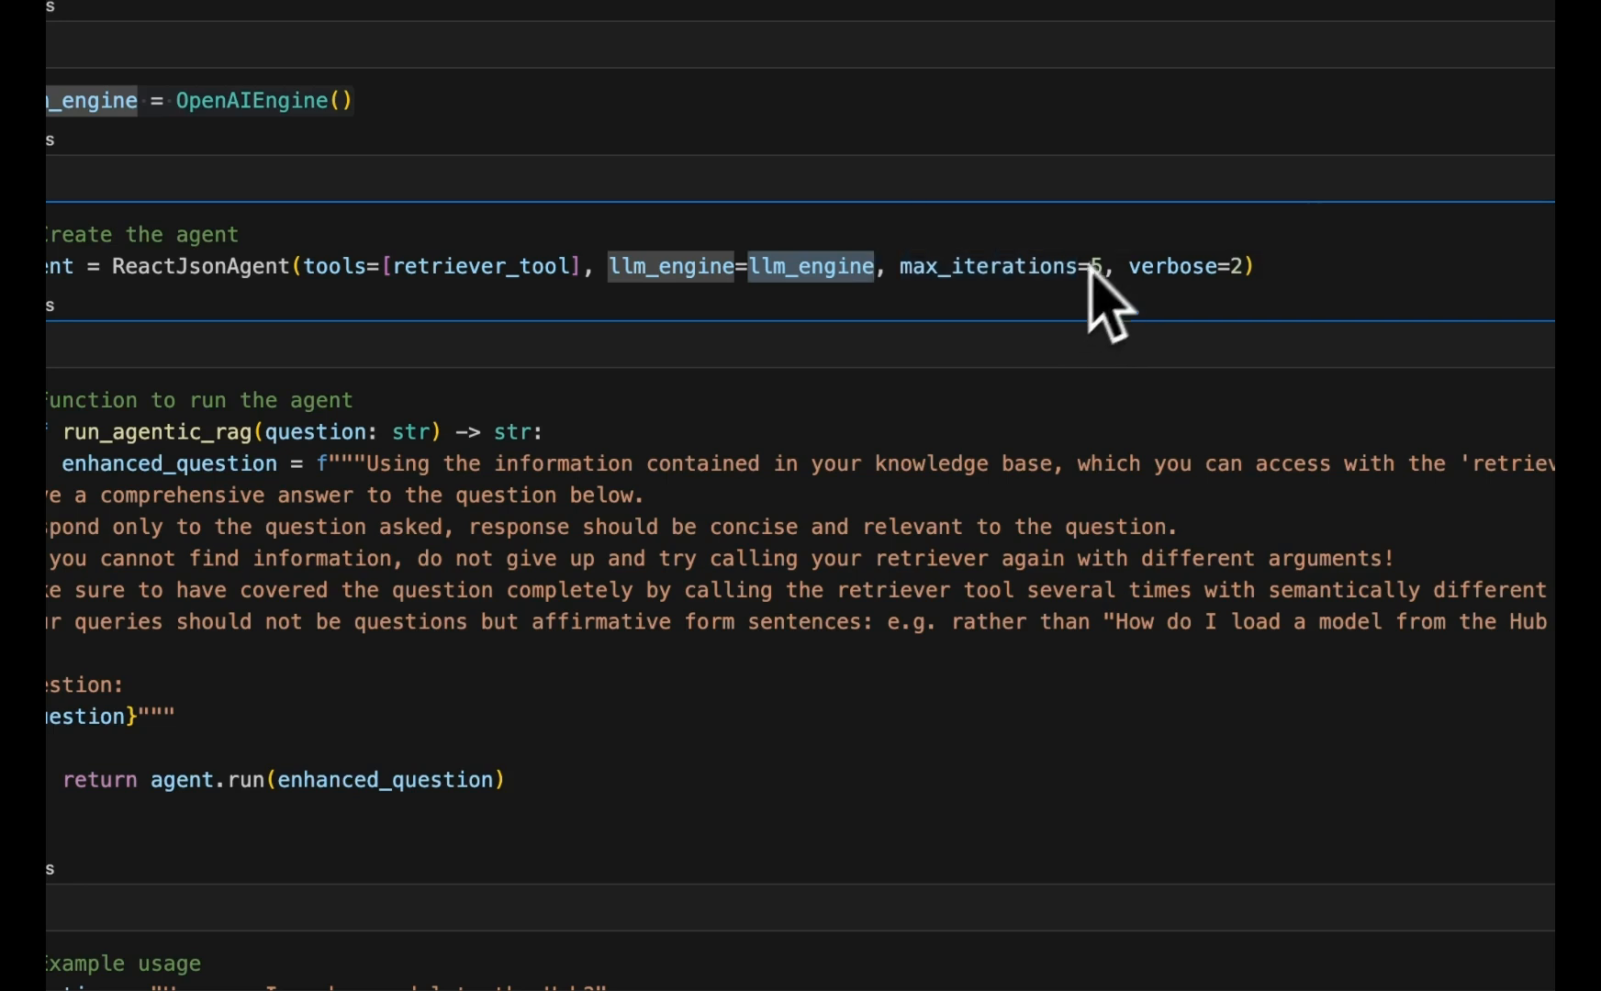
pyautogui.moveTo(1067, 297)
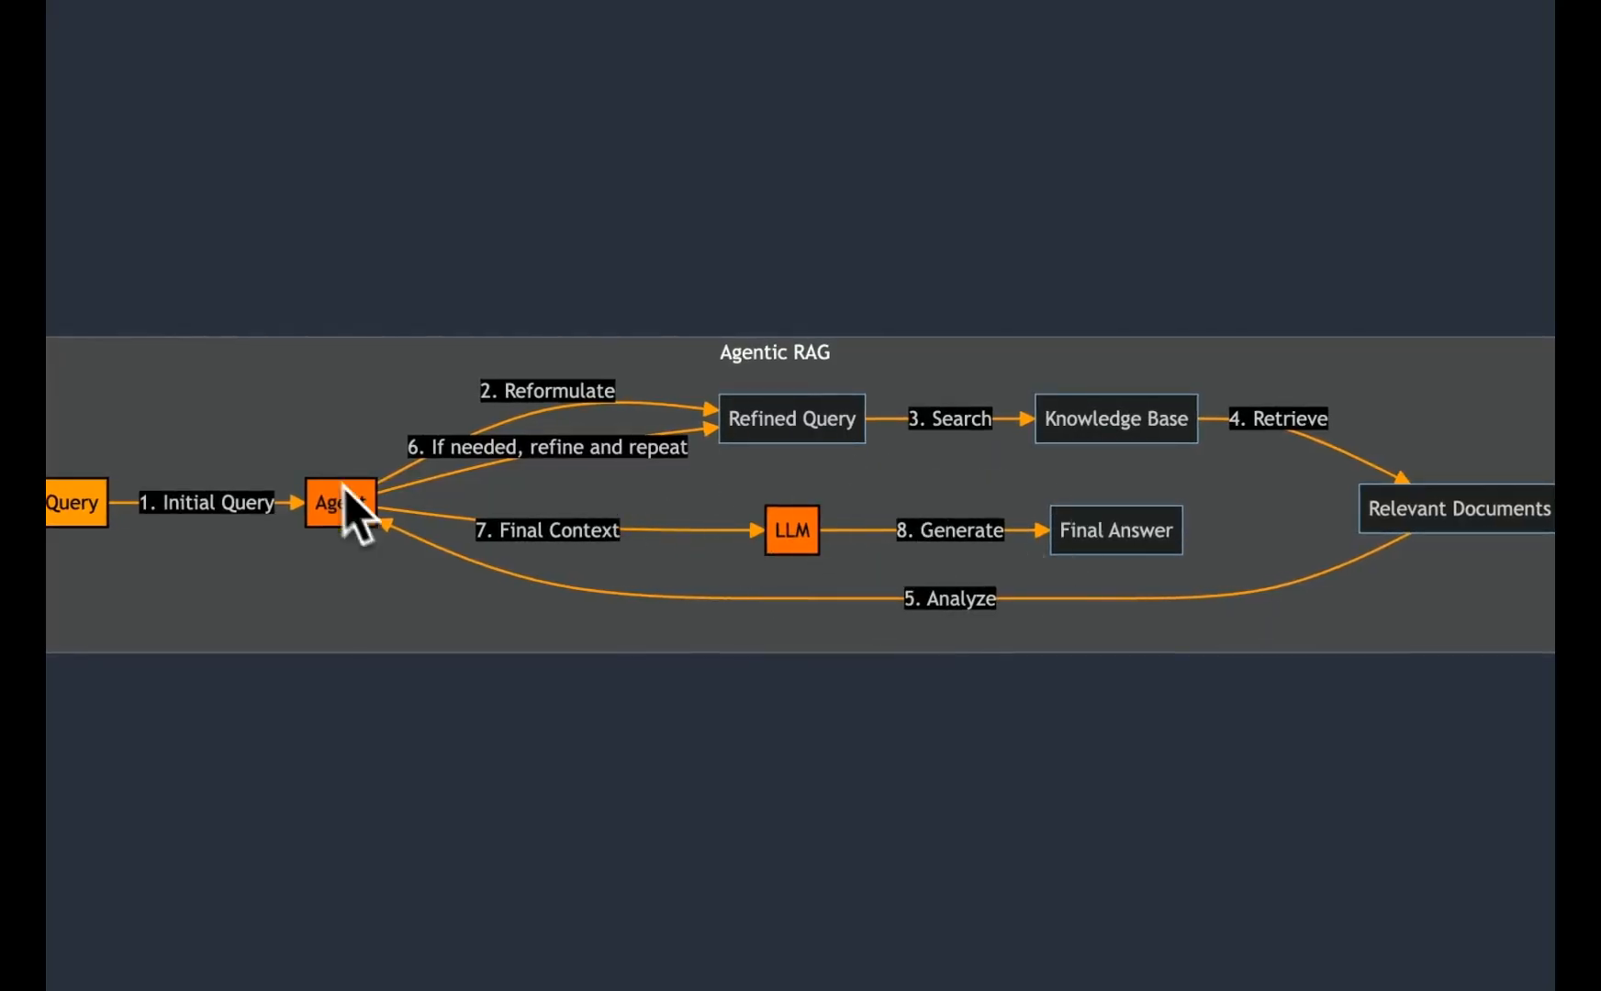
pyautogui.moveTo(654, 490)
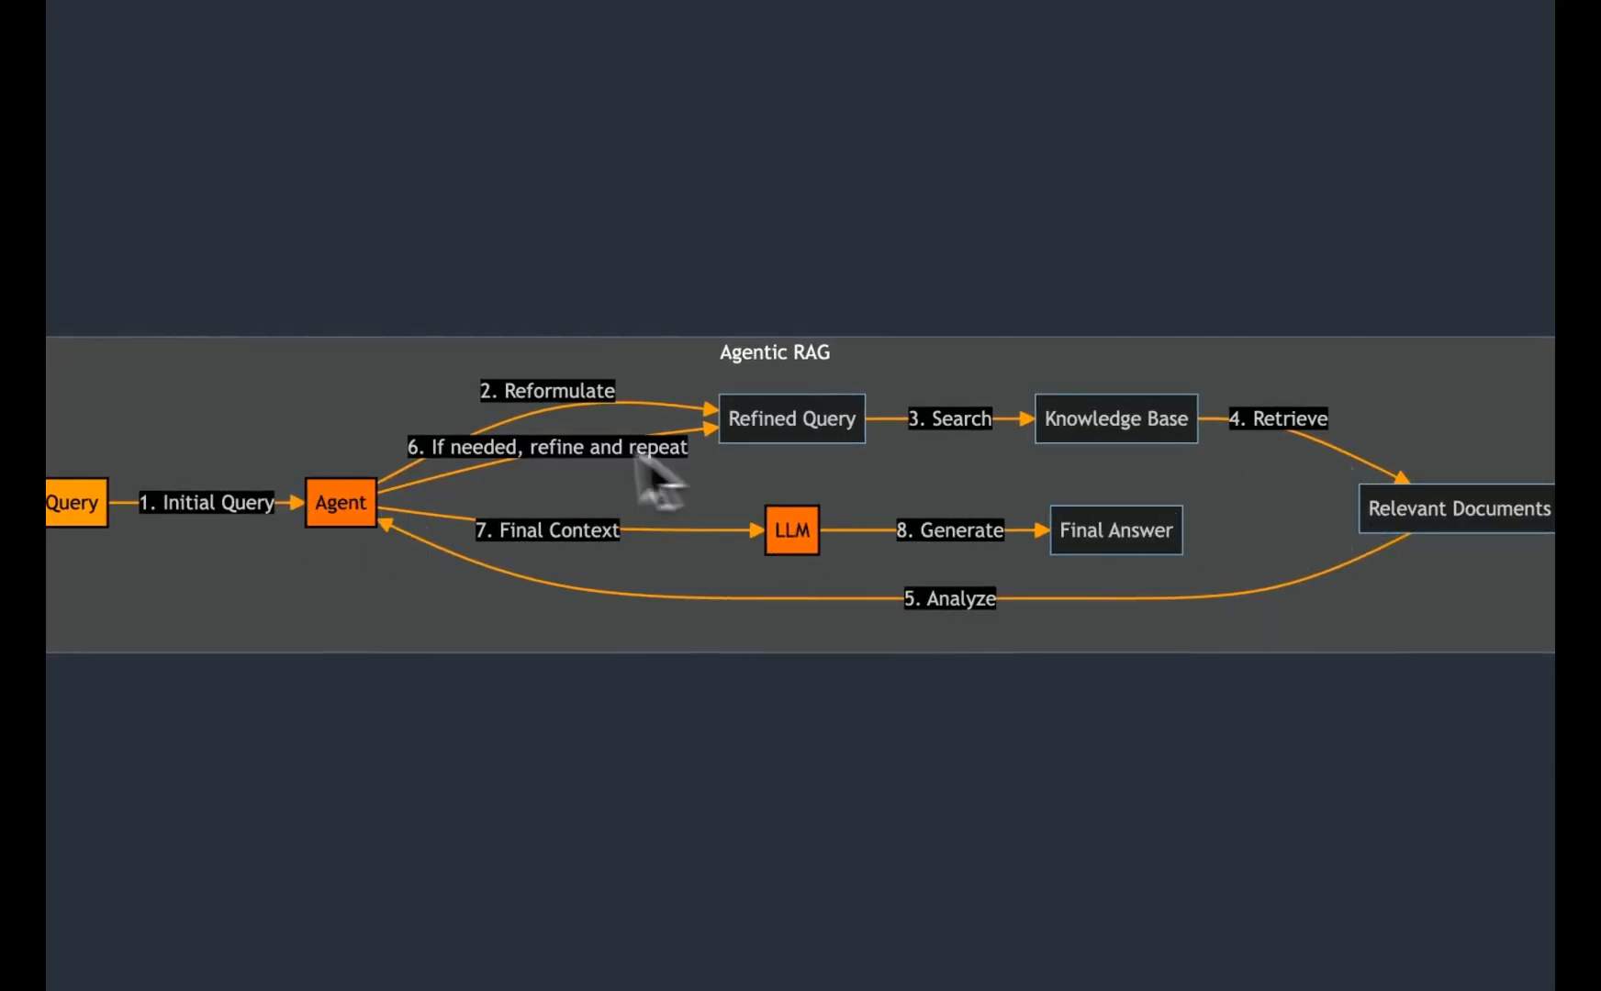
pyautogui.moveTo(343, 500)
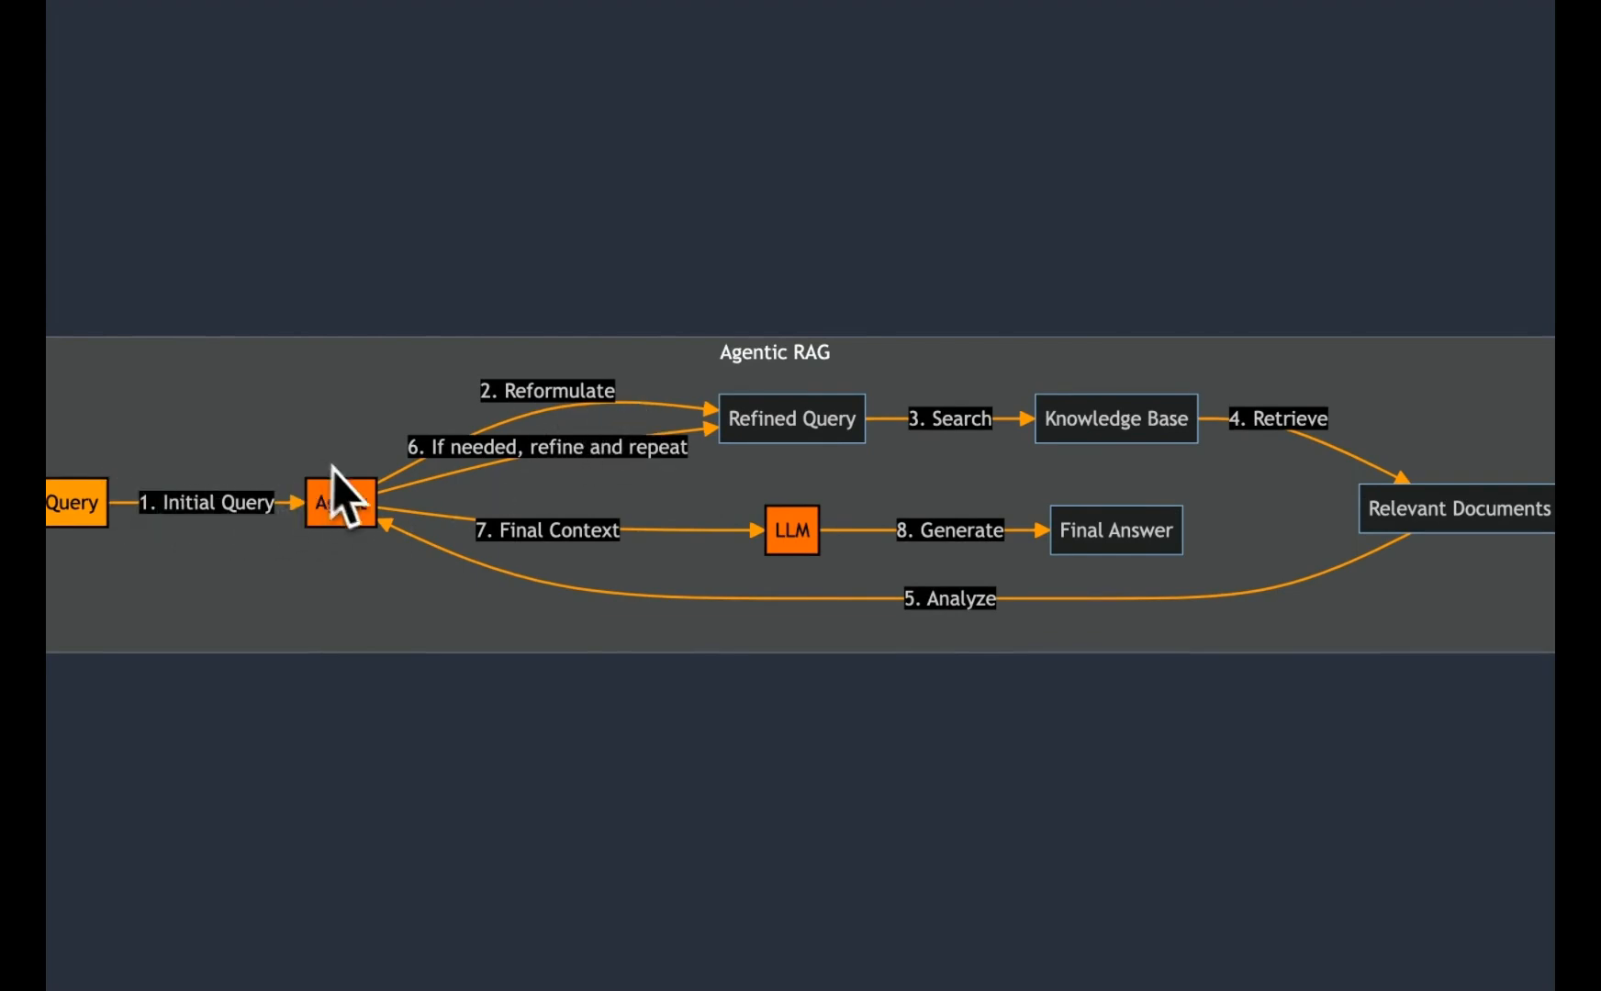
pyautogui.moveTo(1476, 562)
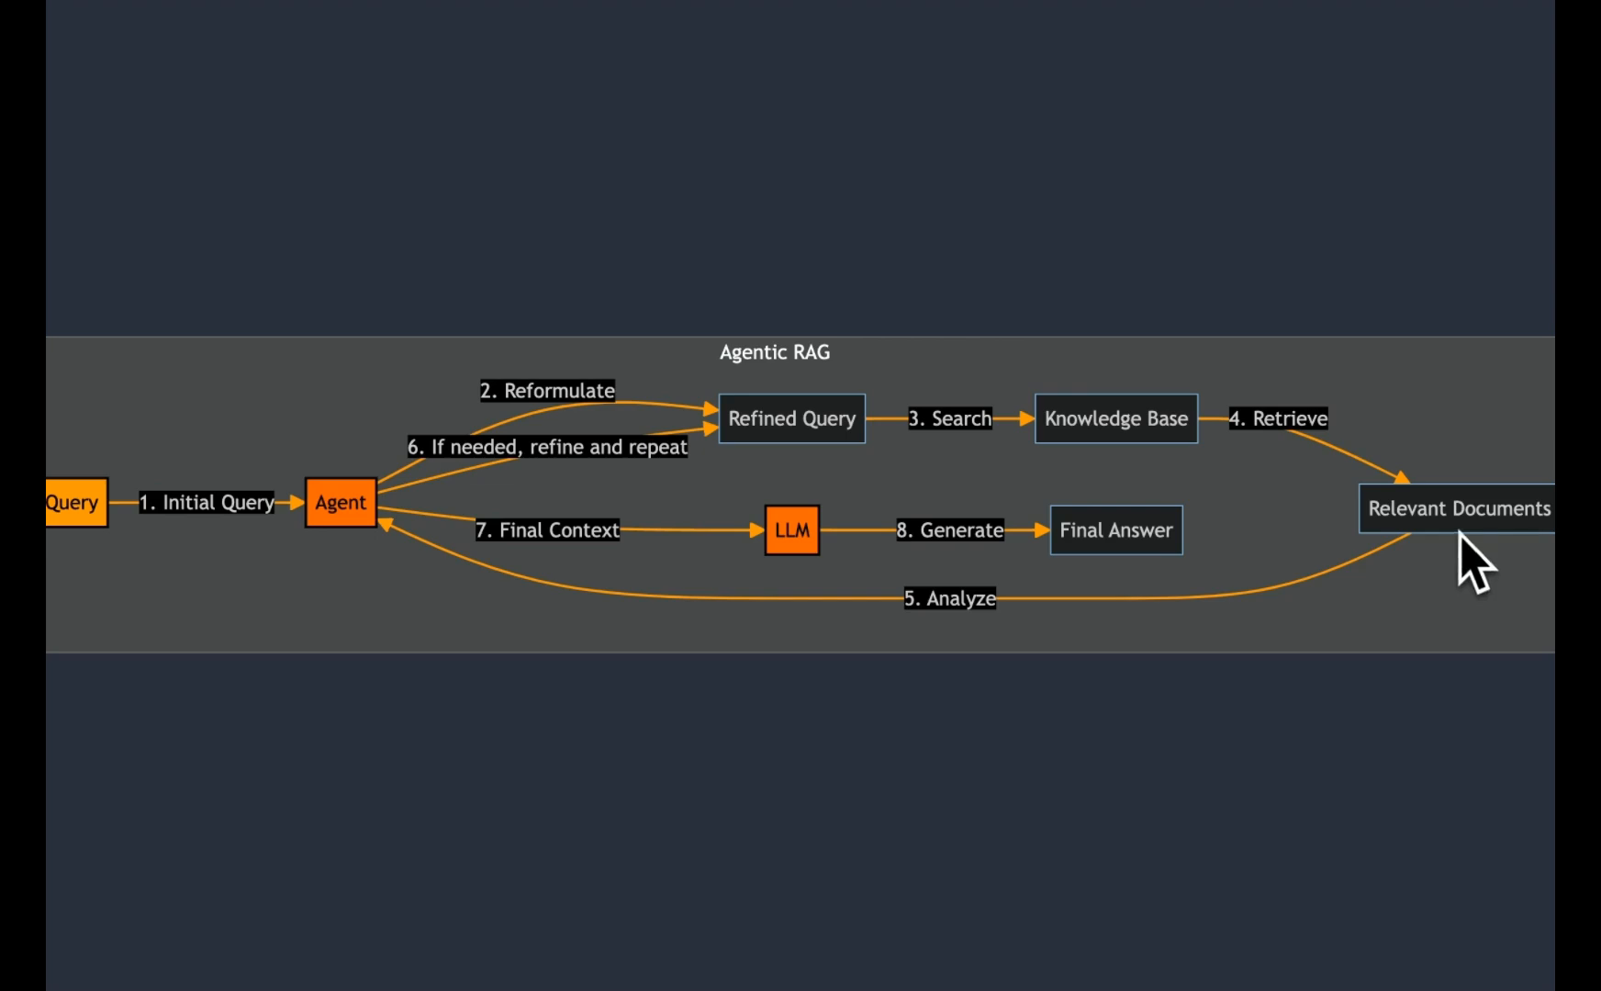
pyautogui.moveTo(914, 628)
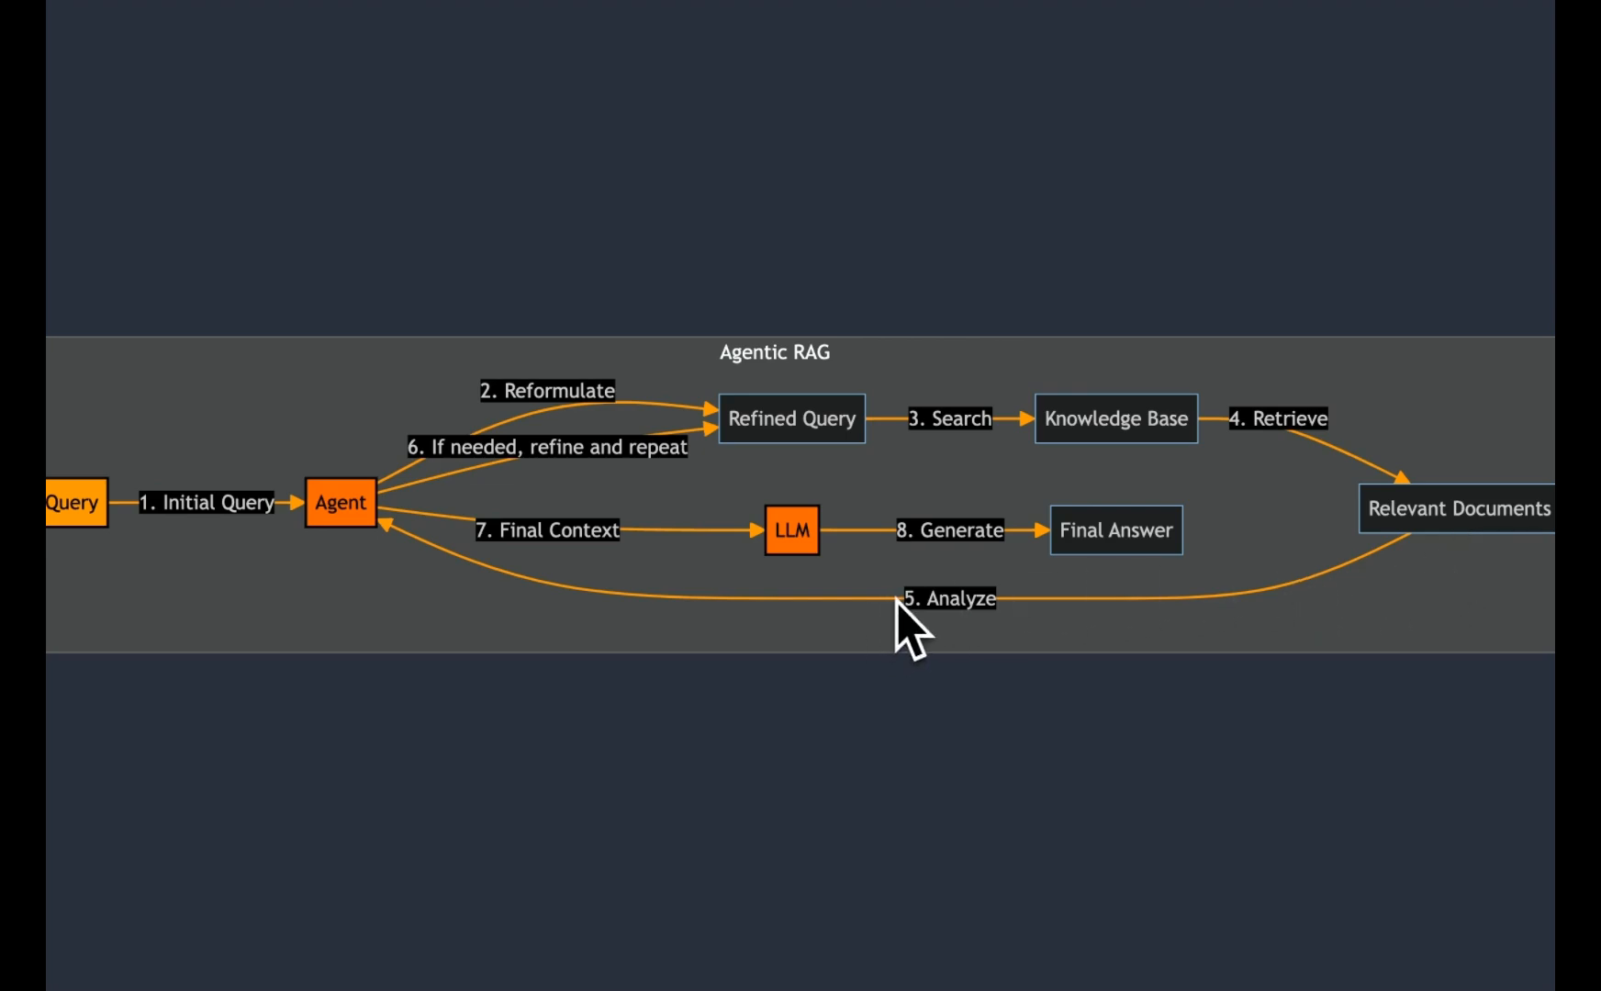
pyautogui.moveTo(913, 623)
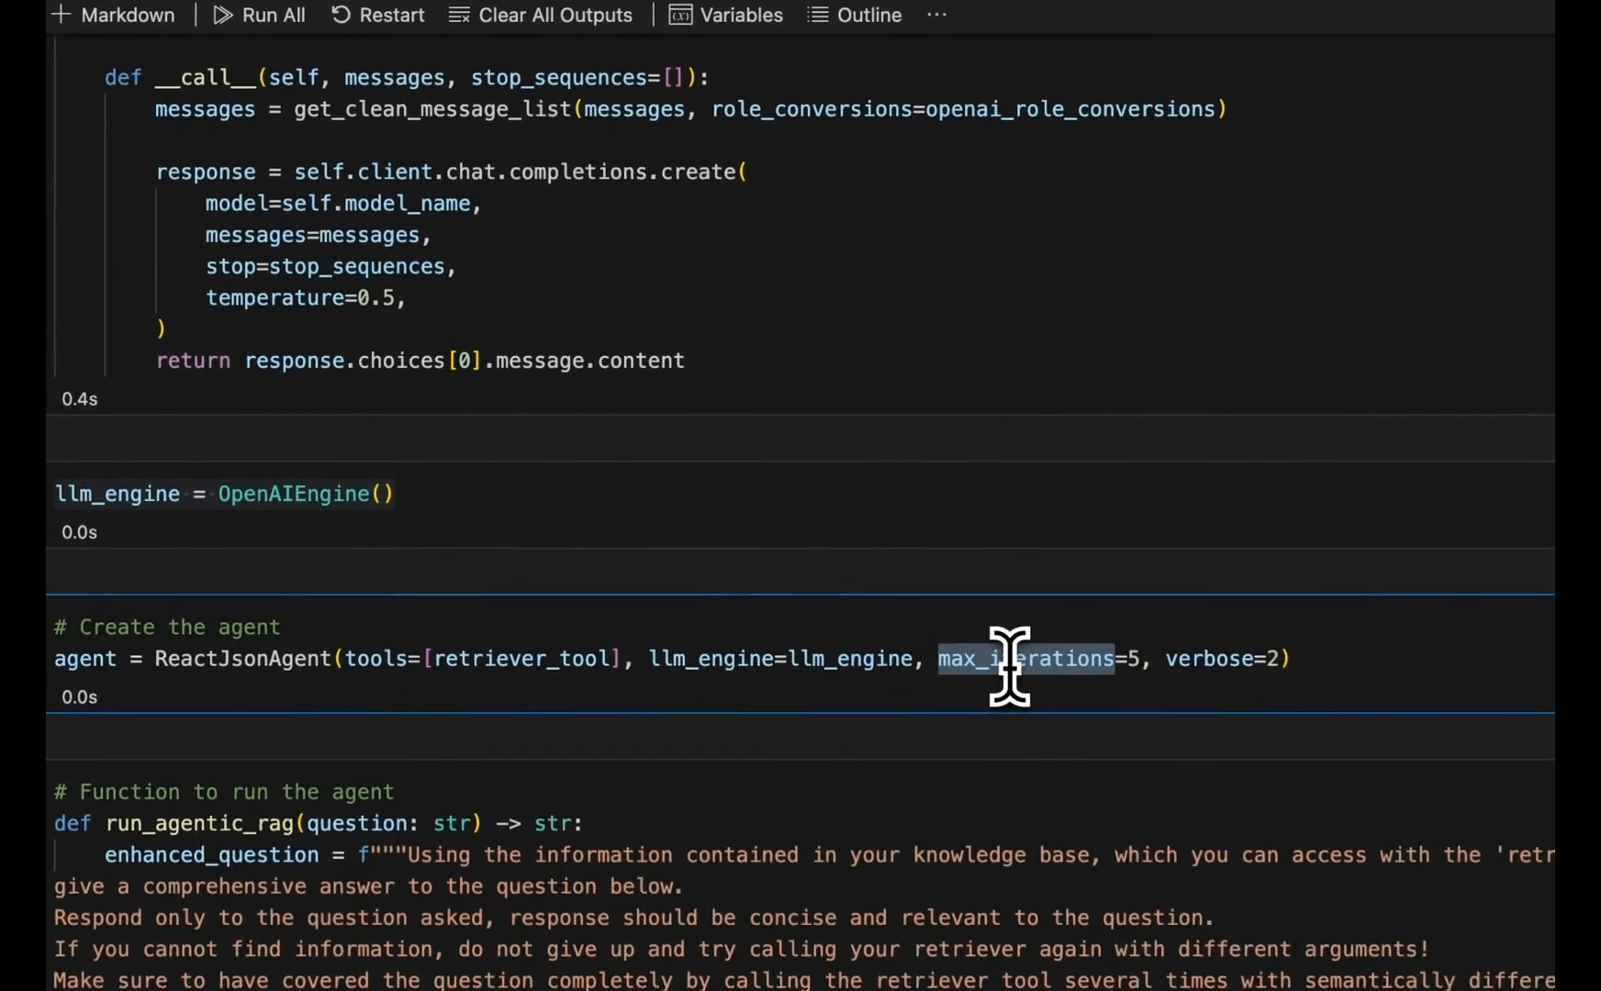
pyautogui.moveTo(1011, 661)
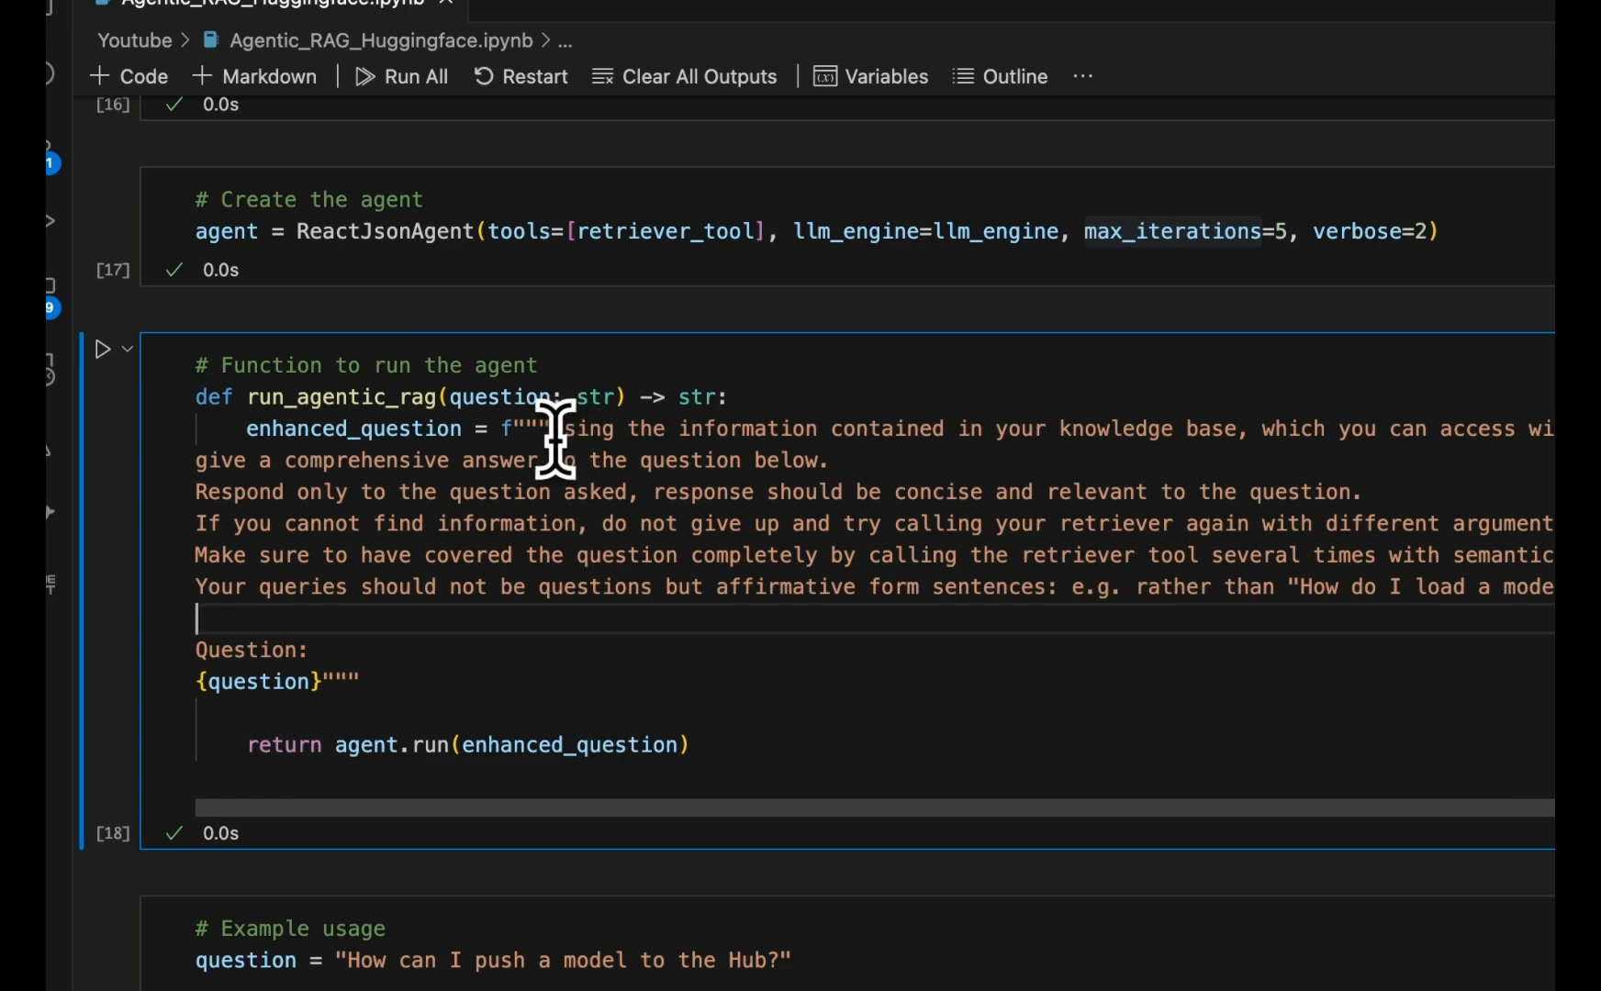
pyautogui.moveTo(547, 438)
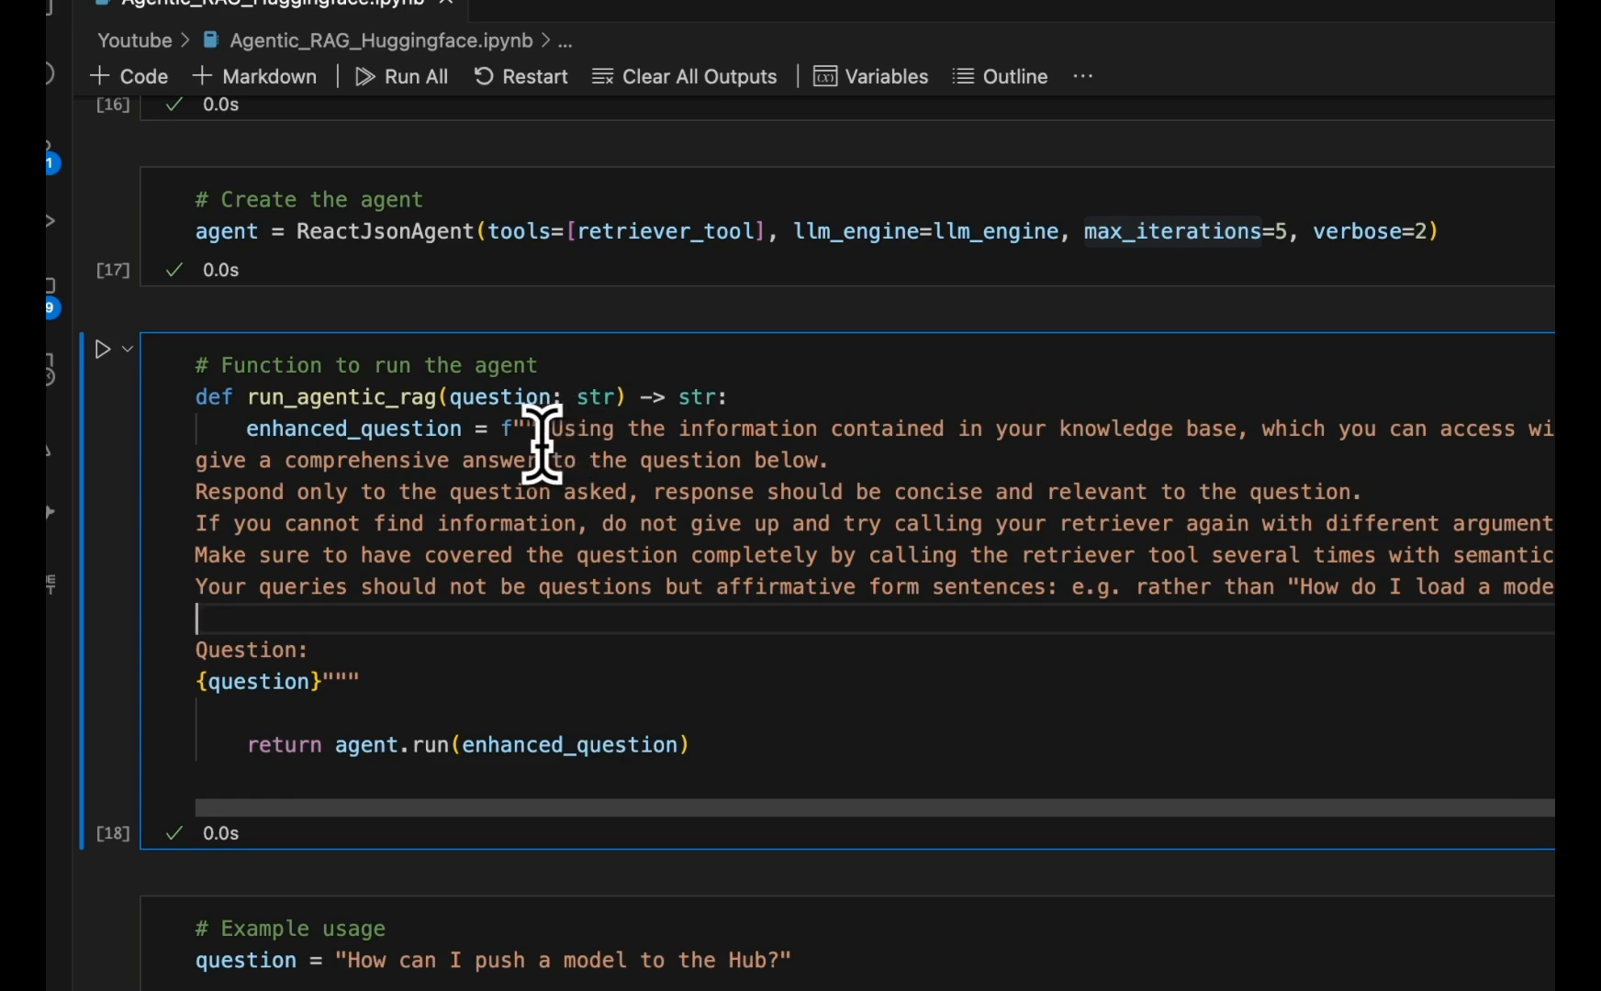
pyautogui.moveTo(761, 429)
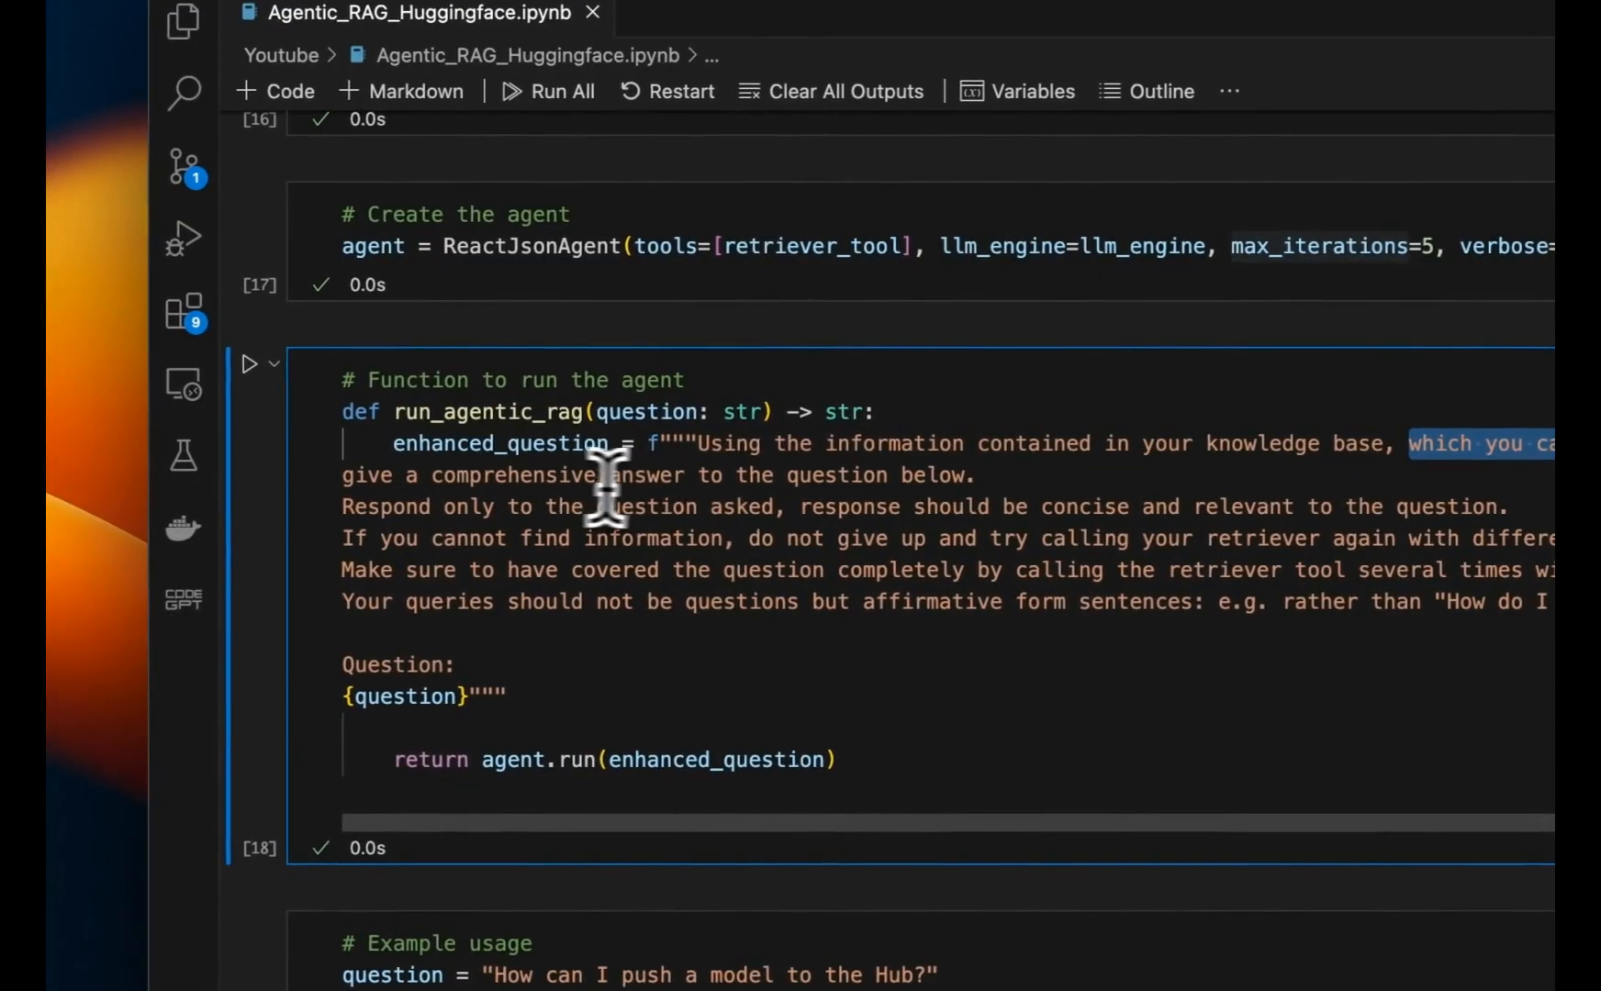
pyautogui.scroll(-3)
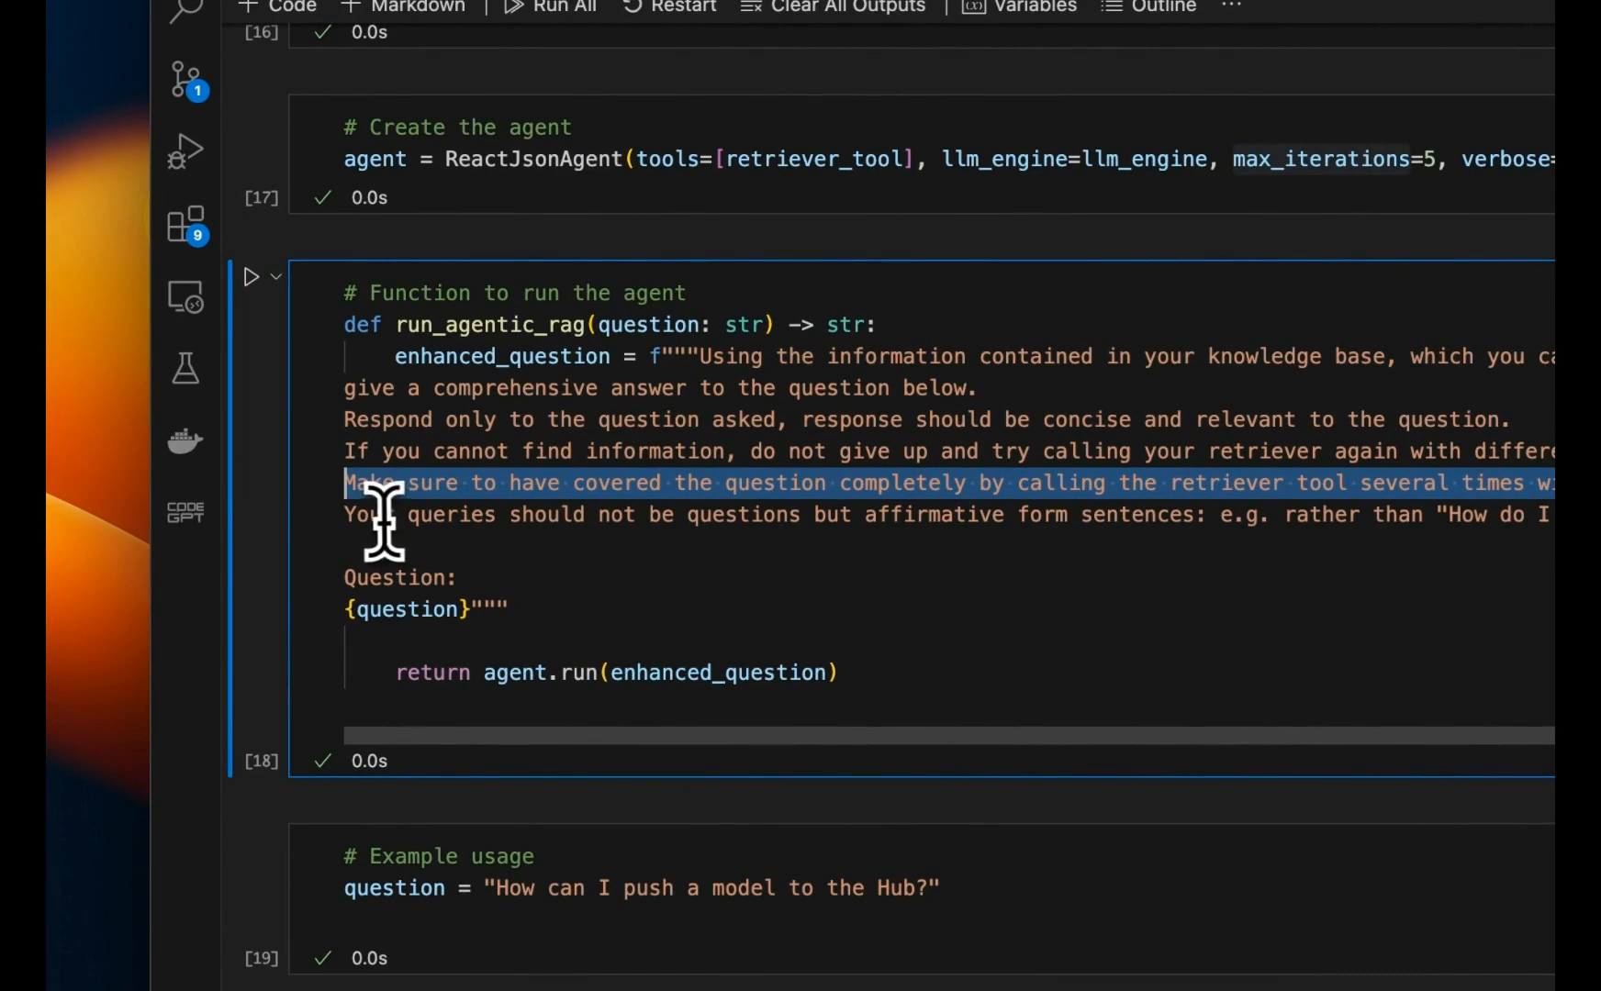
pyautogui.moveTo(827, 516)
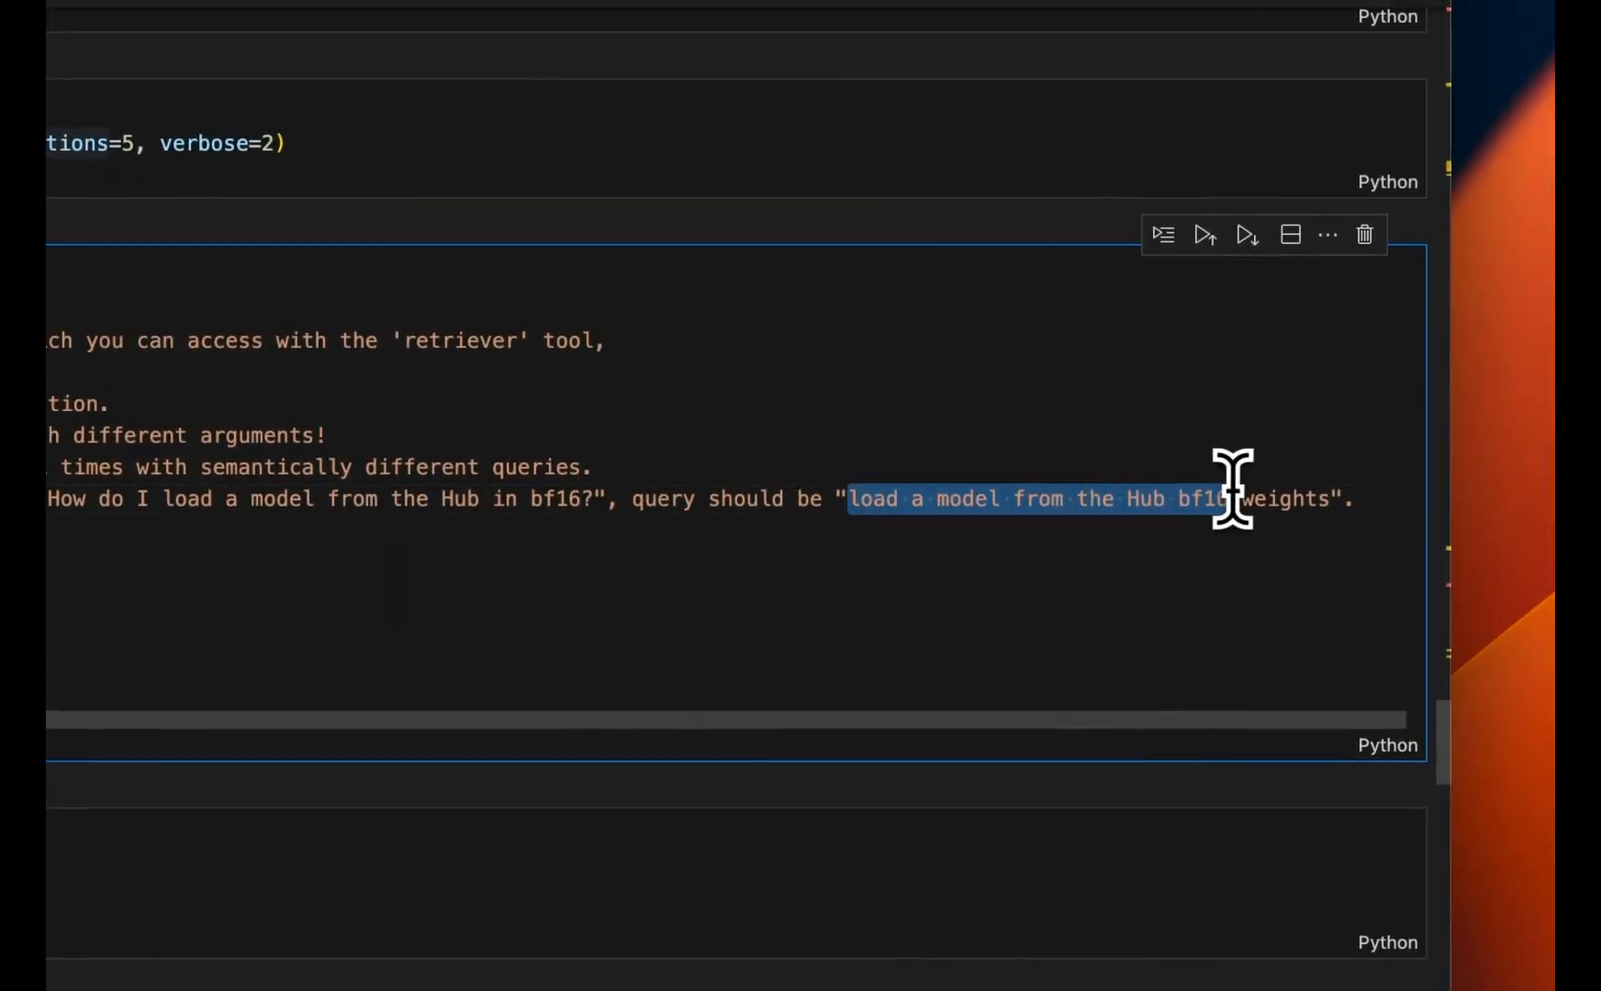
pyautogui.moveTo(1307, 490)
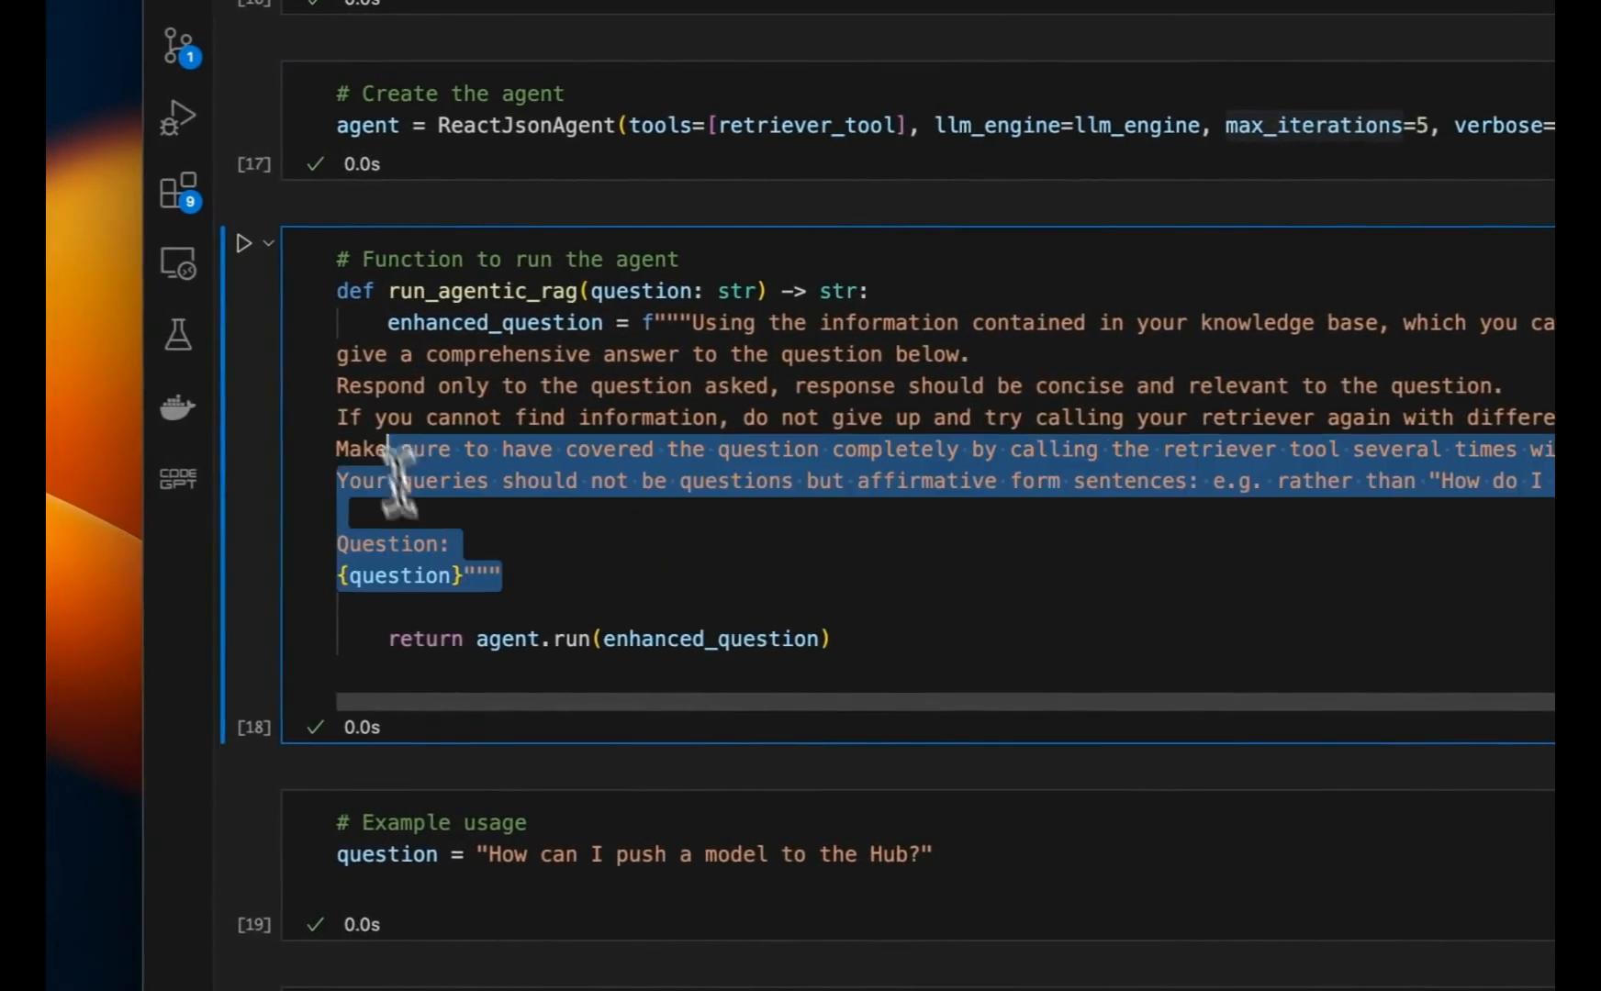
pyautogui.moveTo(521, 638)
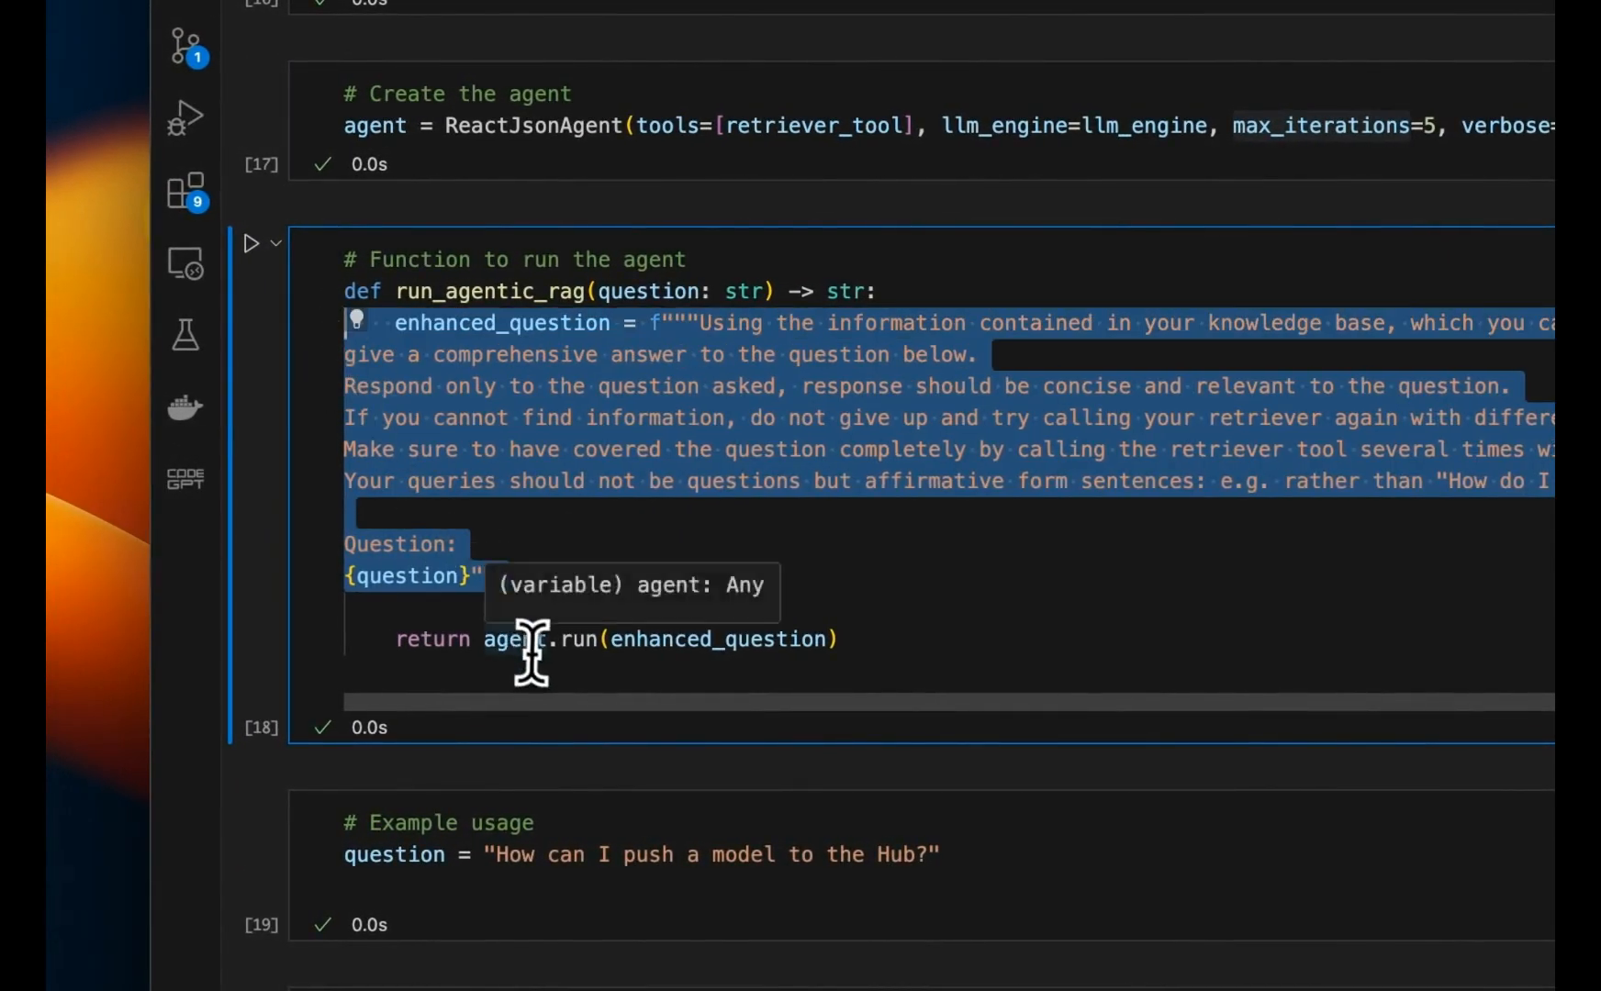
pyautogui.moveTo(715, 639)
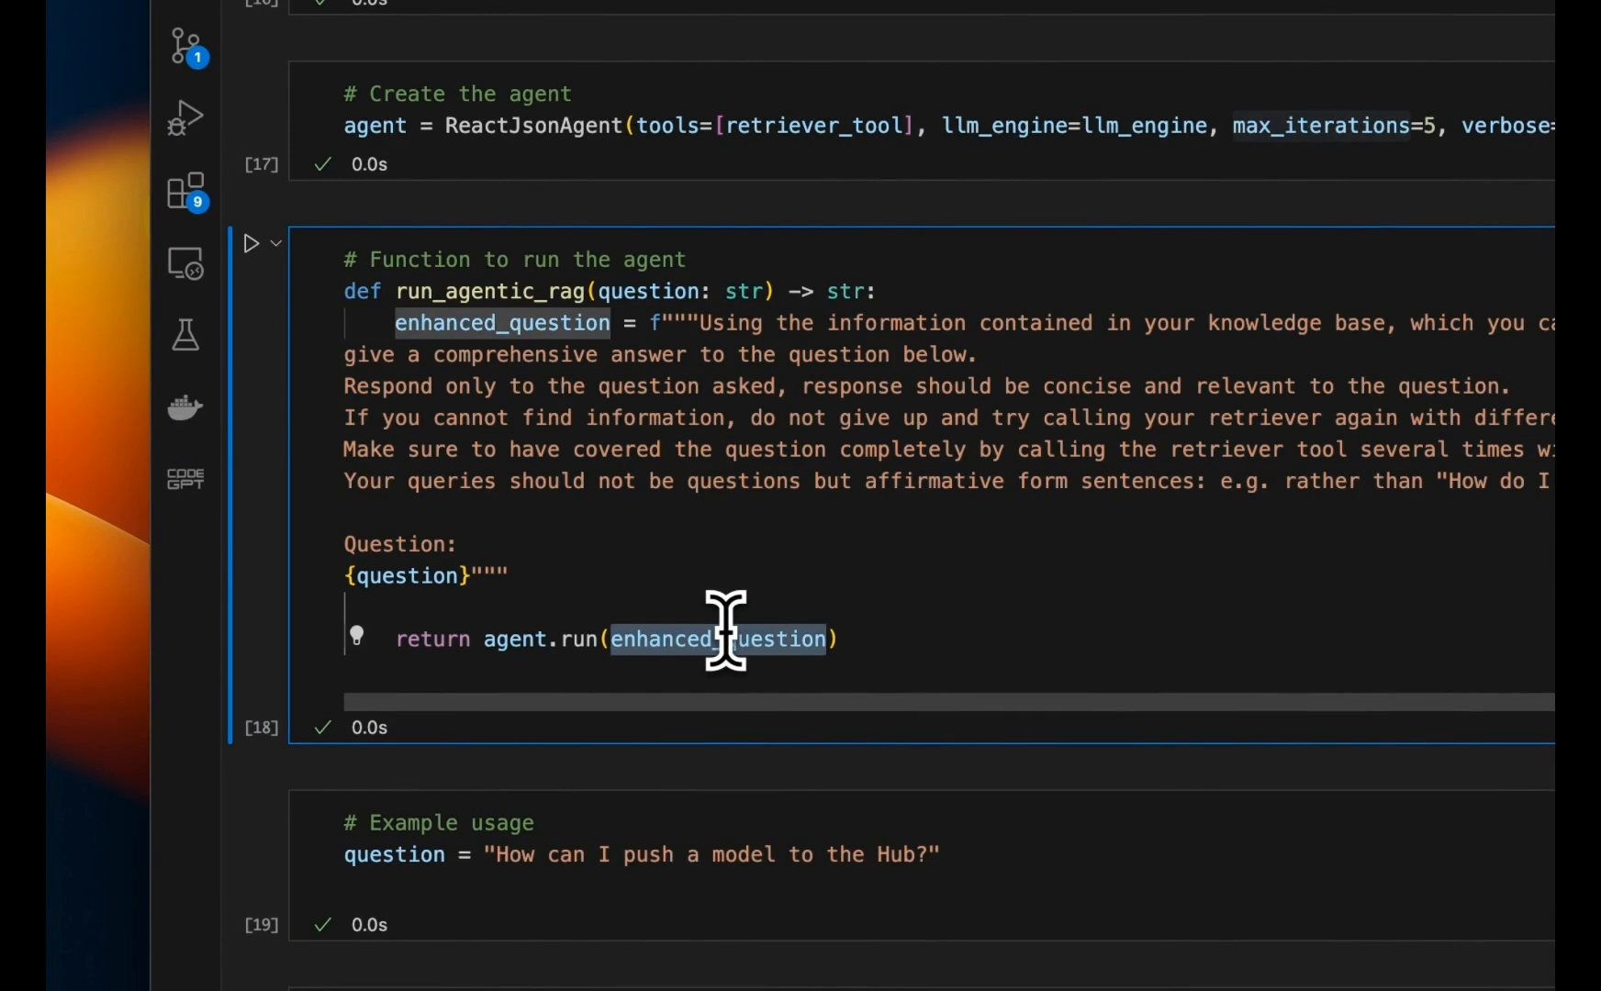
pyautogui.scroll(-3)
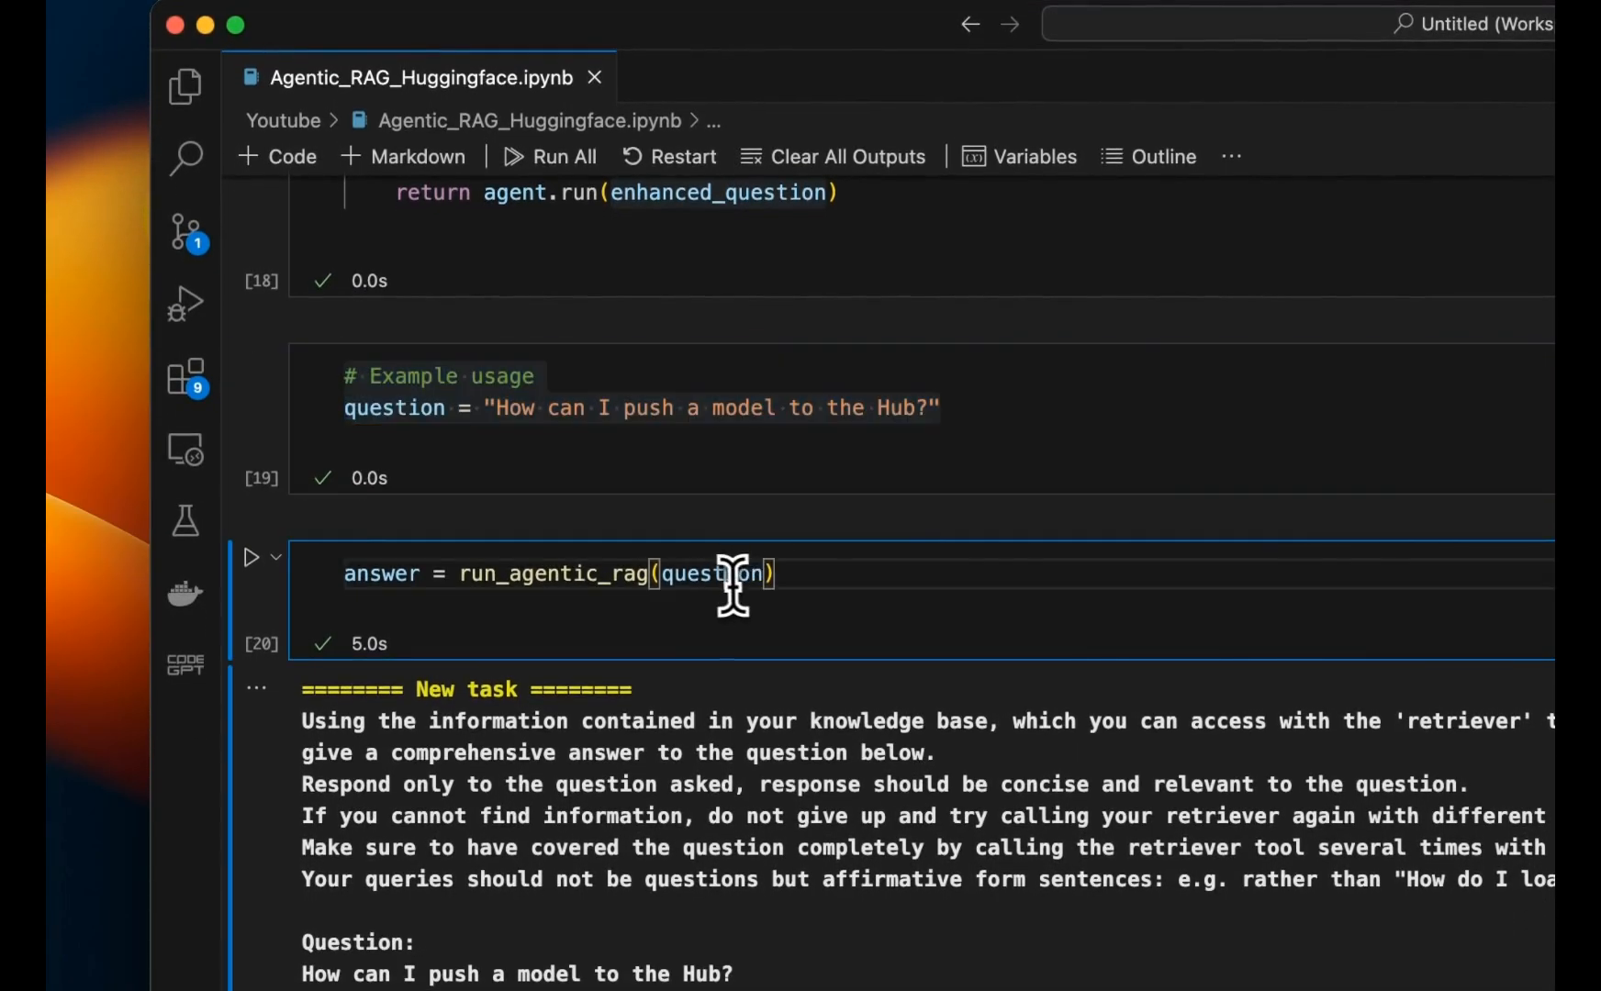
pyautogui.moveTo(530, 572)
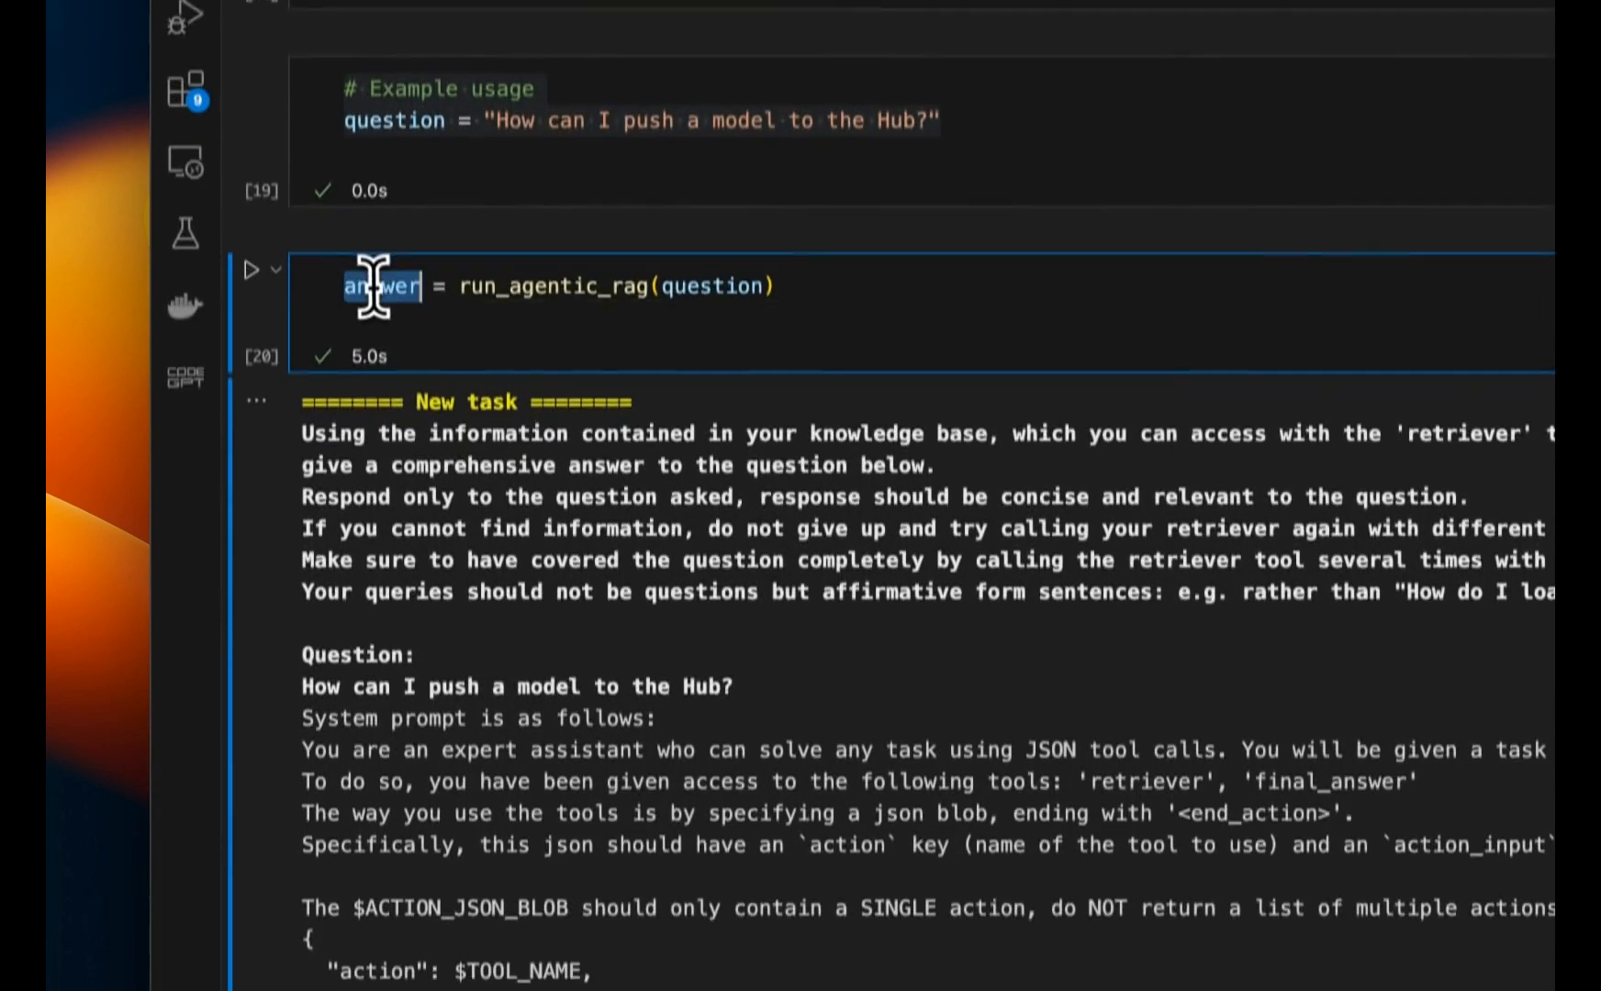
pyautogui.scroll(-3)
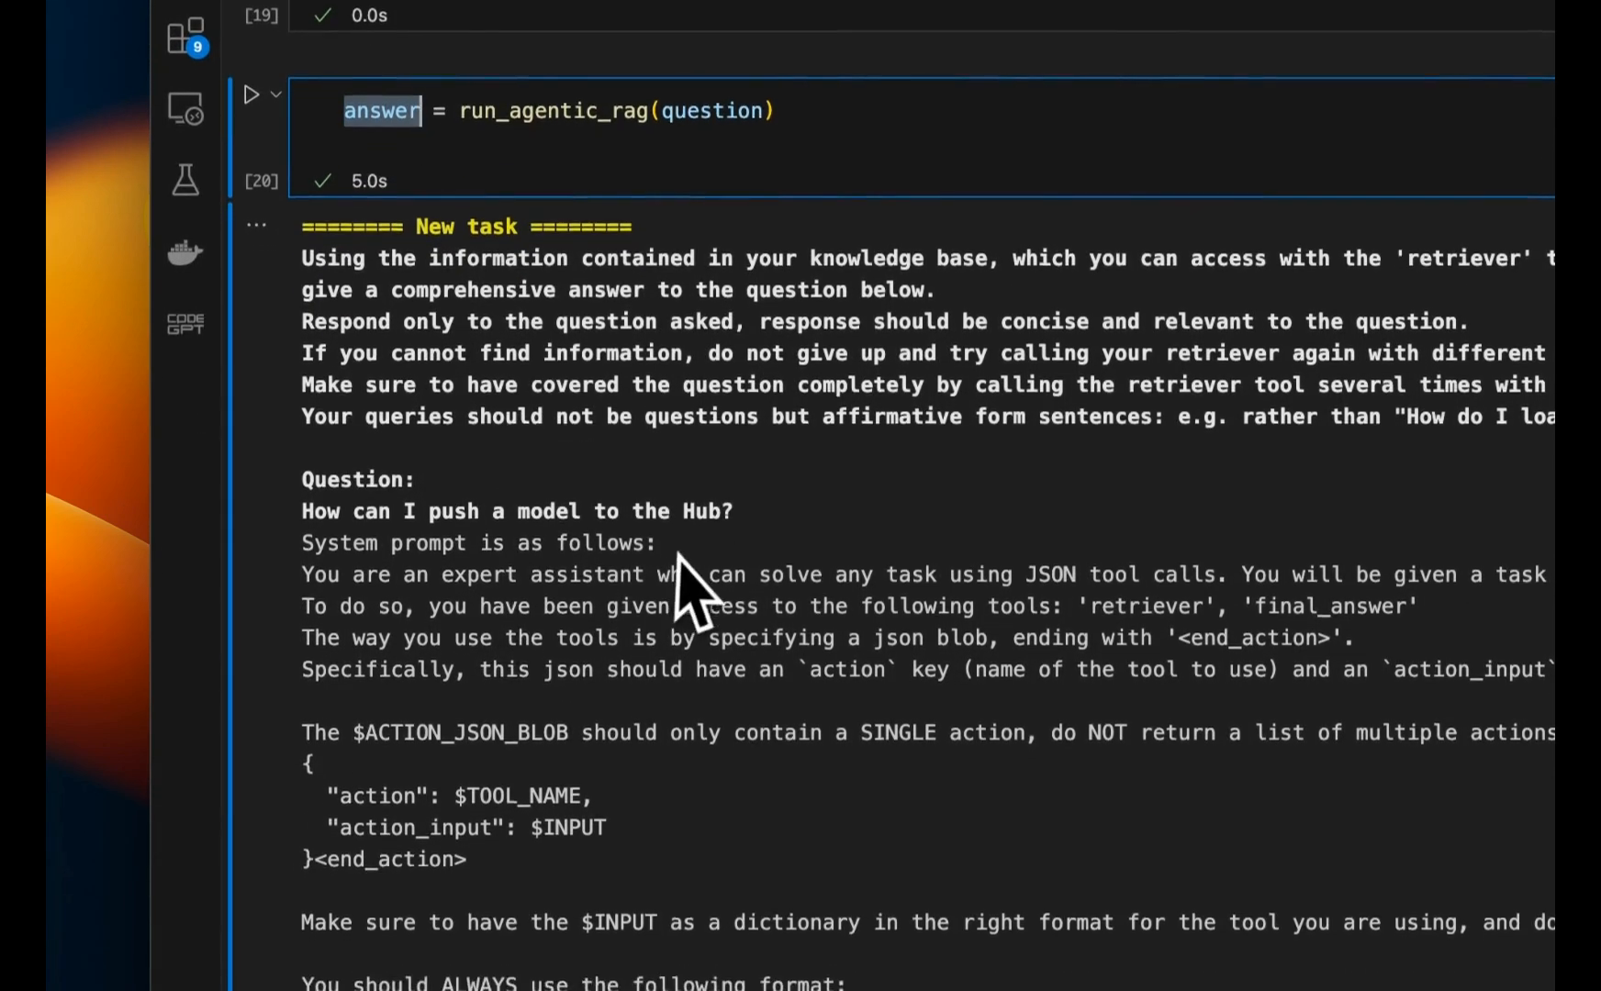
pyautogui.scroll(-3)
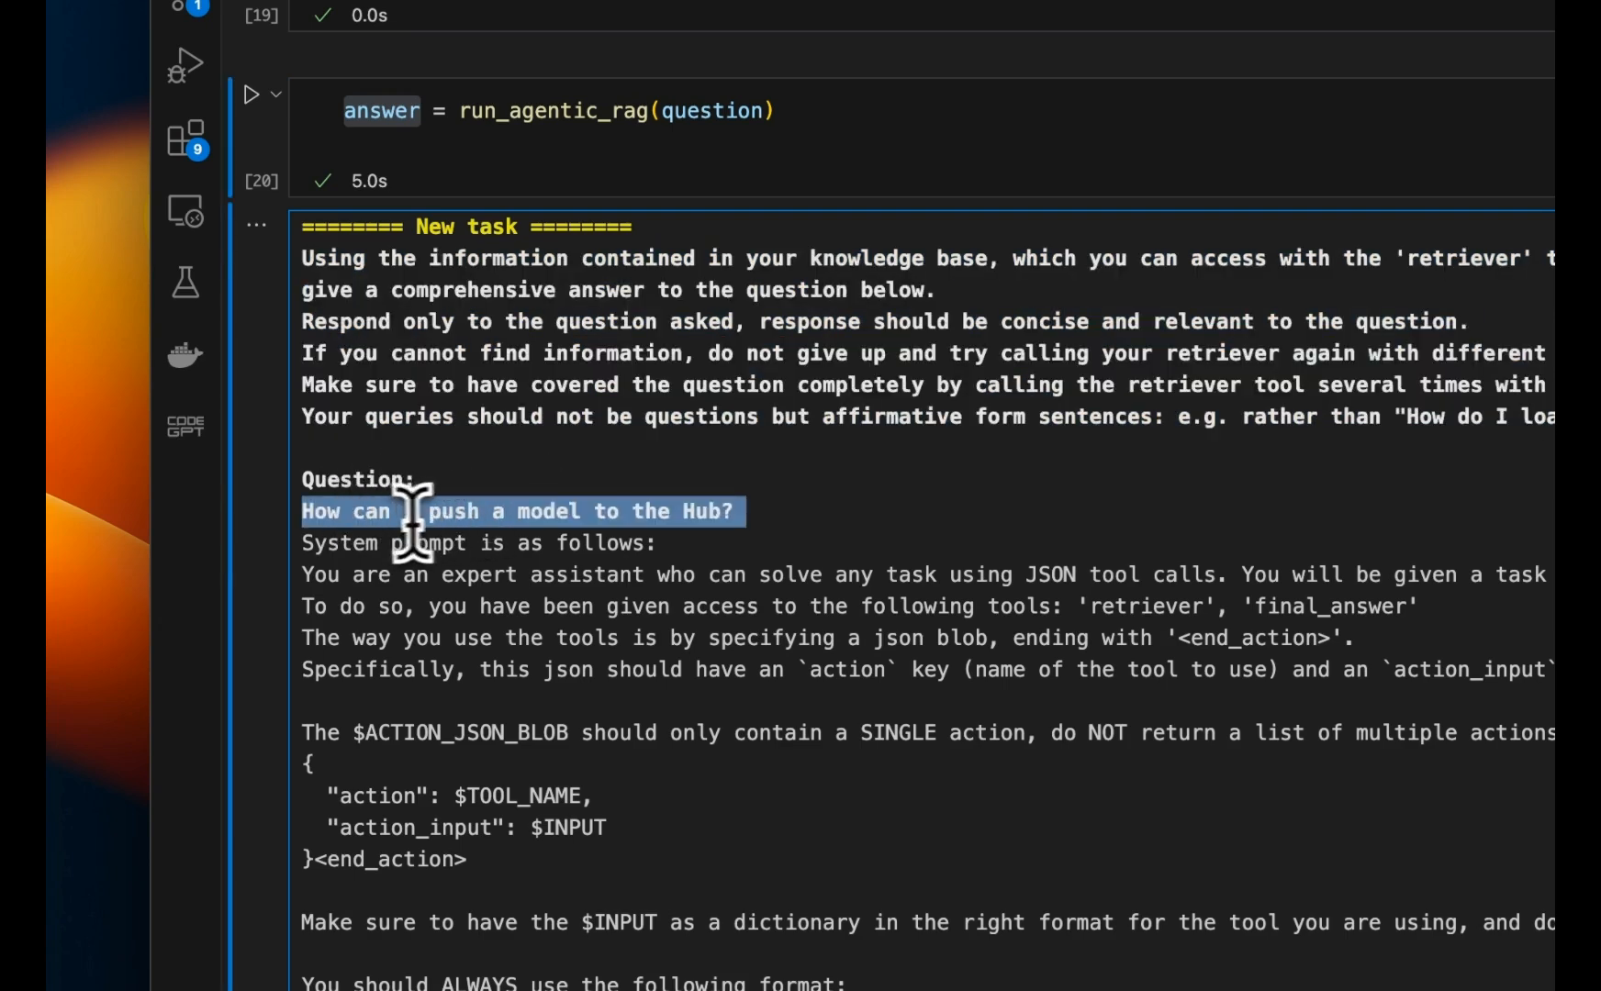
pyautogui.moveTo(317, 588)
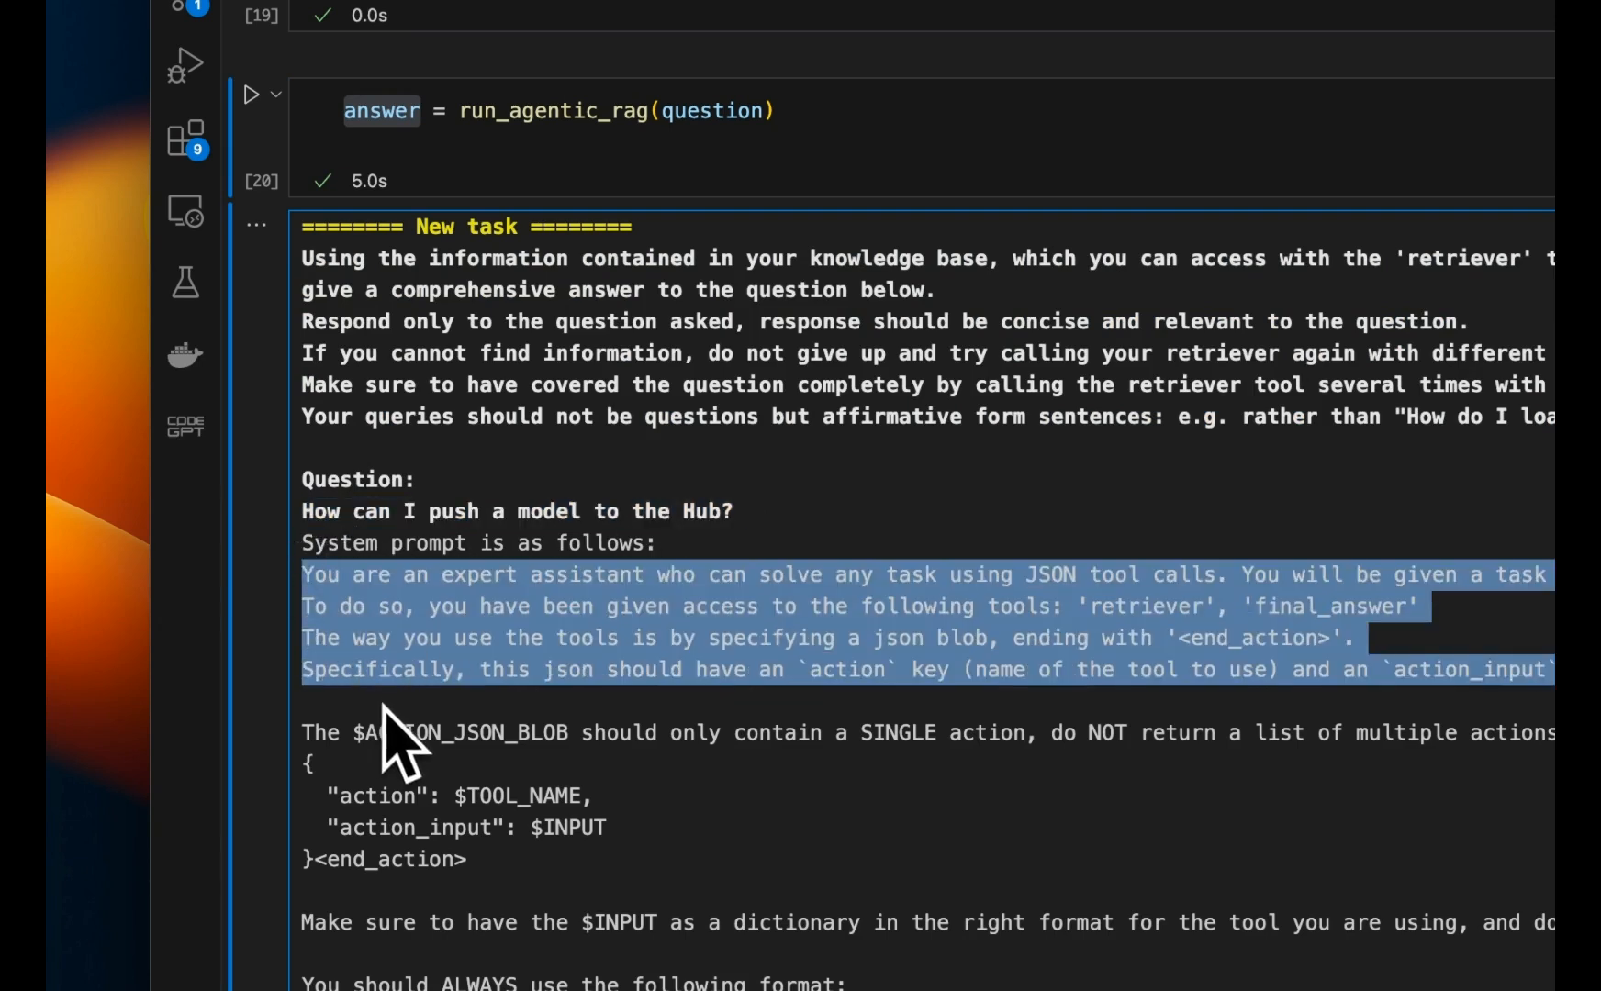
pyautogui.scroll(-3)
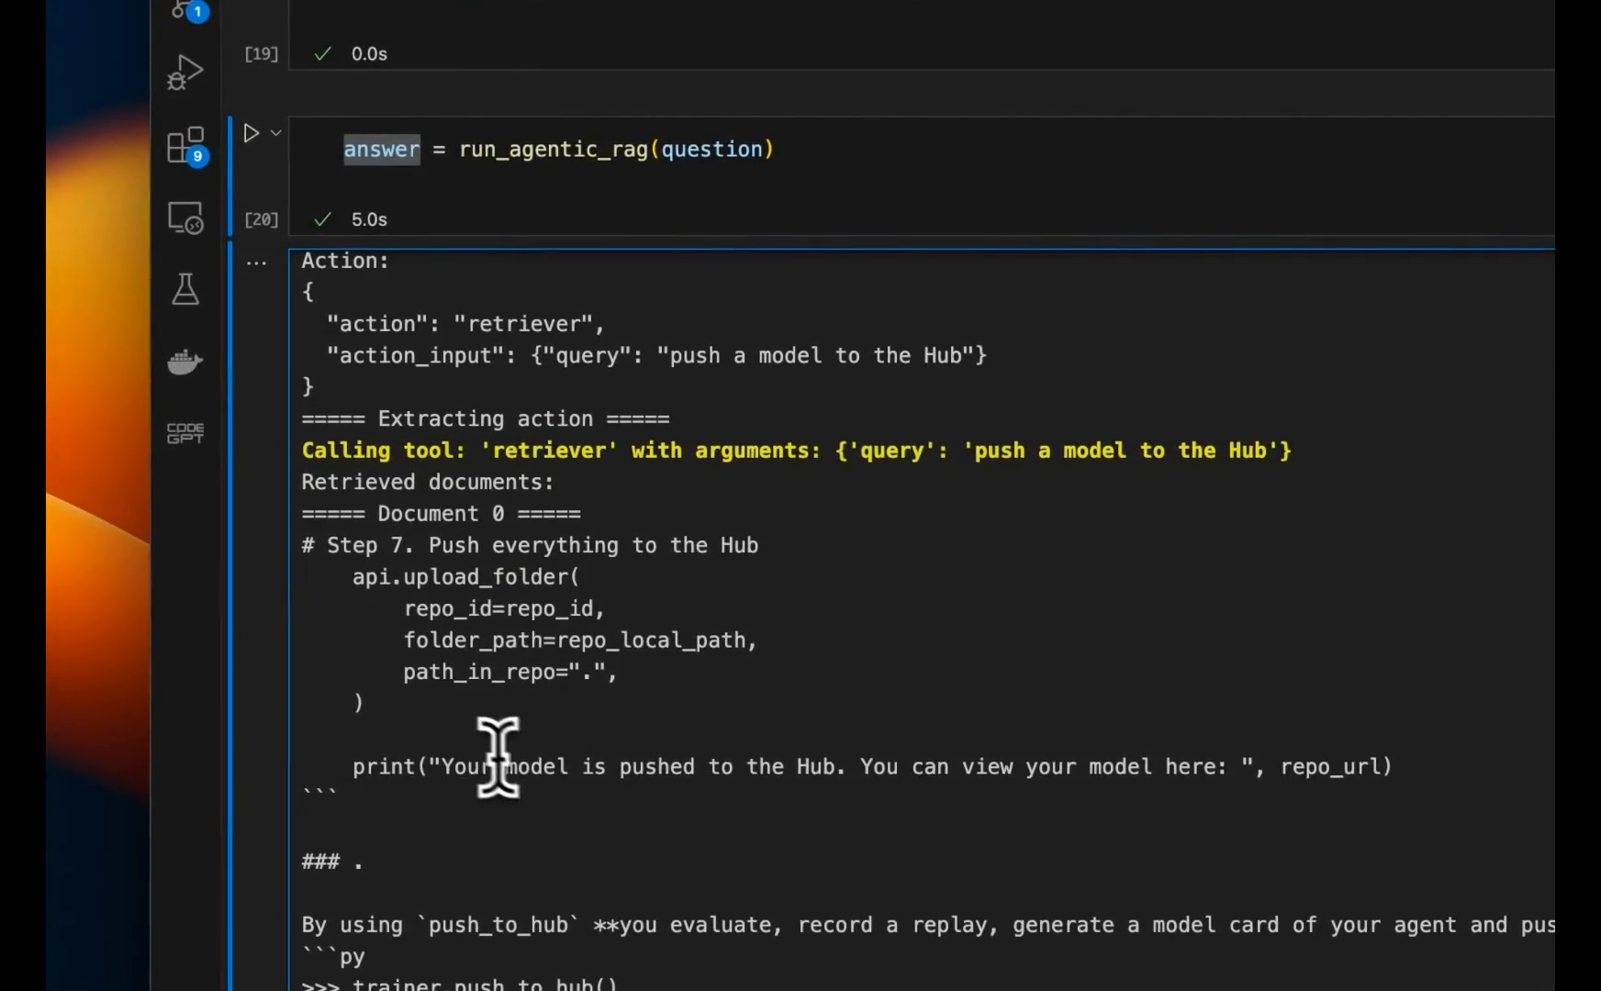
pyautogui.scroll(-3)
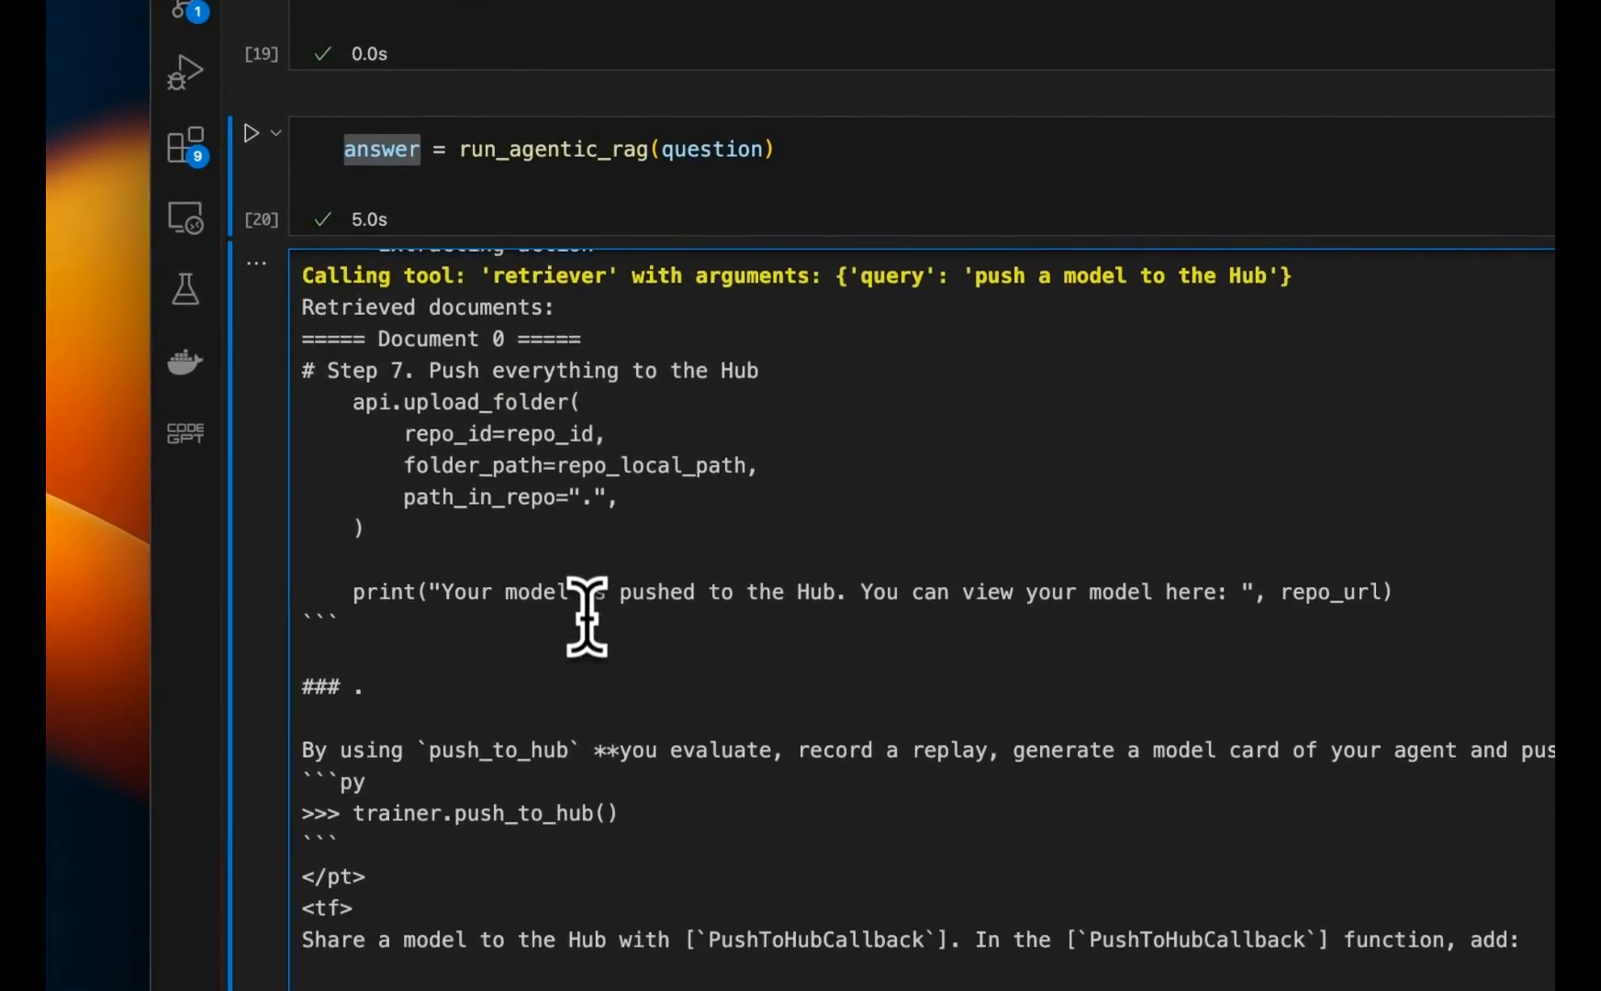
pyautogui.scroll(-3)
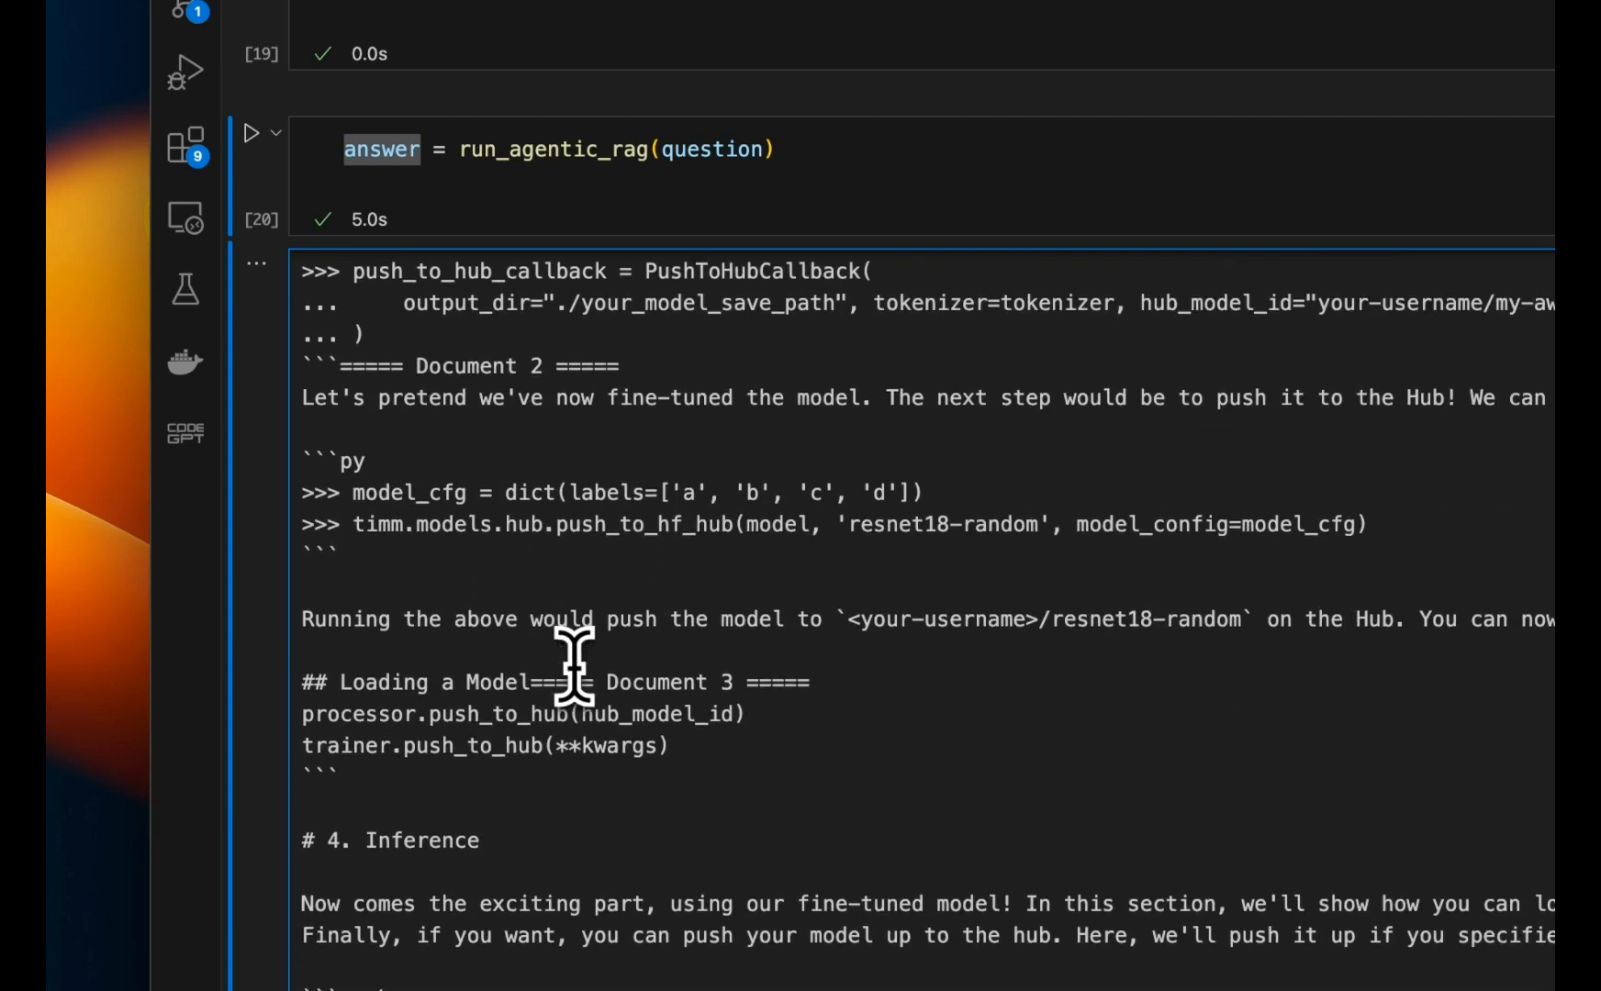
pyautogui.moveTo(634, 654)
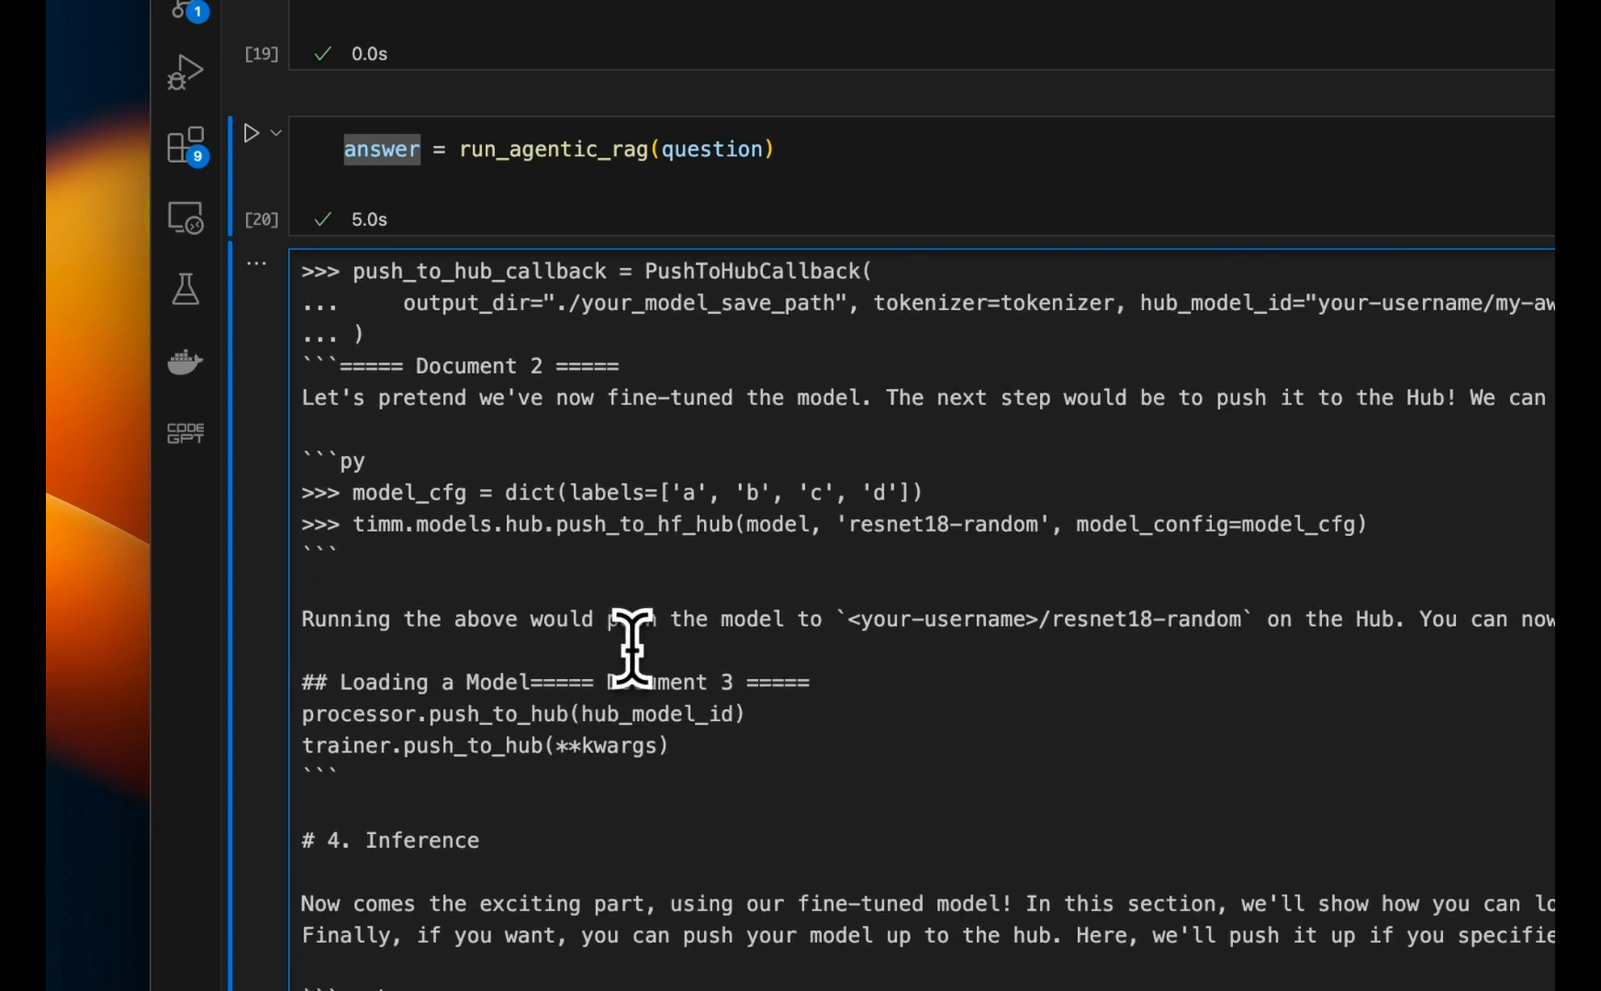
pyautogui.scroll(-3)
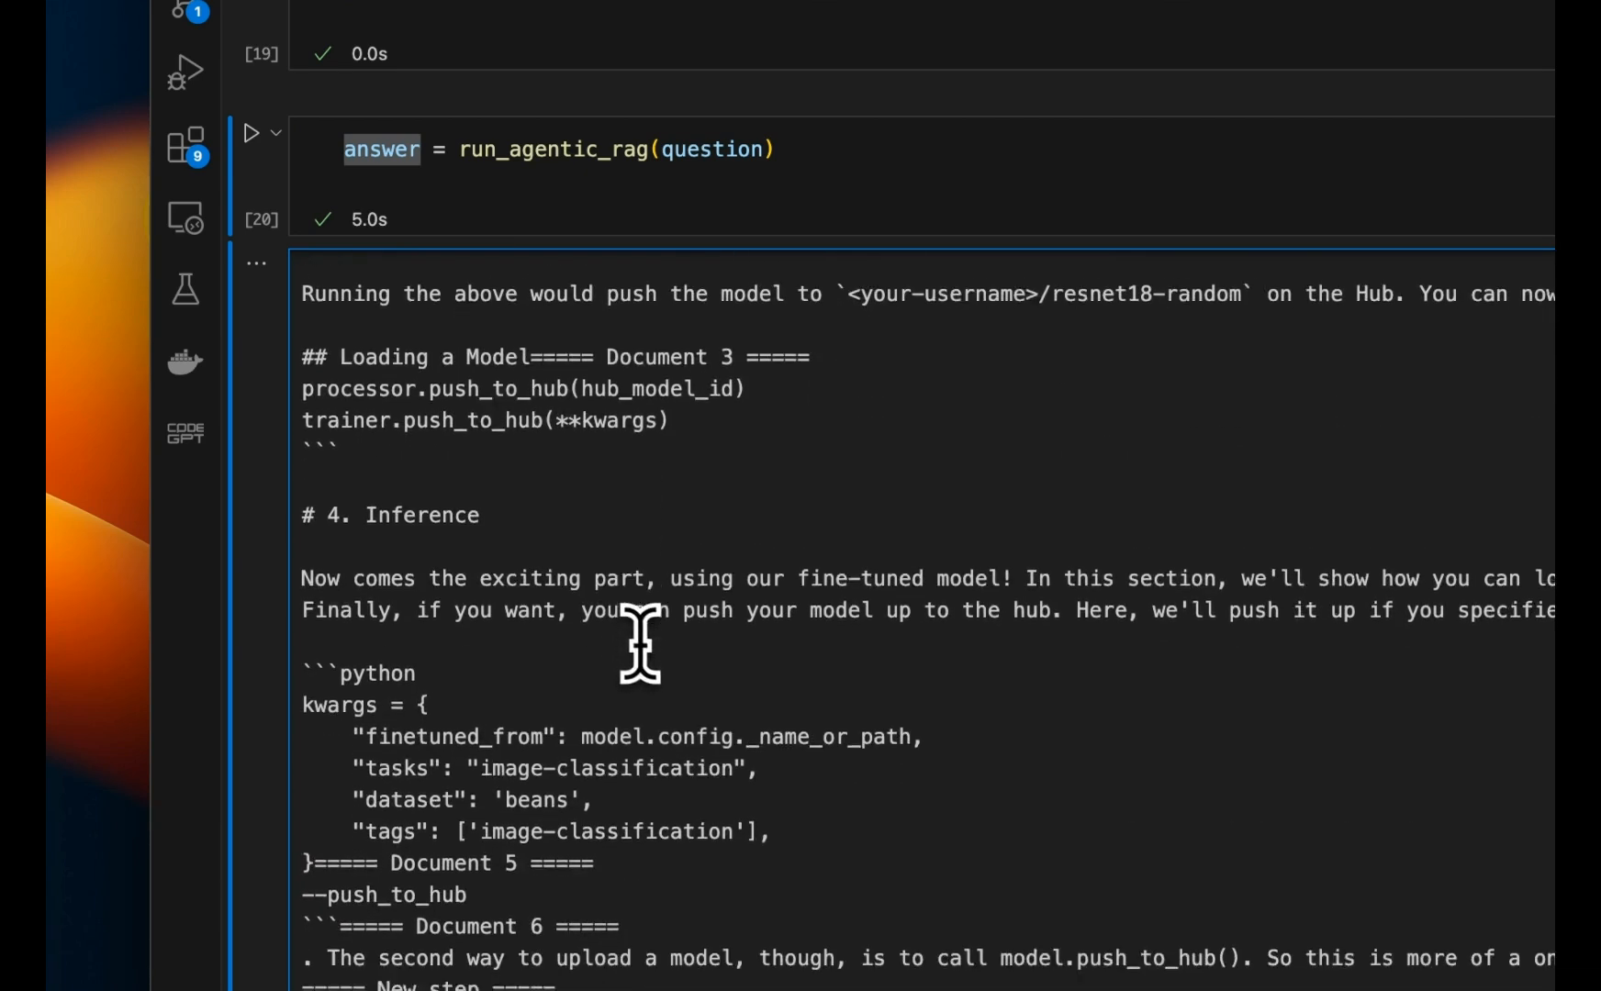
pyautogui.scroll(-3)
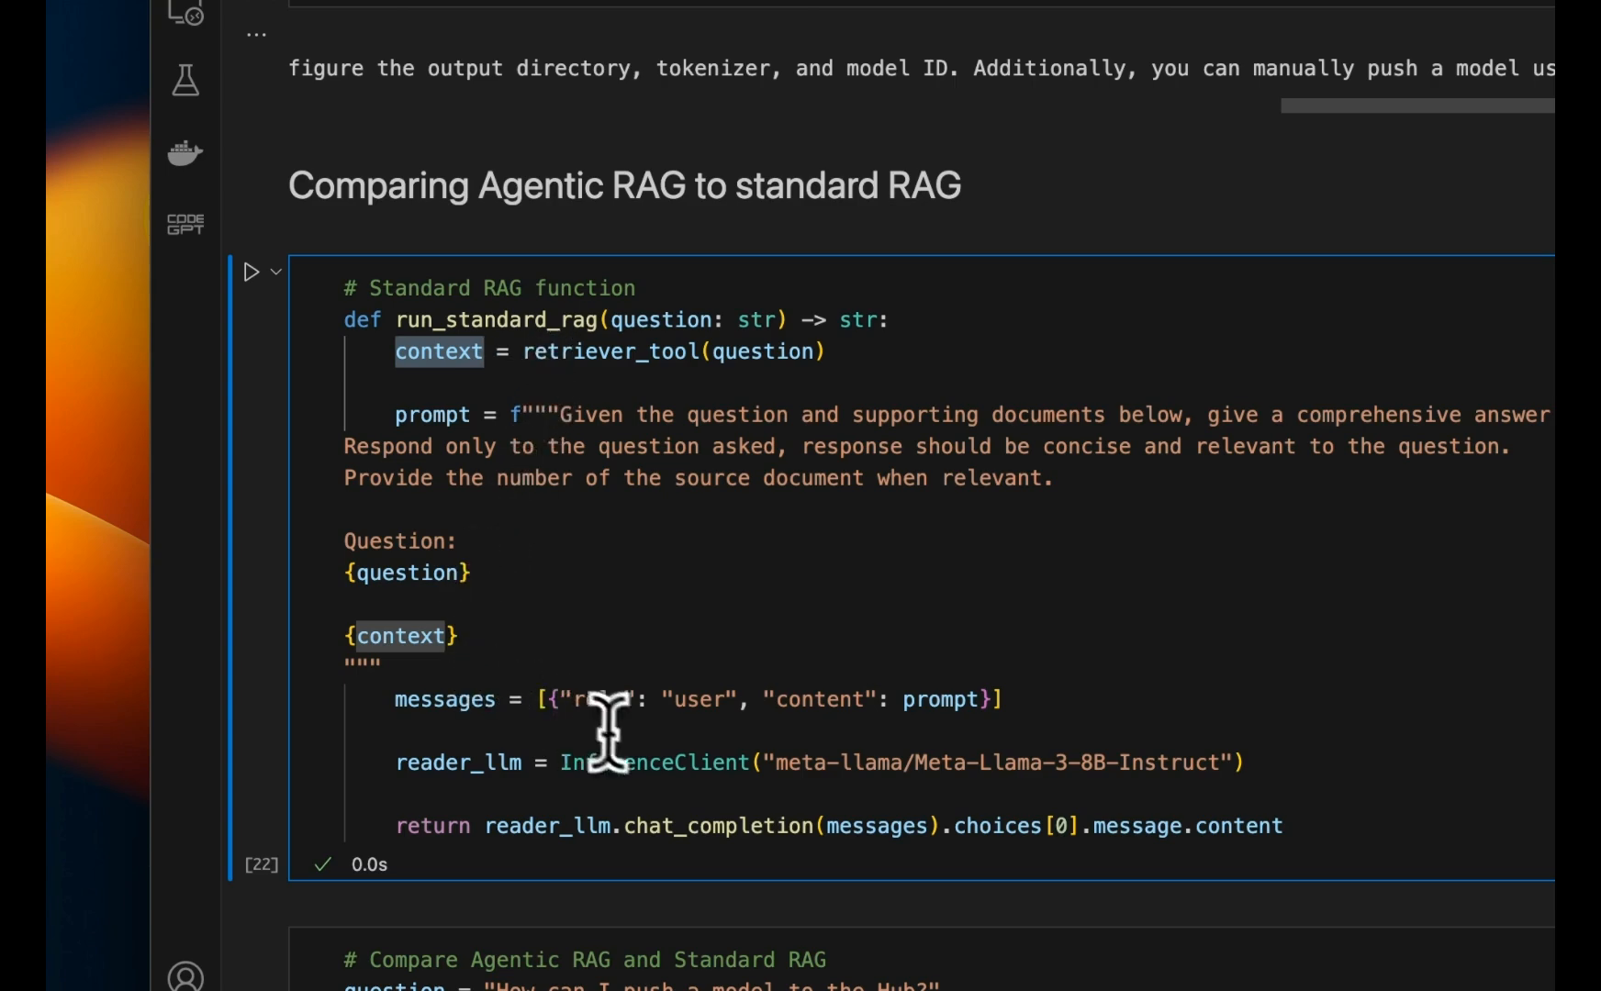
pyautogui.scroll(-3)
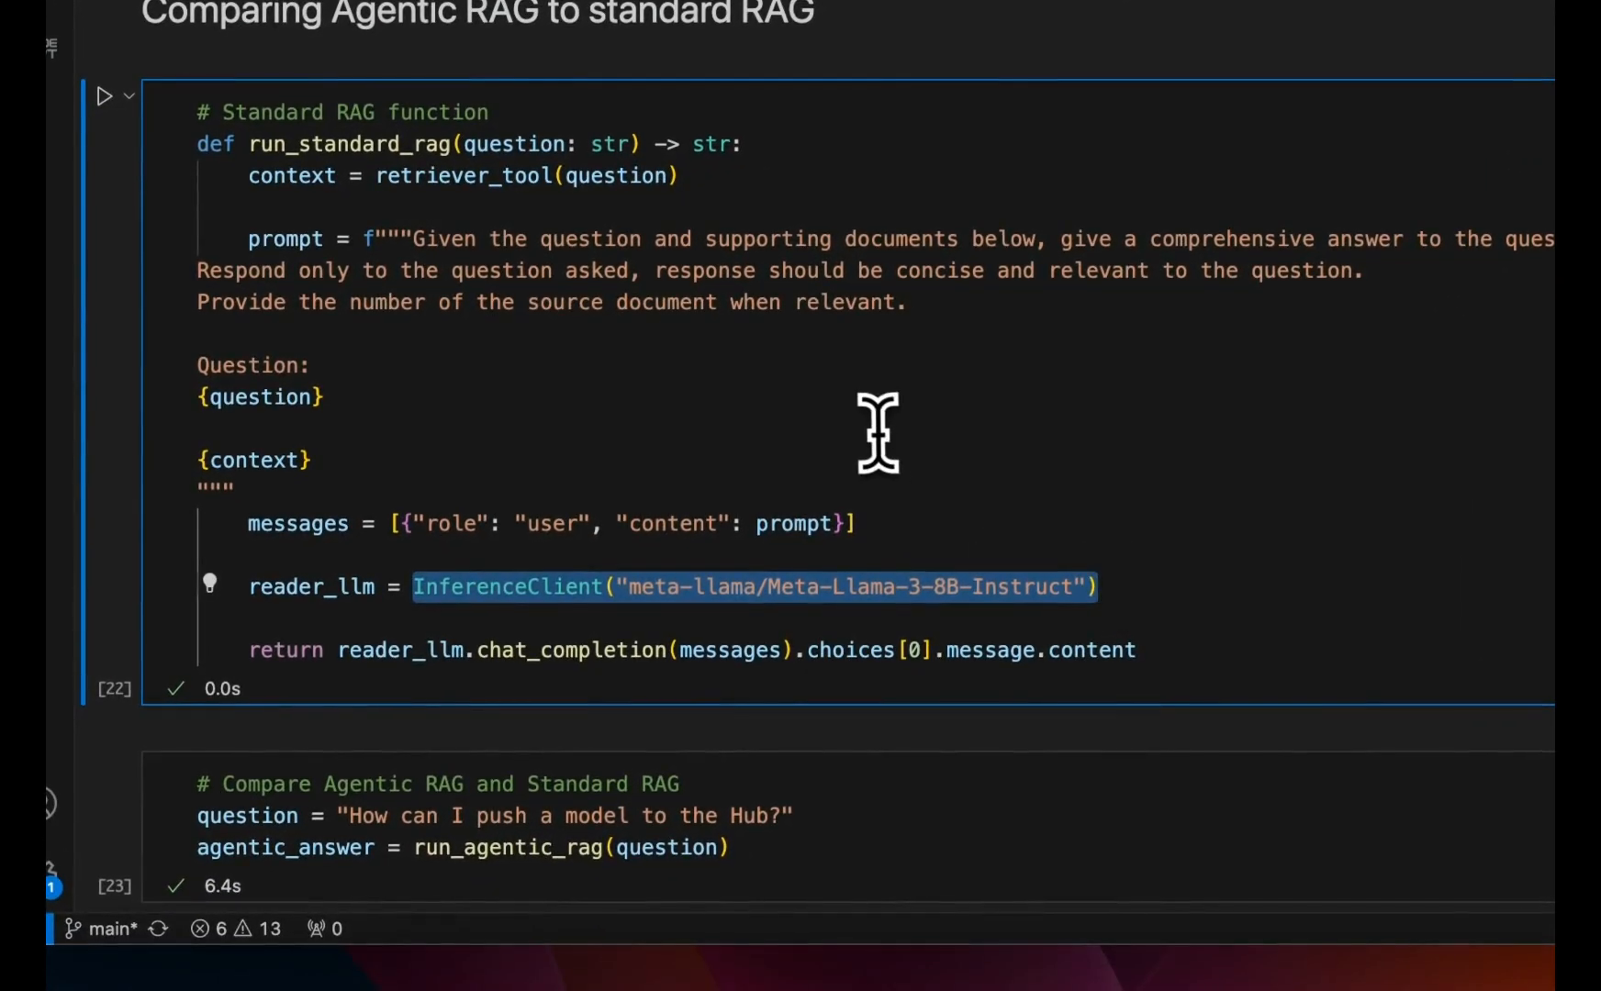
pyautogui.scroll(-3)
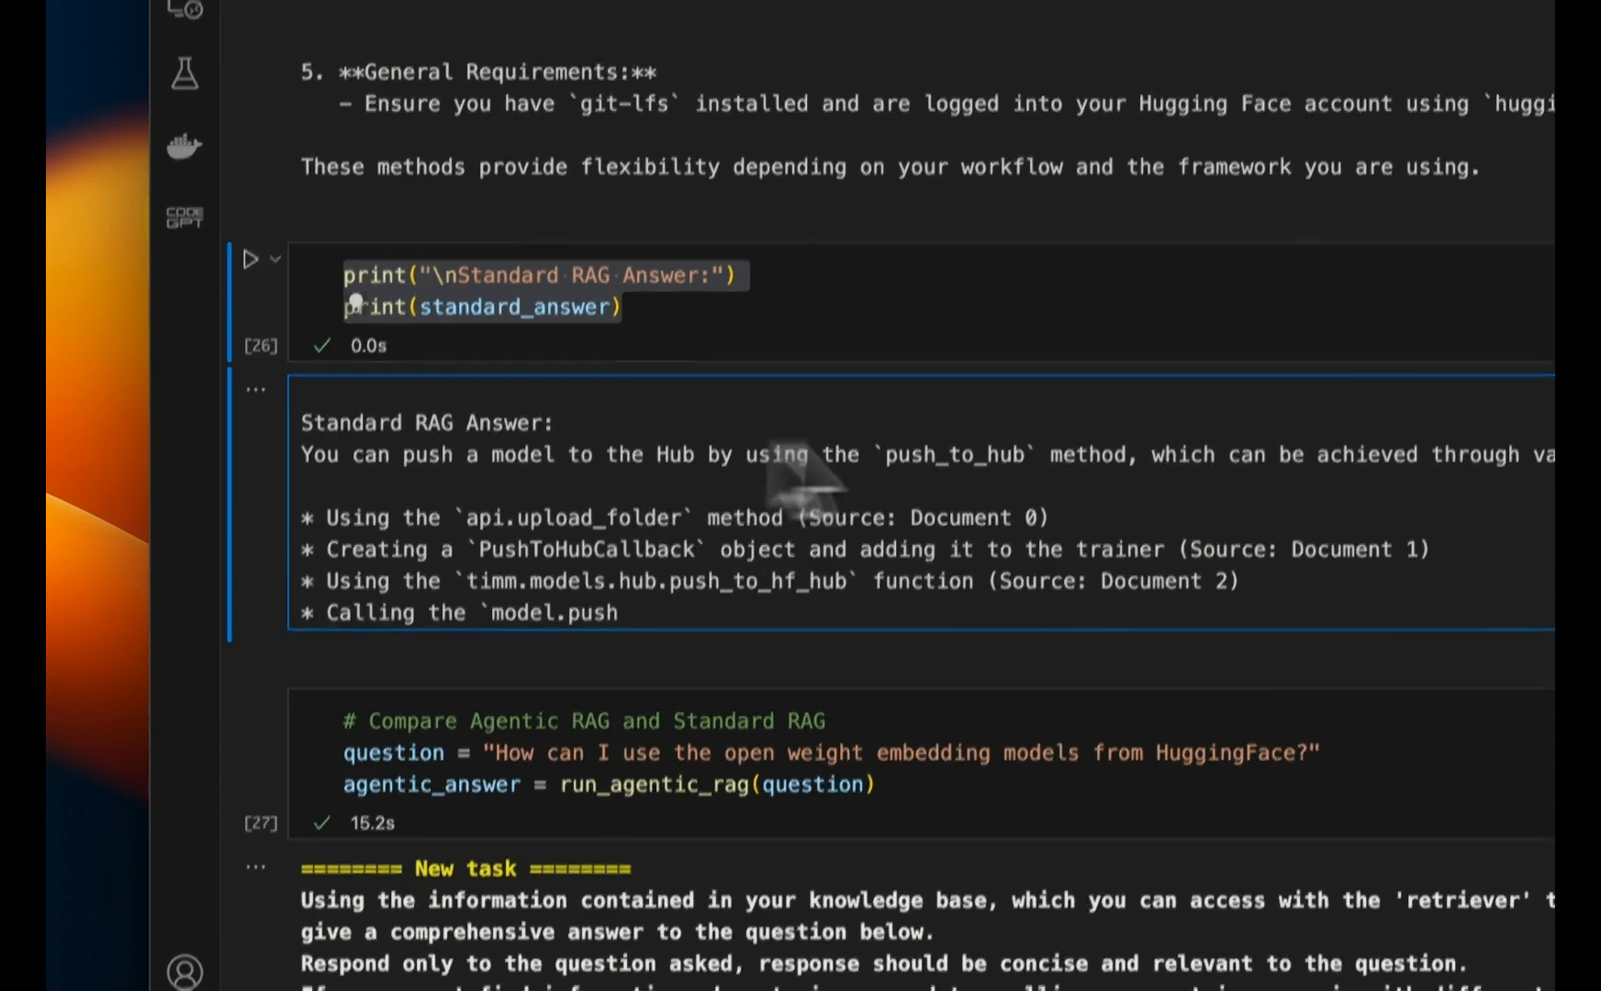
pyautogui.scroll(-3)
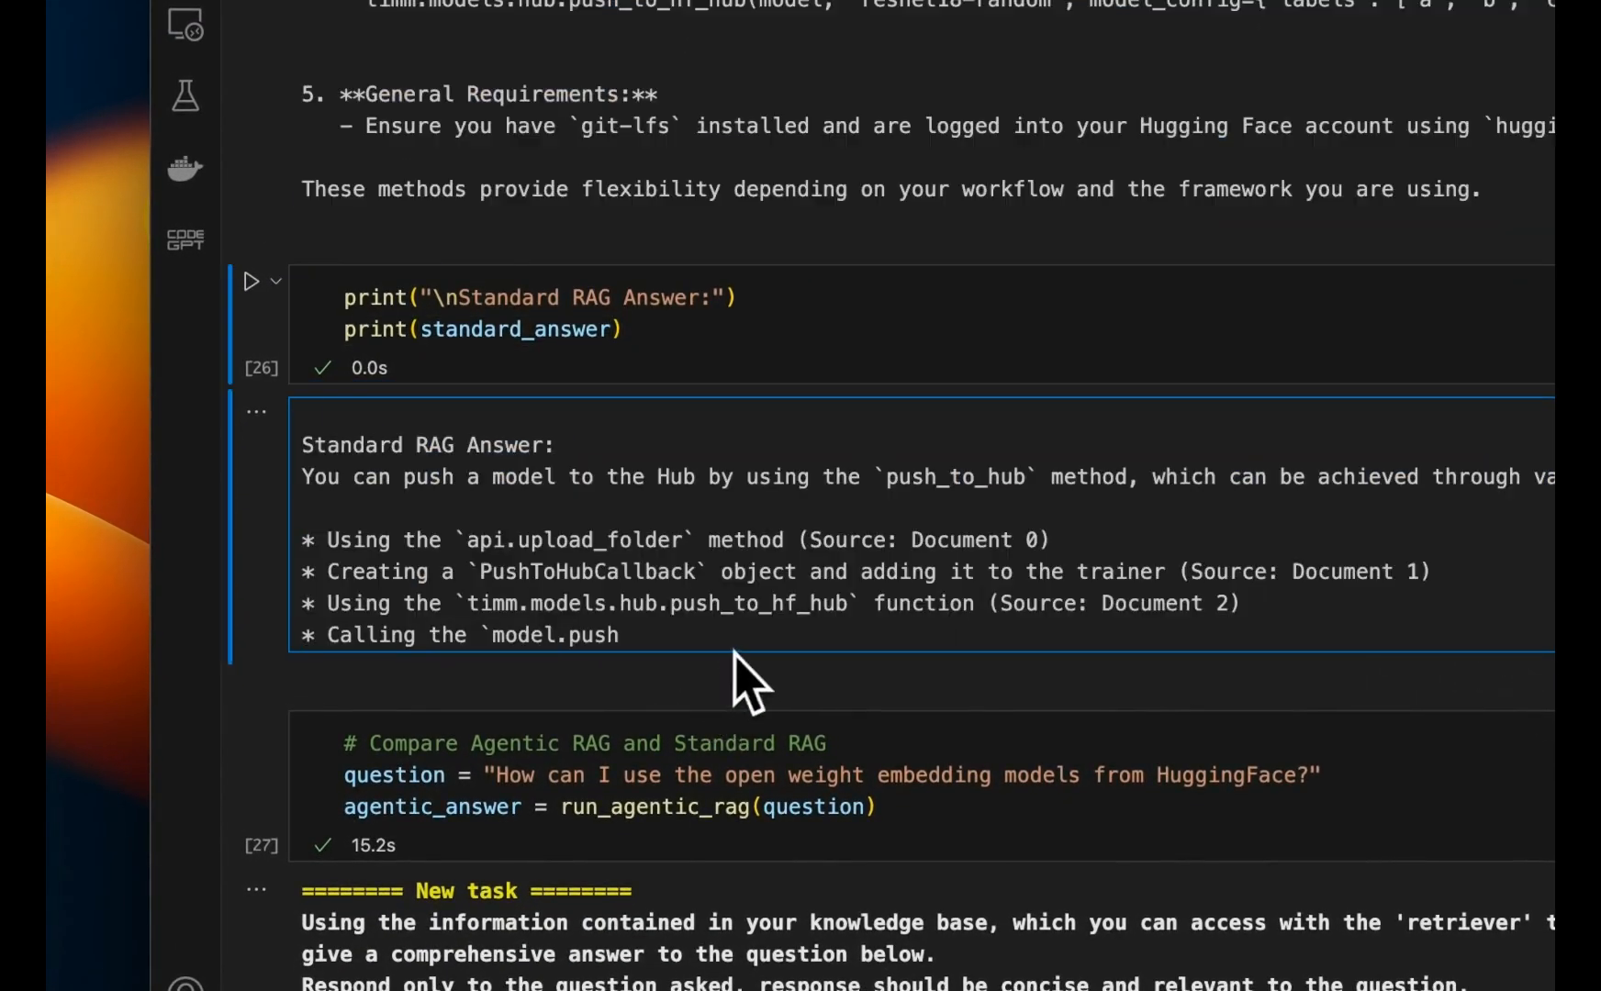
pyautogui.doubleClick(757, 603)
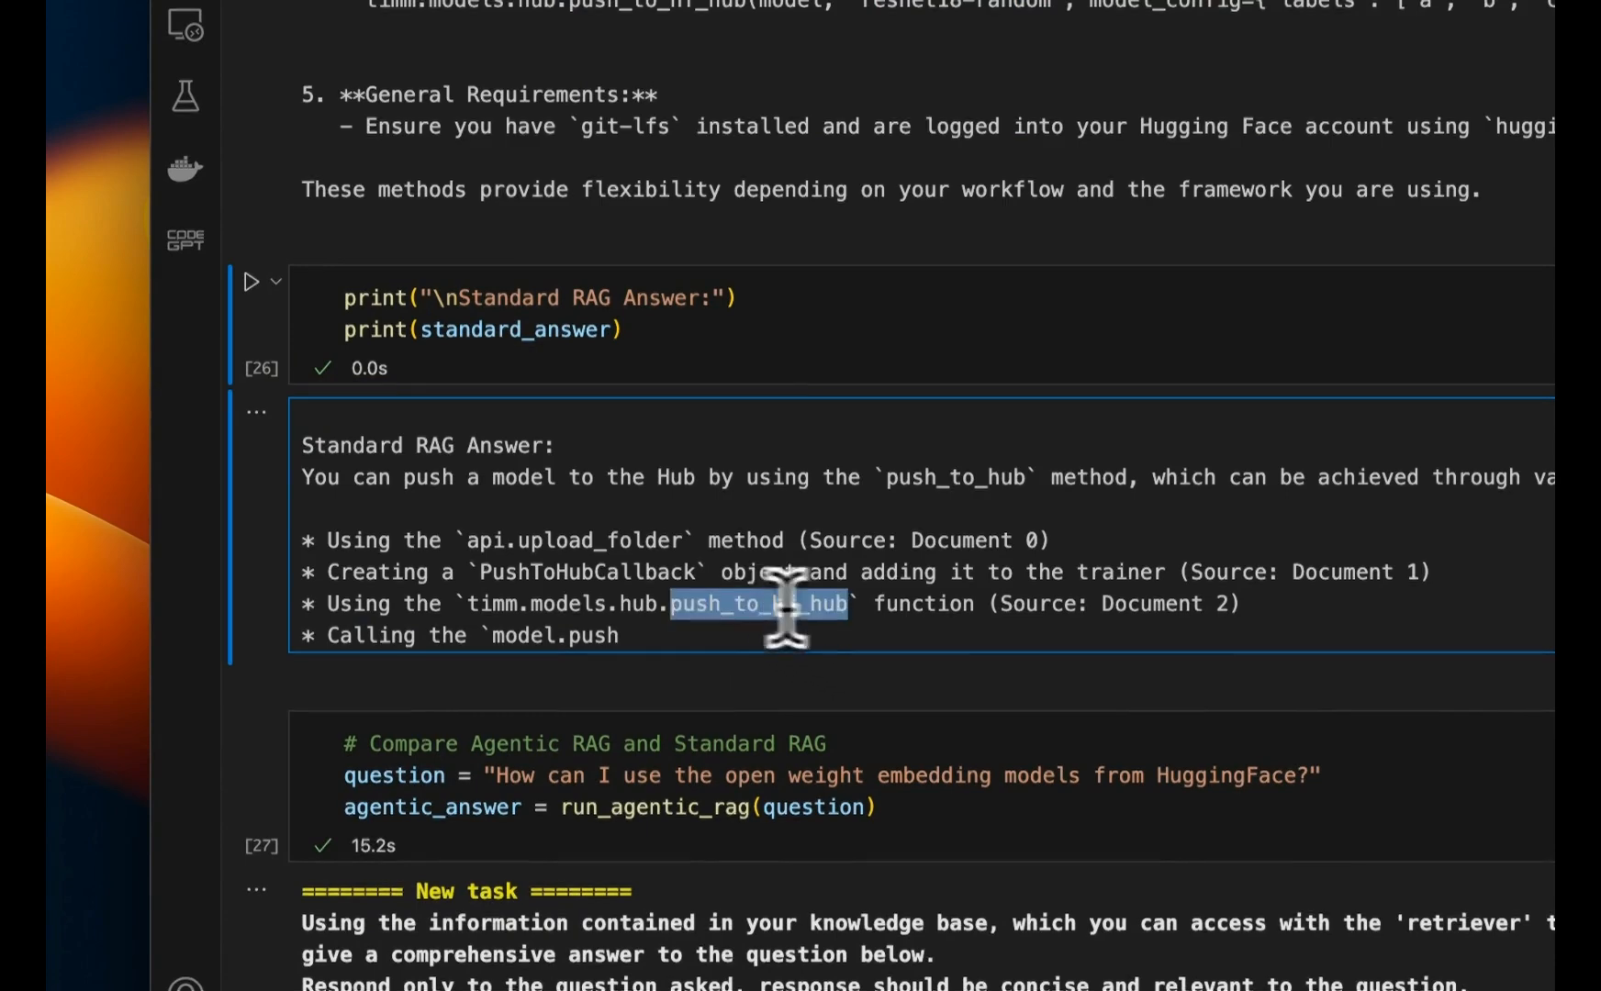
pyautogui.scroll(3)
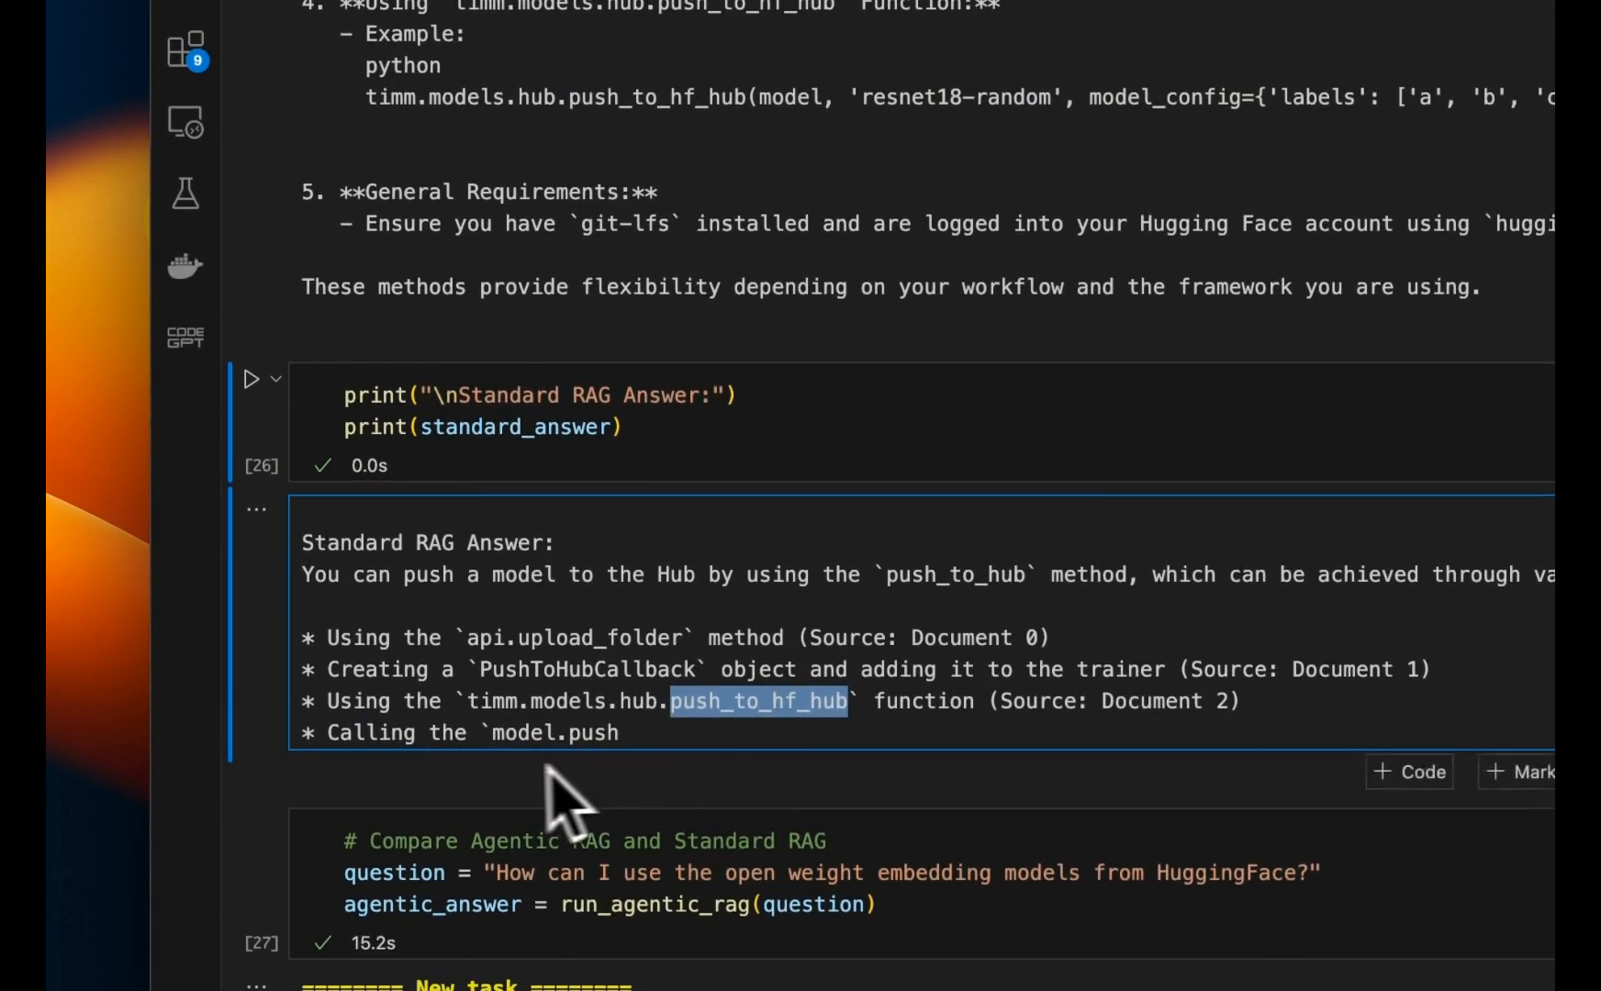
pyautogui.scroll(3)
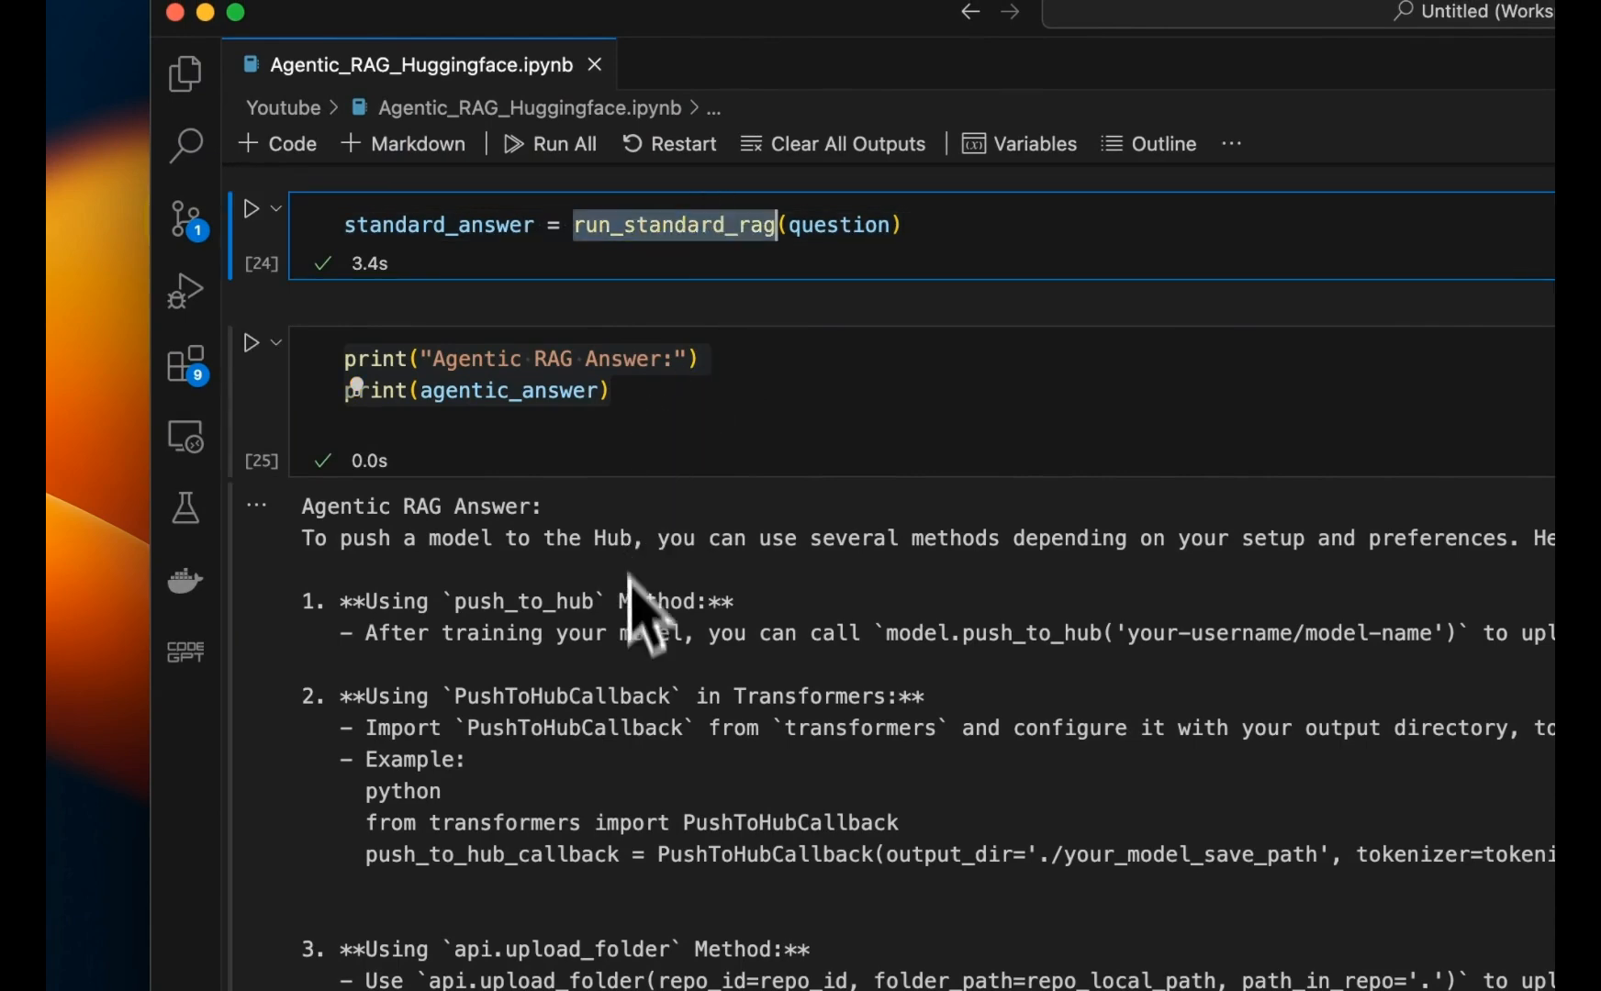
pyautogui.scroll(-3)
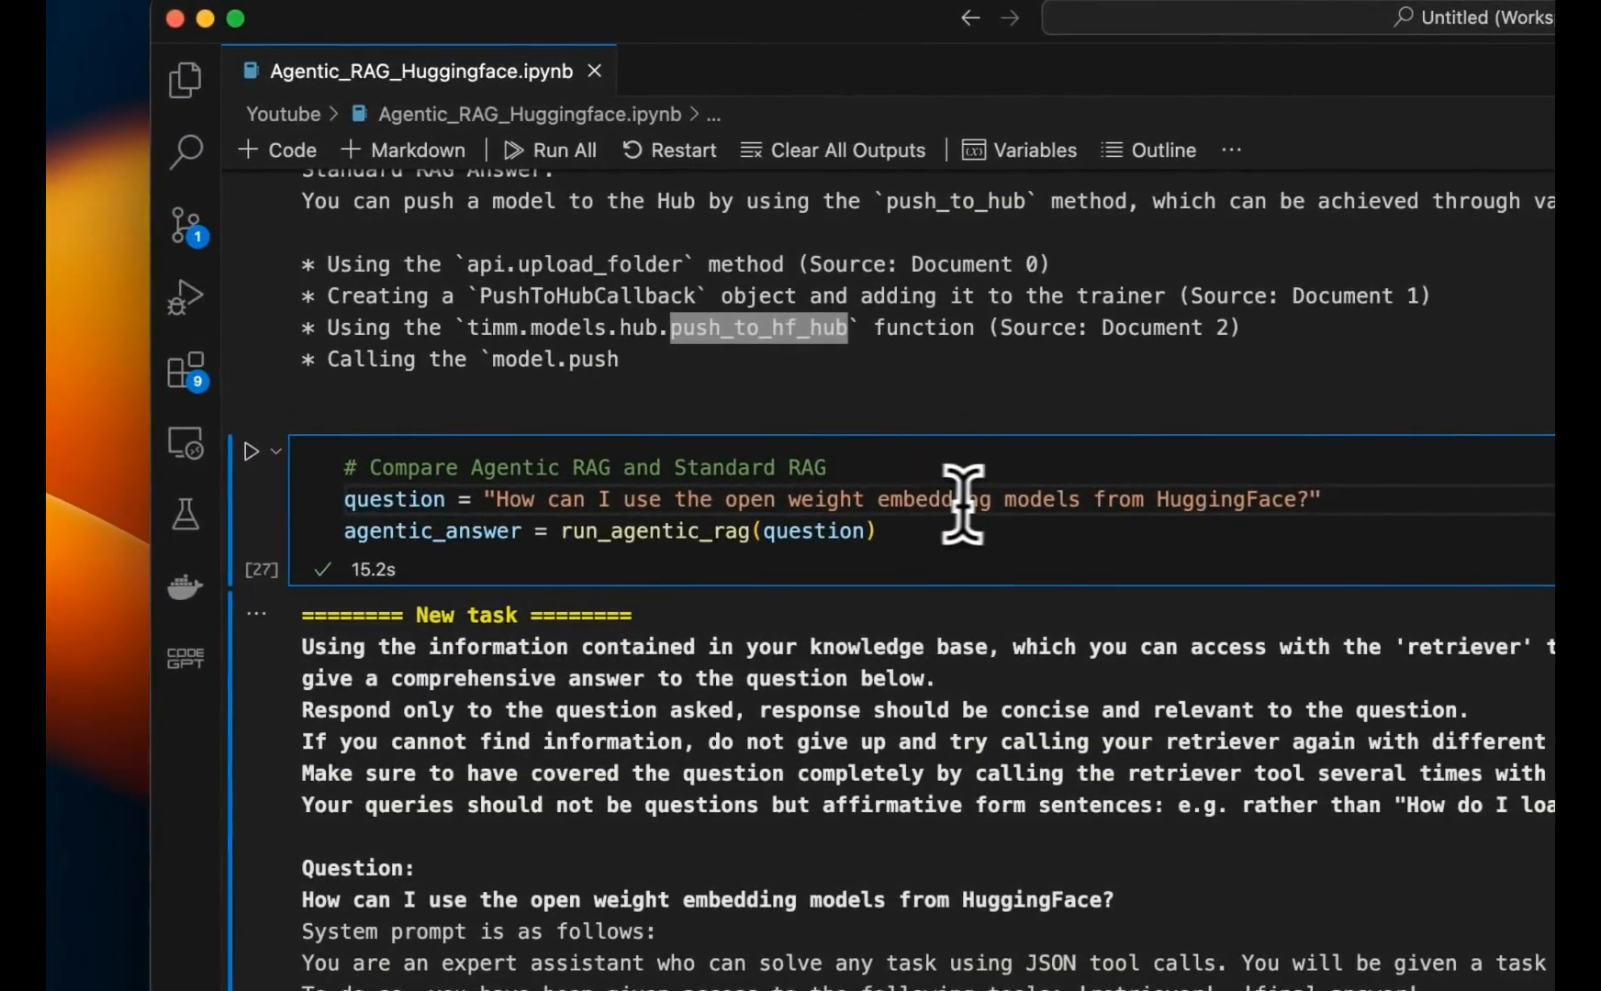
pyautogui.scroll(-3)
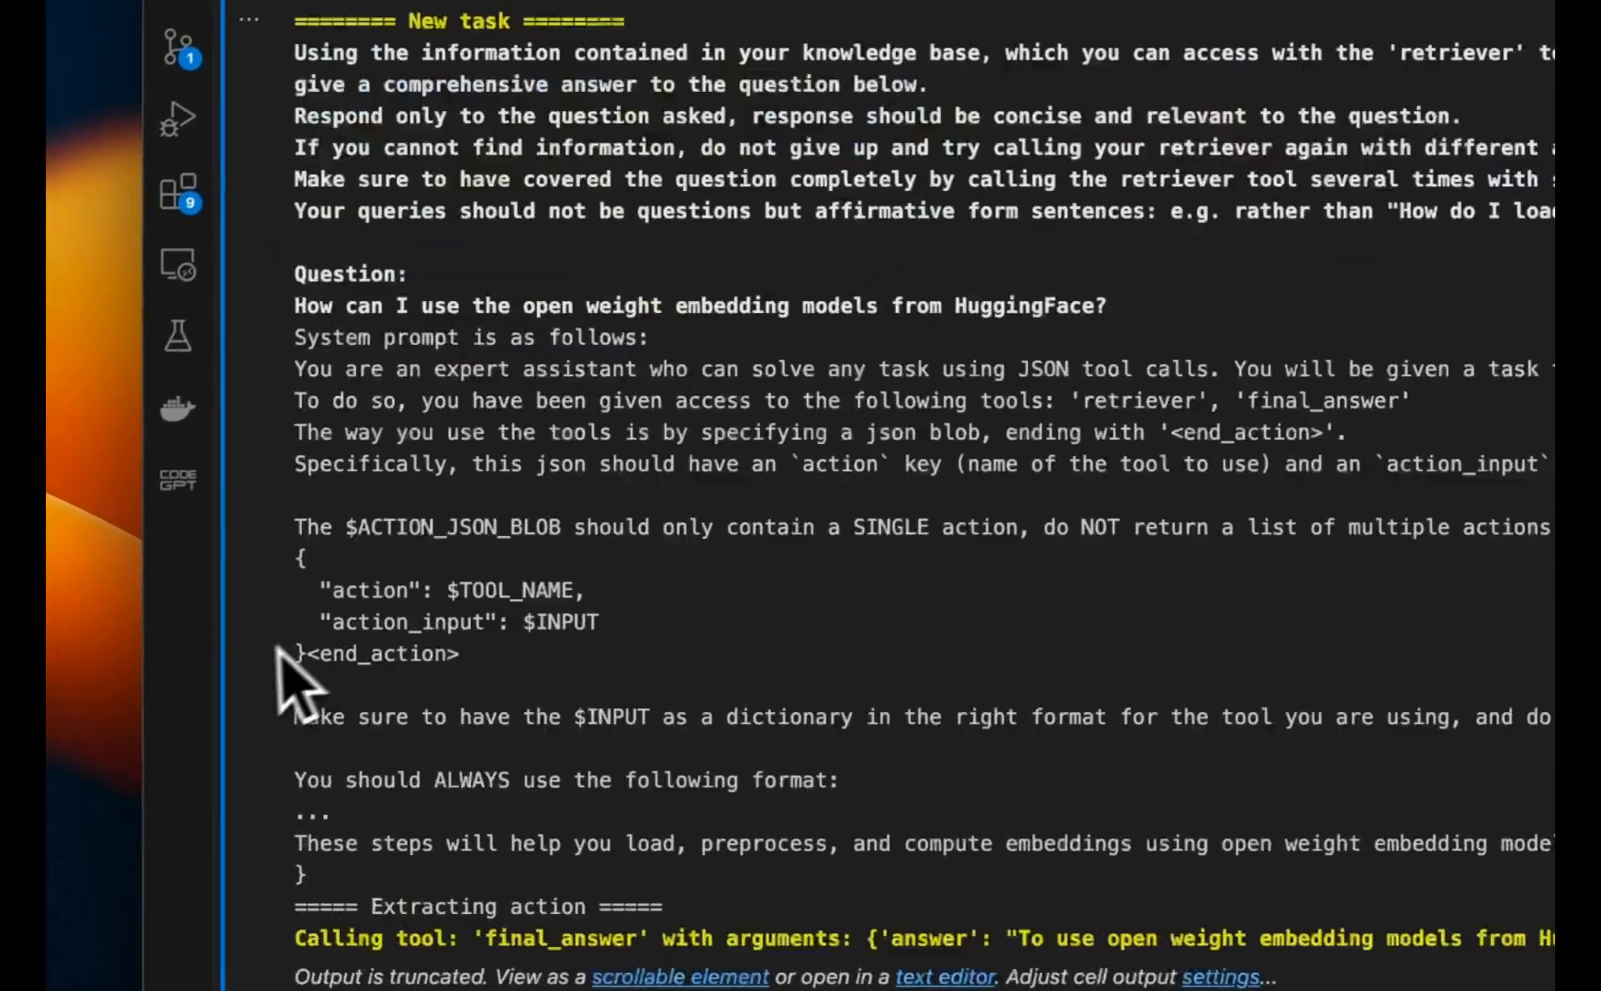
pyautogui.scroll(-3)
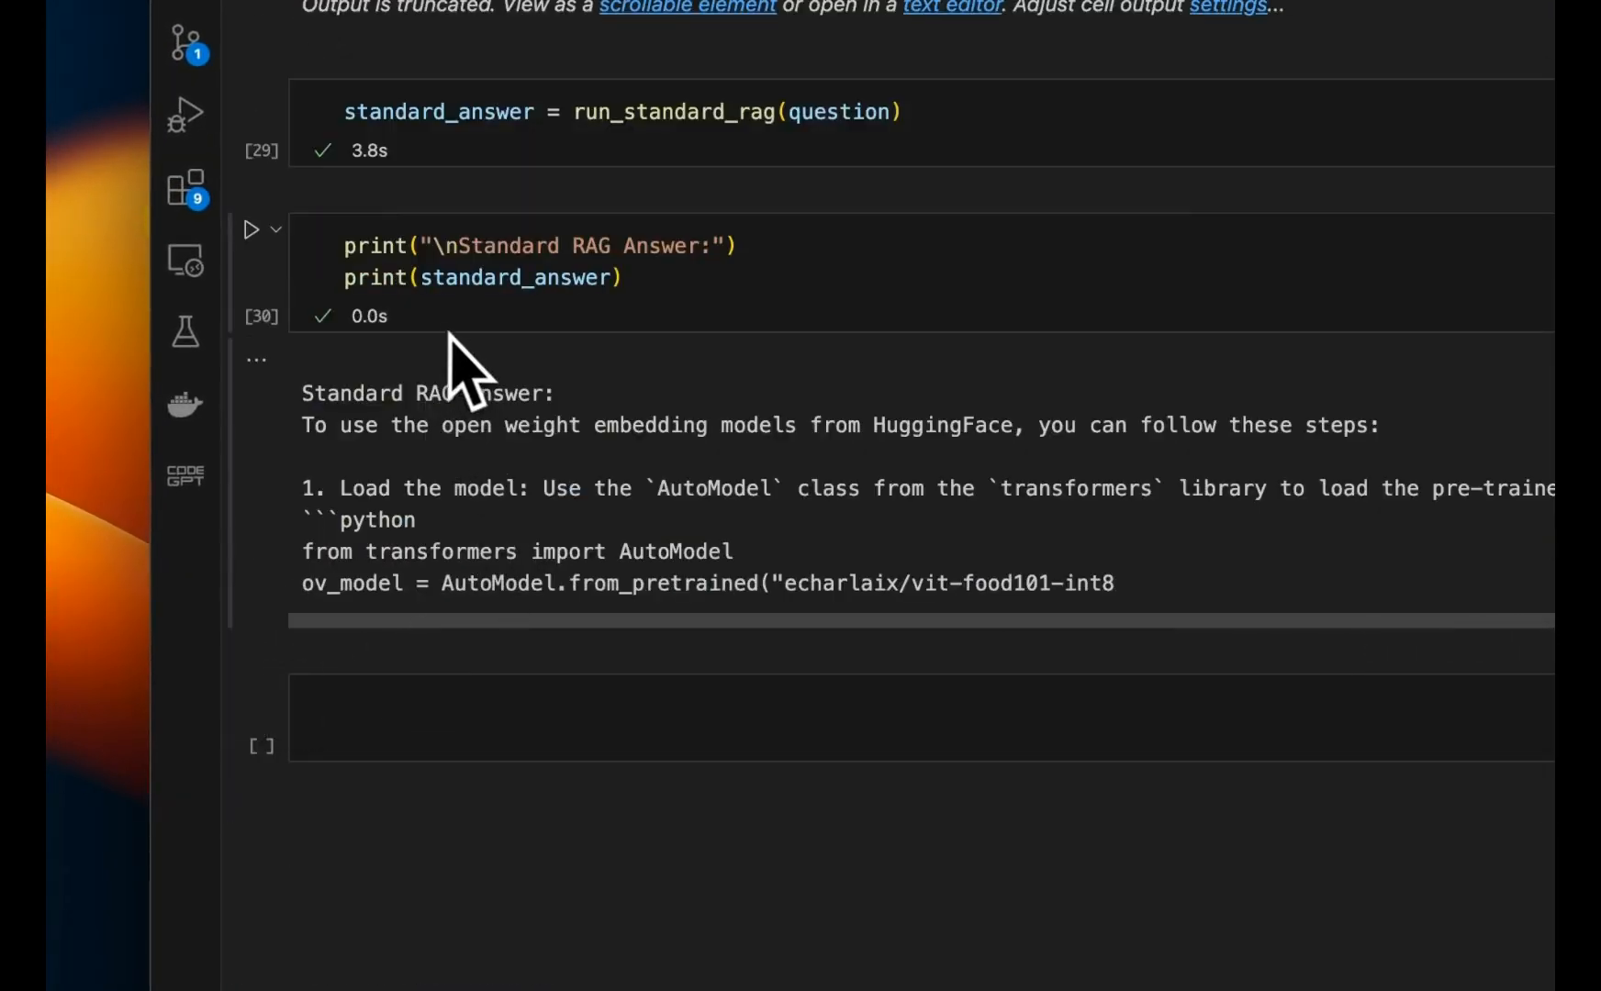
pyautogui.moveTo(311, 419)
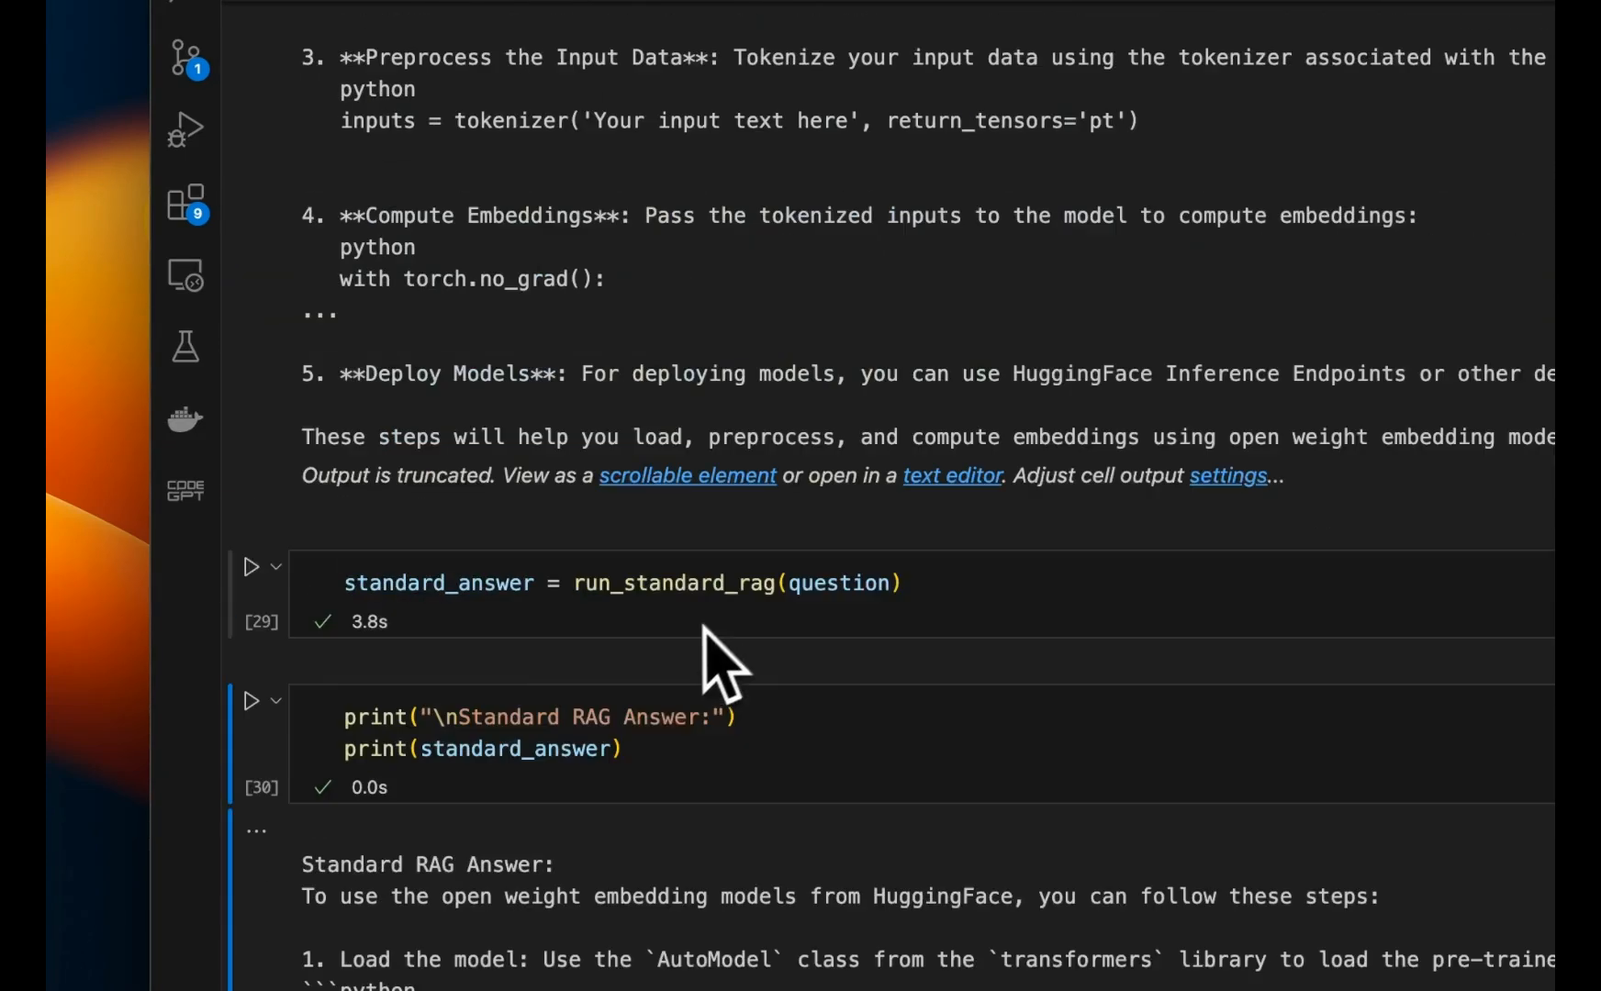
pyautogui.scroll(3)
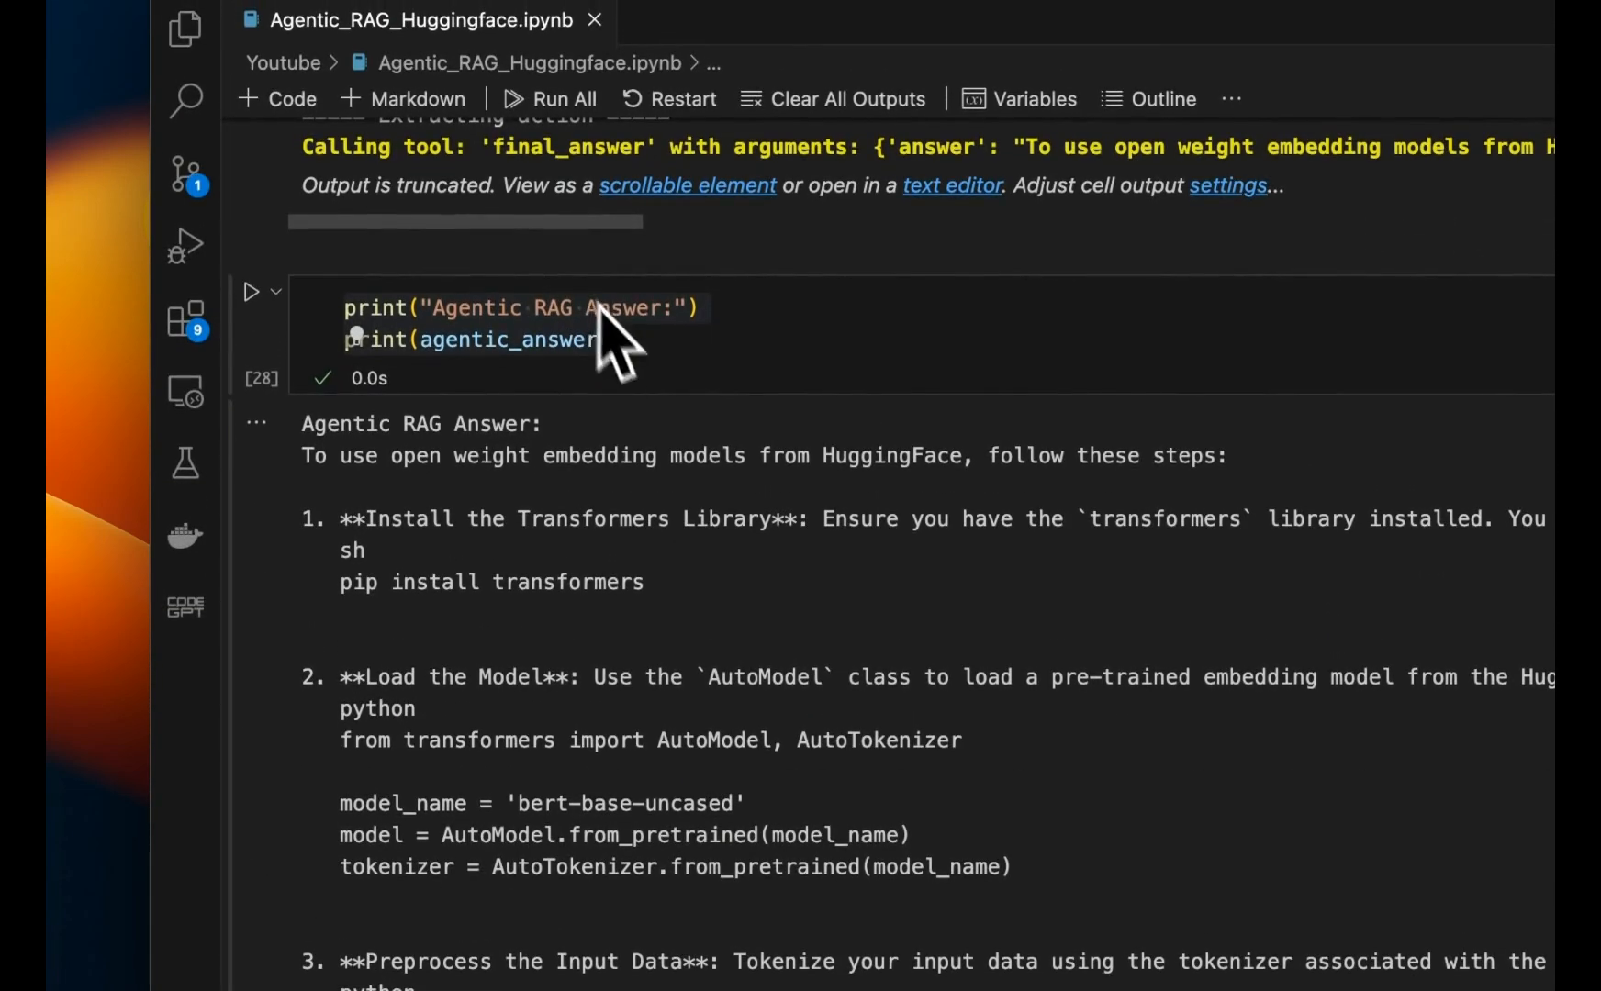
pyautogui.doubleClick(508, 339)
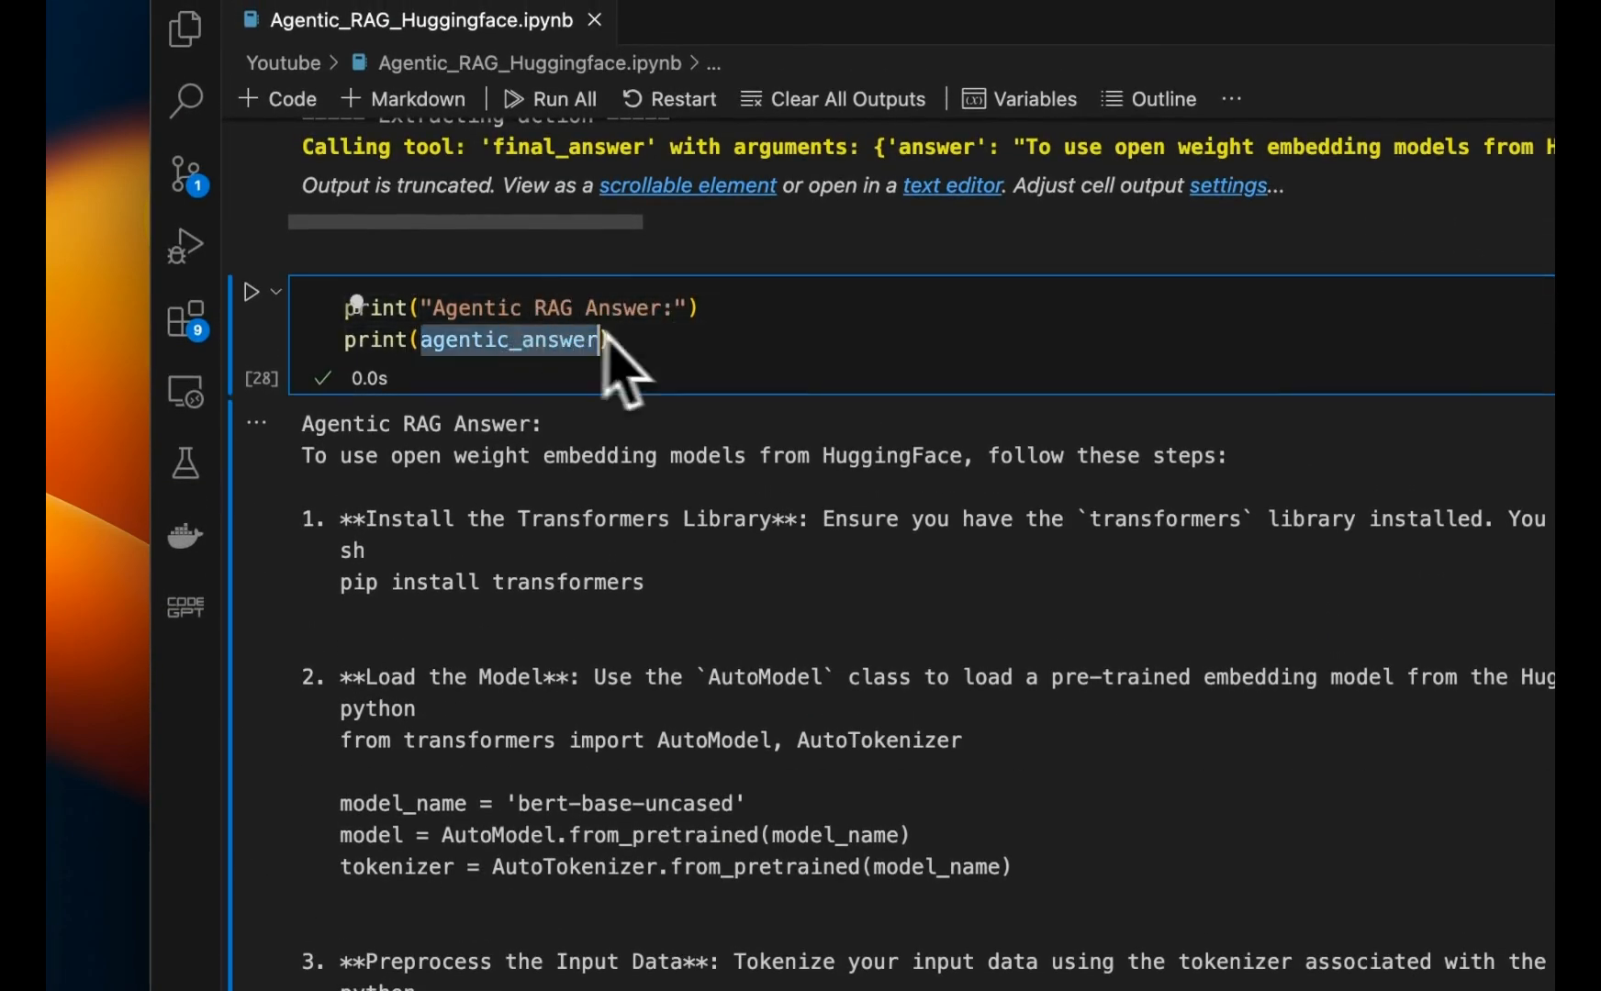
pyautogui.scroll(3)
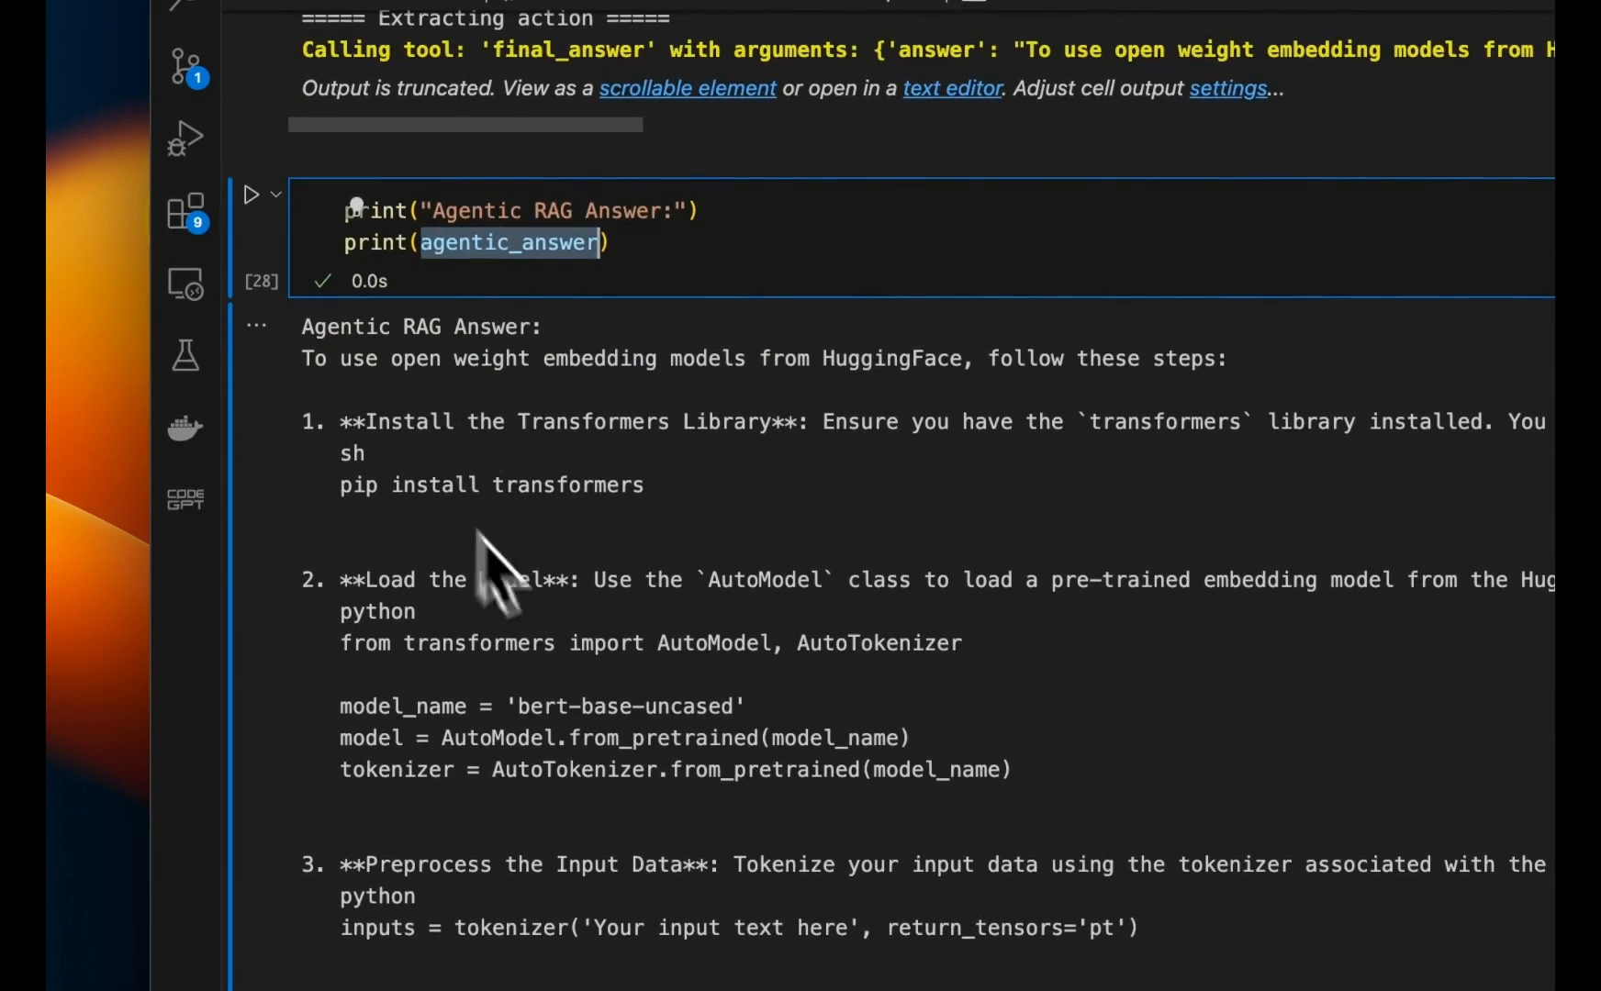
pyautogui.moveTo(699, 428)
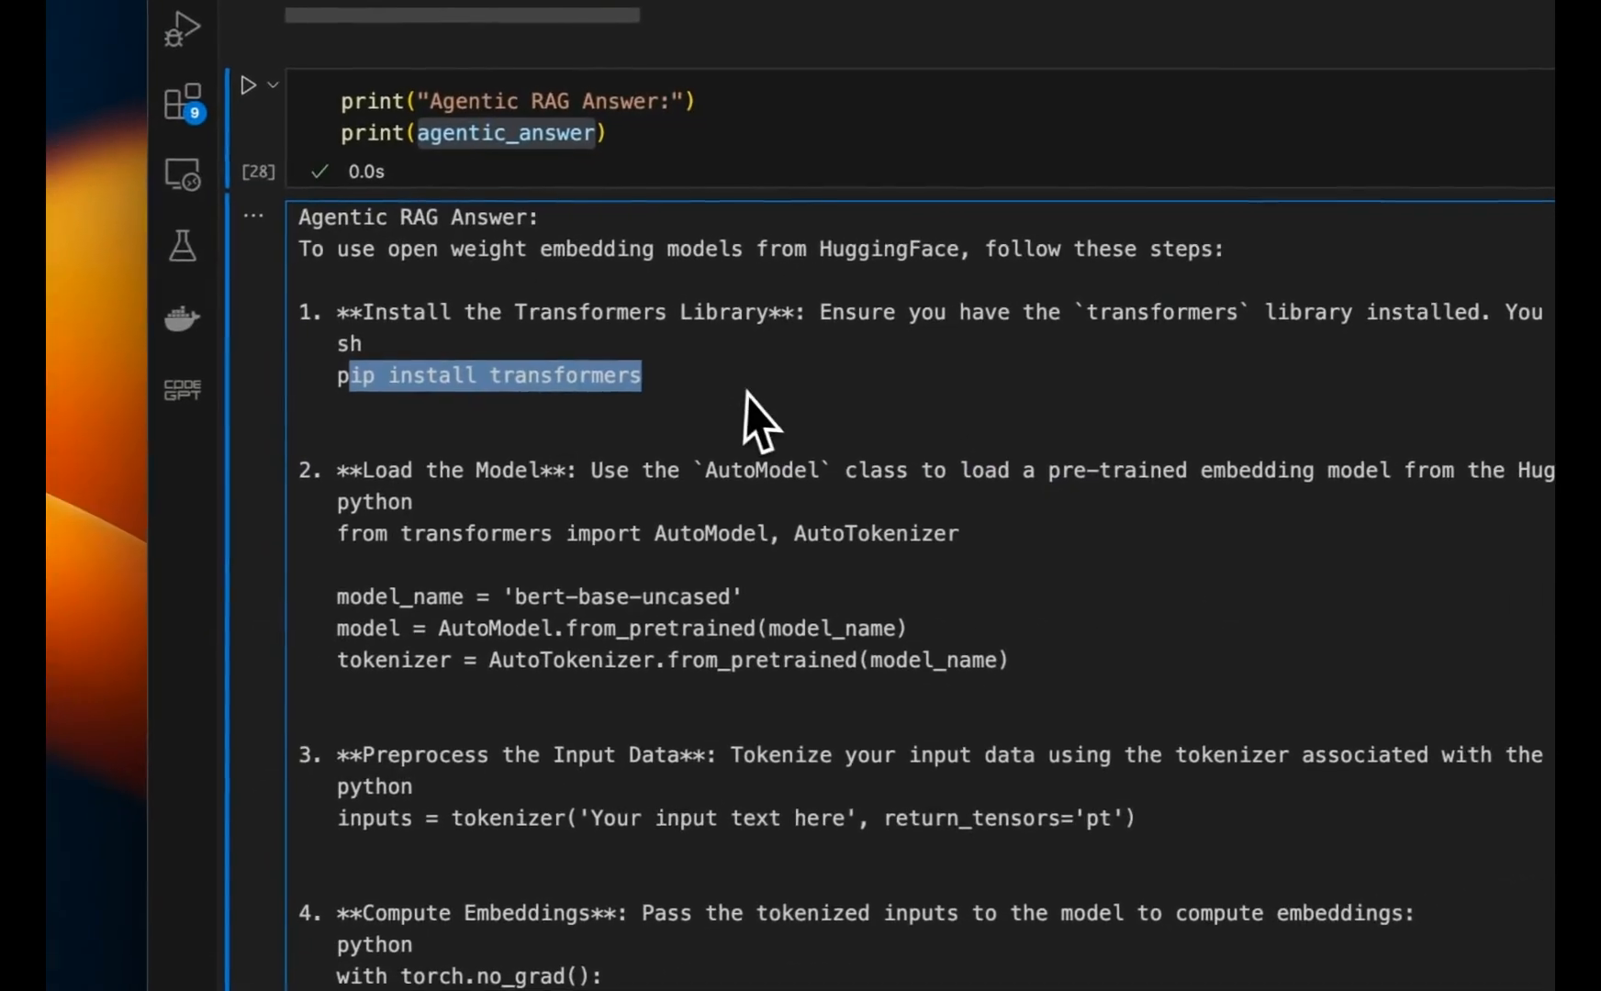
pyautogui.moveTo(567, 597)
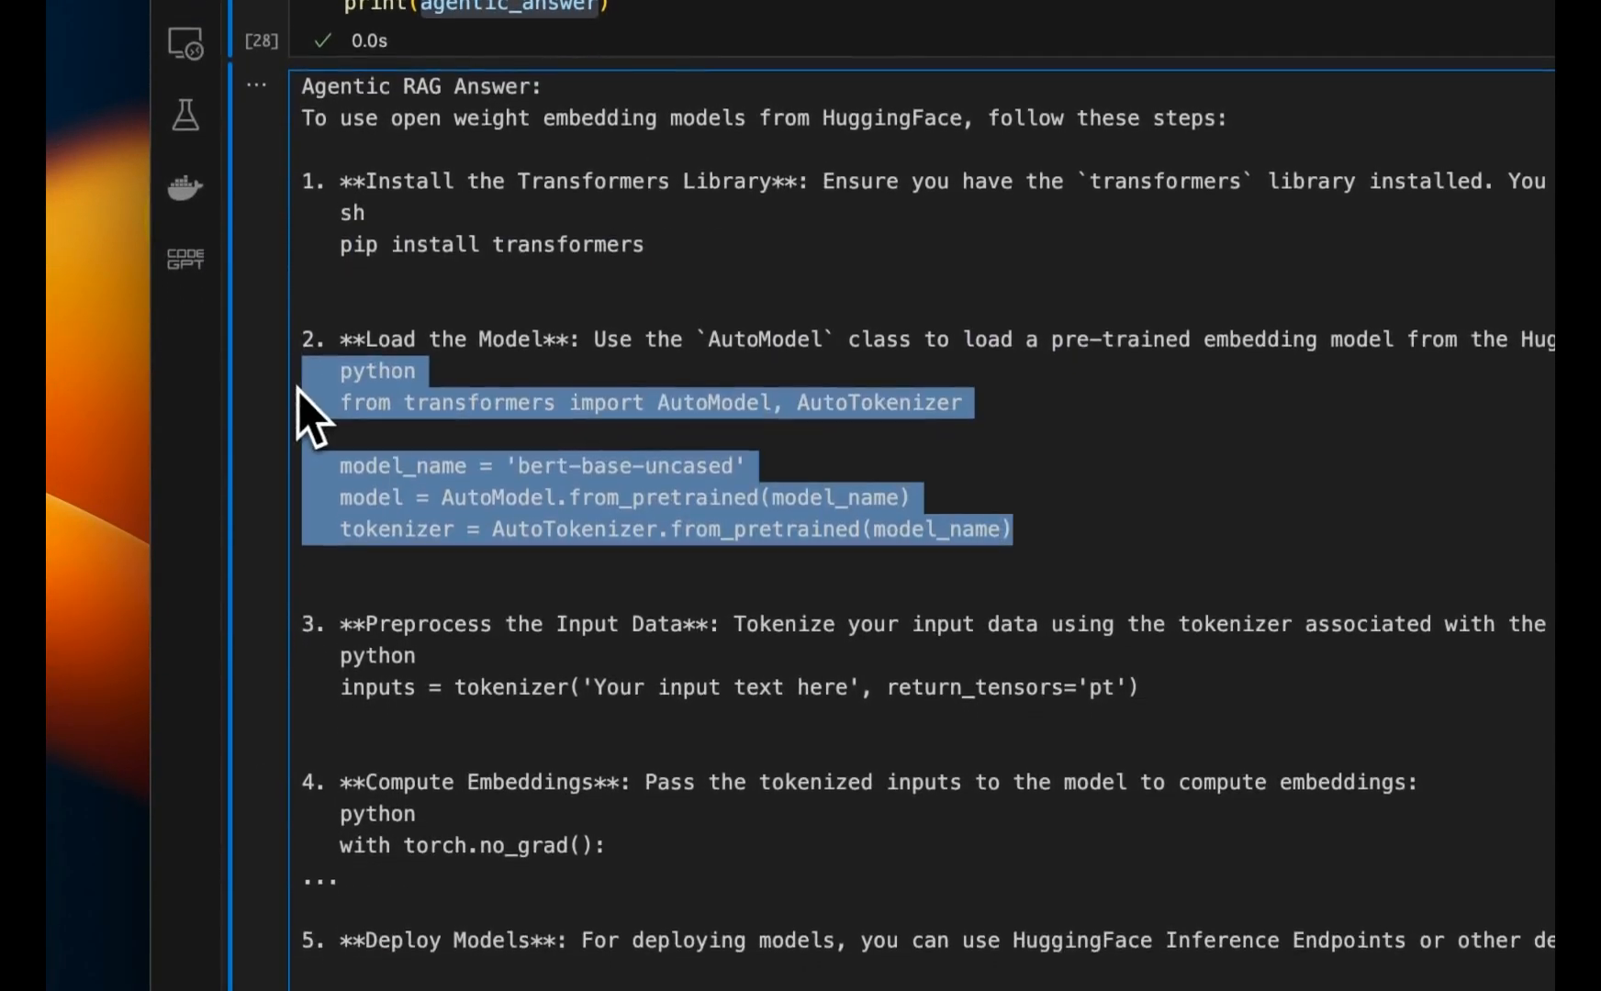
pyautogui.scroll(-3)
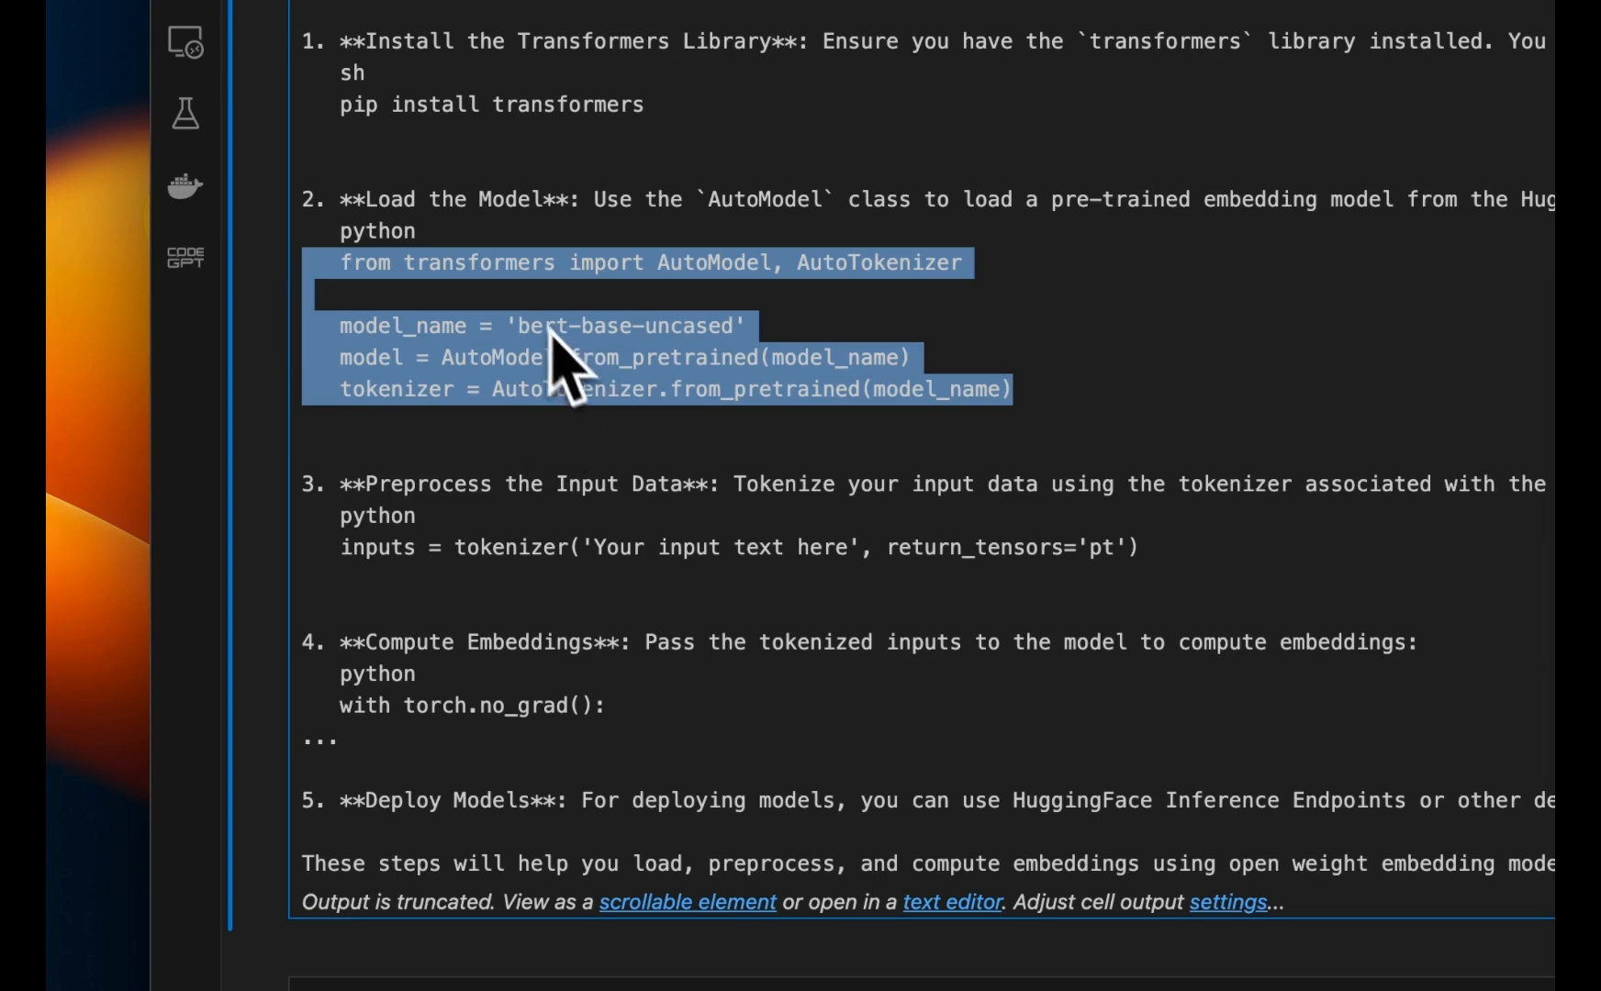
pyautogui.moveTo(610, 399)
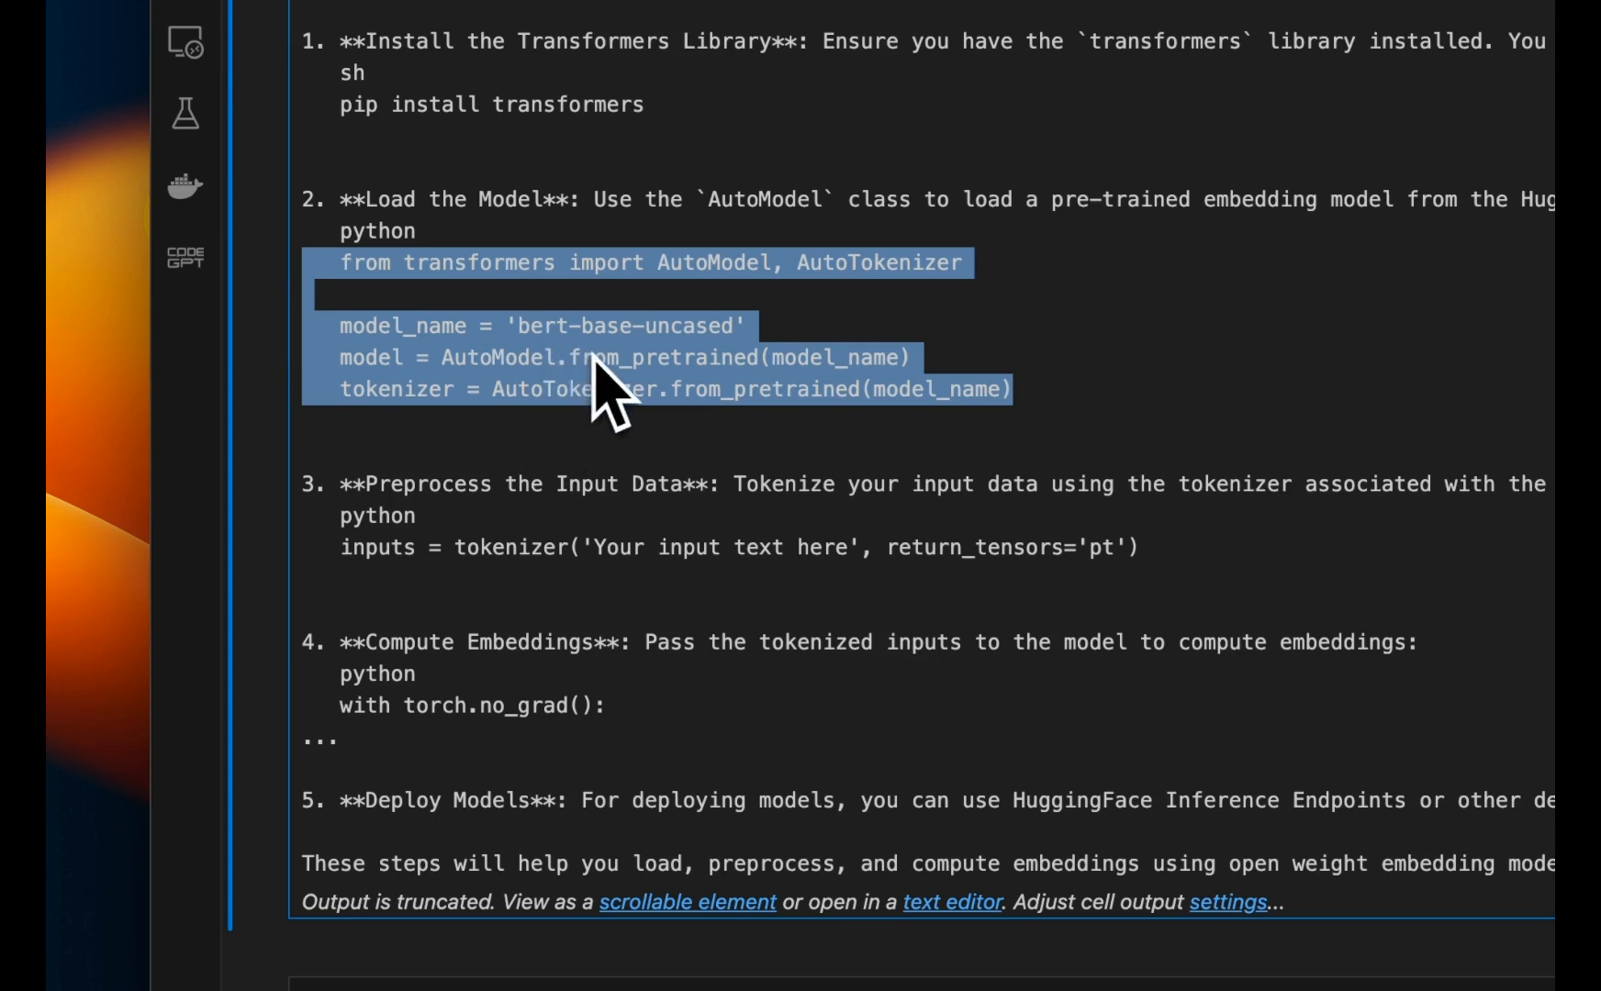
pyautogui.doubleClick(713, 262)
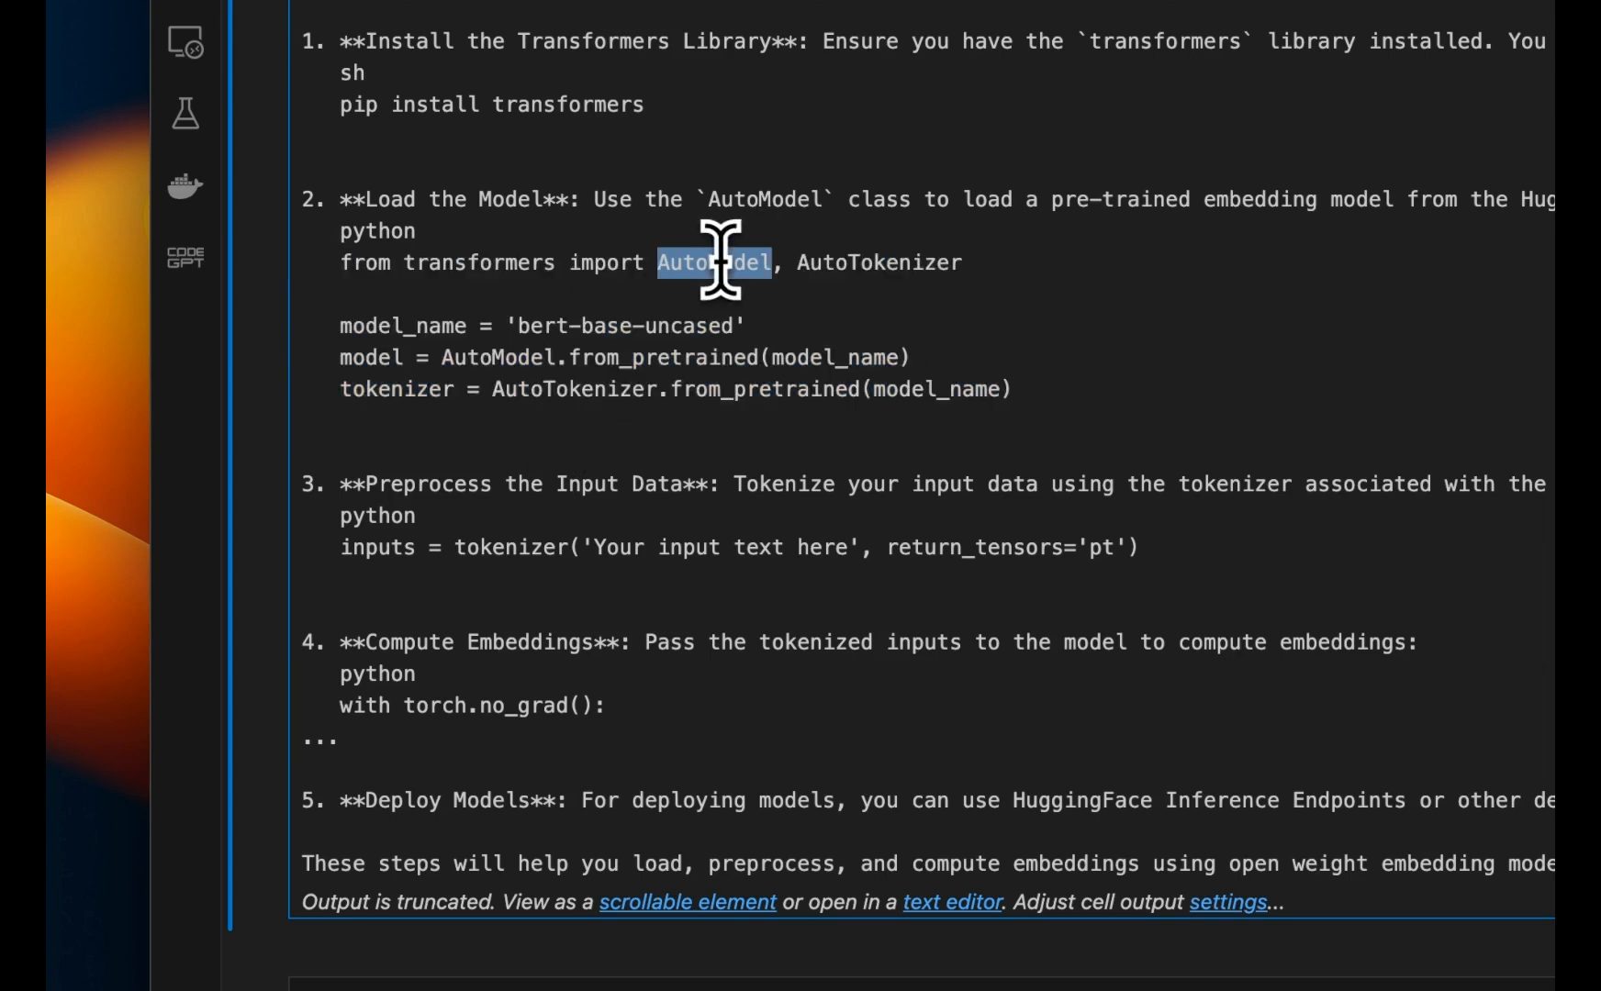
pyautogui.scroll(-3)
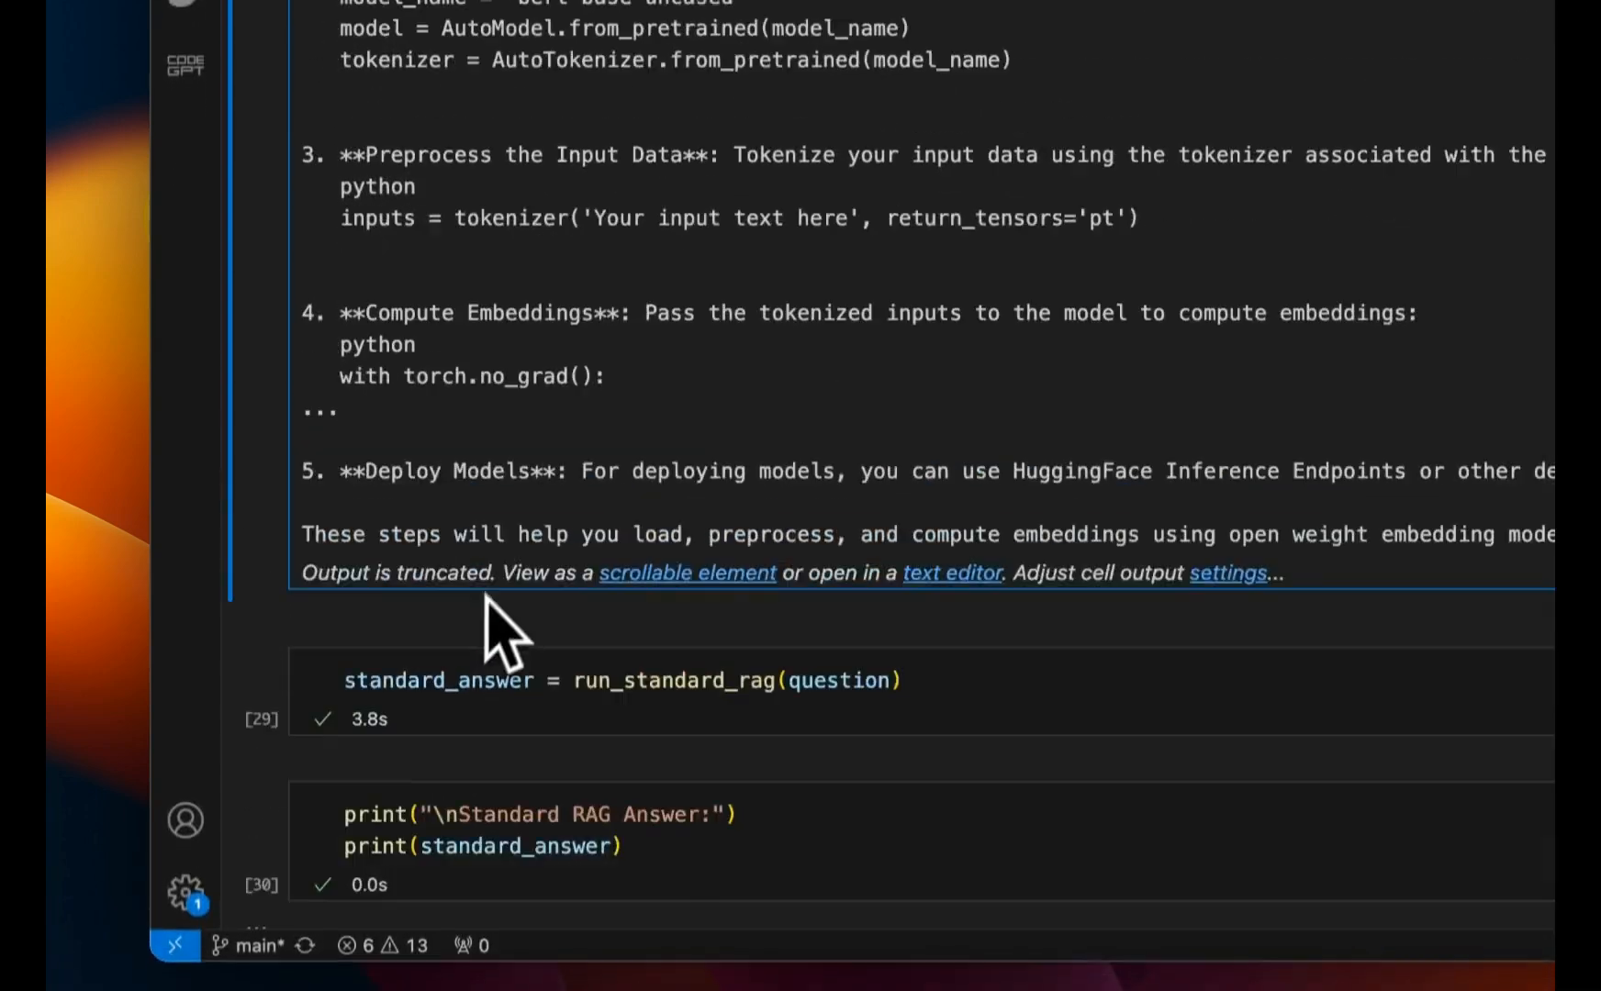
pyautogui.scroll(3)
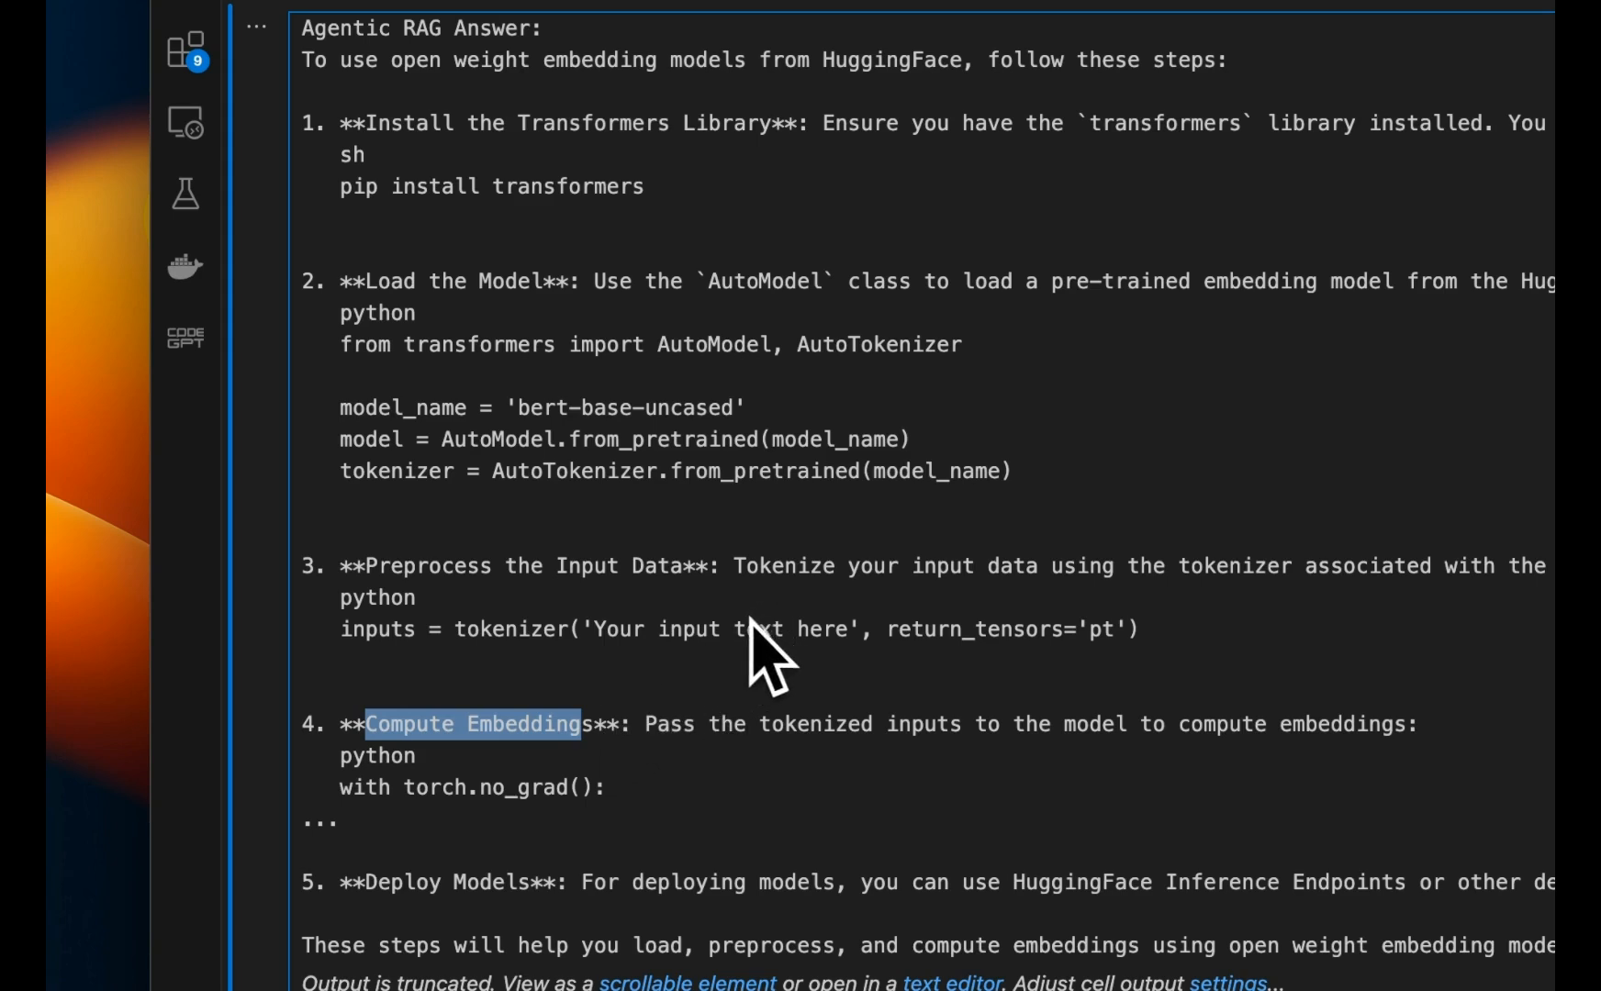
pyautogui.moveTo(776, 622)
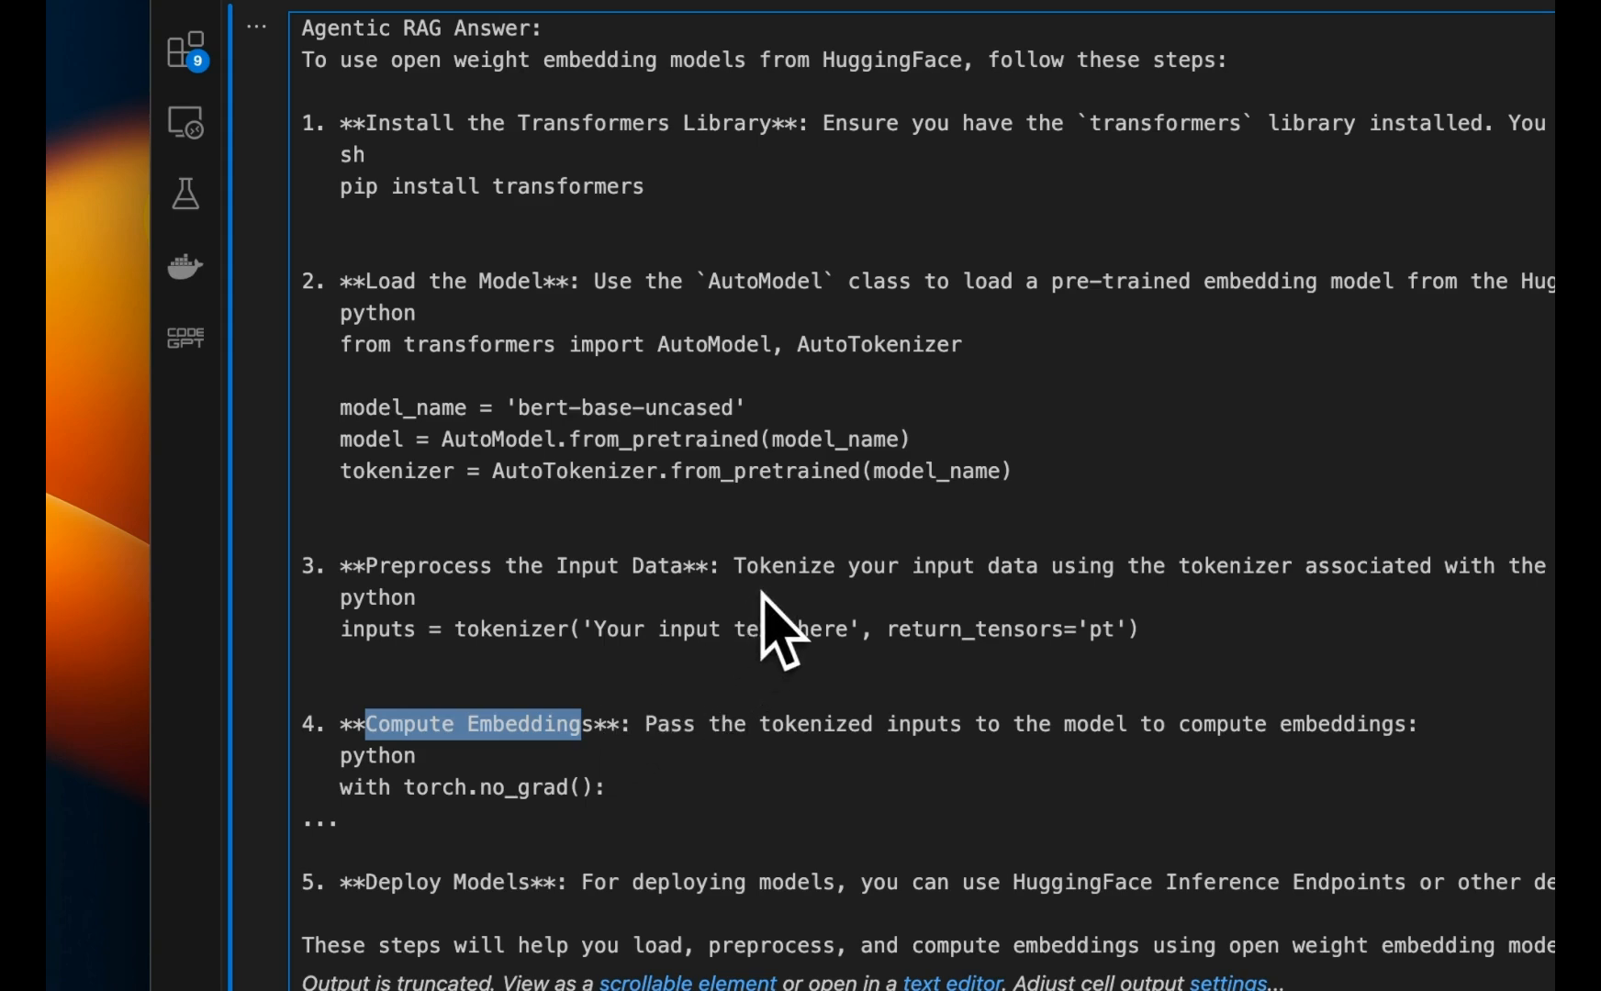